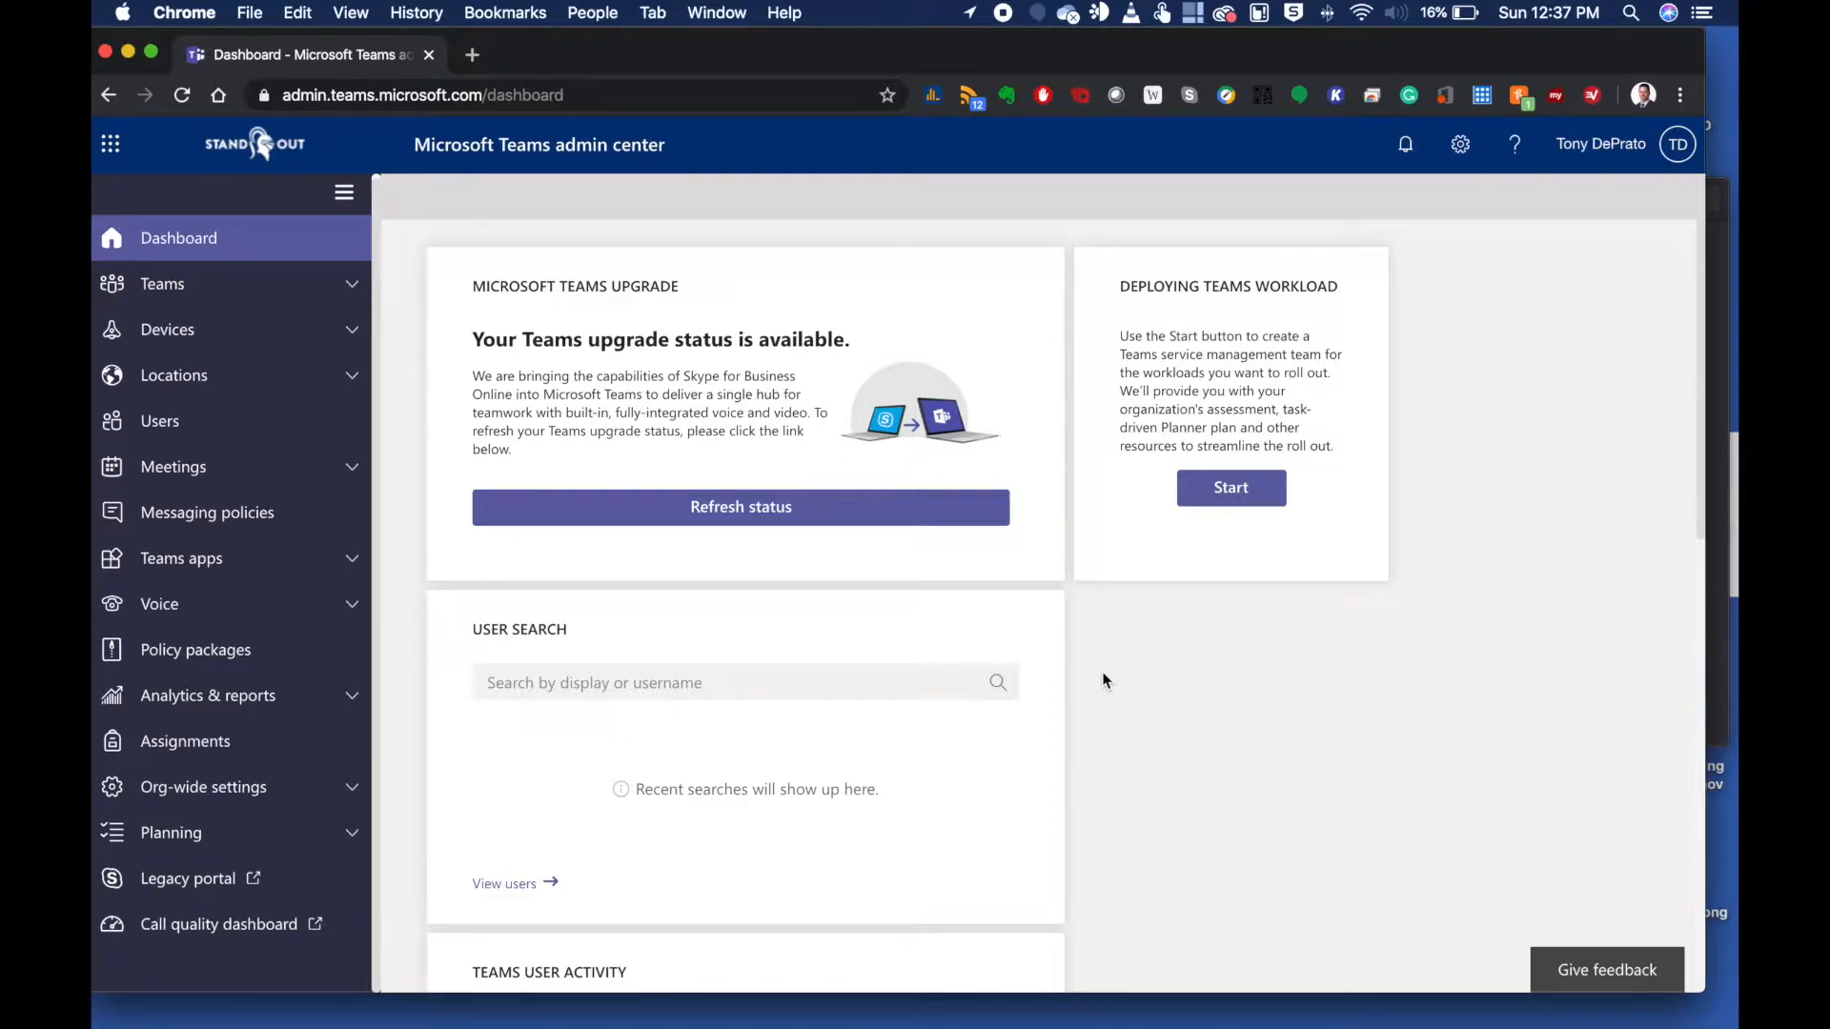
Launch the Call Quality Dashboard from the left navigation in a new tab
scroll("down", 3)
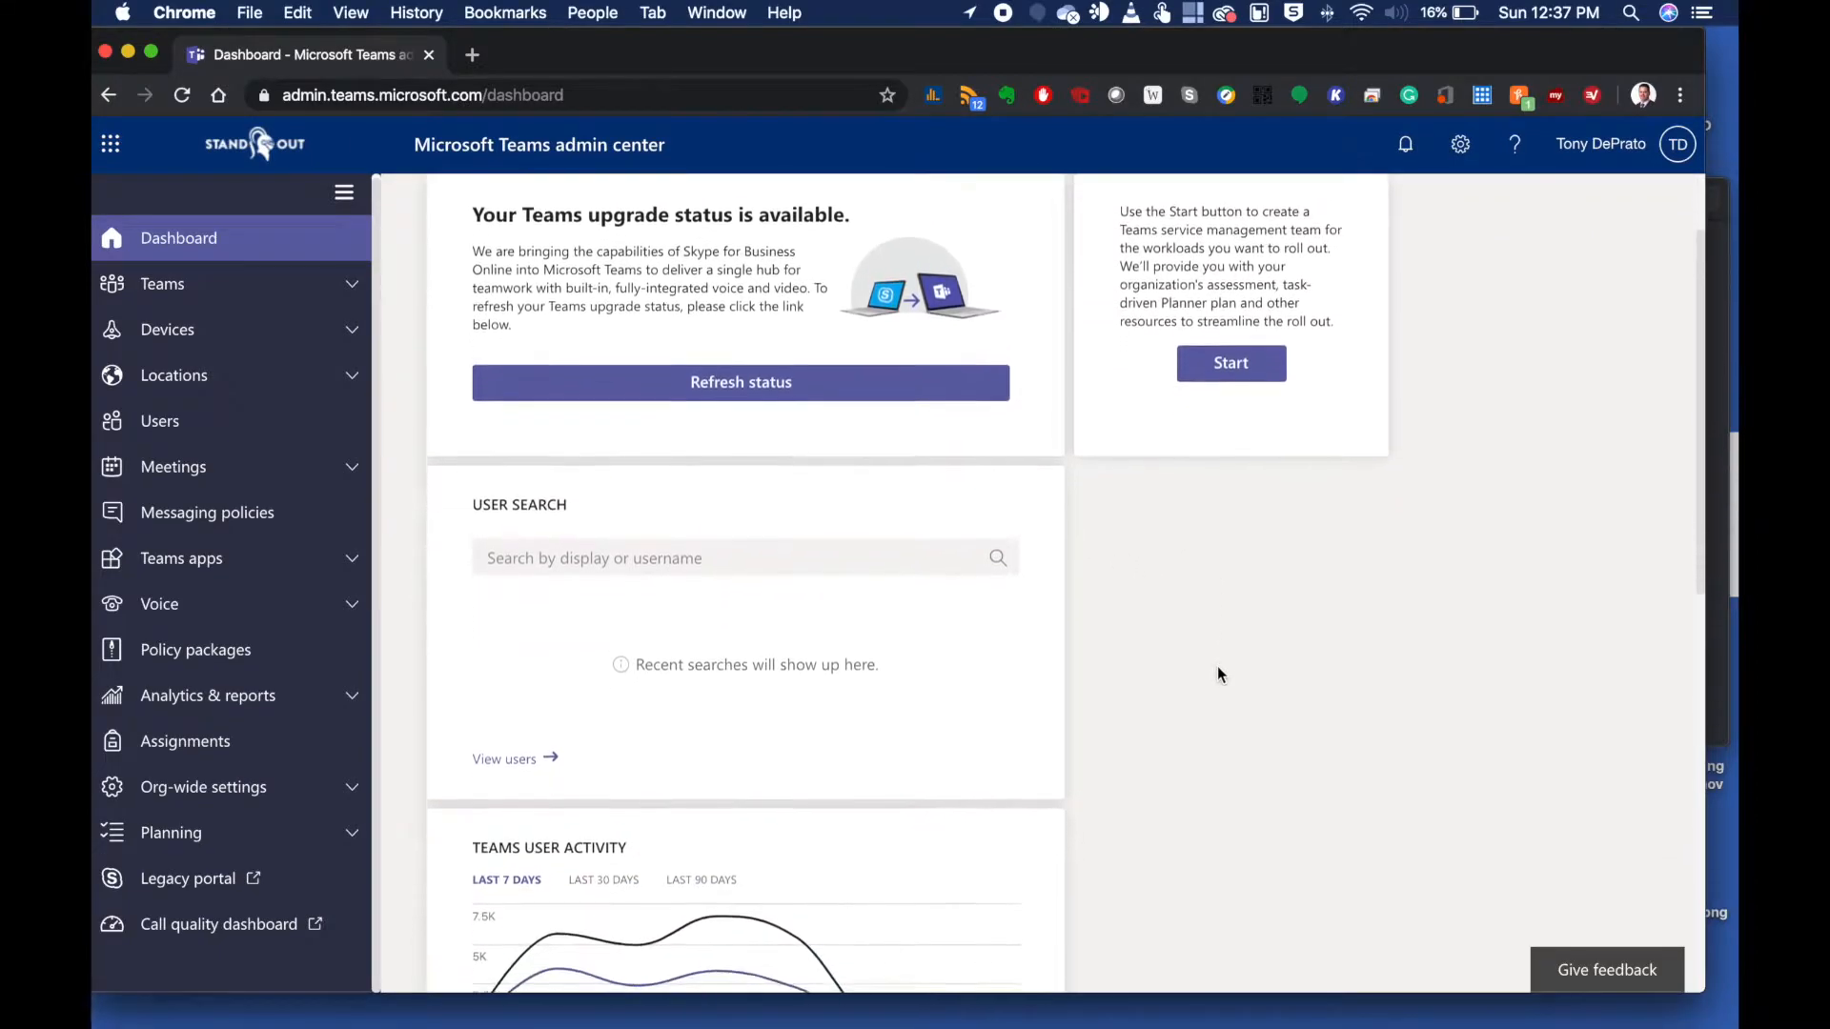
scroll("down", 3)
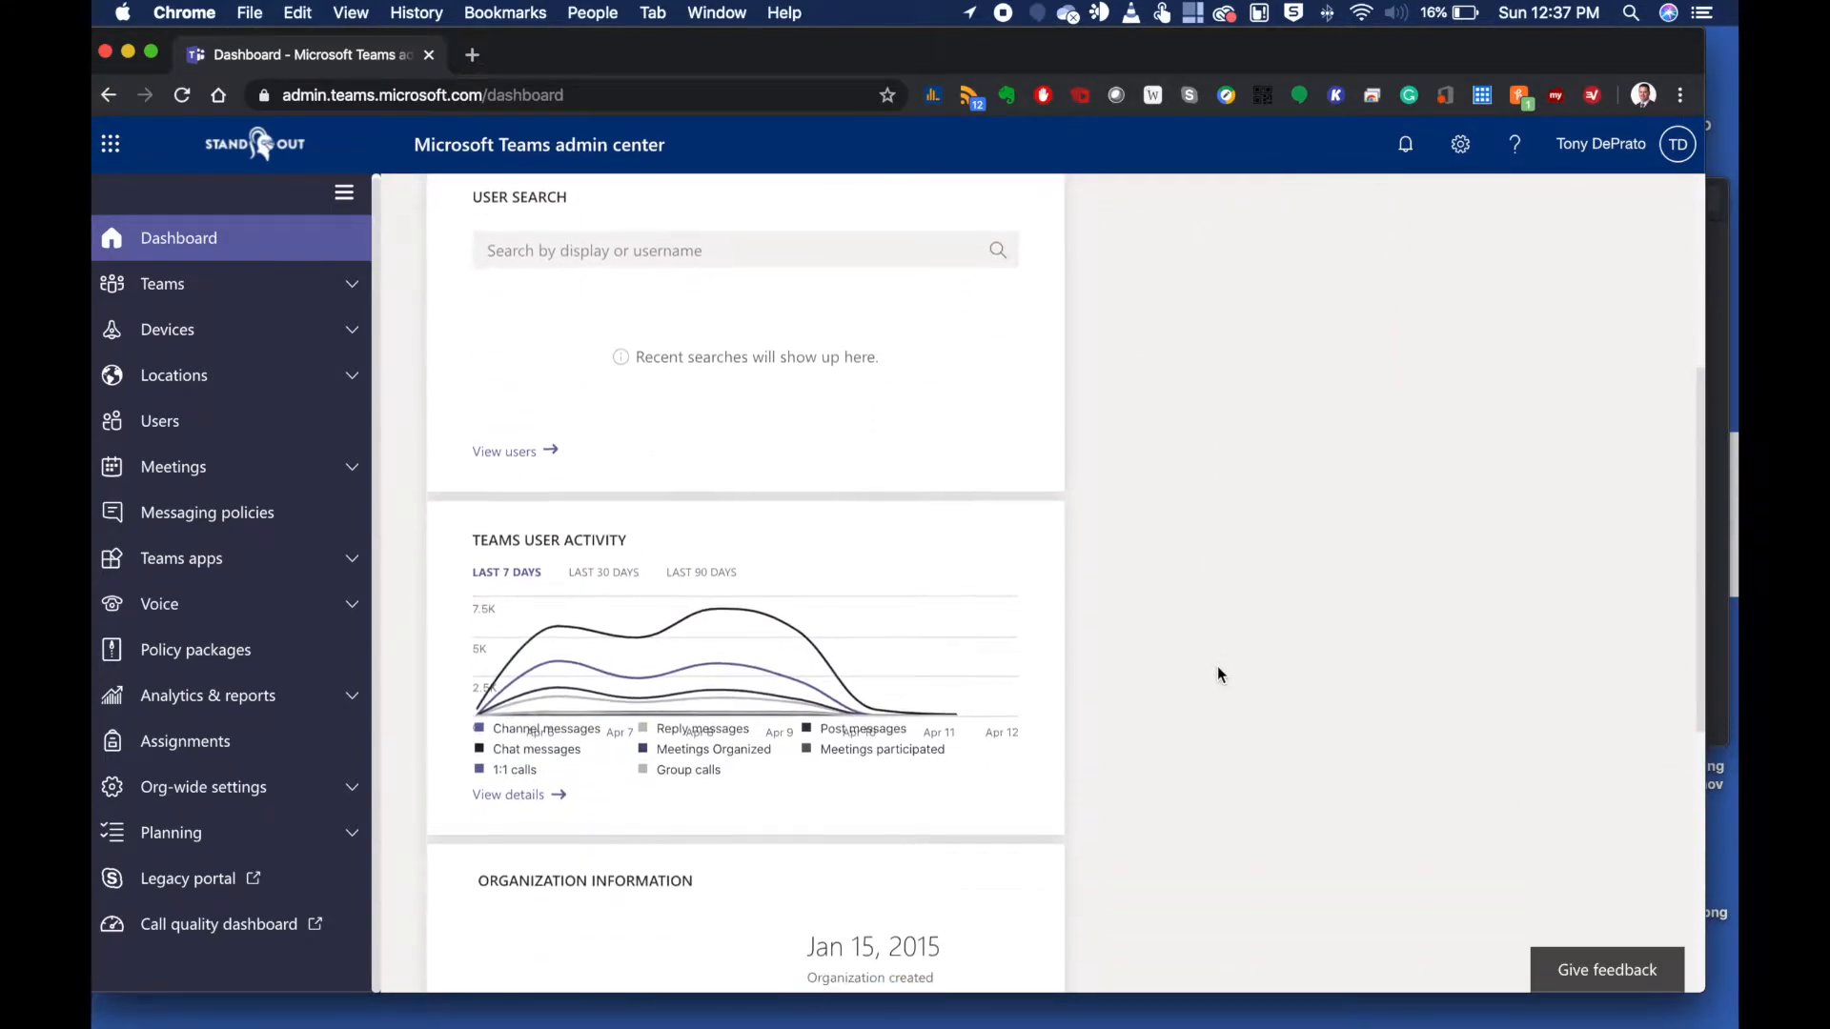
scroll("down", 3)
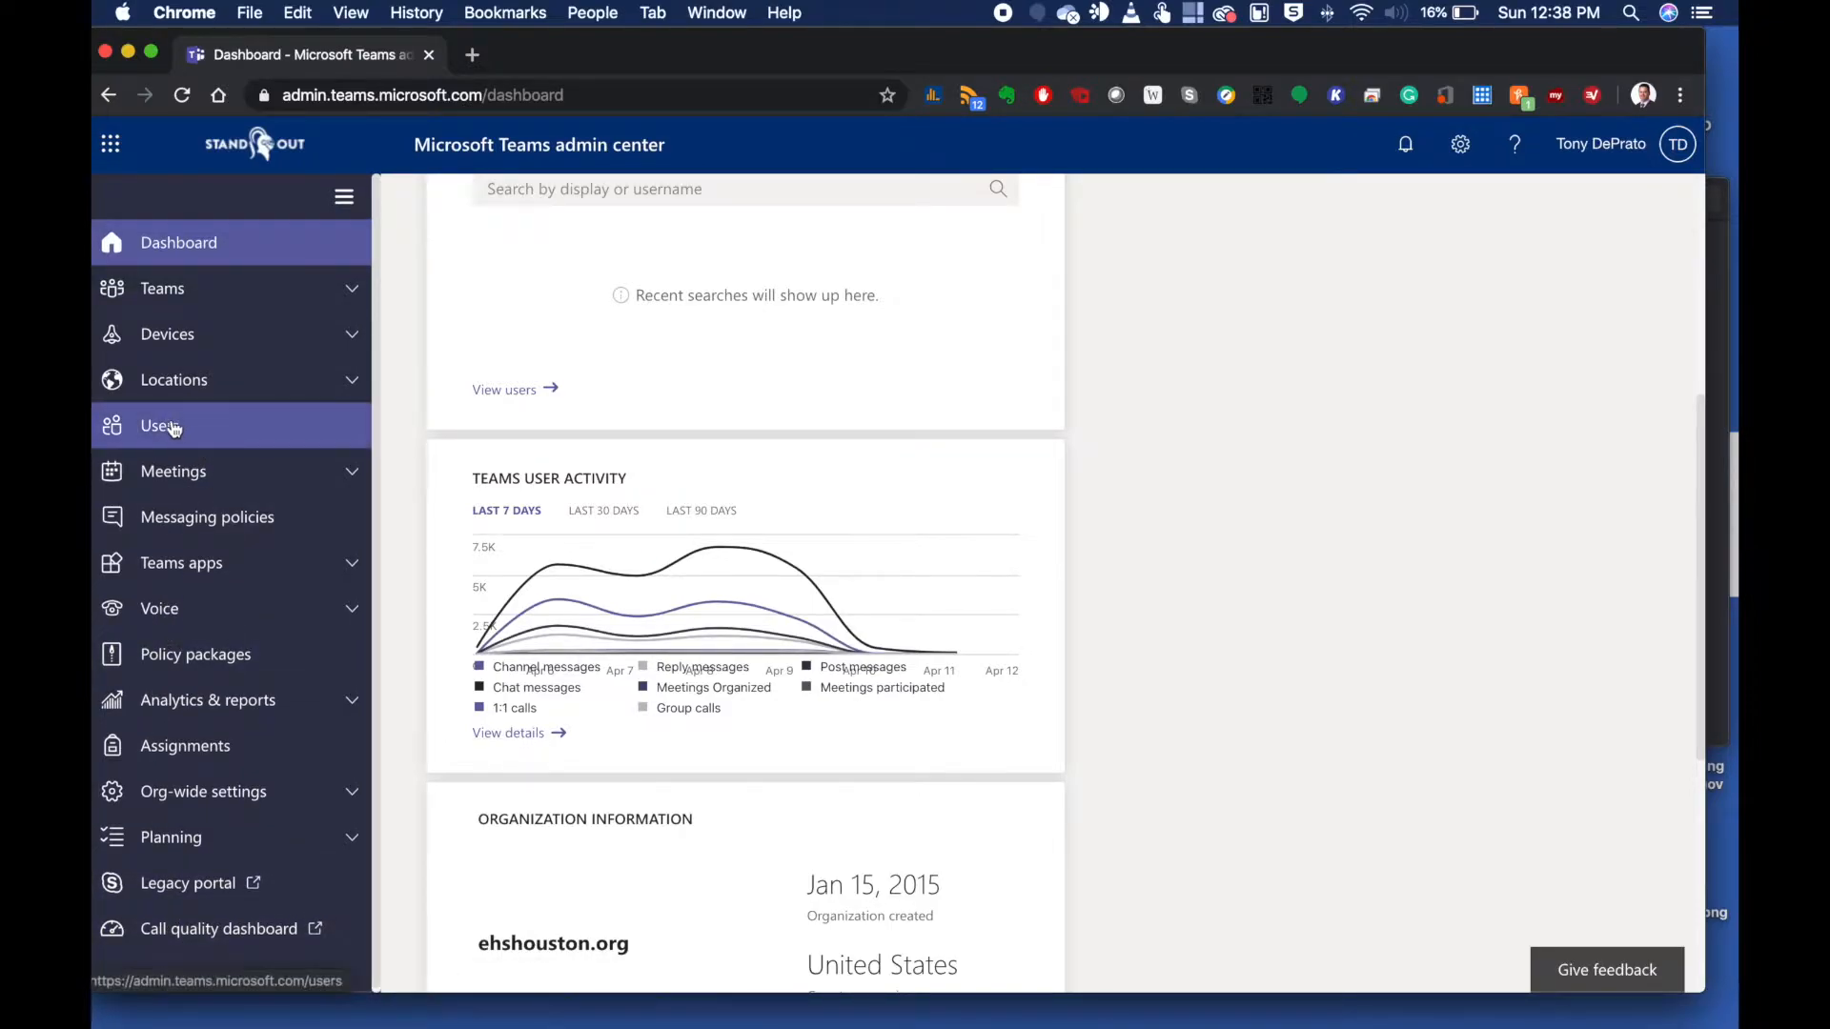
mouse_move(164, 425)
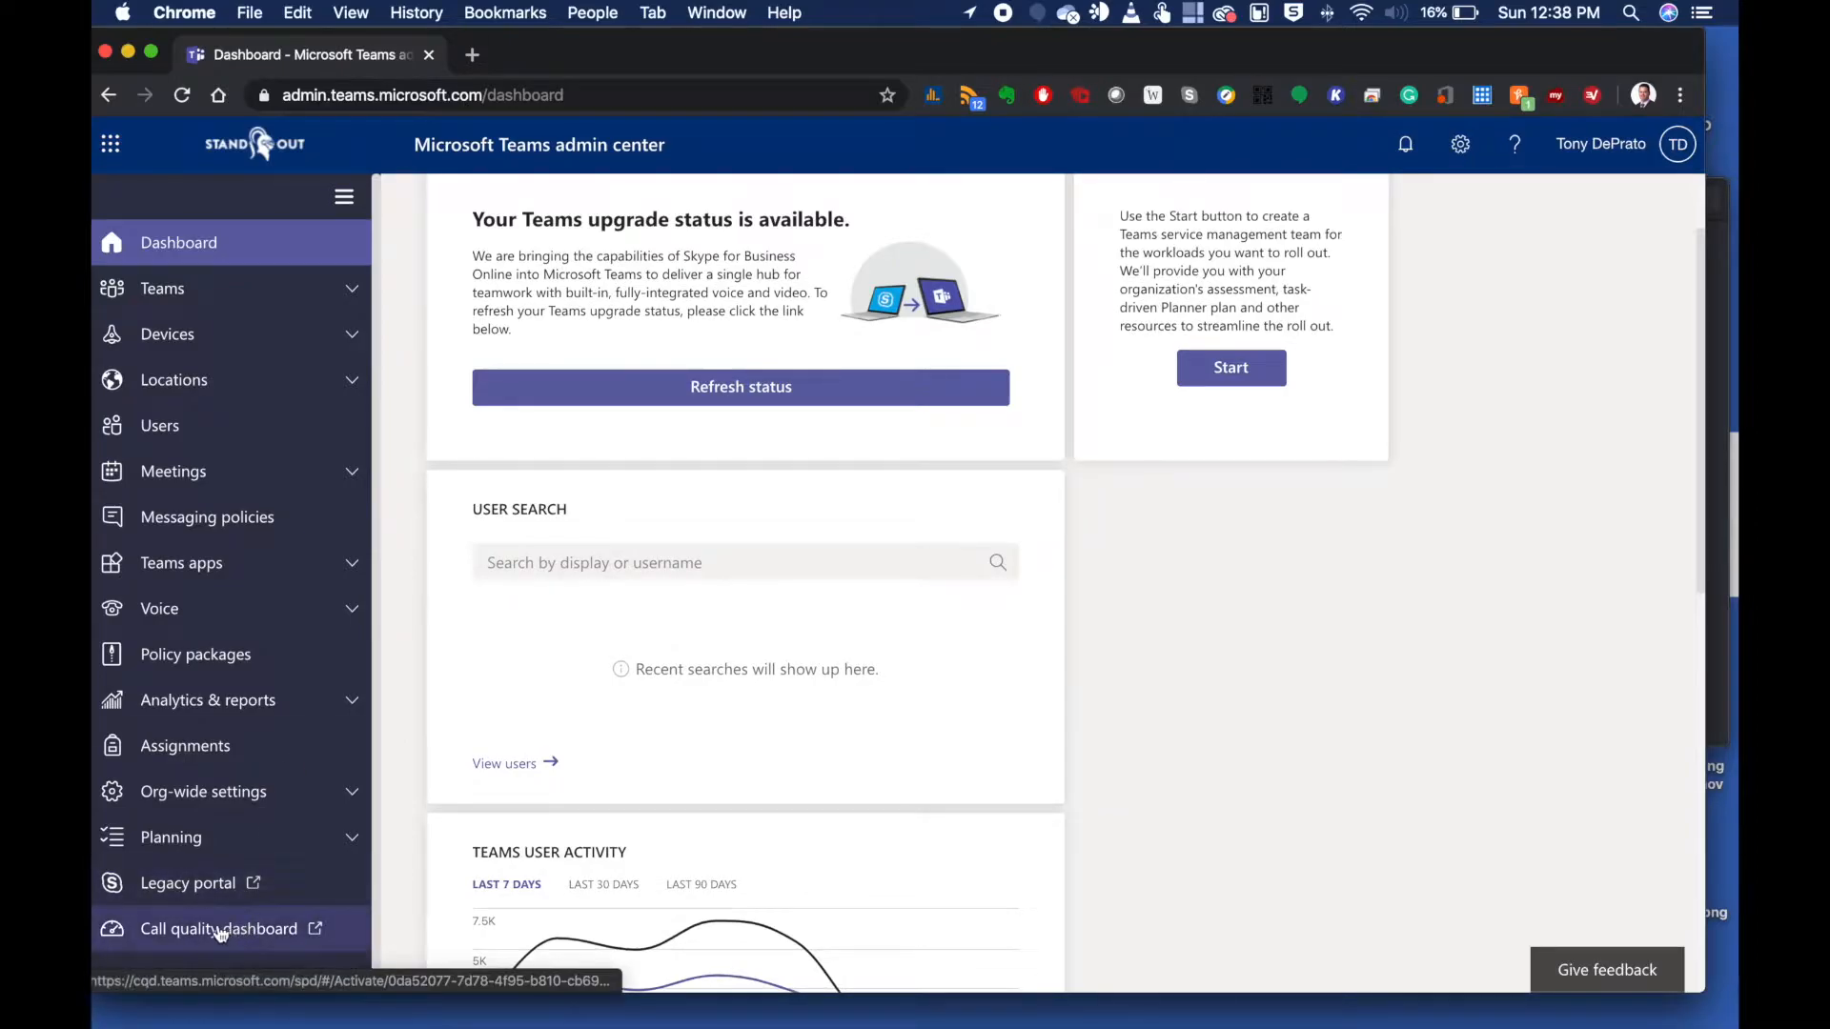
left_click(217, 929)
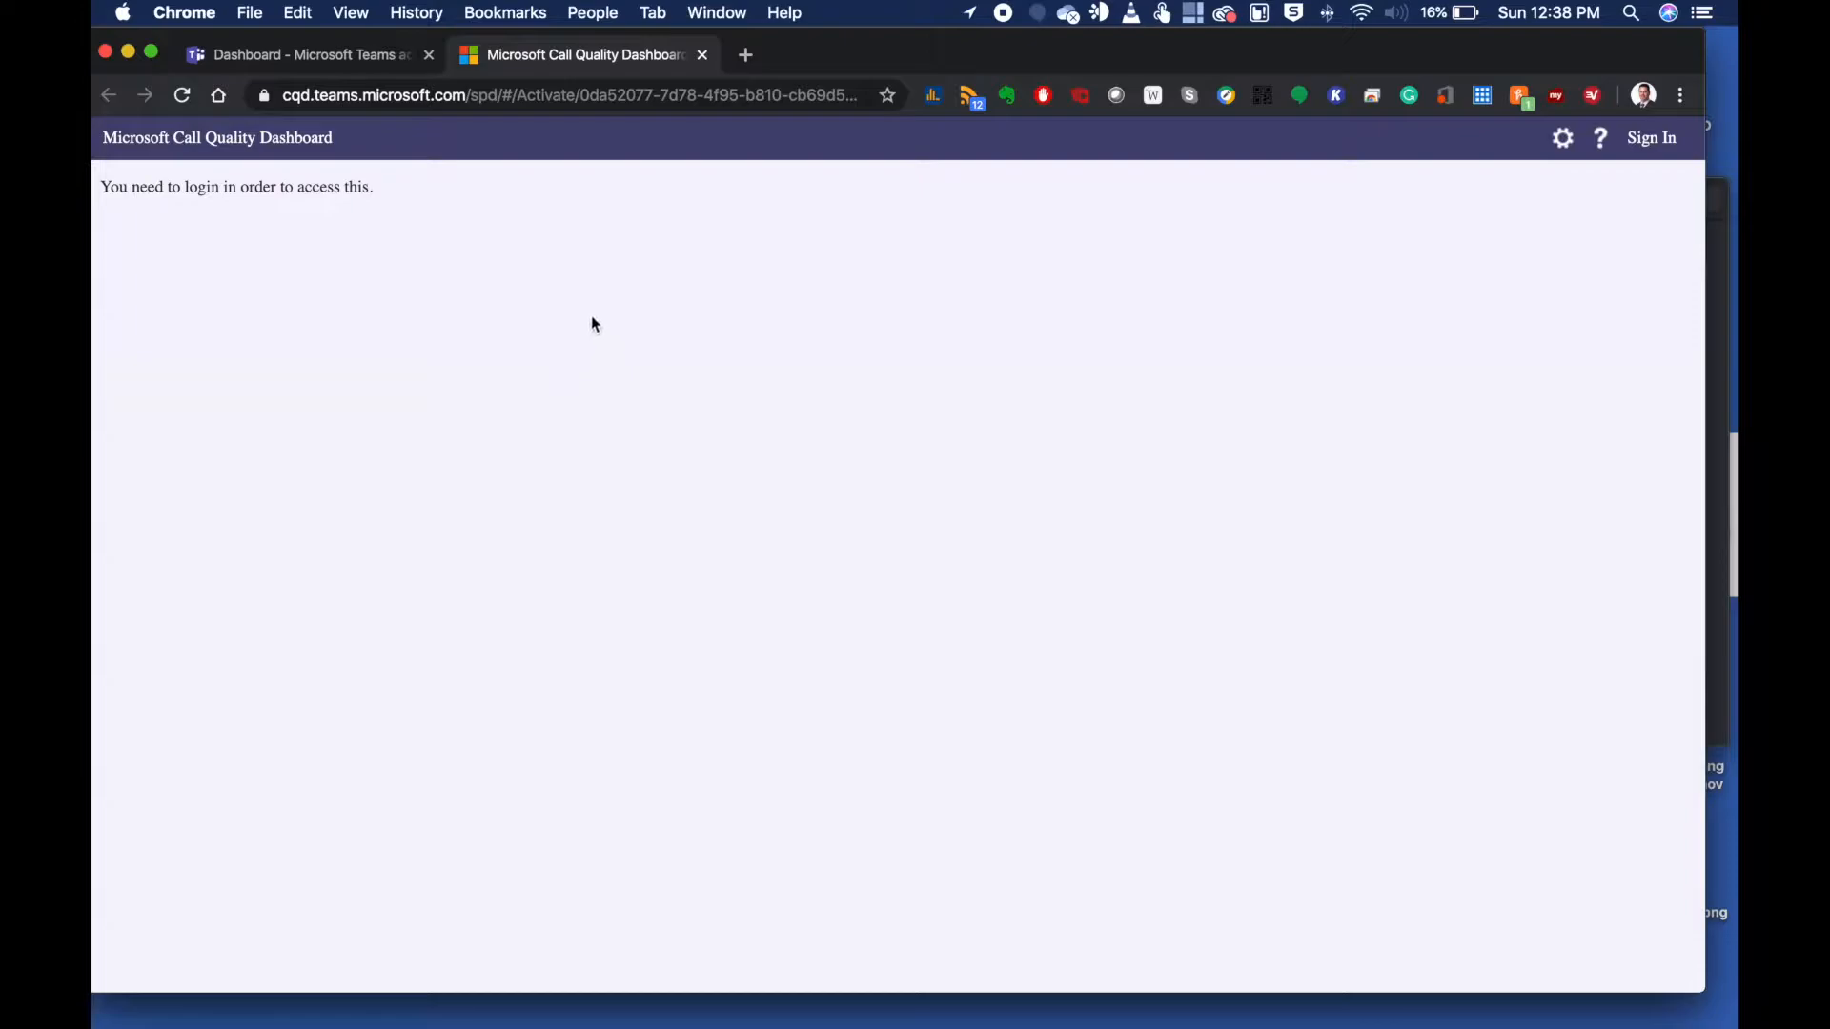
mouse_move(984, 196)
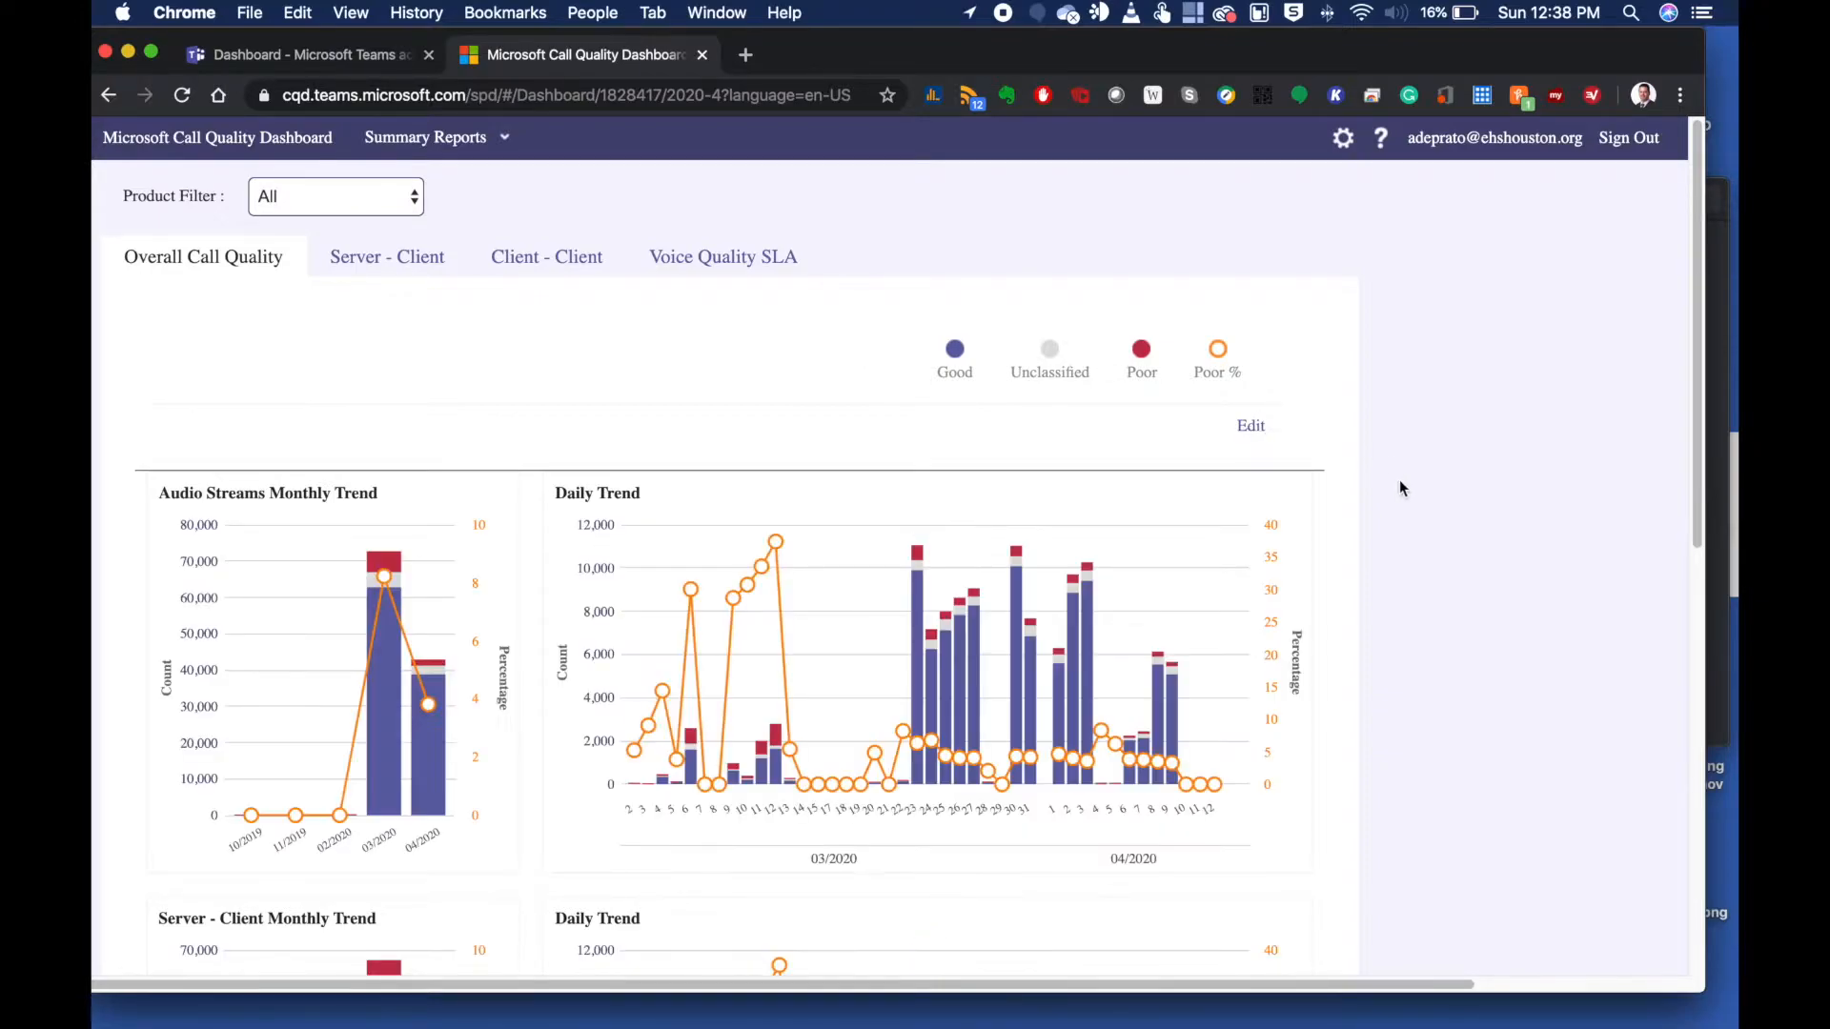
Scroll through the Overall Call Quality monthly and daily audio stream trend charts
scroll("down", 3)
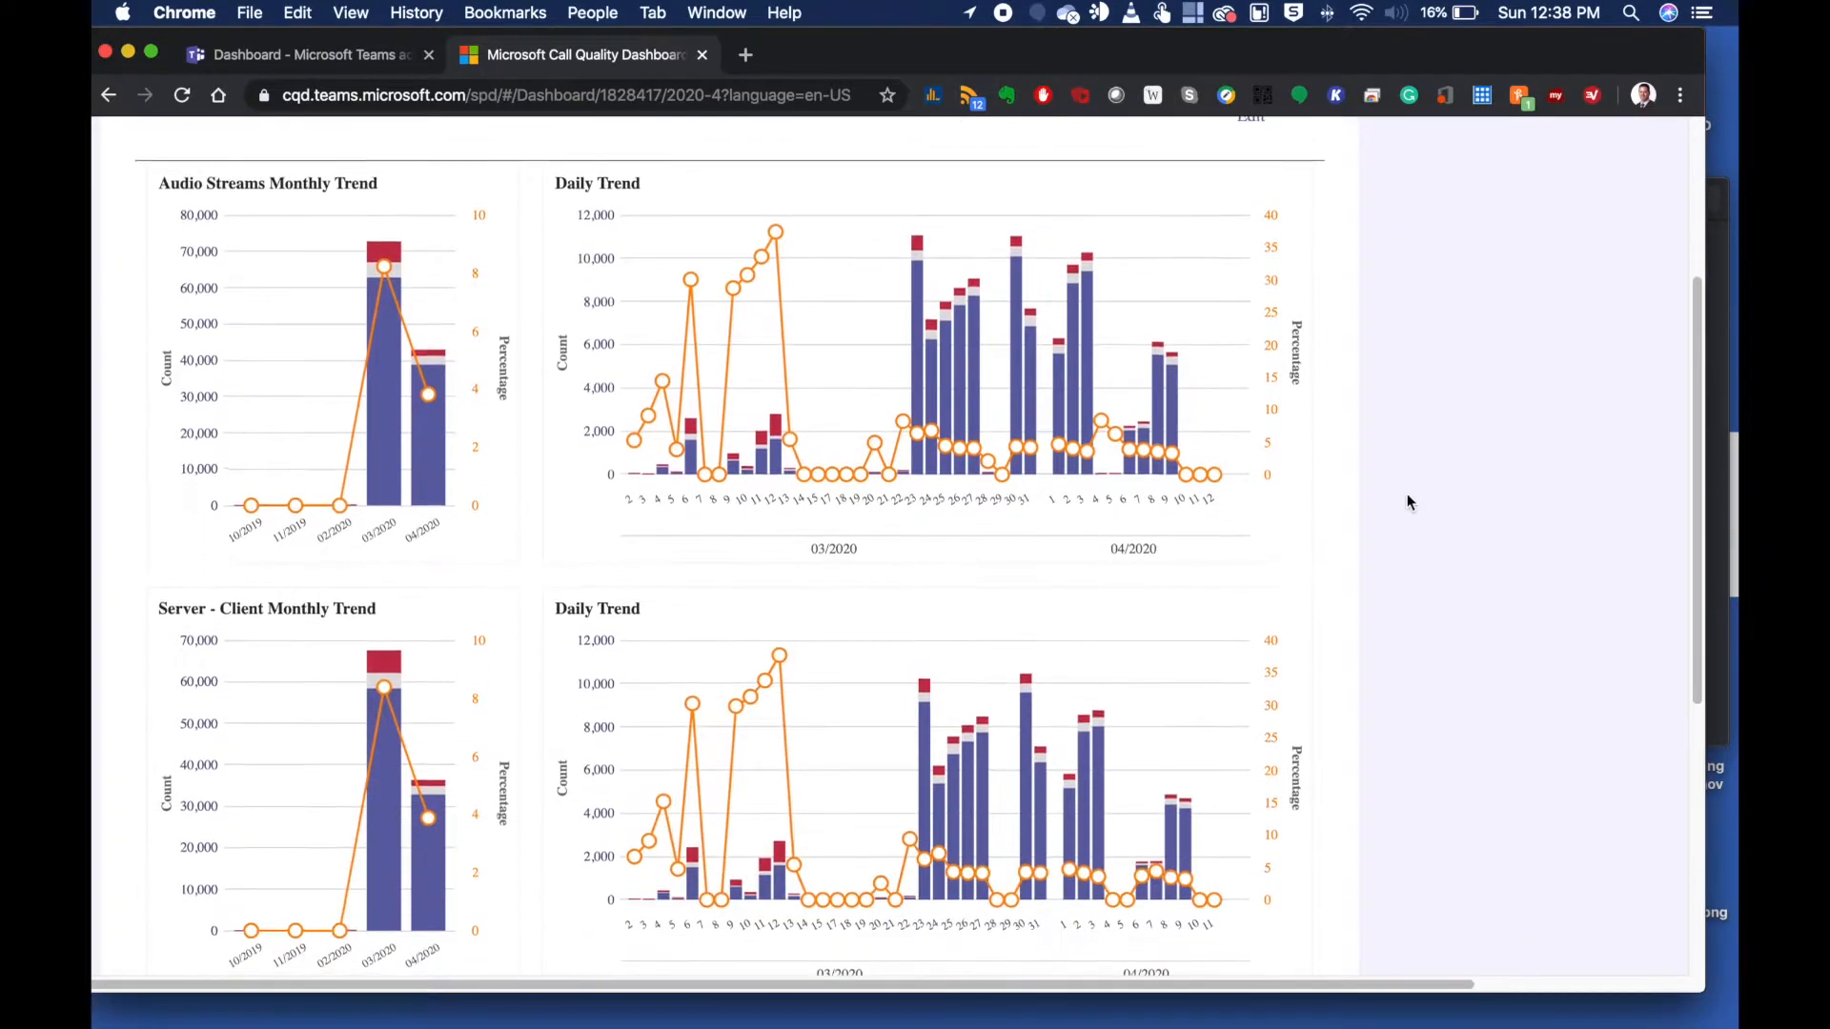
scroll("down", 3)
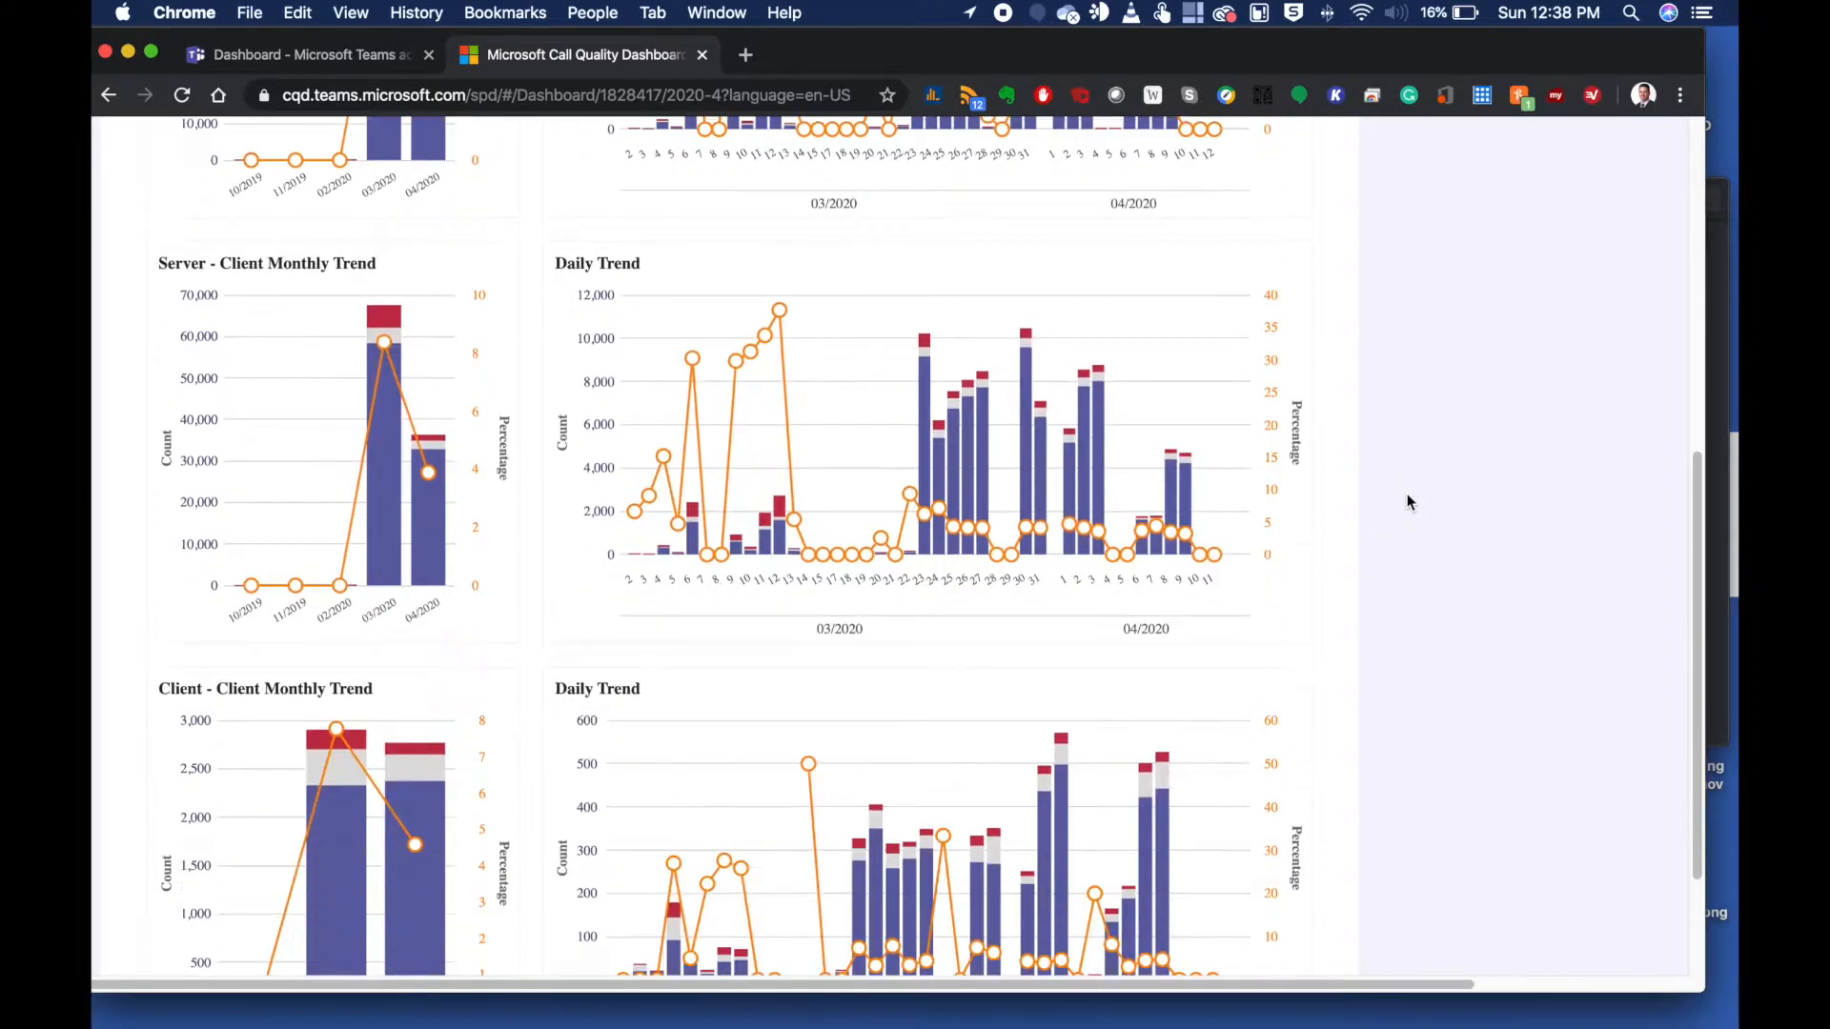
scroll("down", 3)
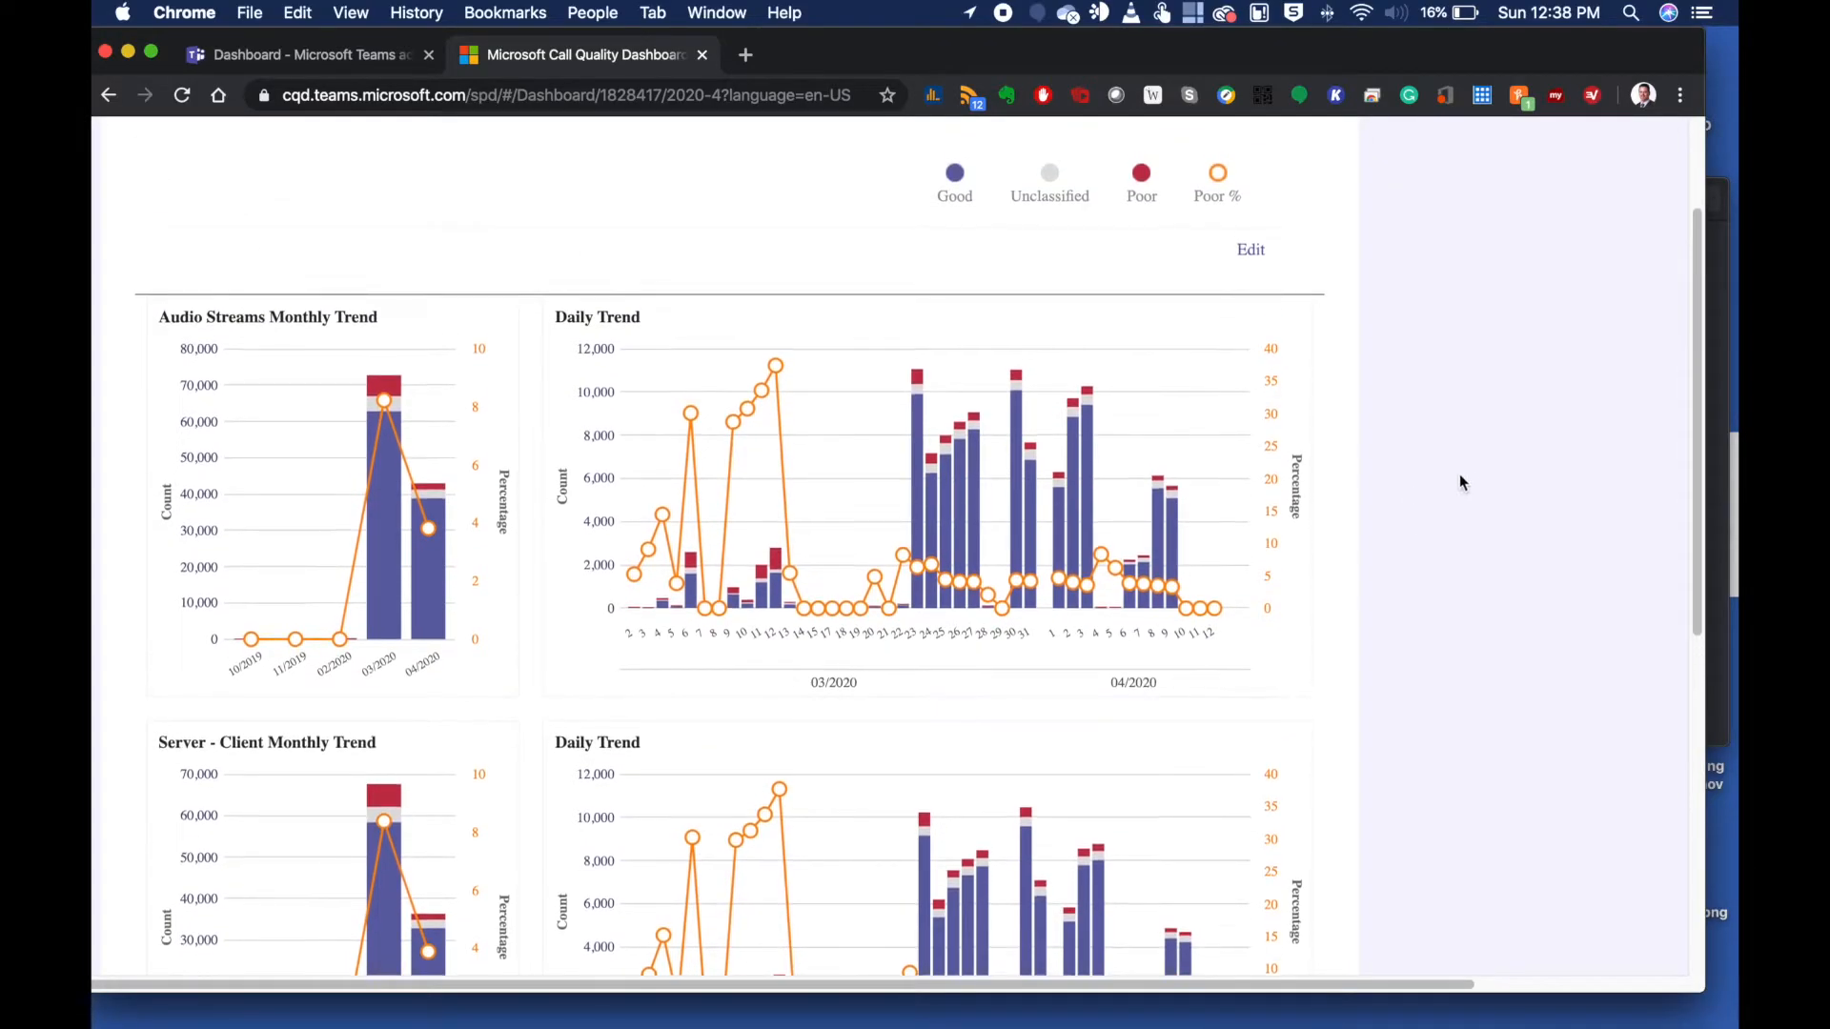
scroll("down", 3)
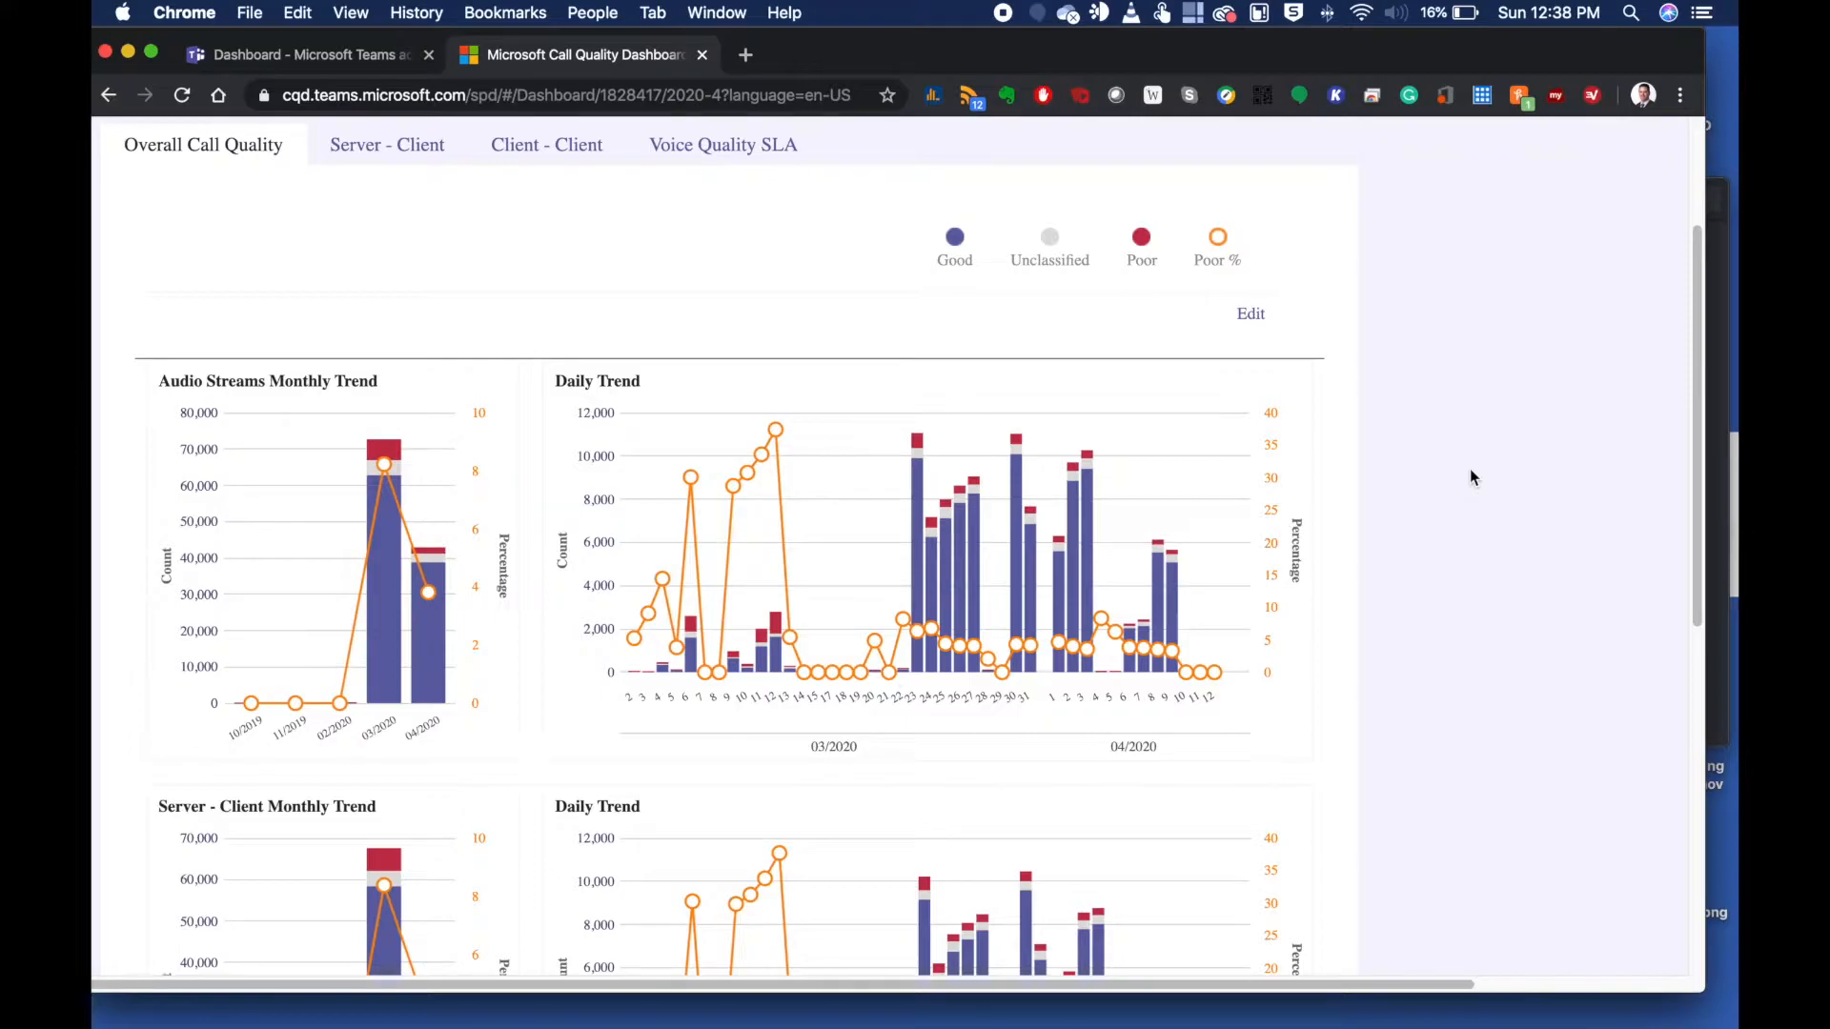
scroll("down", 3)
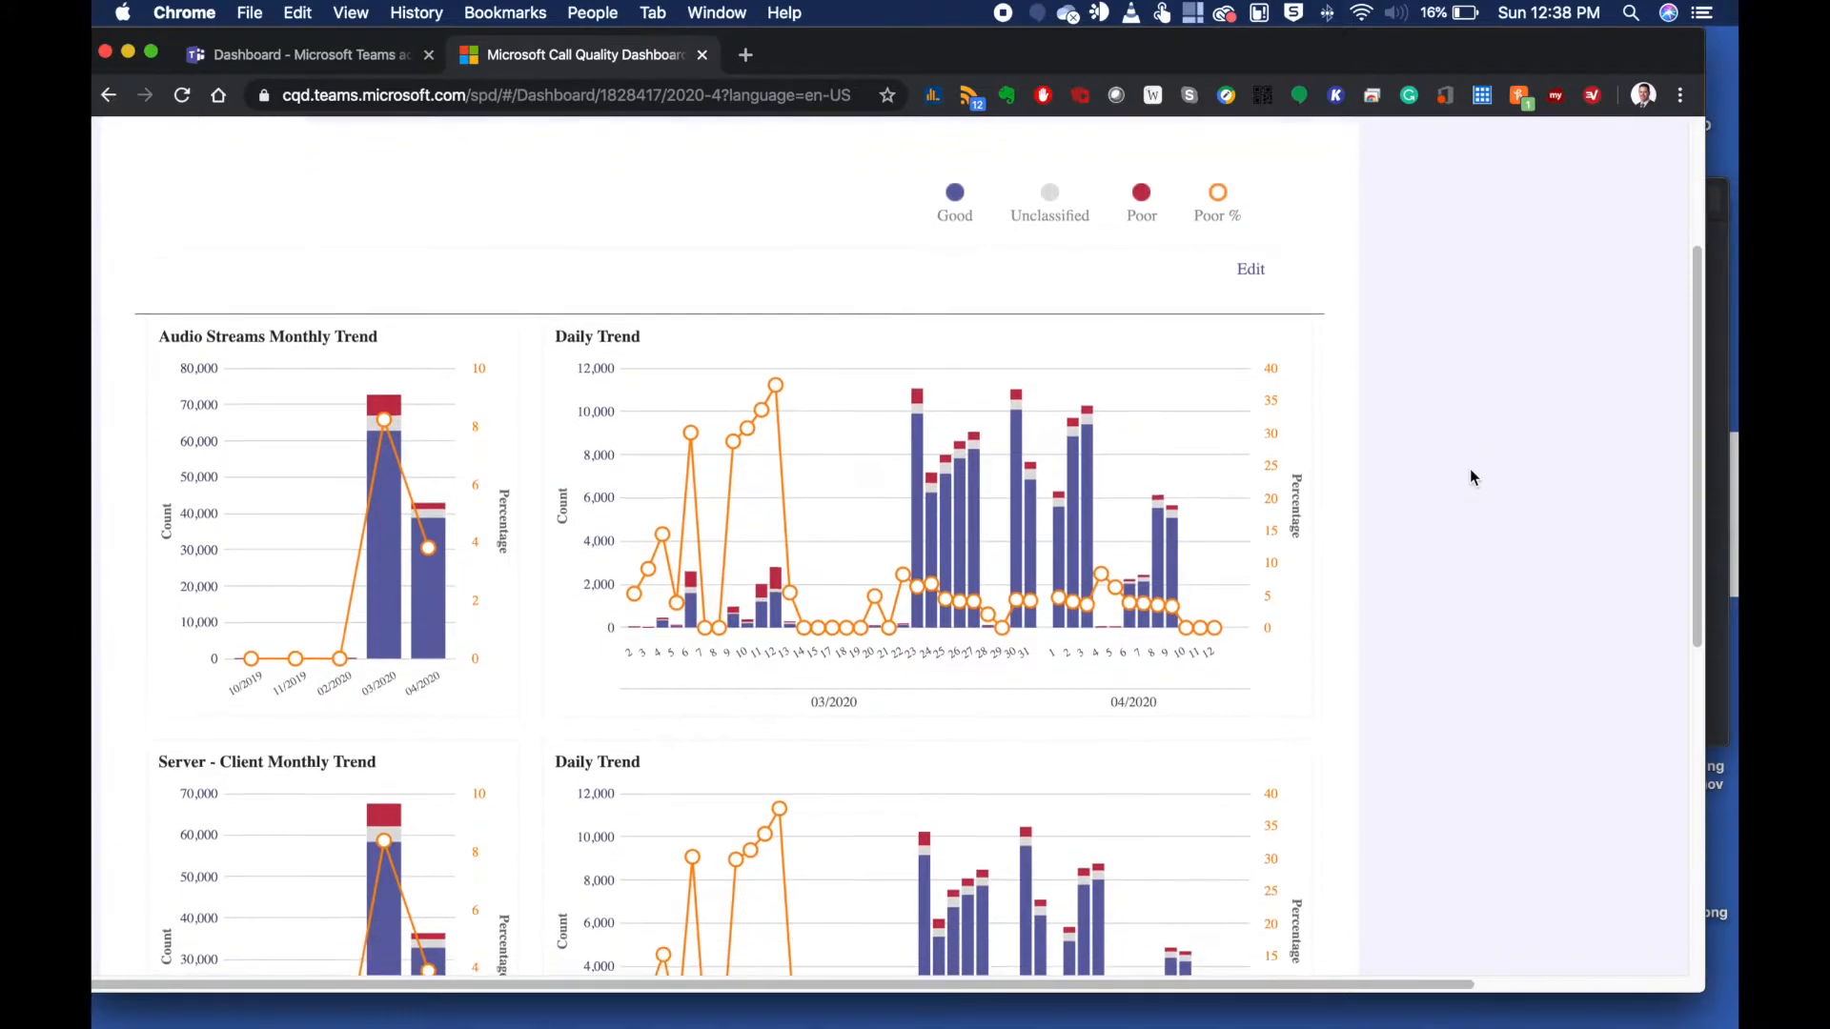
scroll("down", 3)
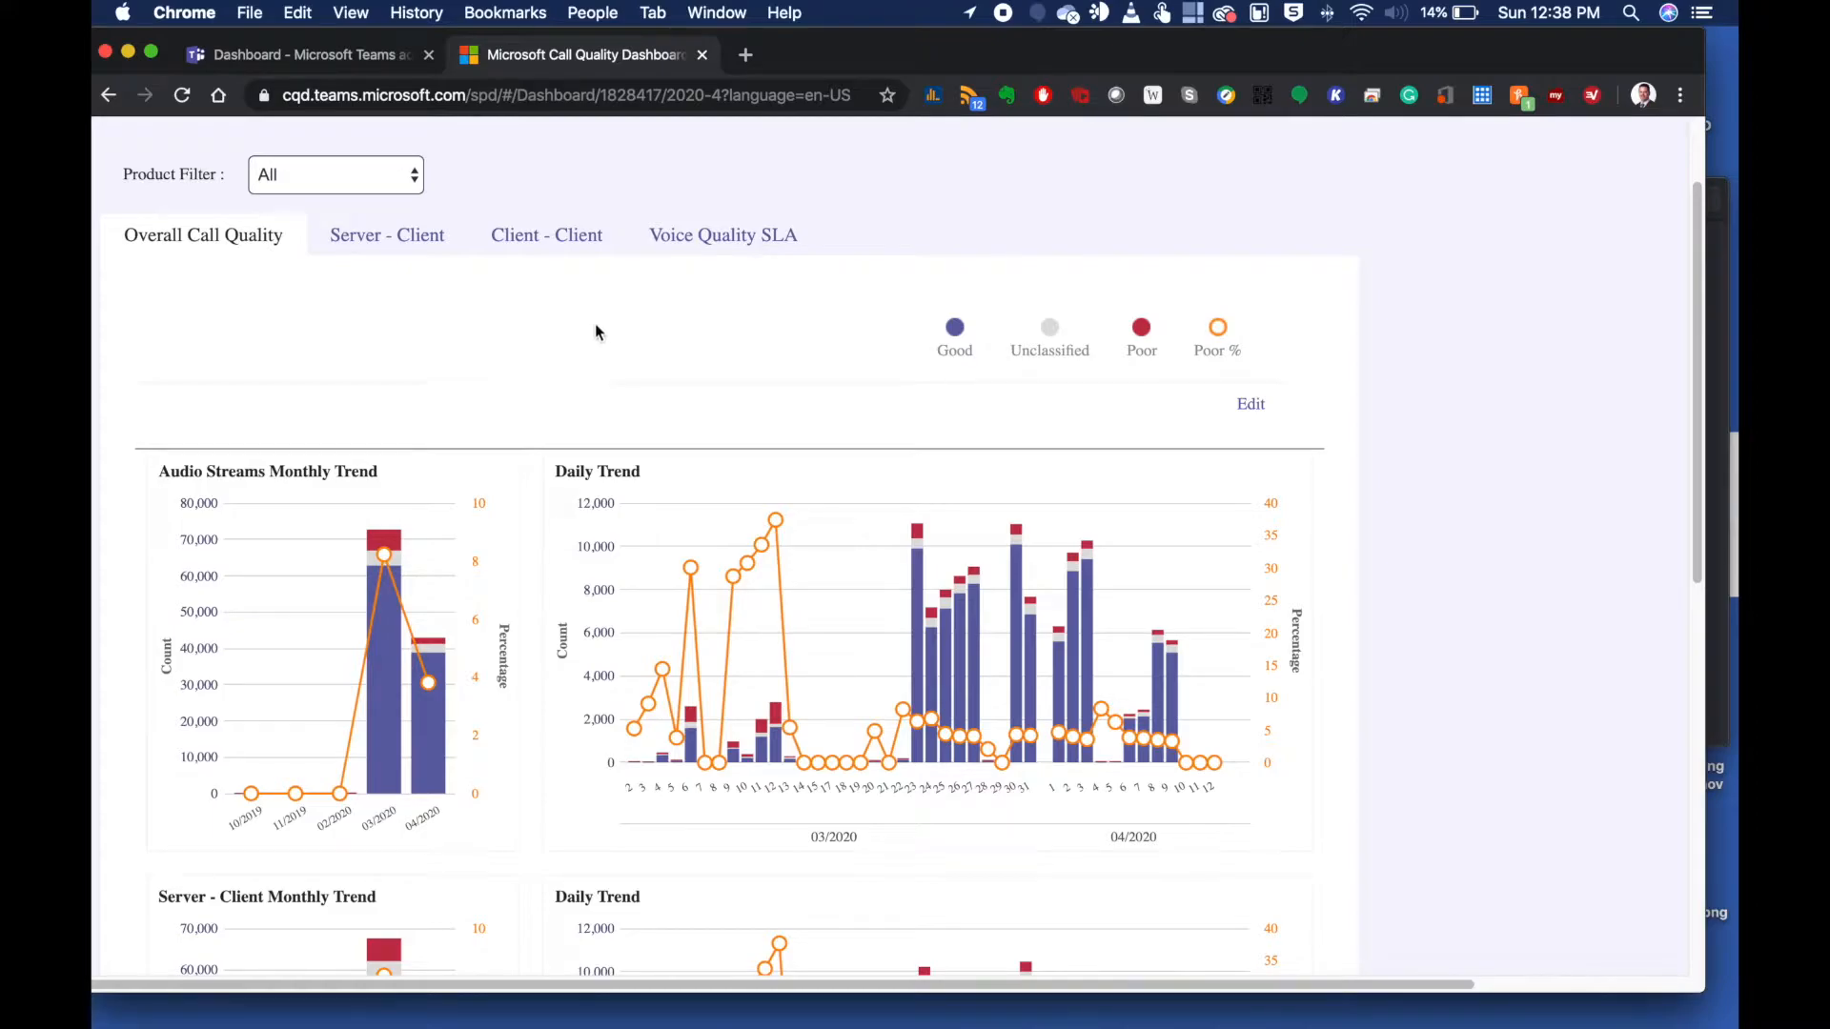
mouse_move(363, 80)
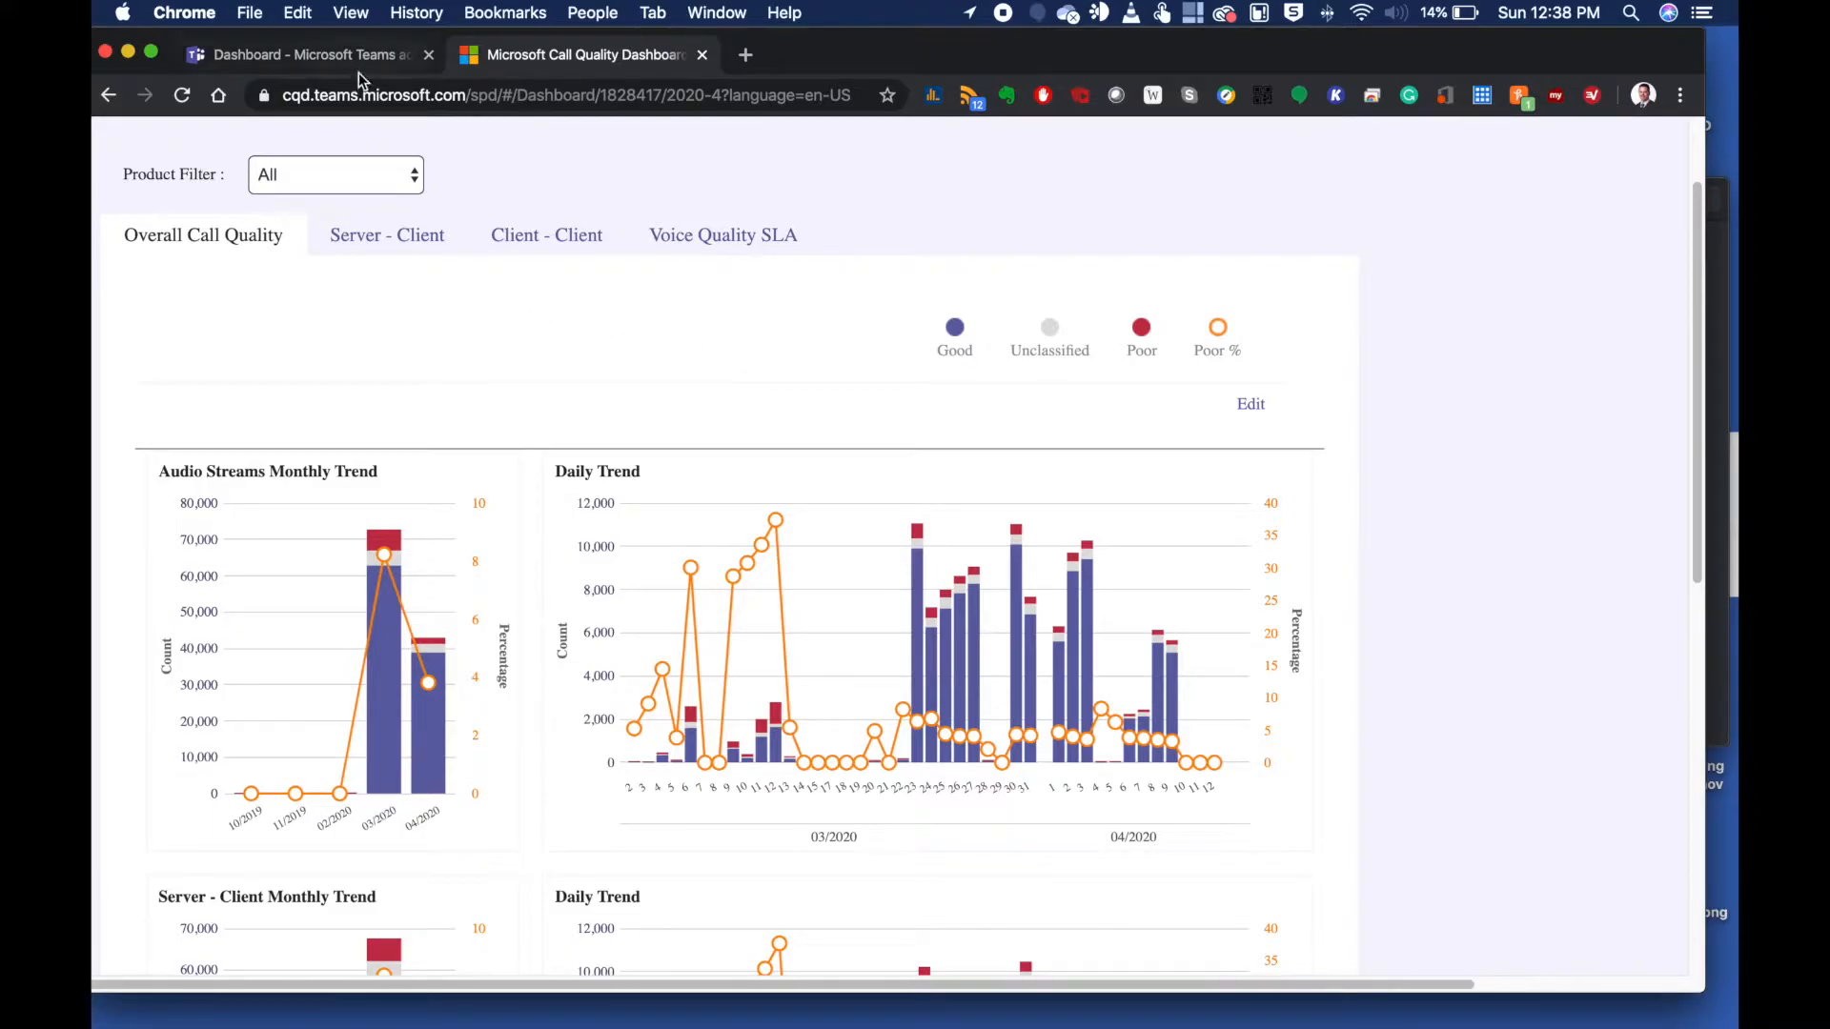
Switch back to the Microsoft Teams admin center browser tab showing the dashboard
left_click(303, 54)
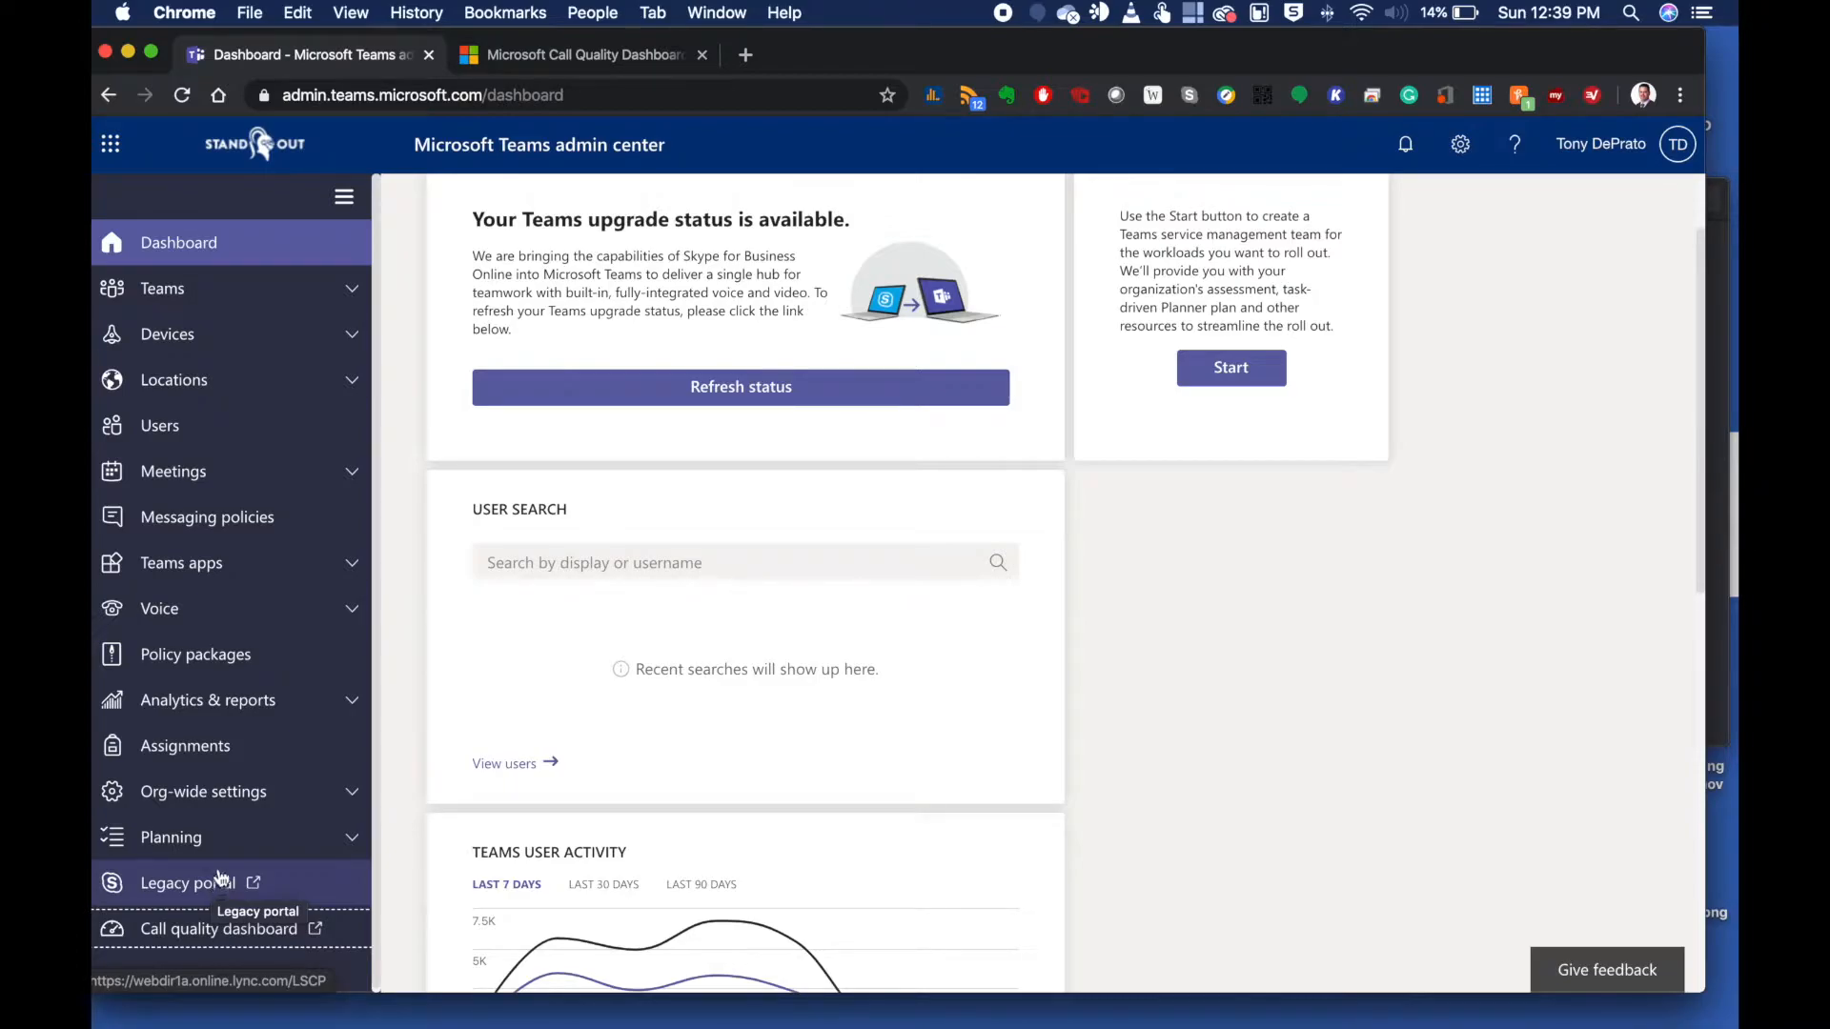
mouse_move(238, 840)
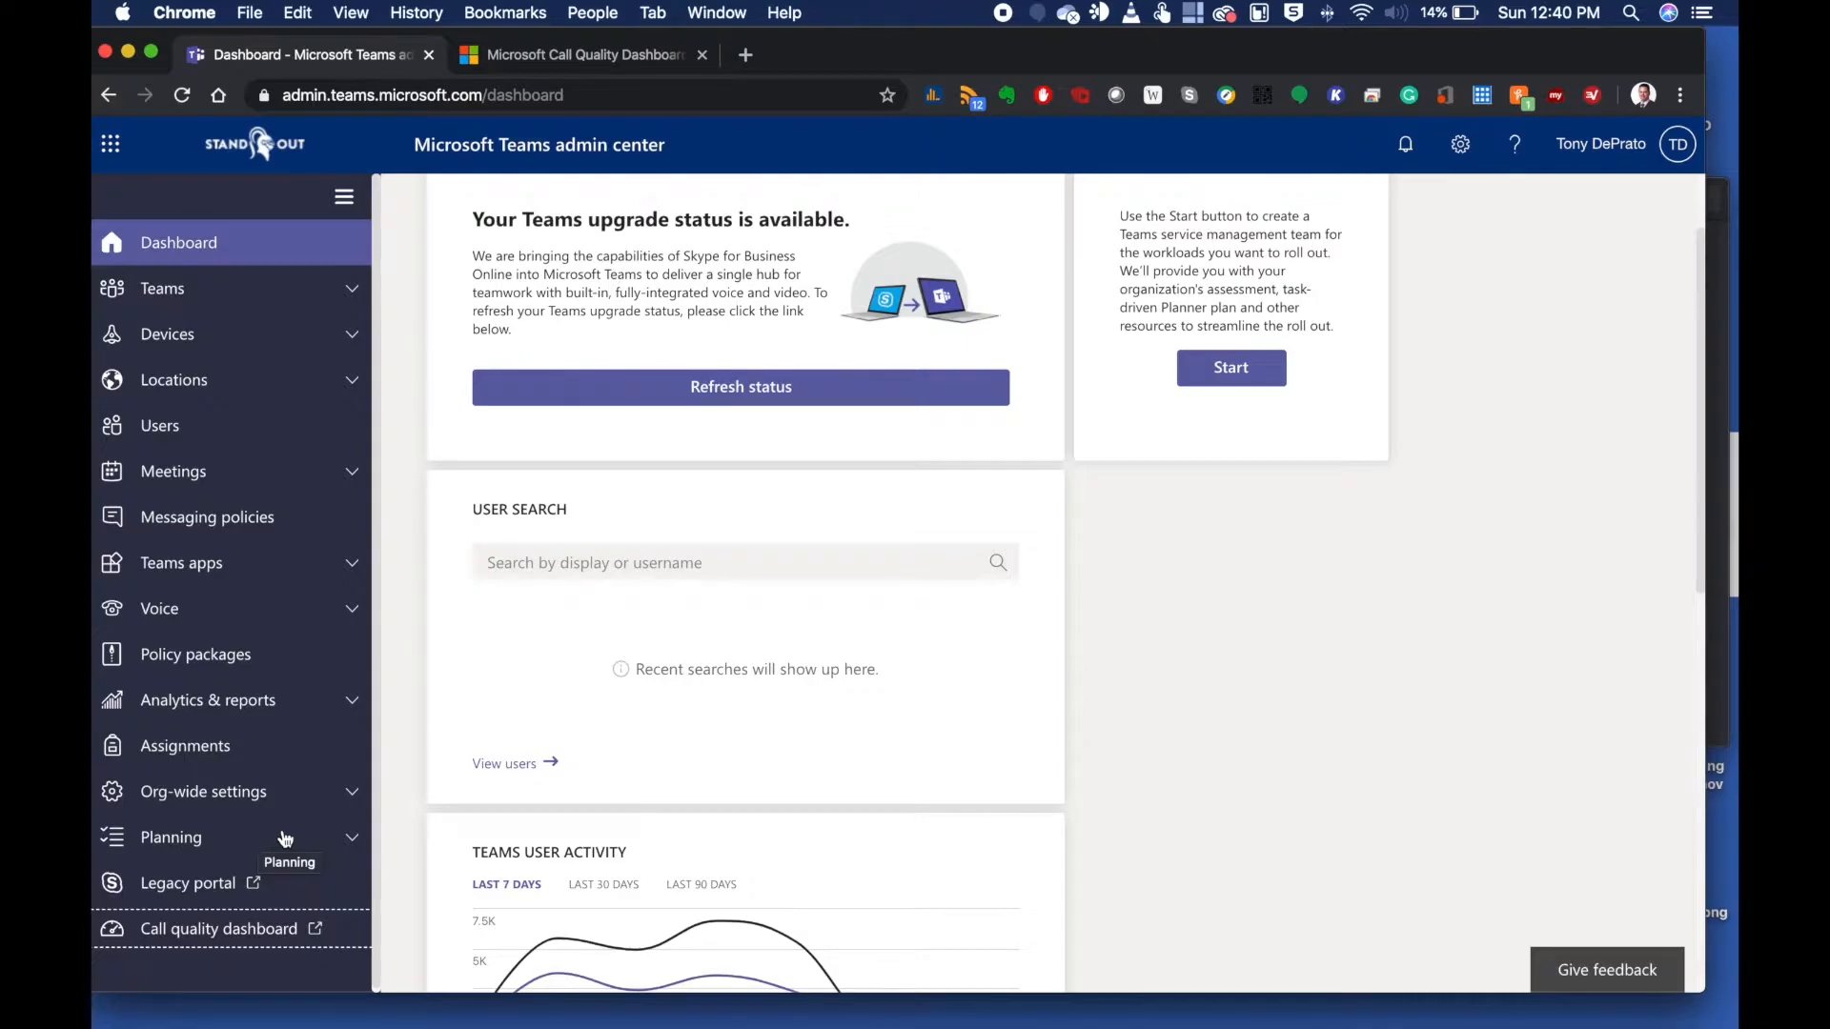
View the Teams upgrade page under Org-wide settings, showing Islands coexistence mode and app preferences
left_click(204, 791)
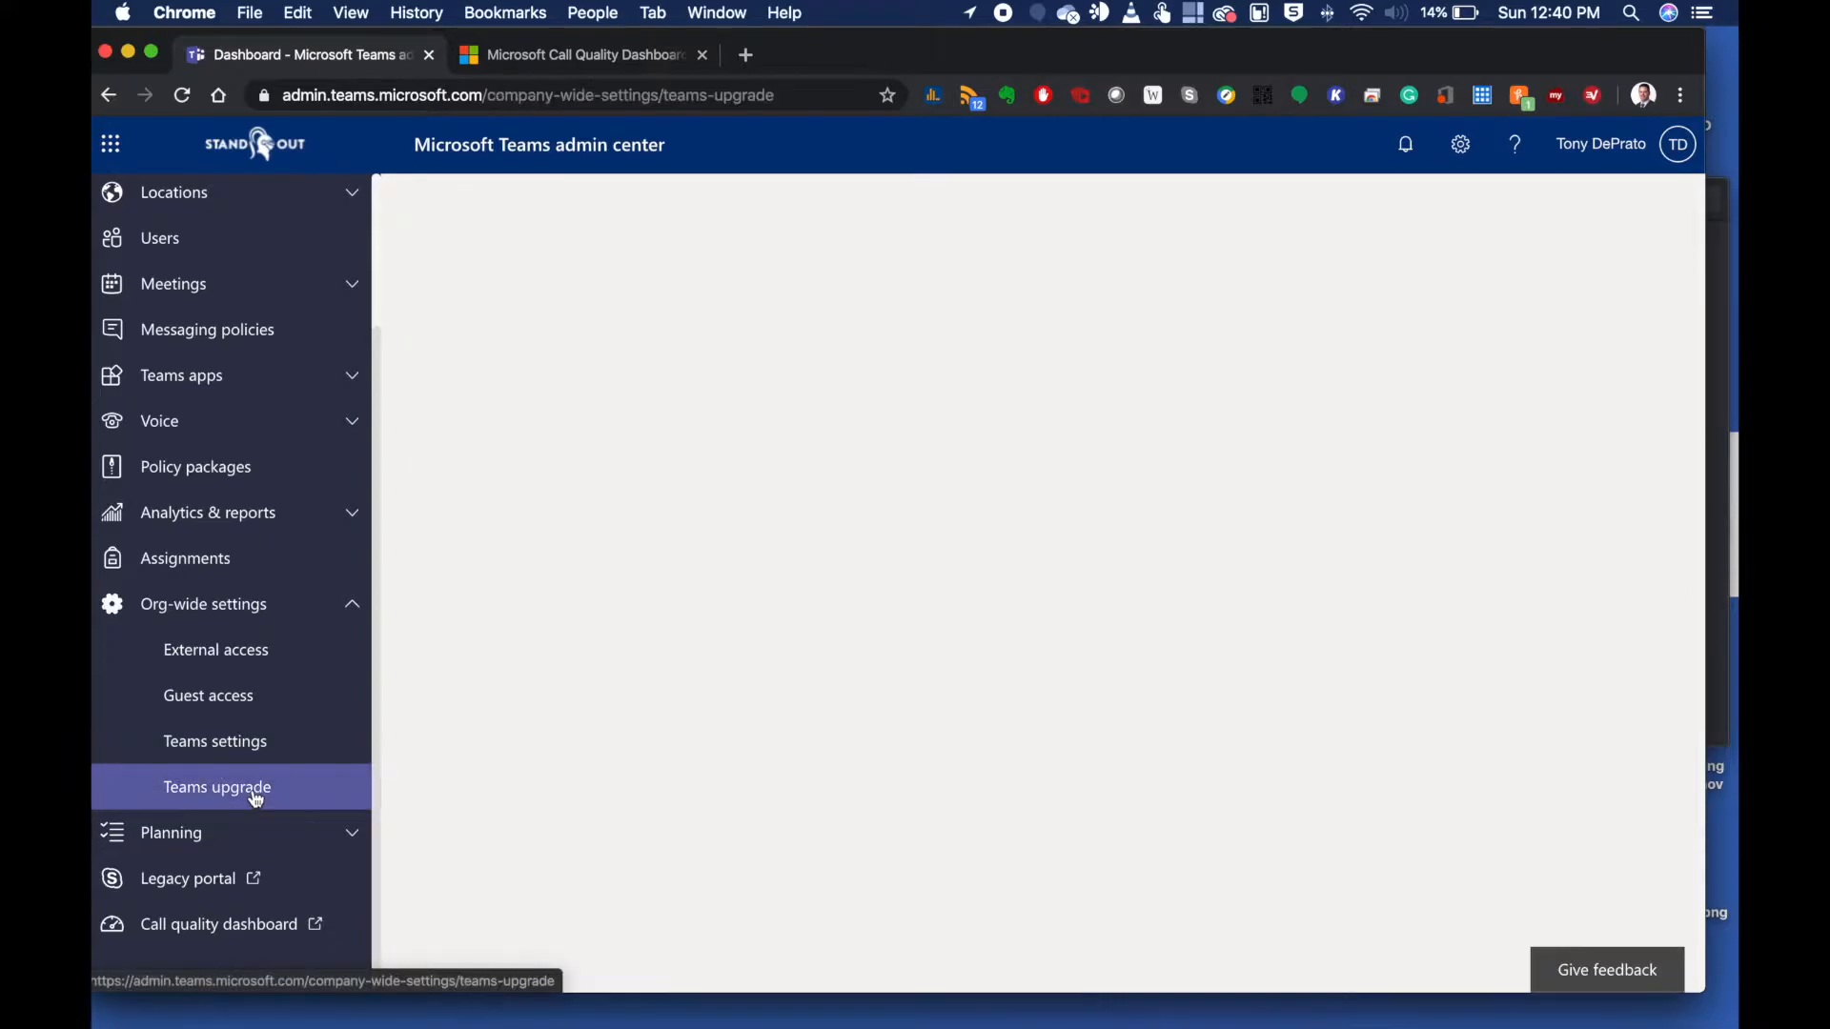
left_click(215, 787)
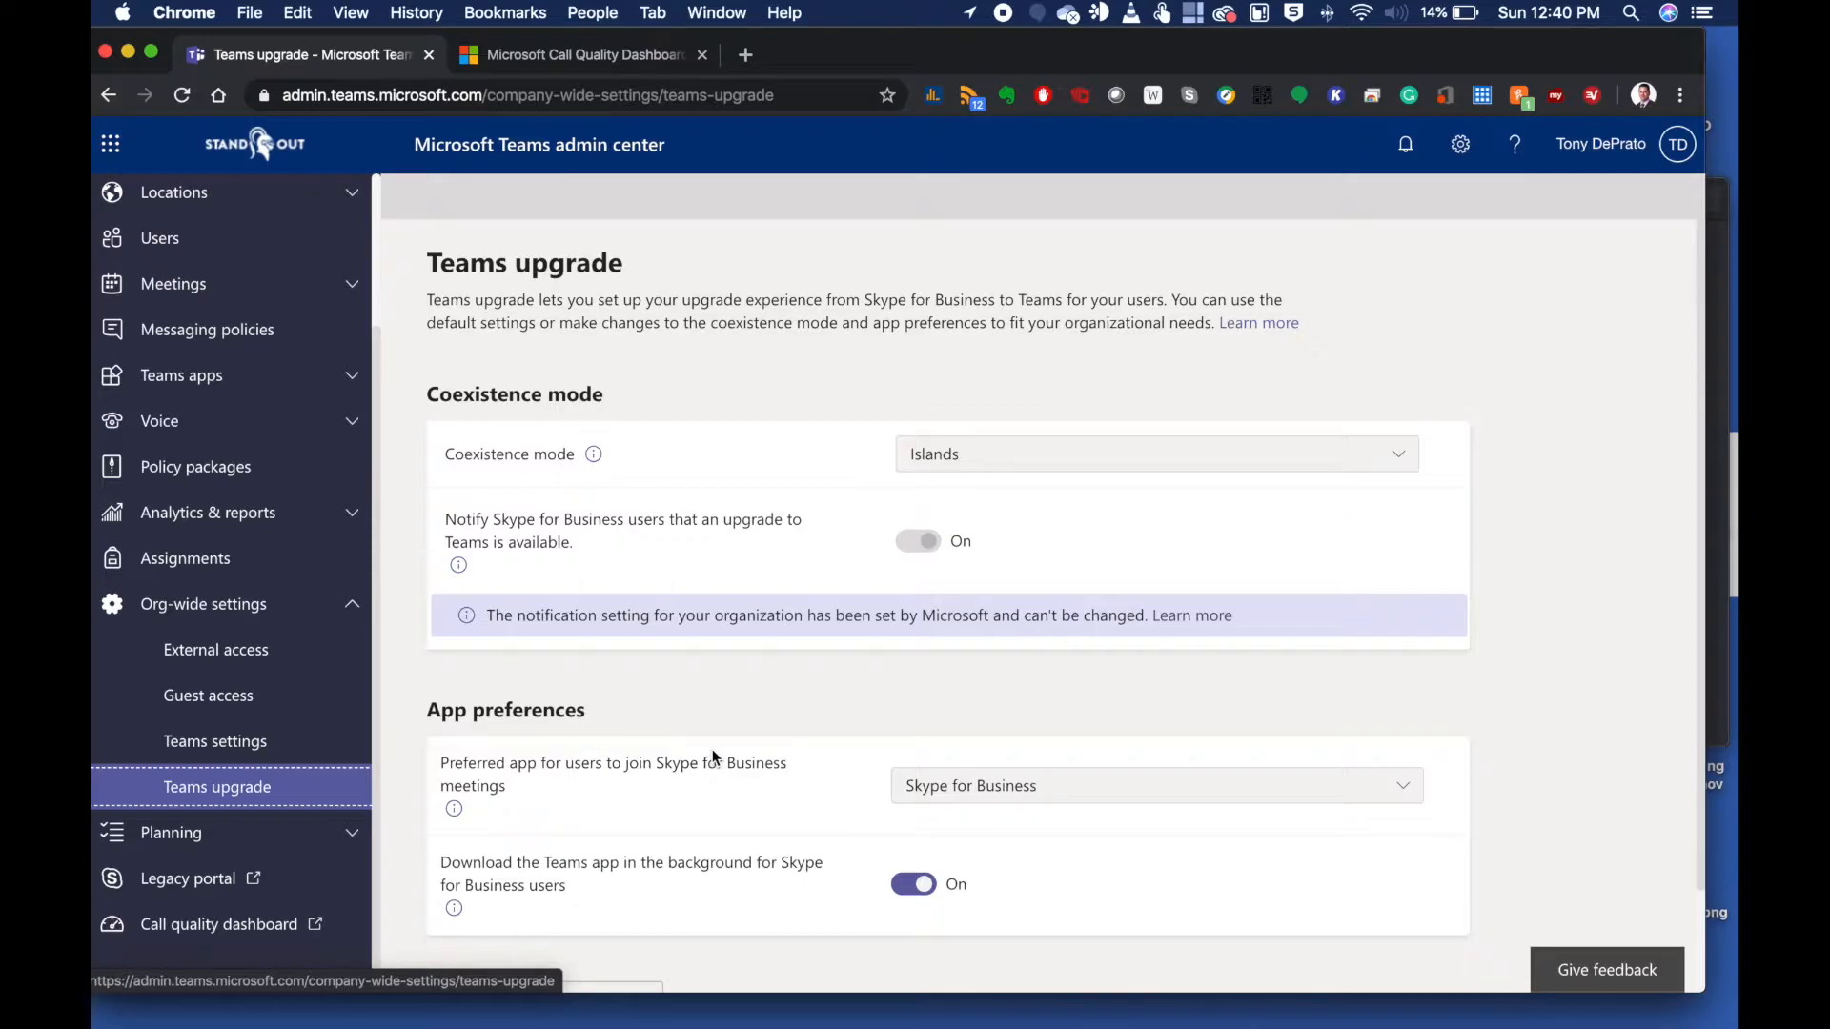
scroll("down", 3)
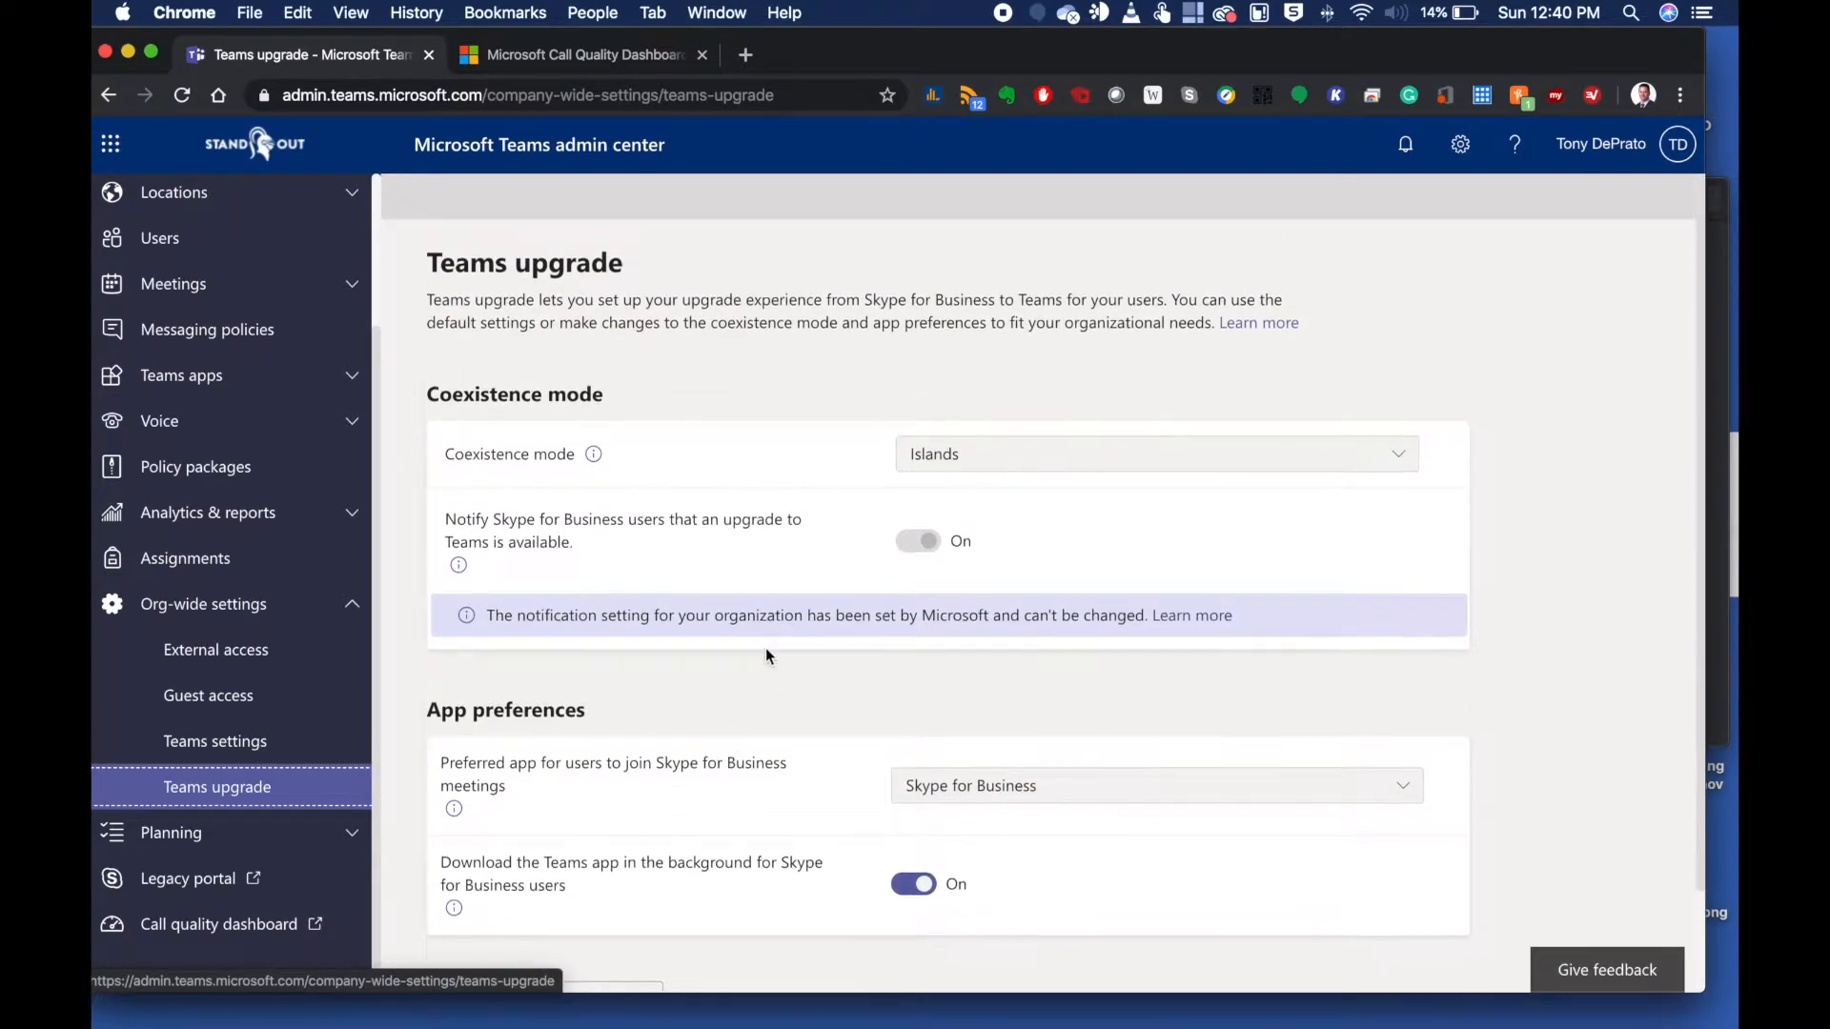
mouse_move(817, 635)
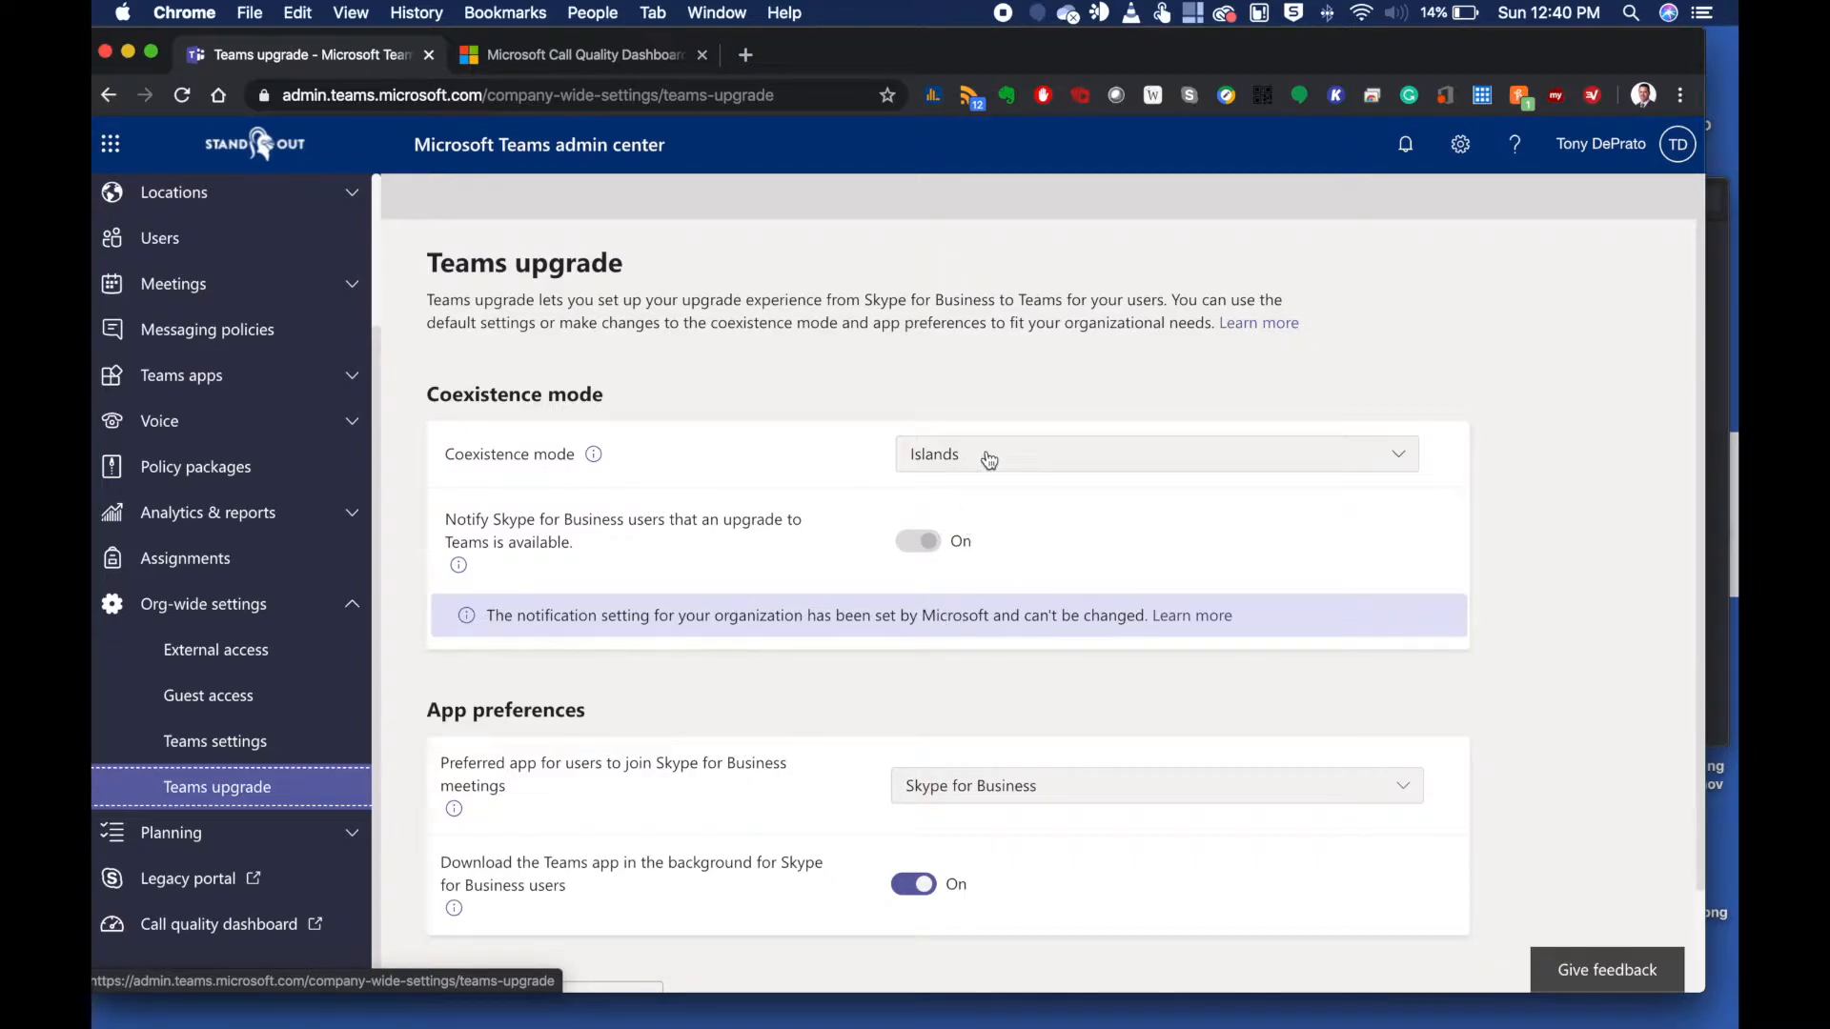
mouse_move(635, 661)
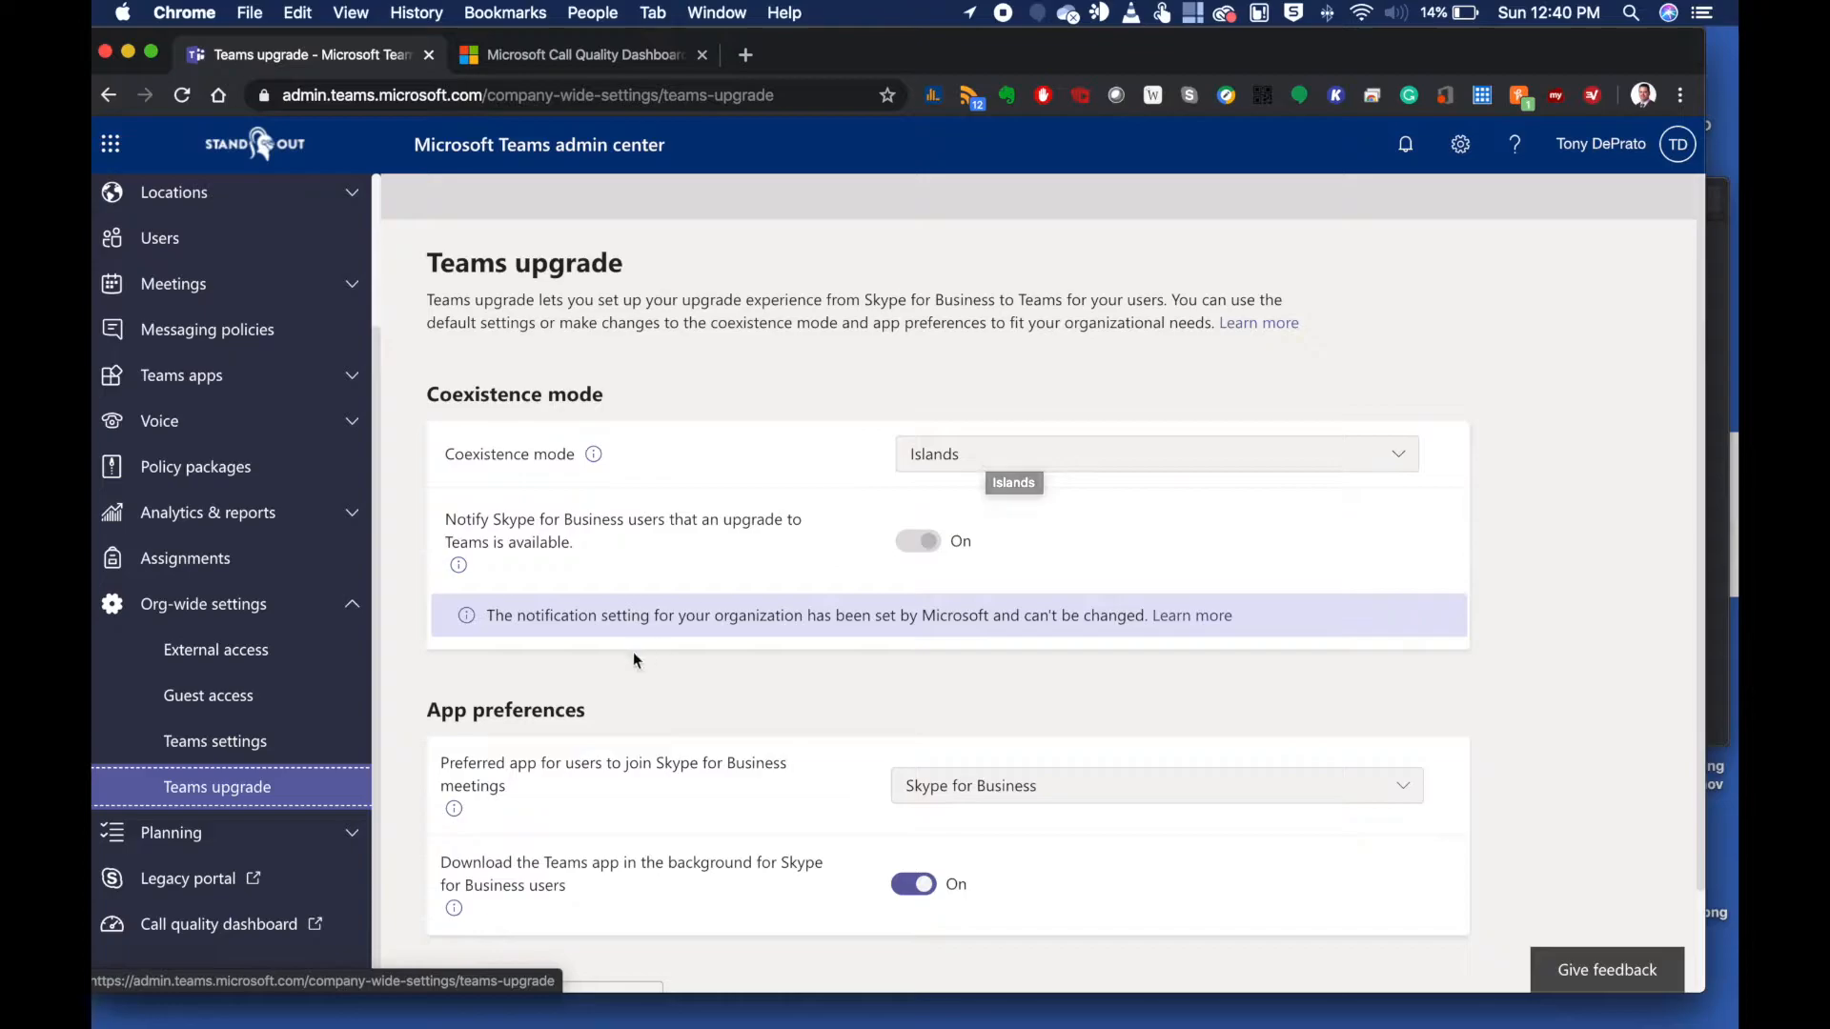
mouse_move(730, 657)
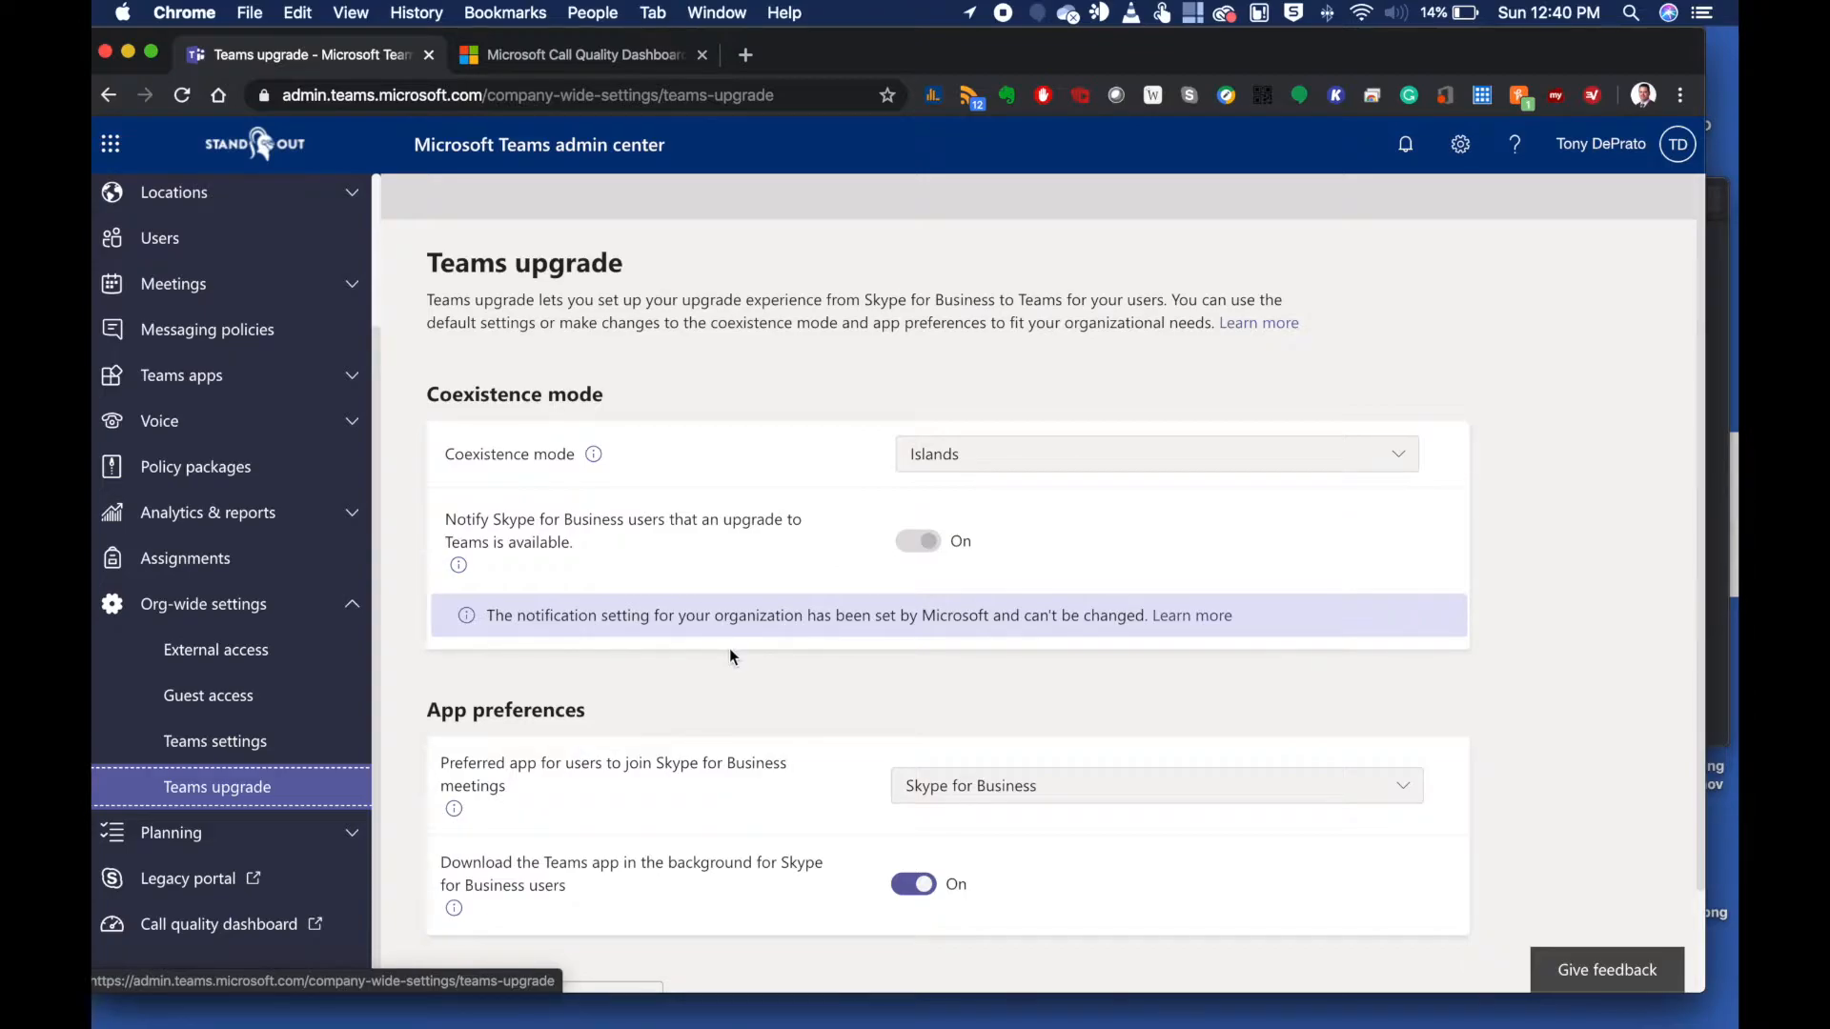
mouse_move(419, 698)
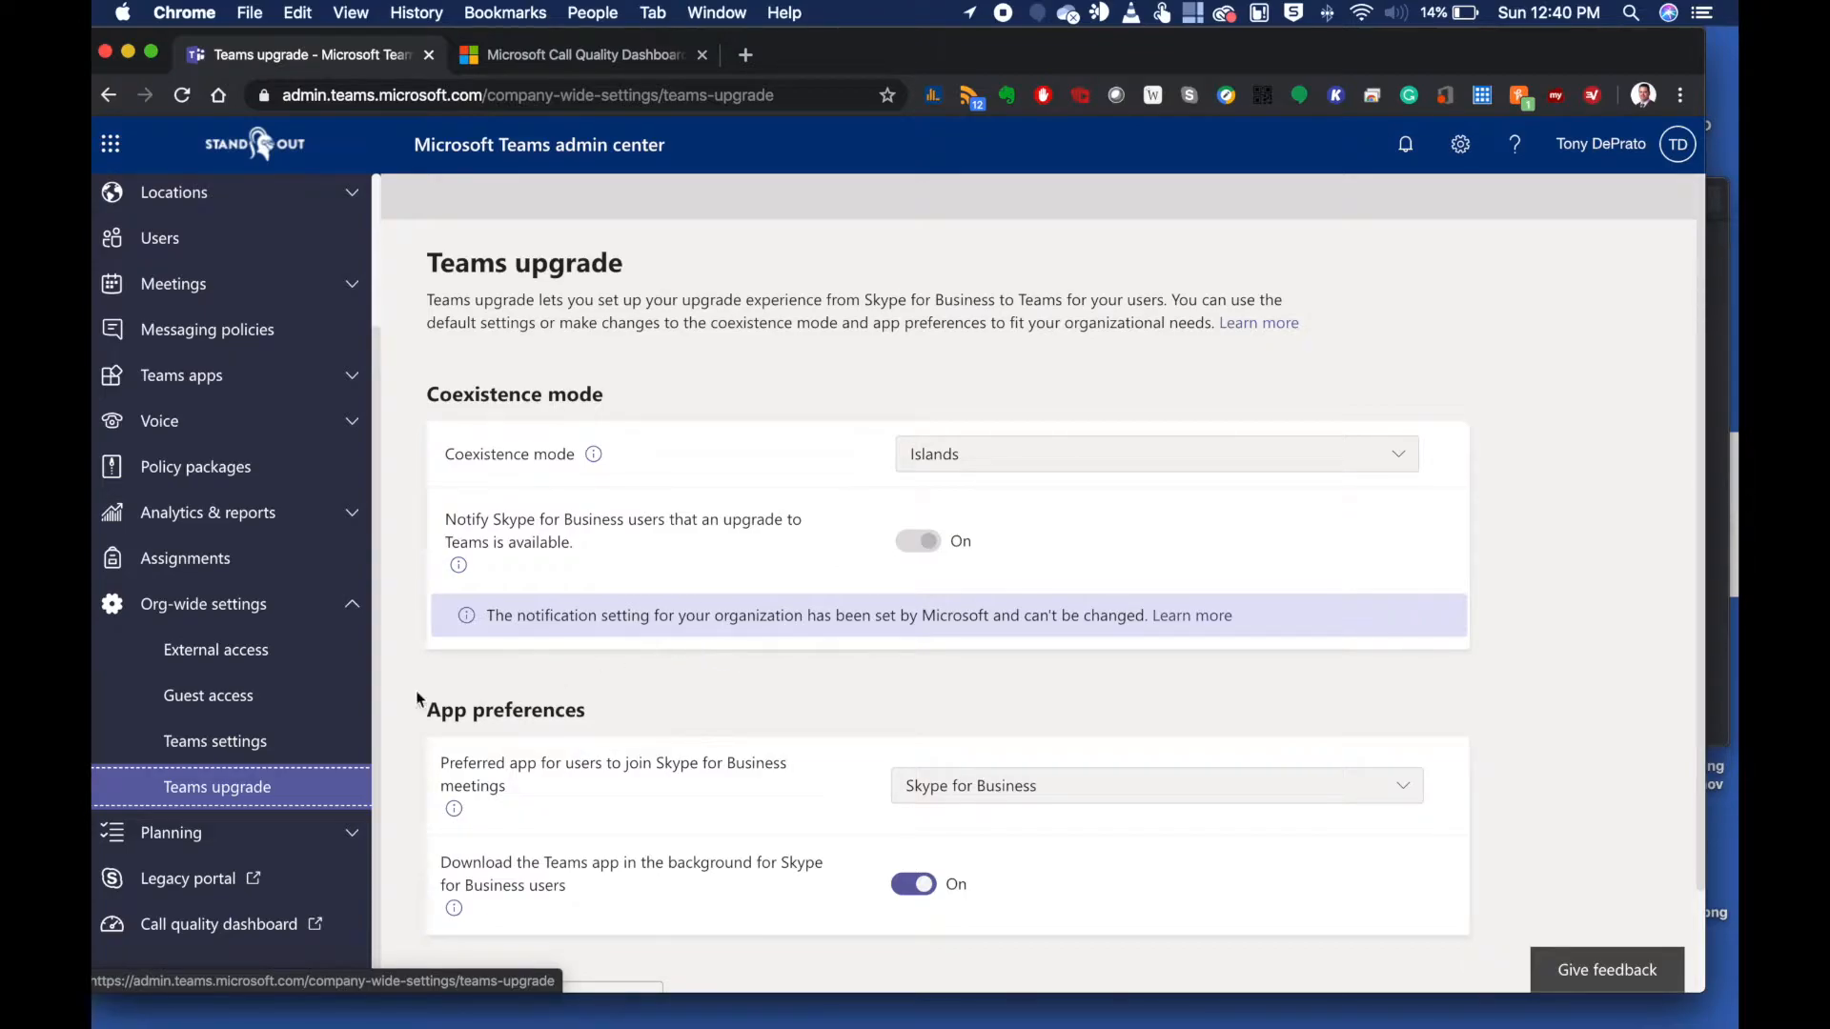
Review the org-wide Teams settings page from top to bottom
left_click(216, 742)
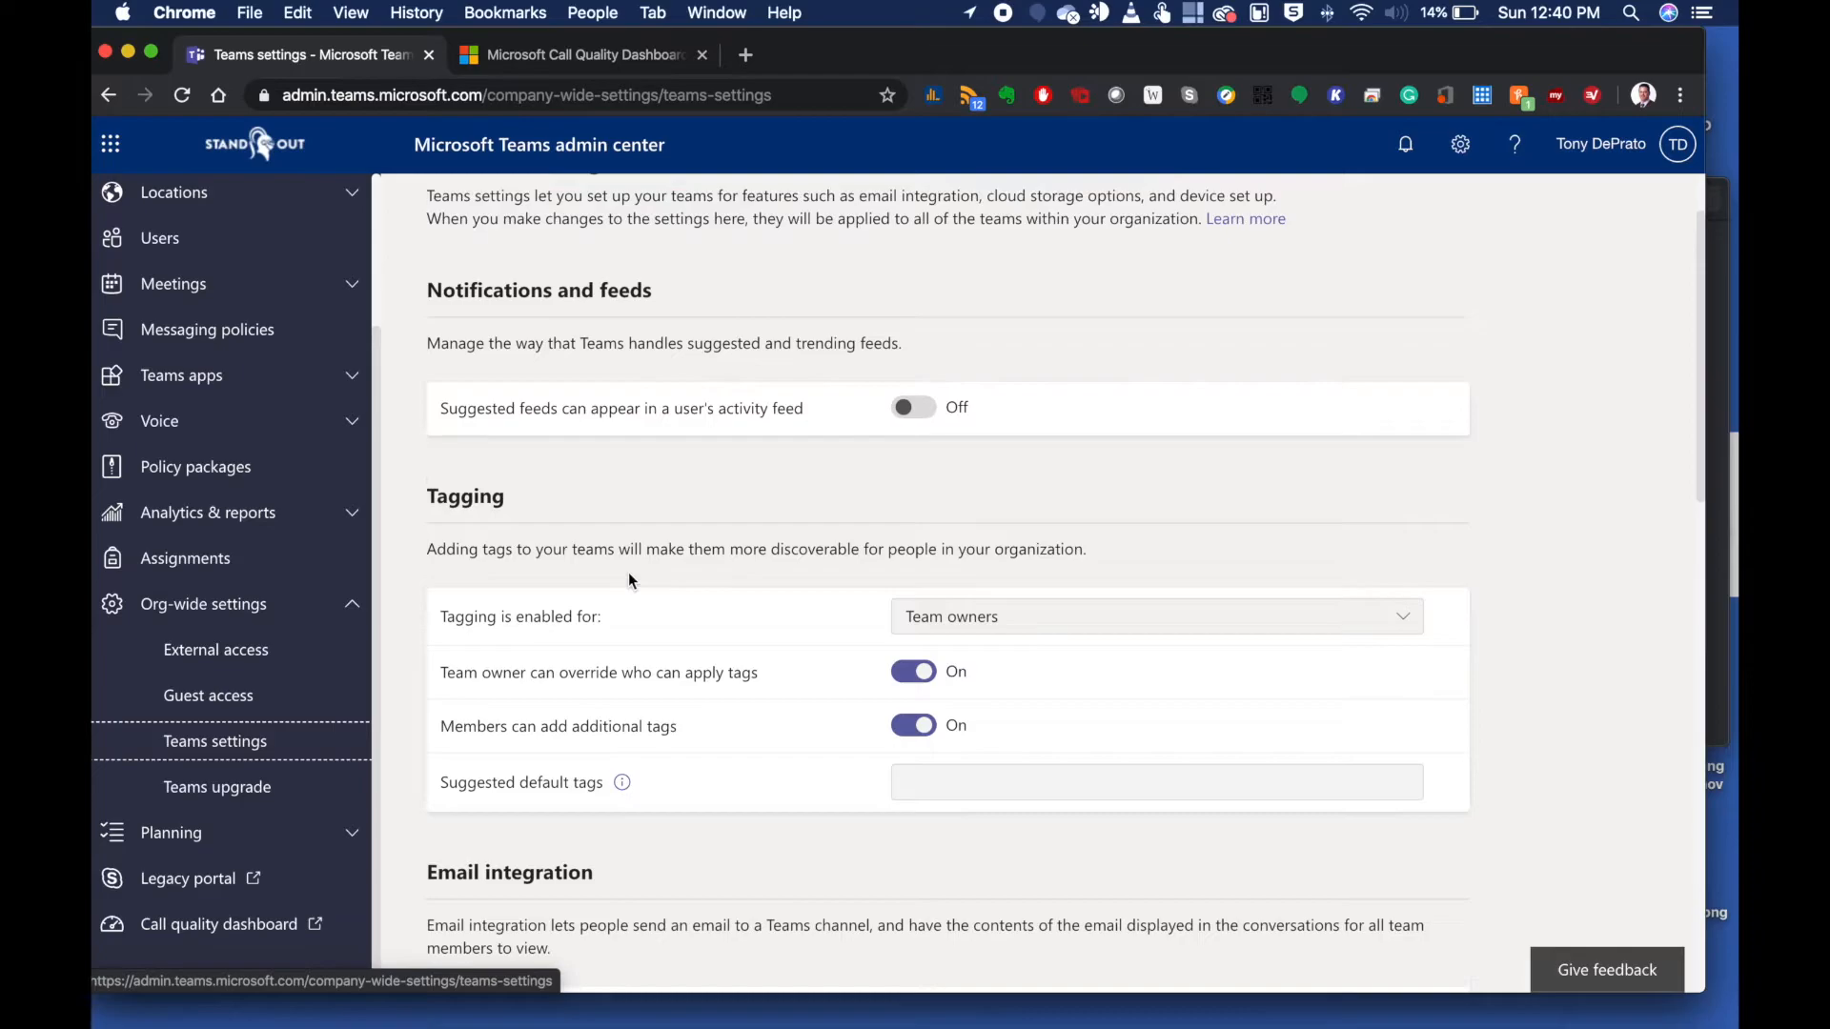
scroll("down", 3)
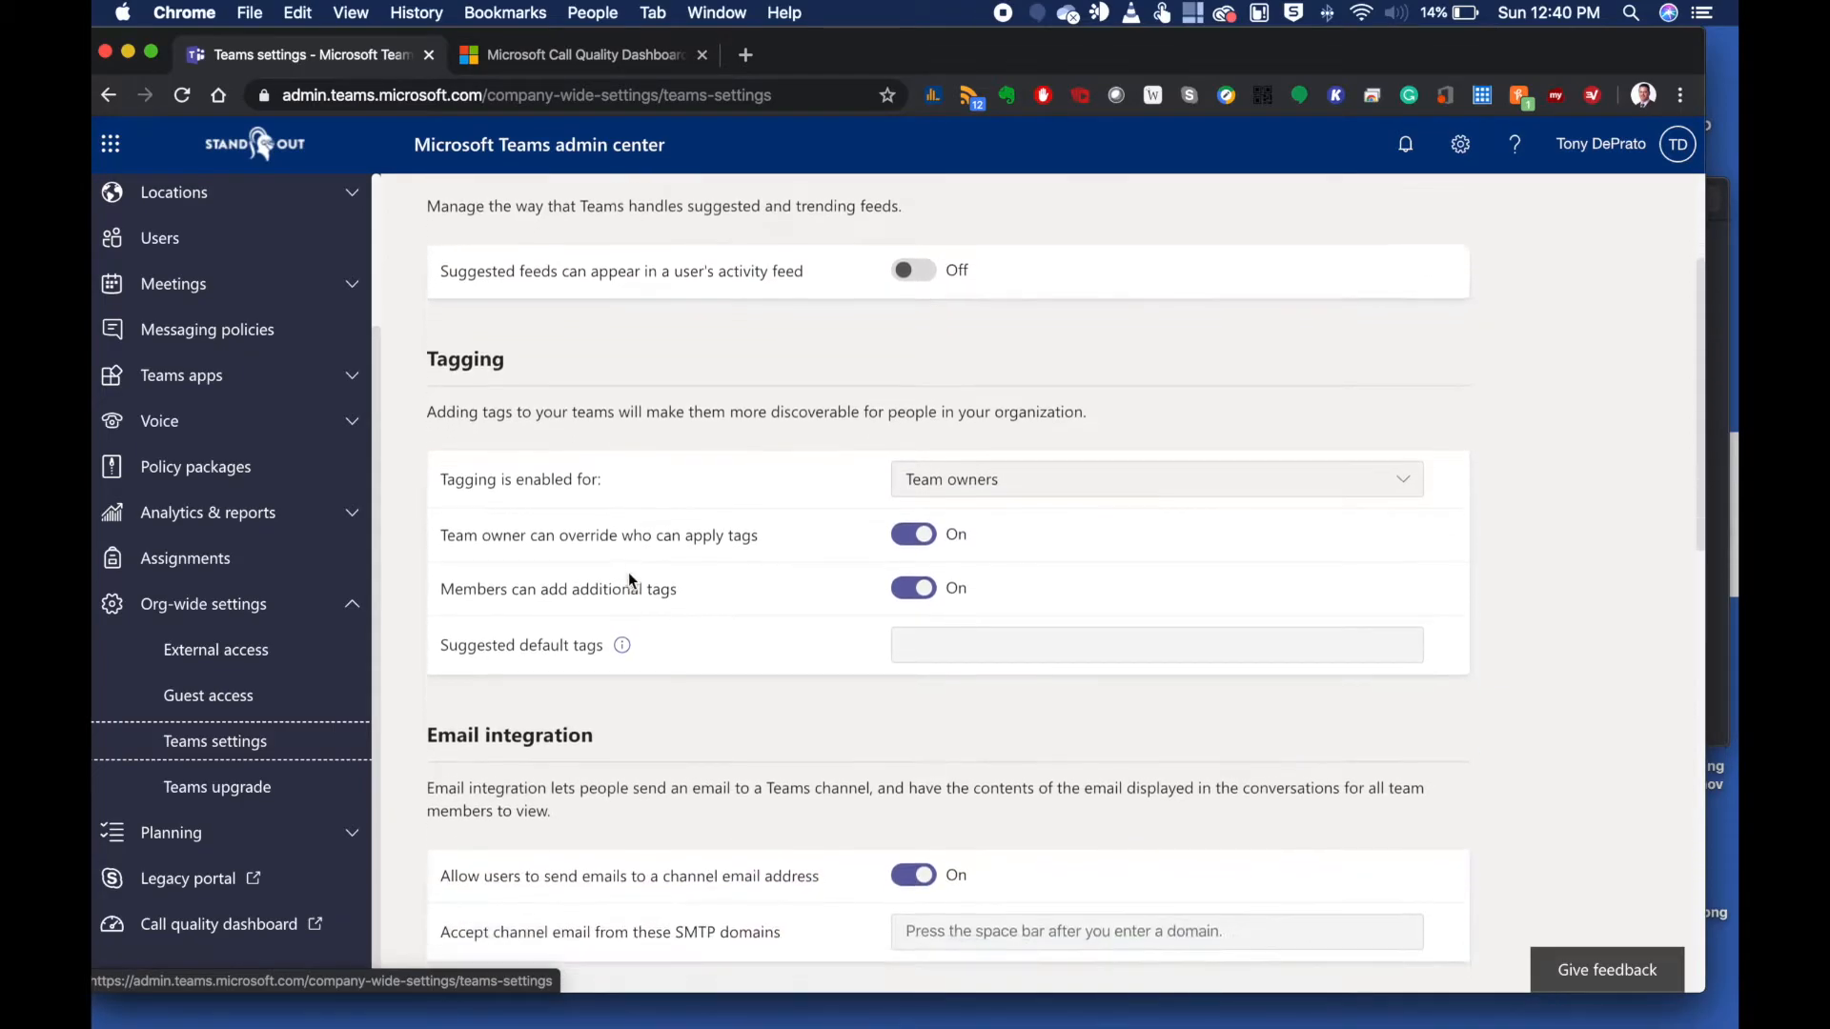
scroll("down", 3)
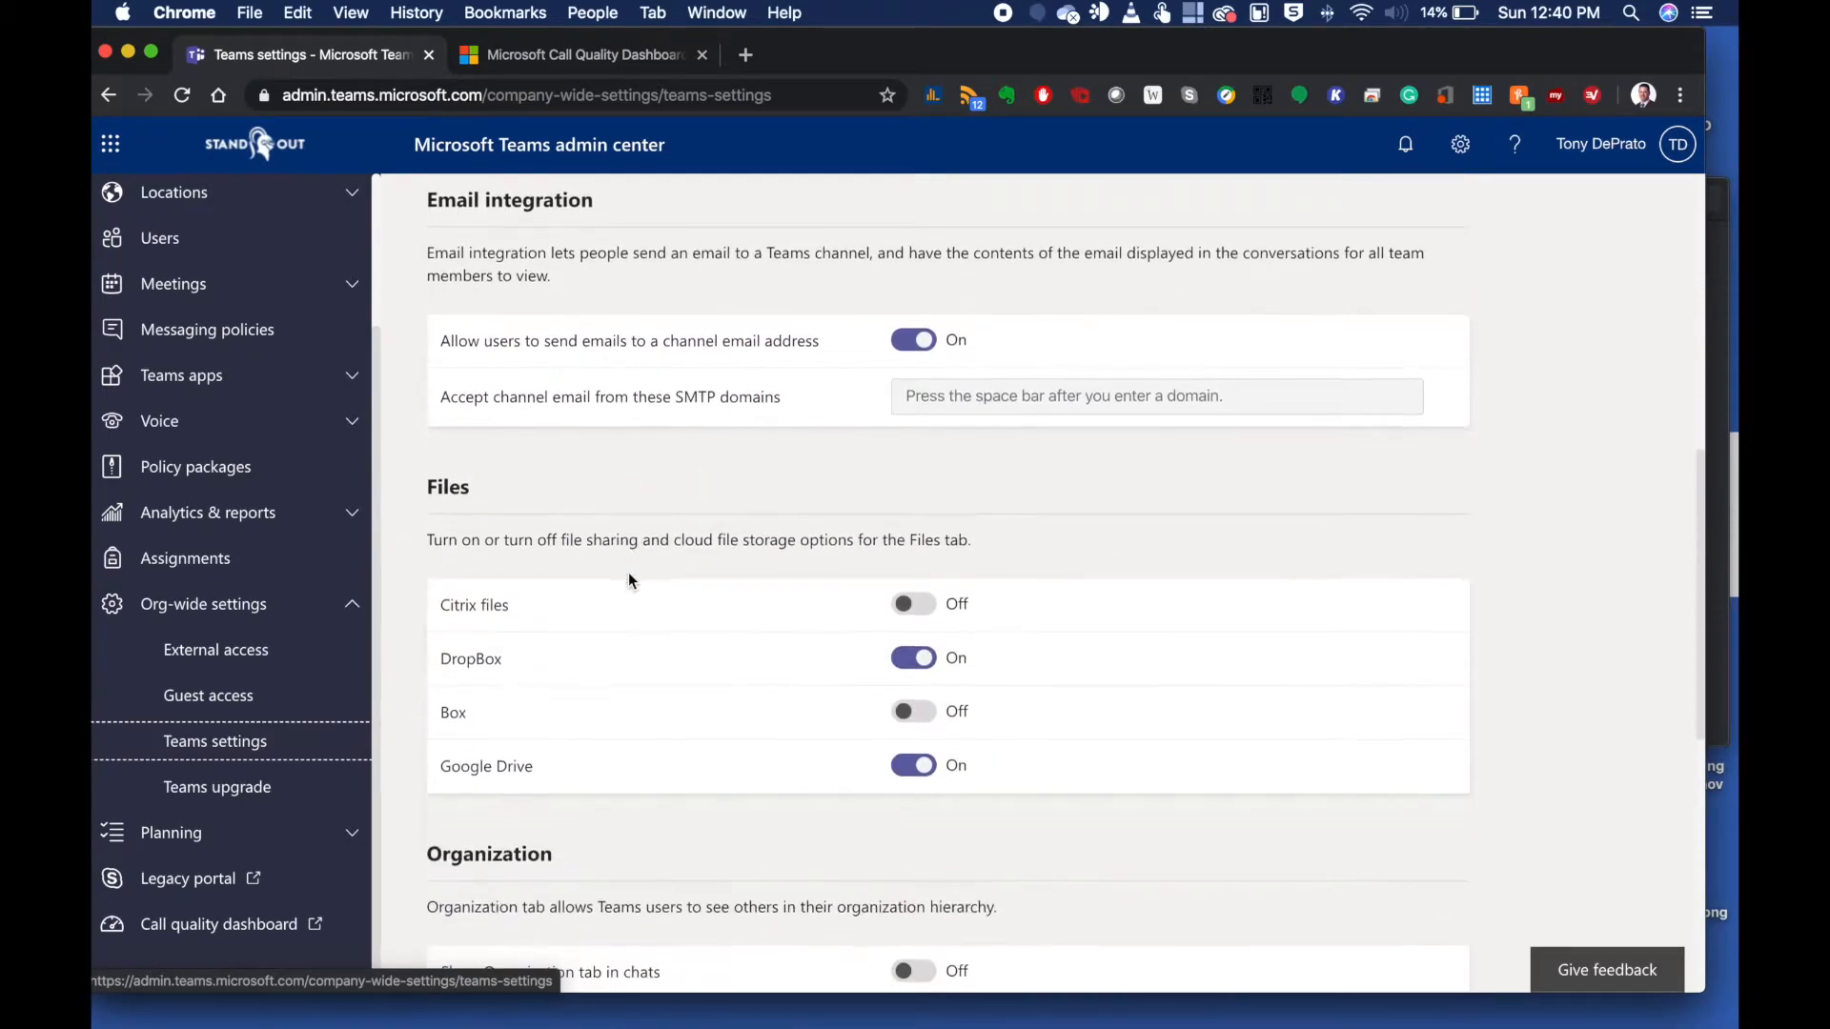
scroll("down", 3)
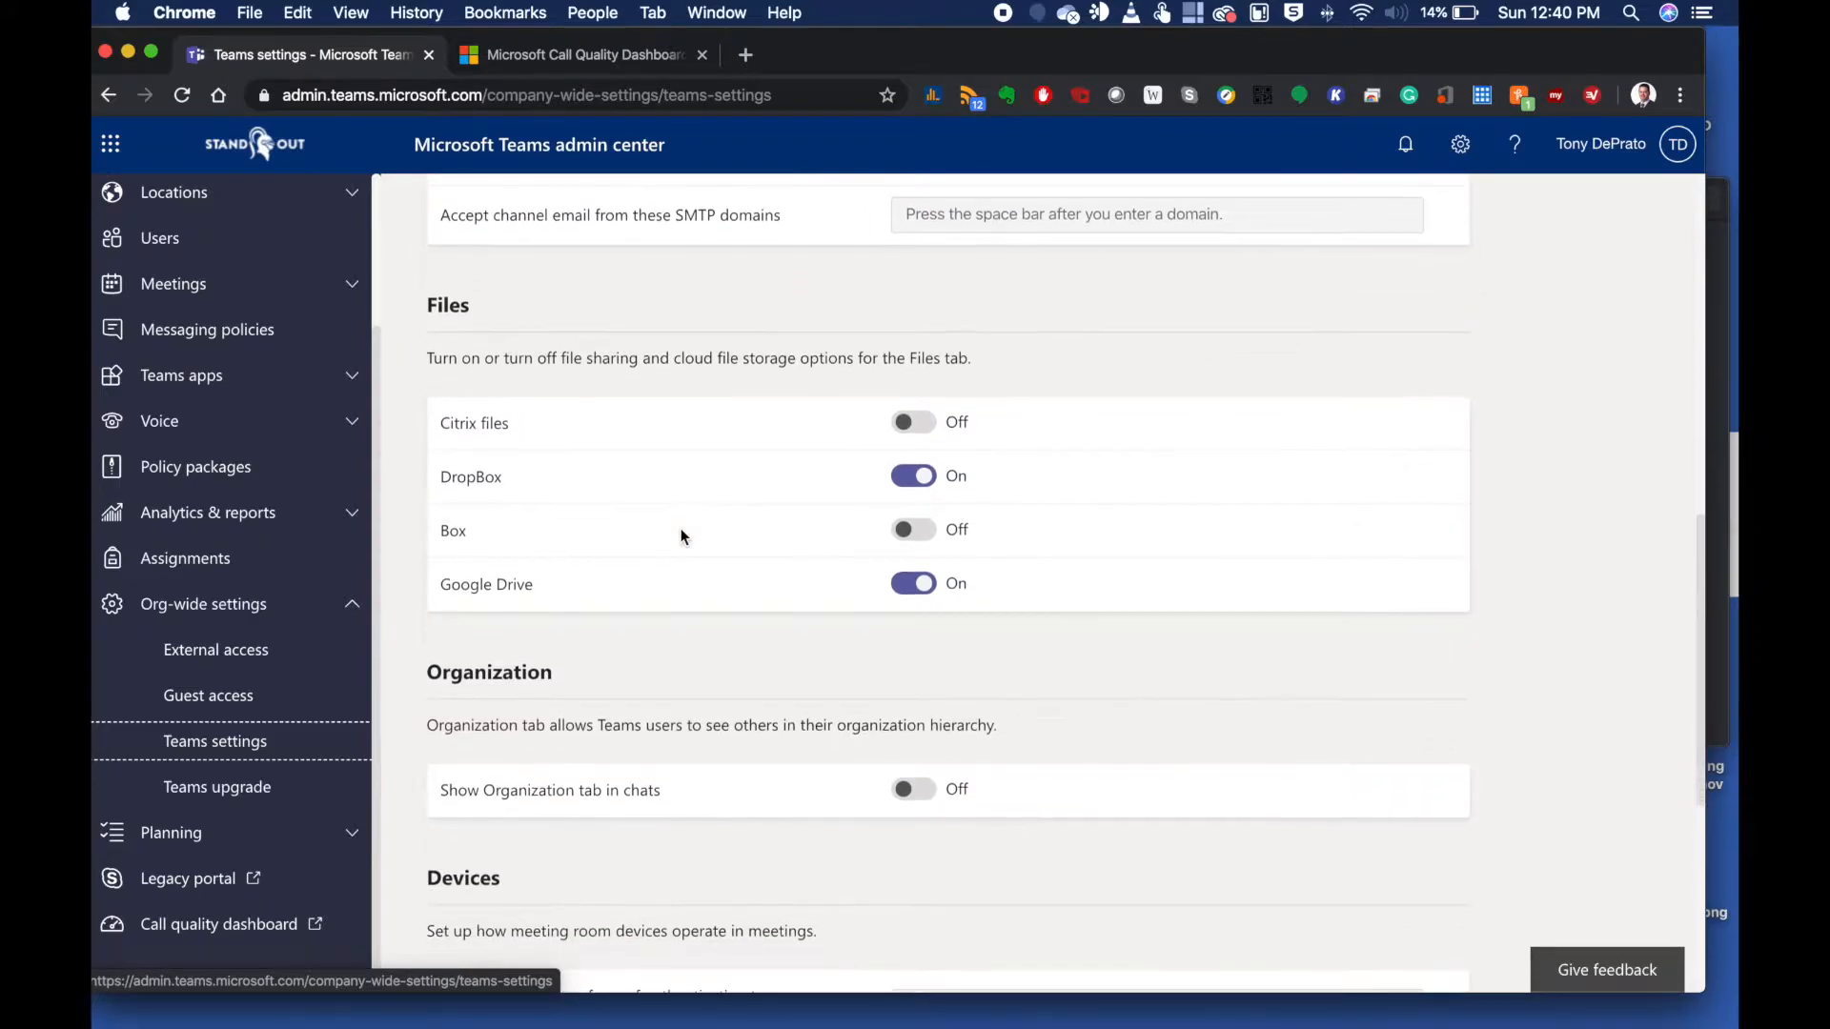
mouse_move(688, 568)
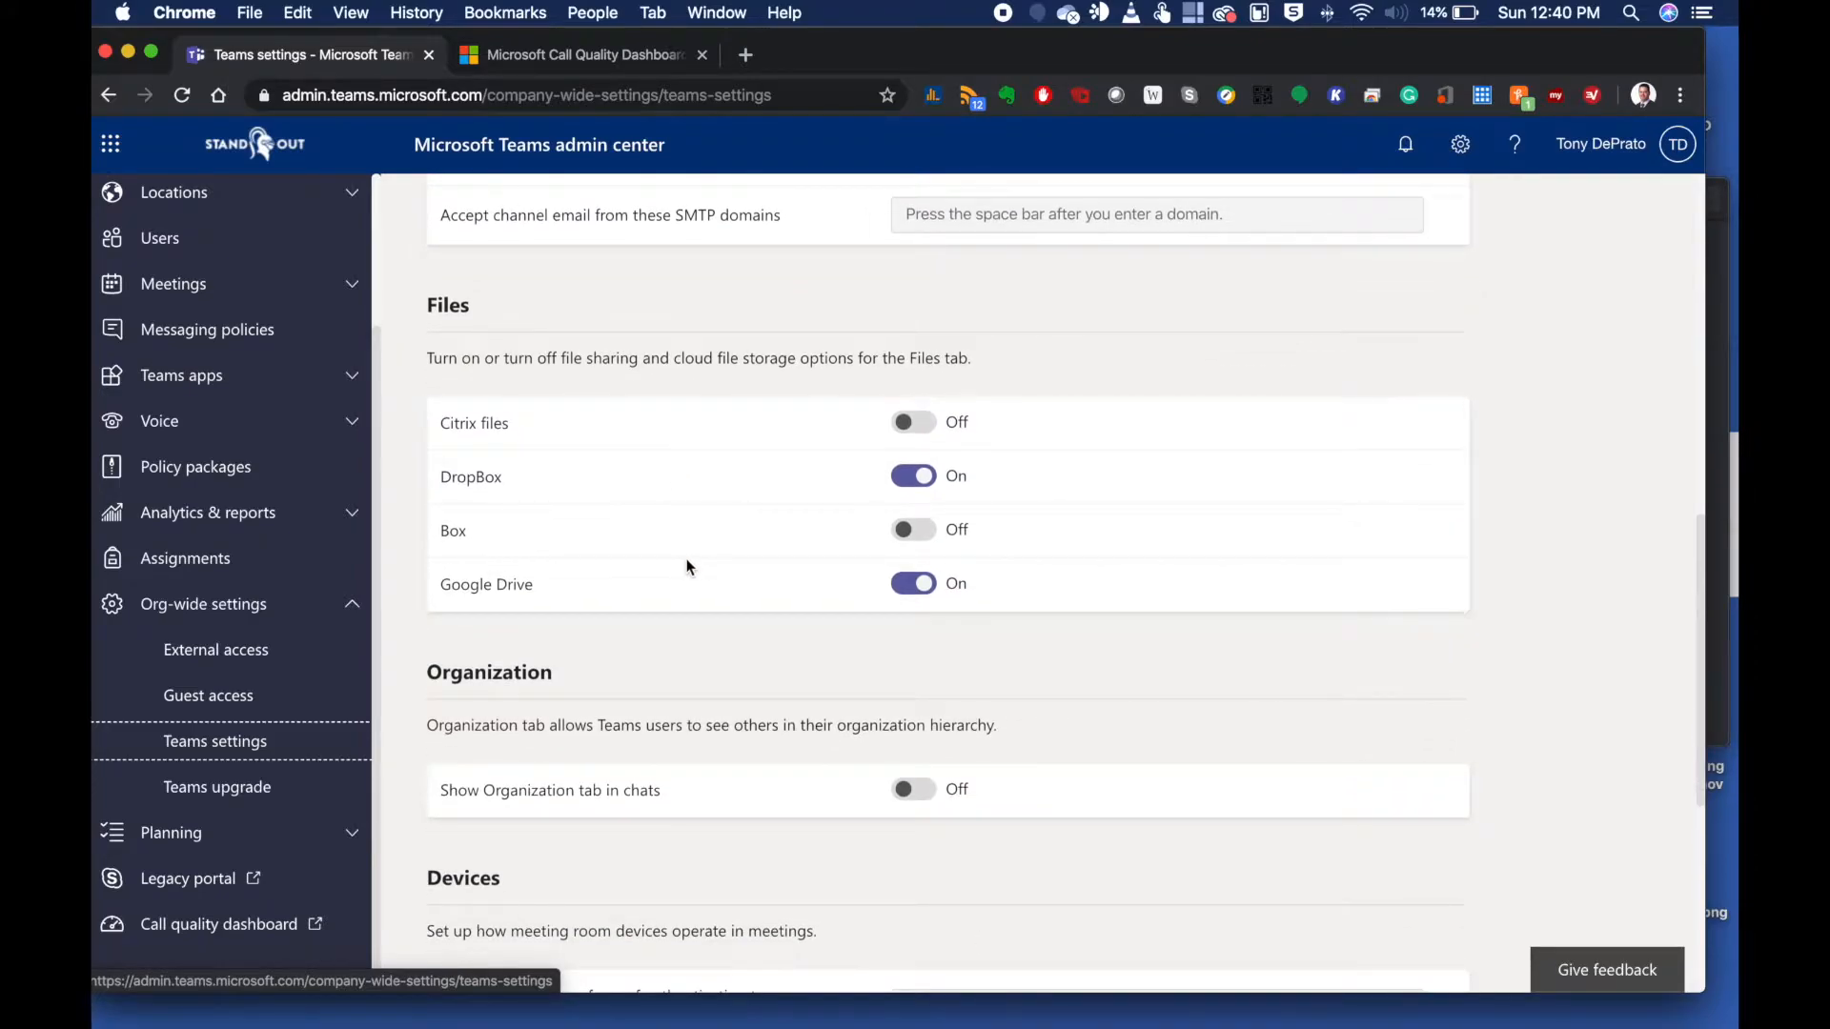
mouse_move(692, 493)
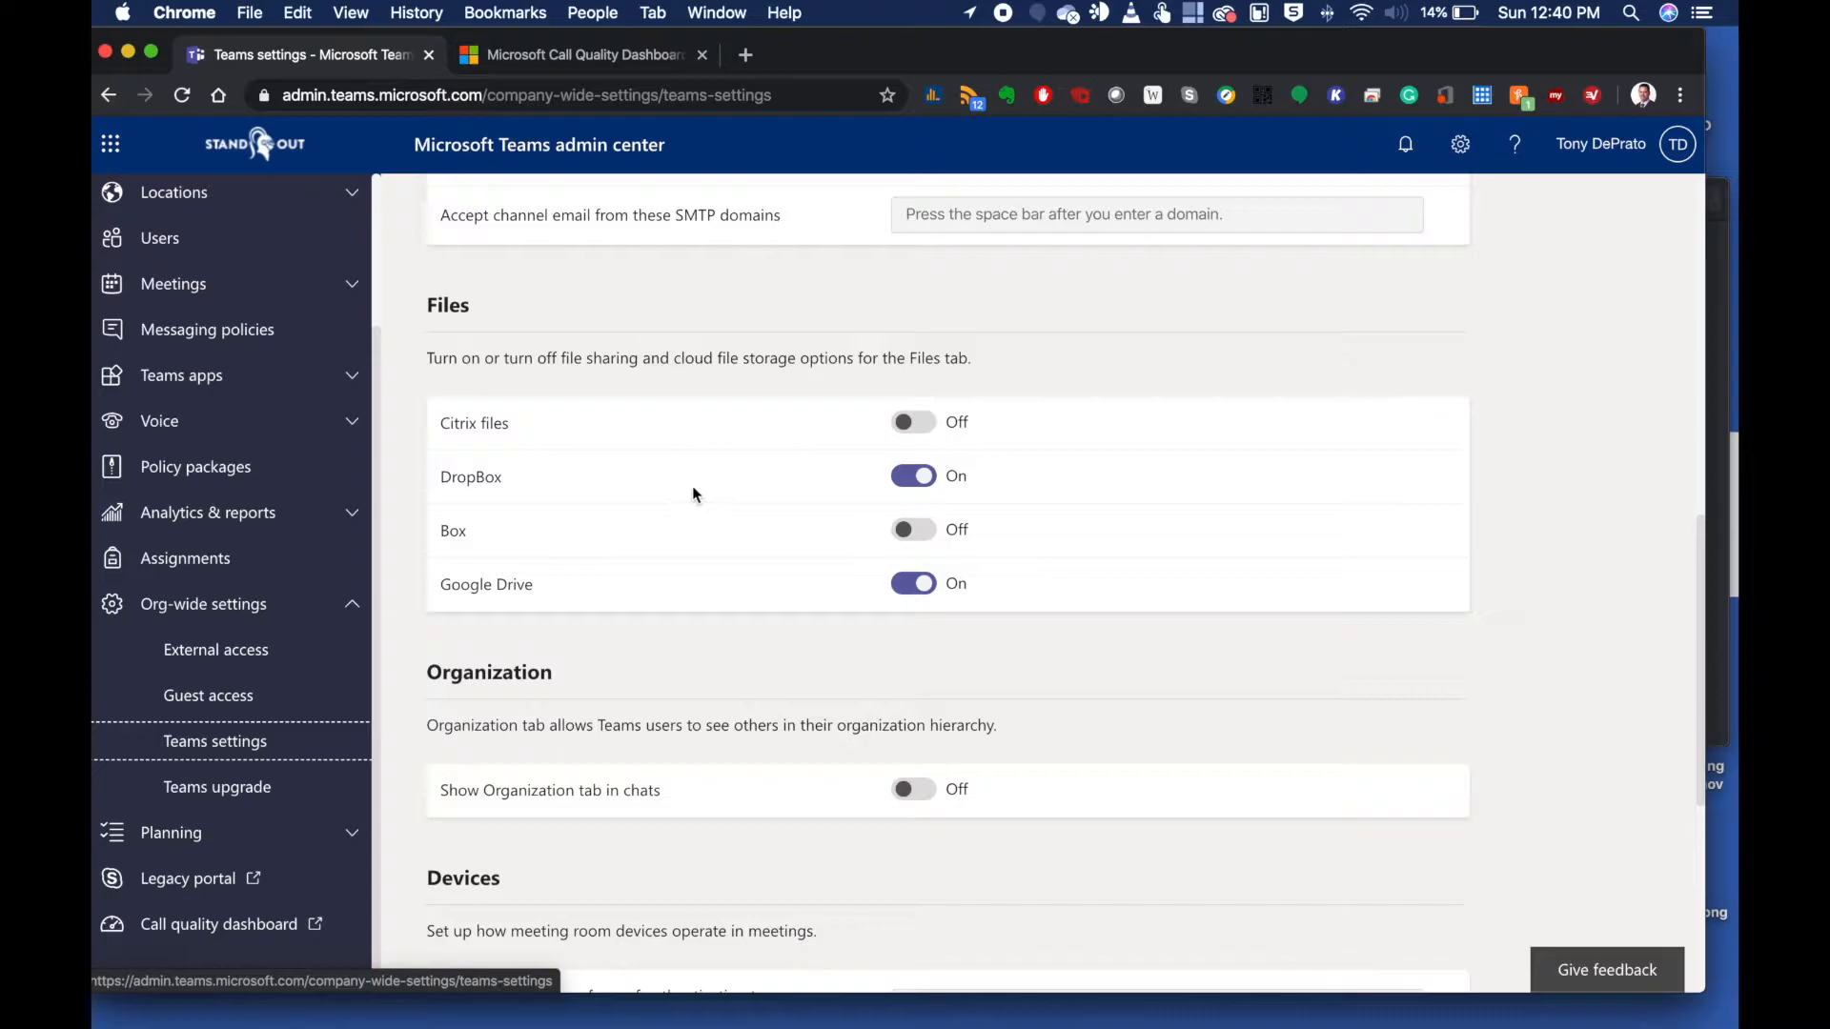
mouse_move(730, 591)
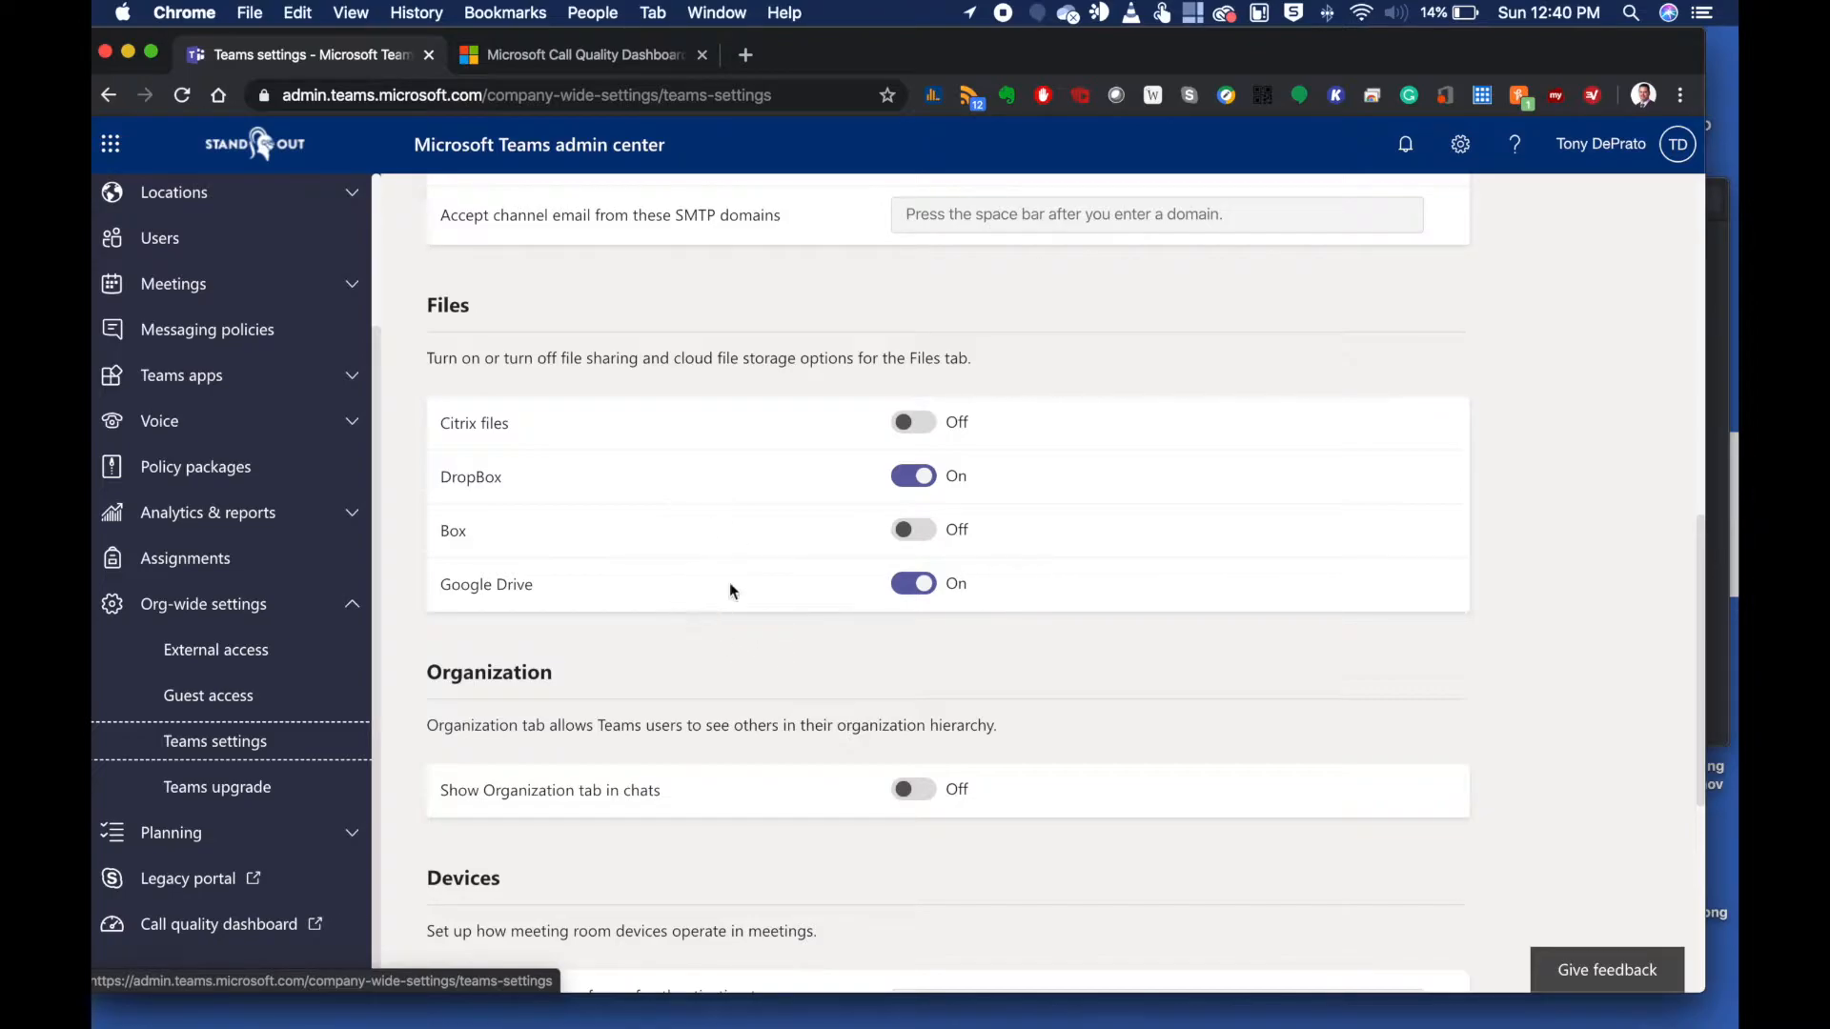
mouse_move(583, 616)
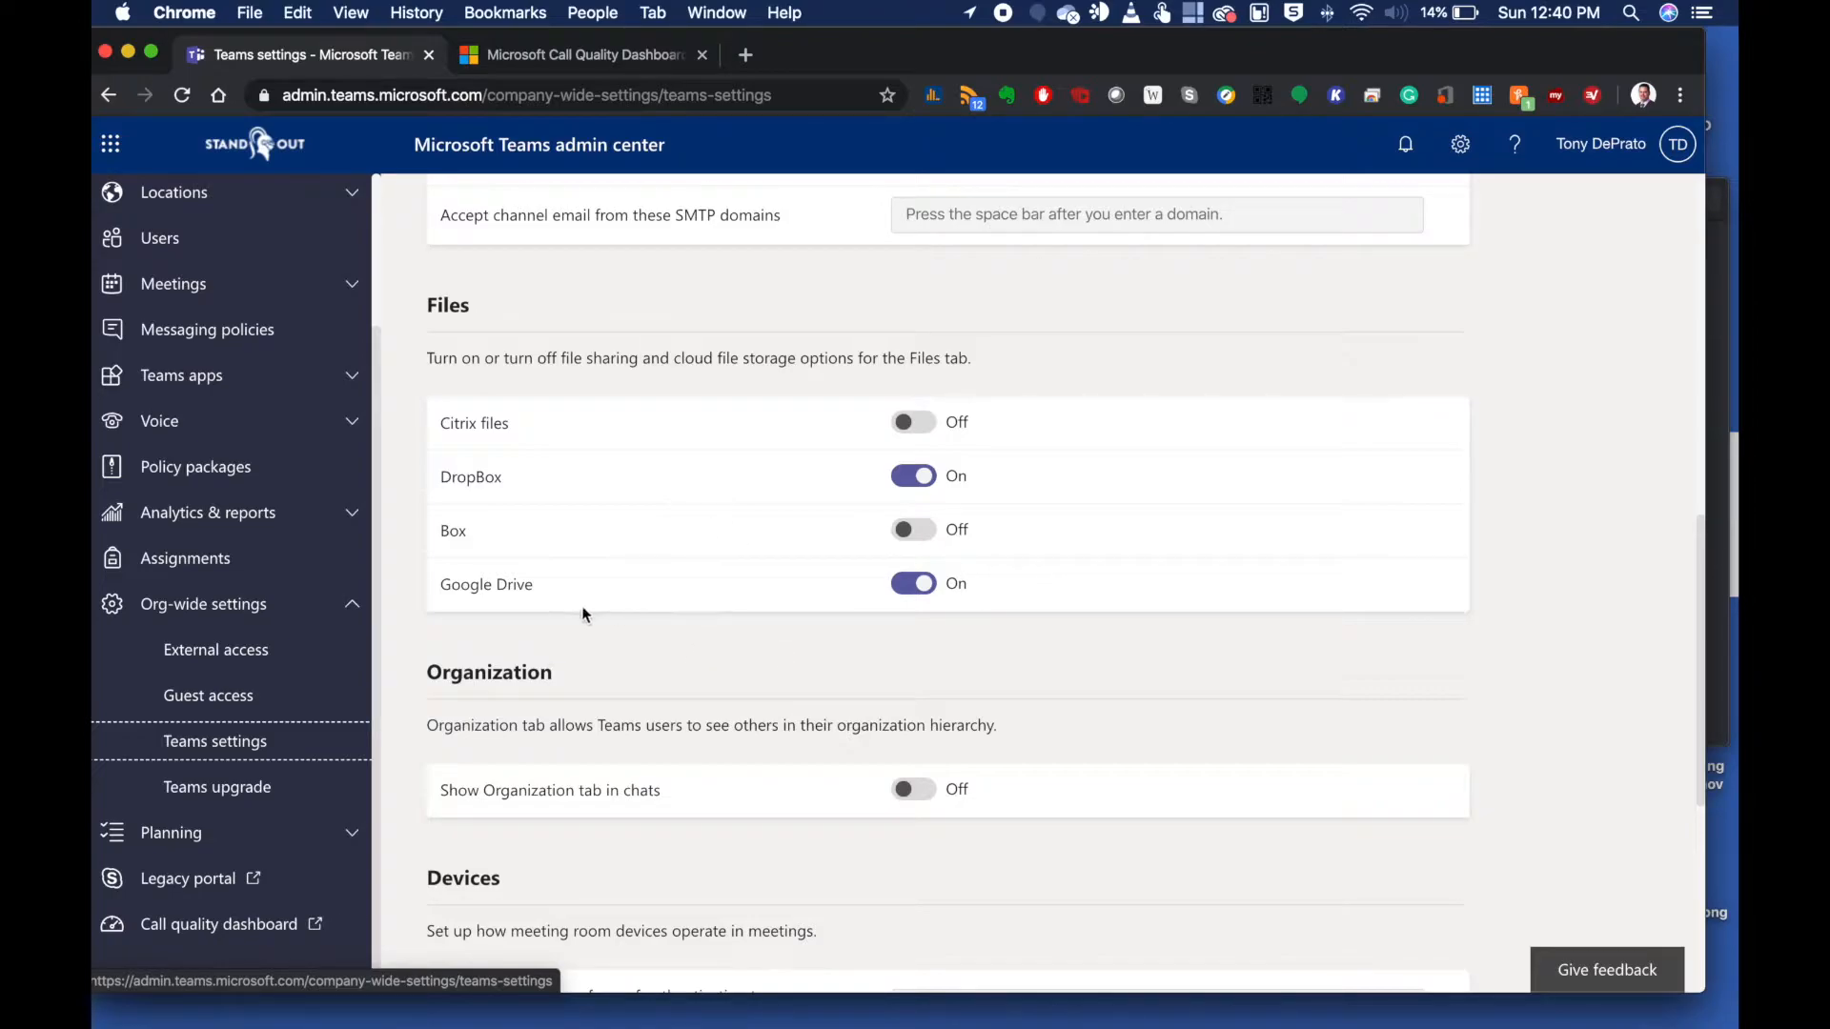
mouse_move(711, 599)
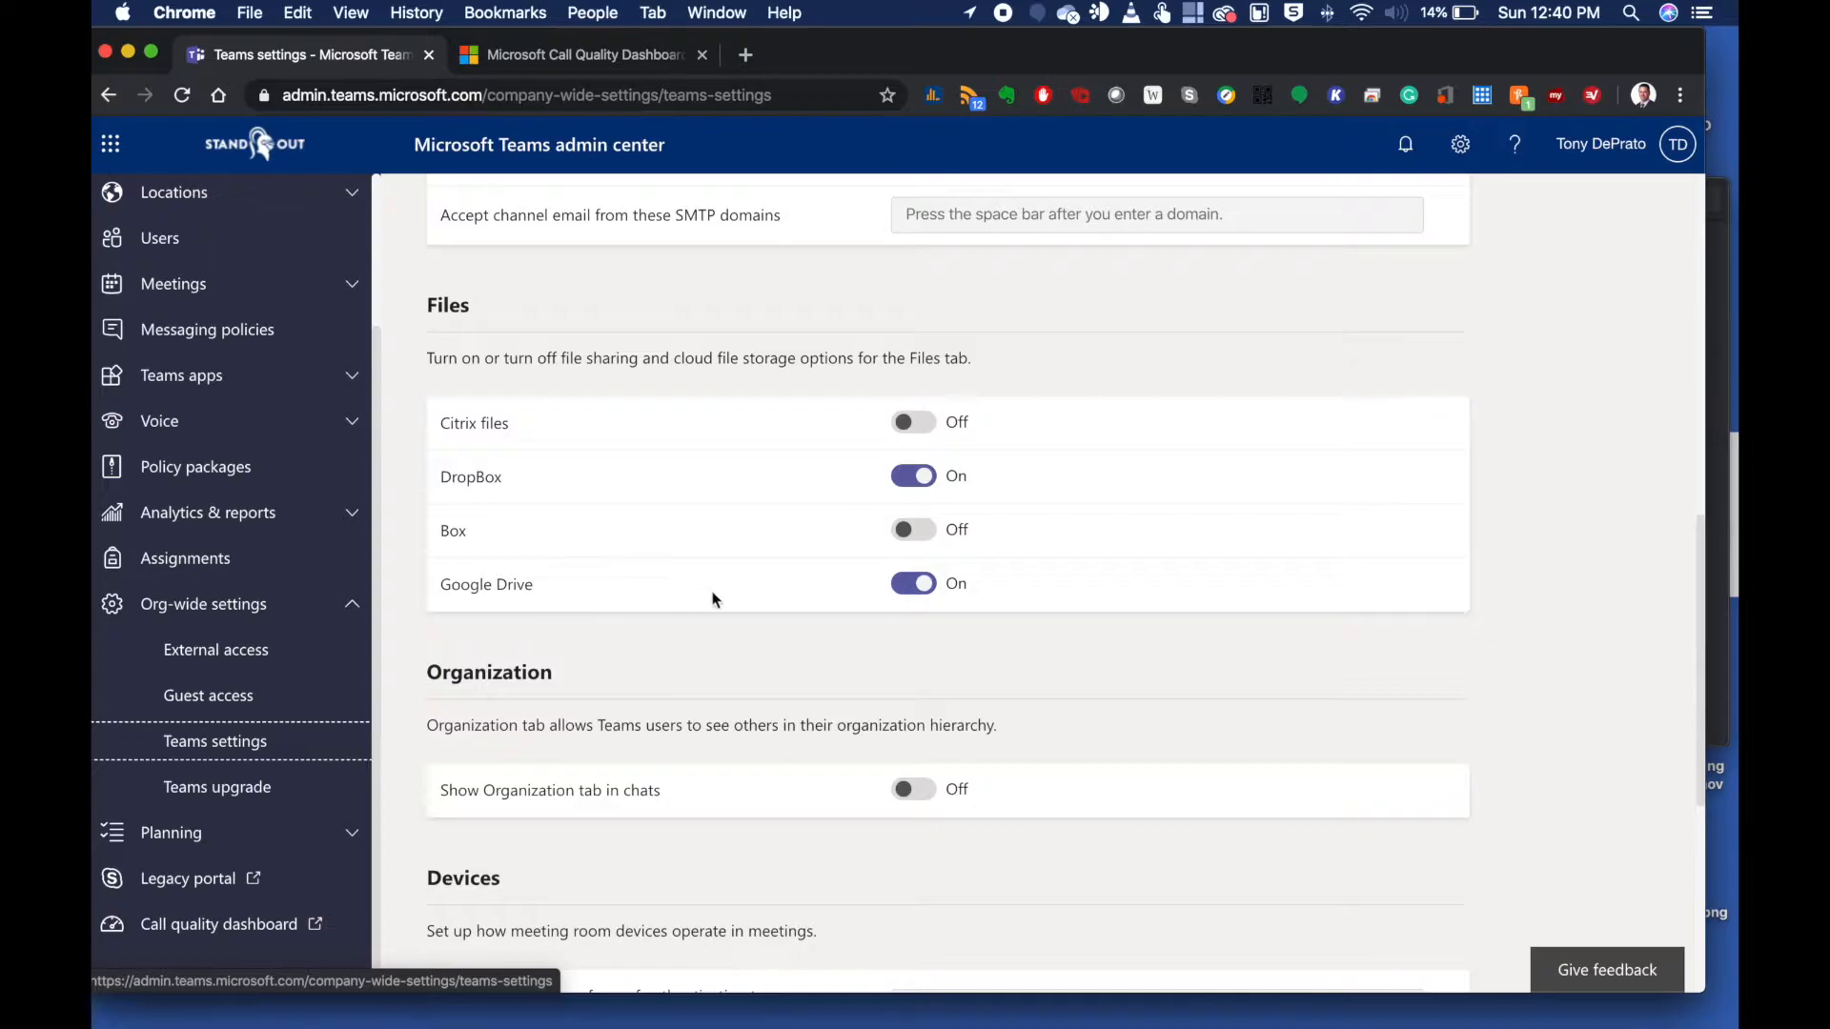
mouse_move(751, 610)
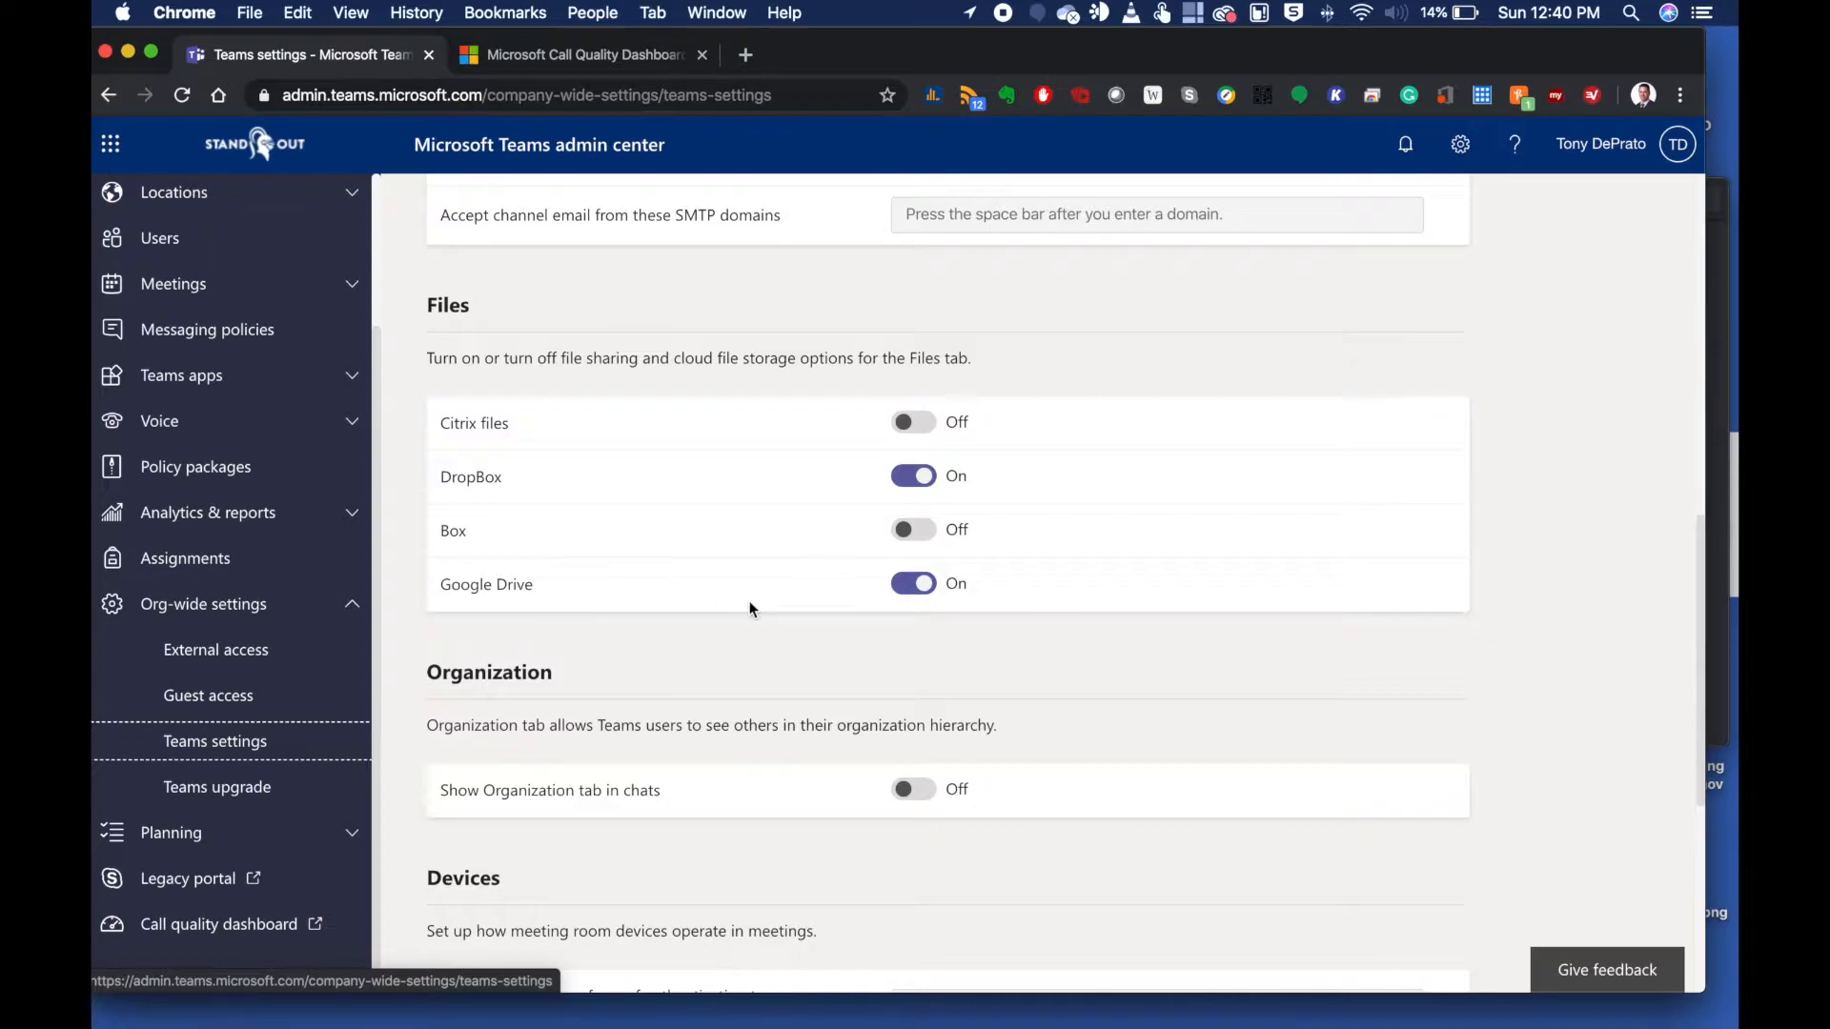
scroll("down", 3)
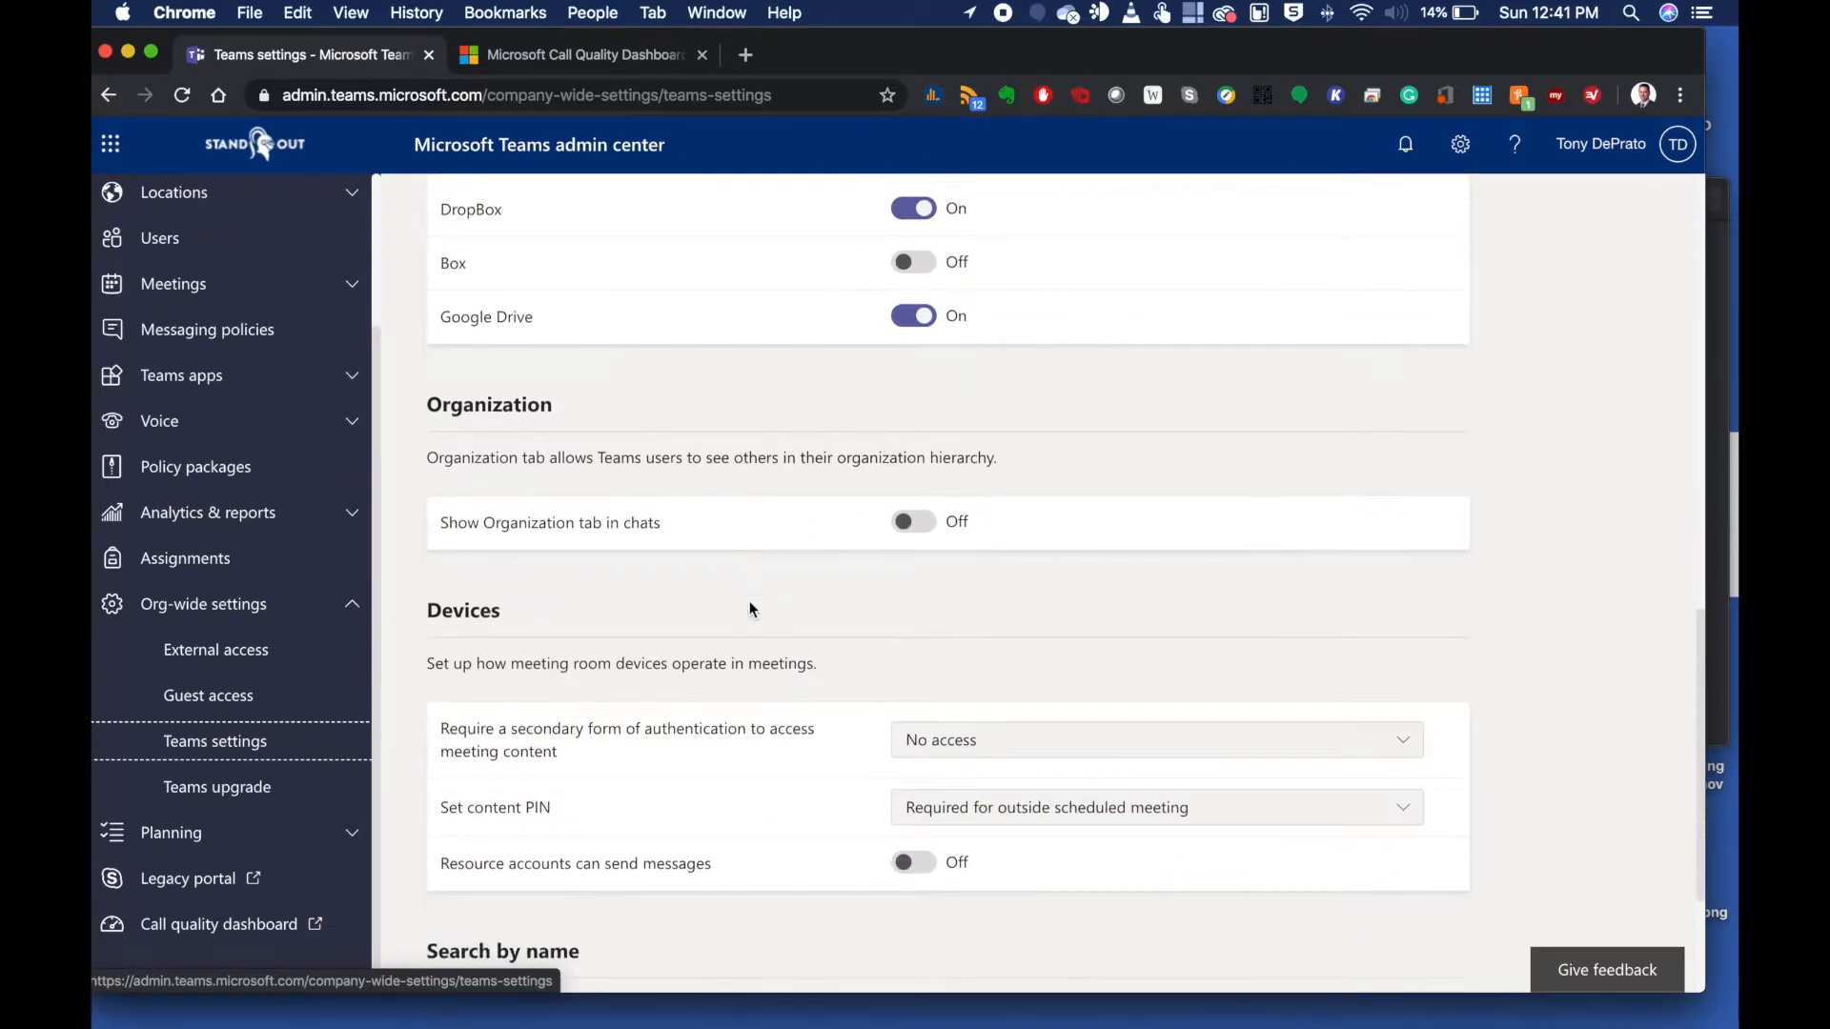
scroll("down", 3)
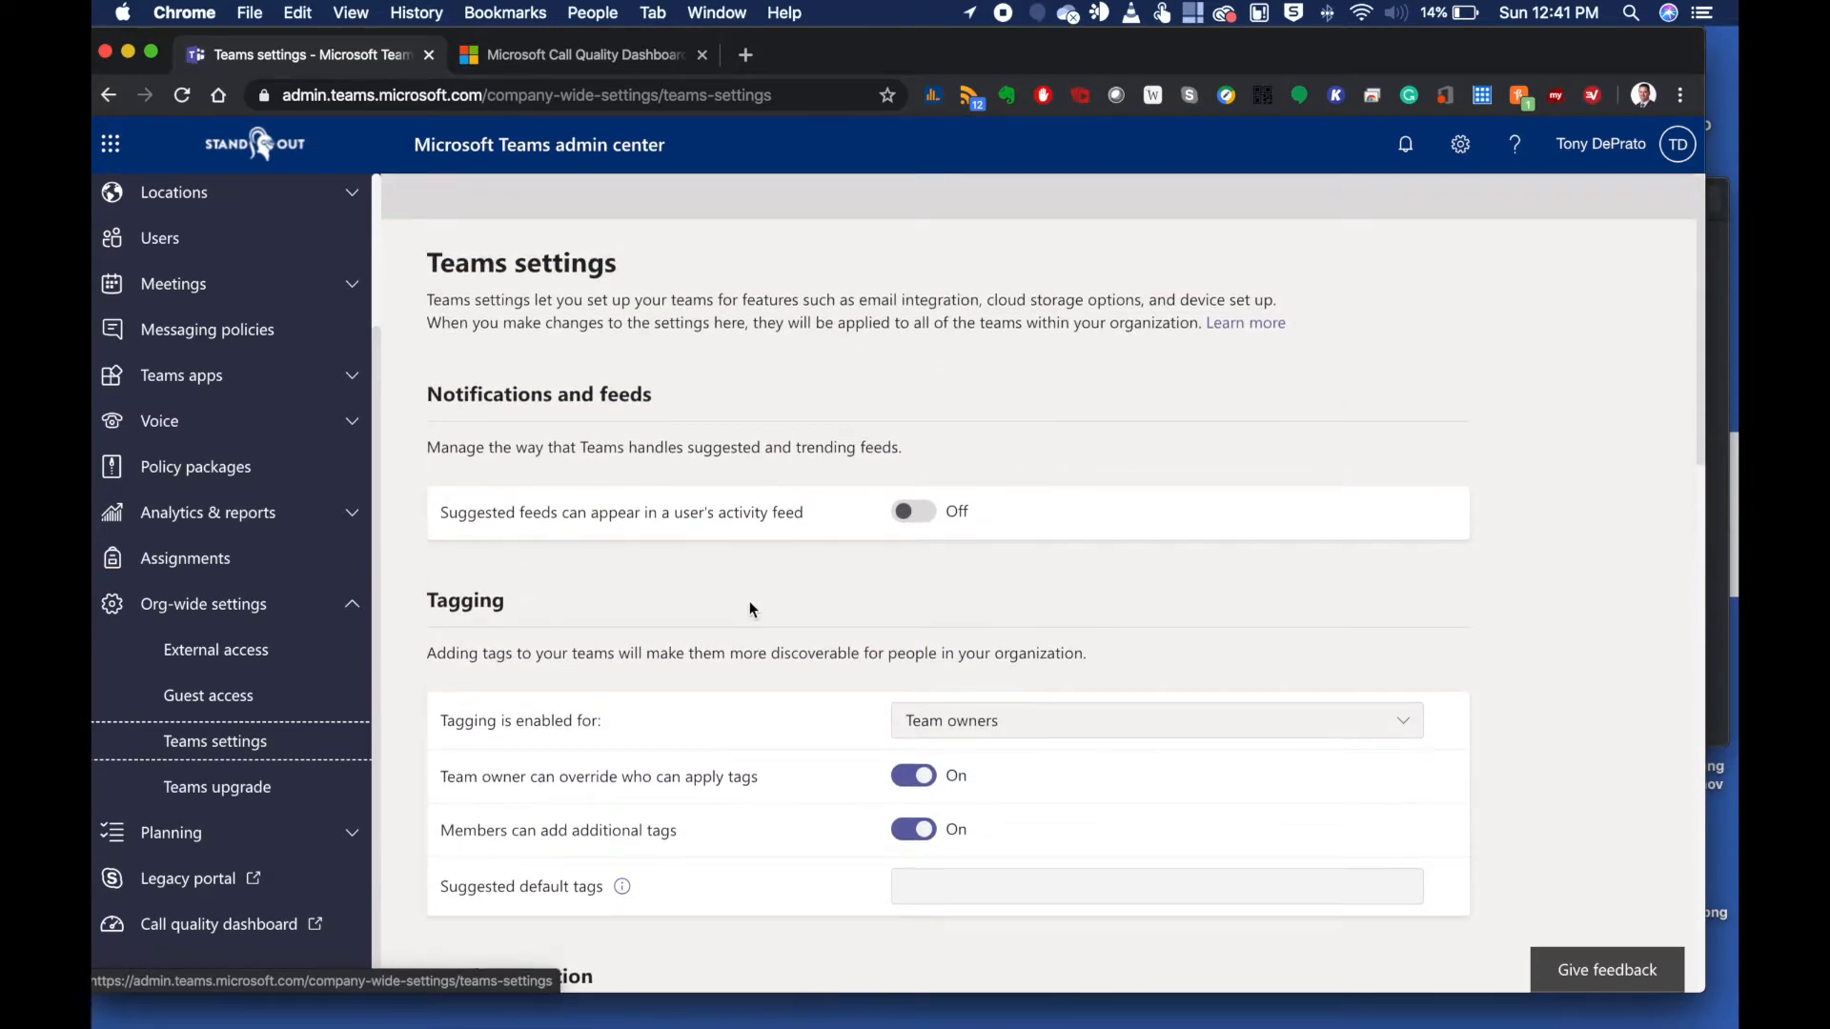
mouse_move(659, 547)
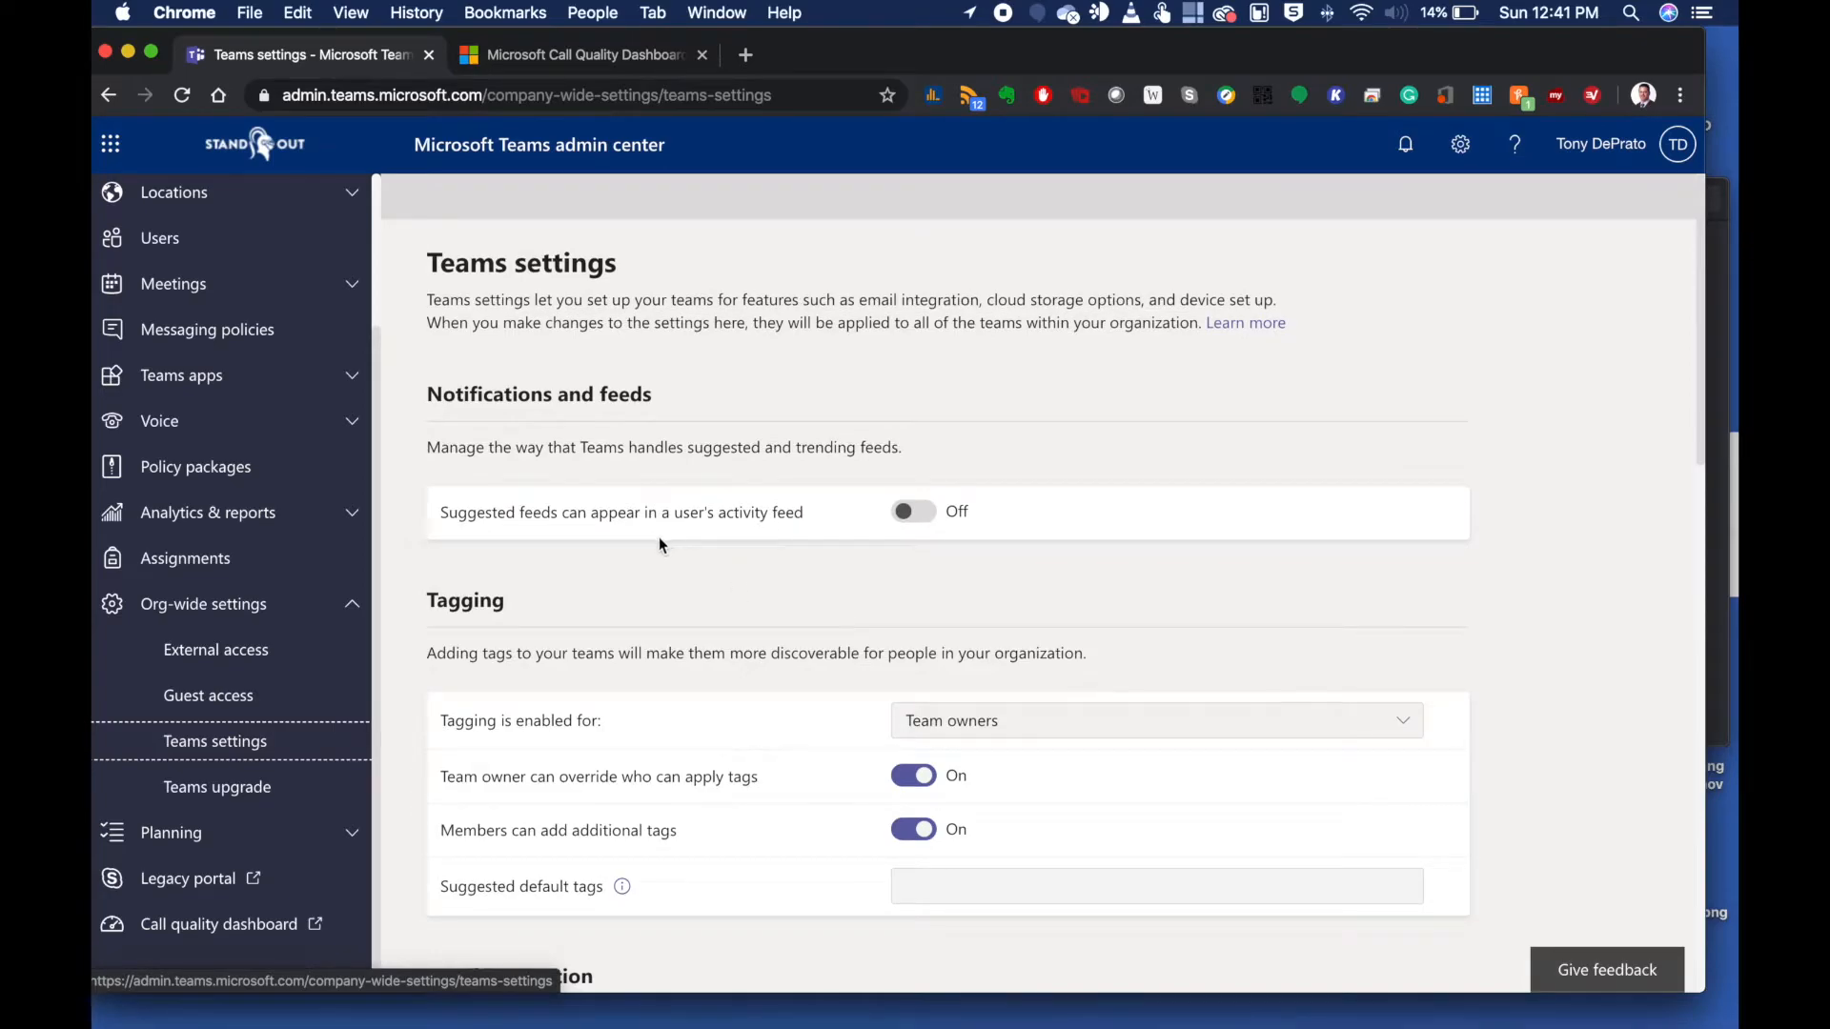
Go to the Teams policies page from the left navigation
left_click(208, 694)
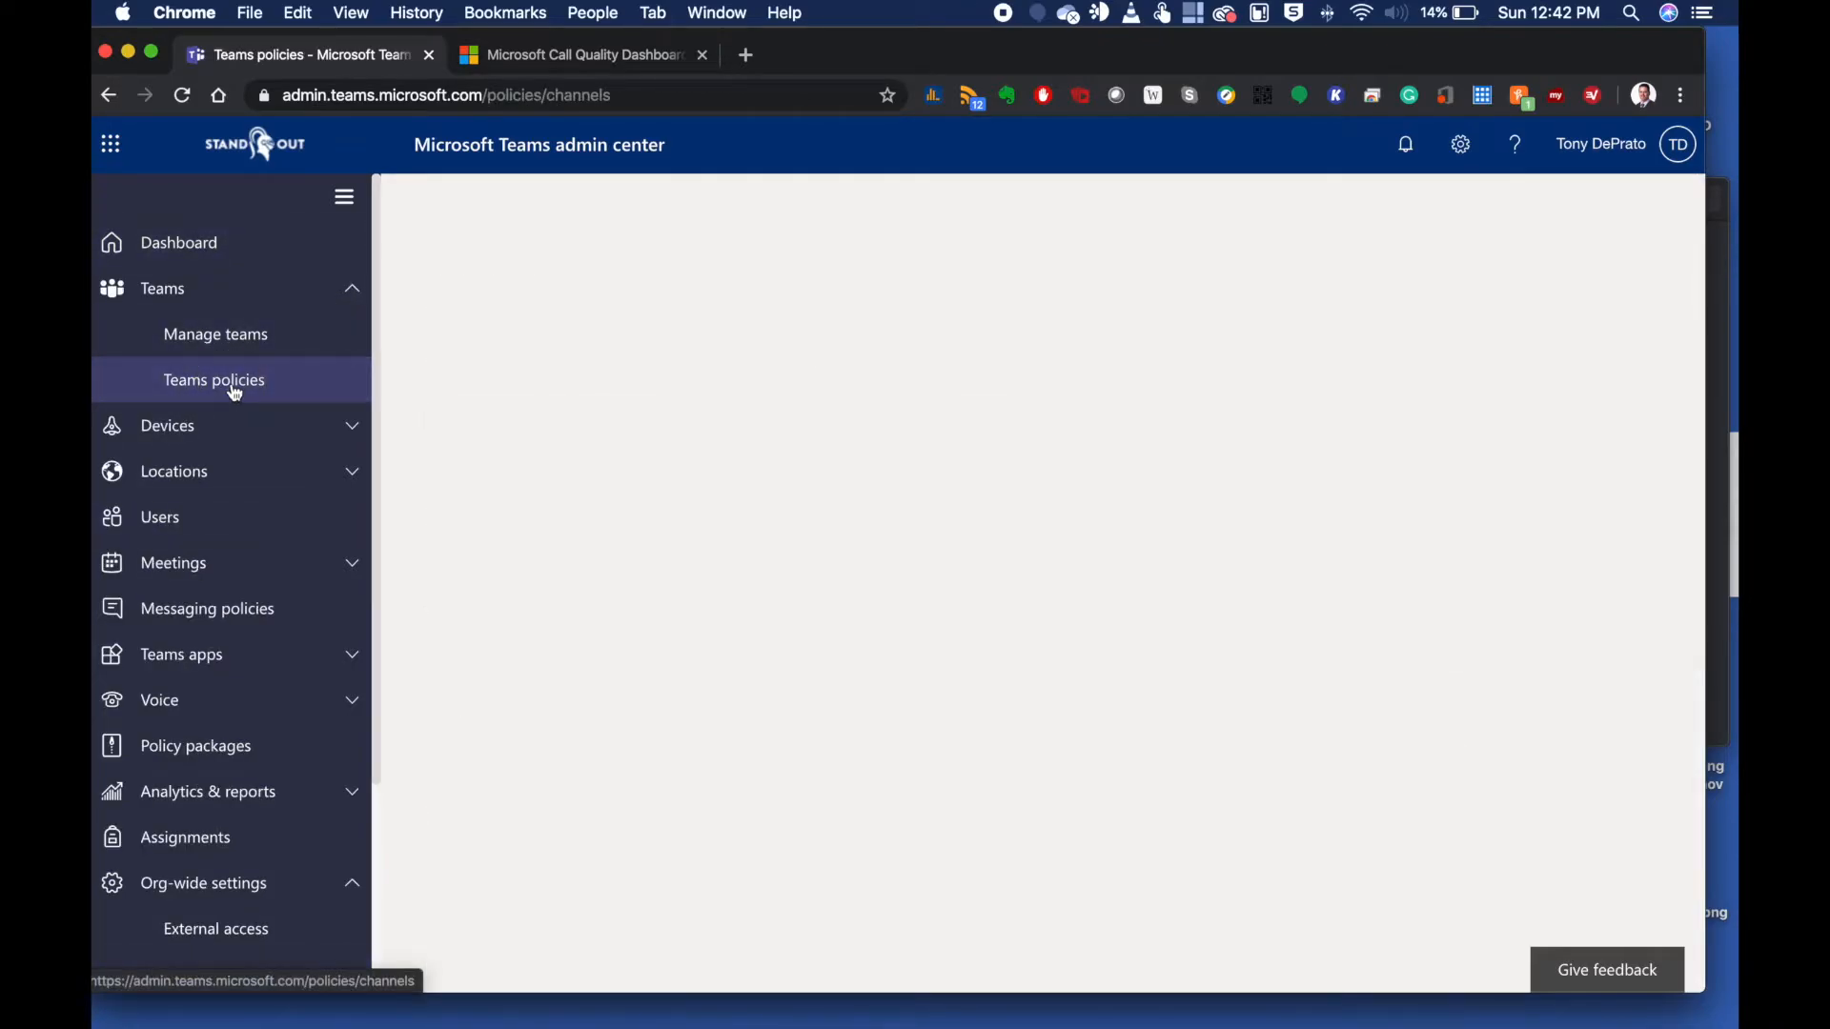
left_click(215, 380)
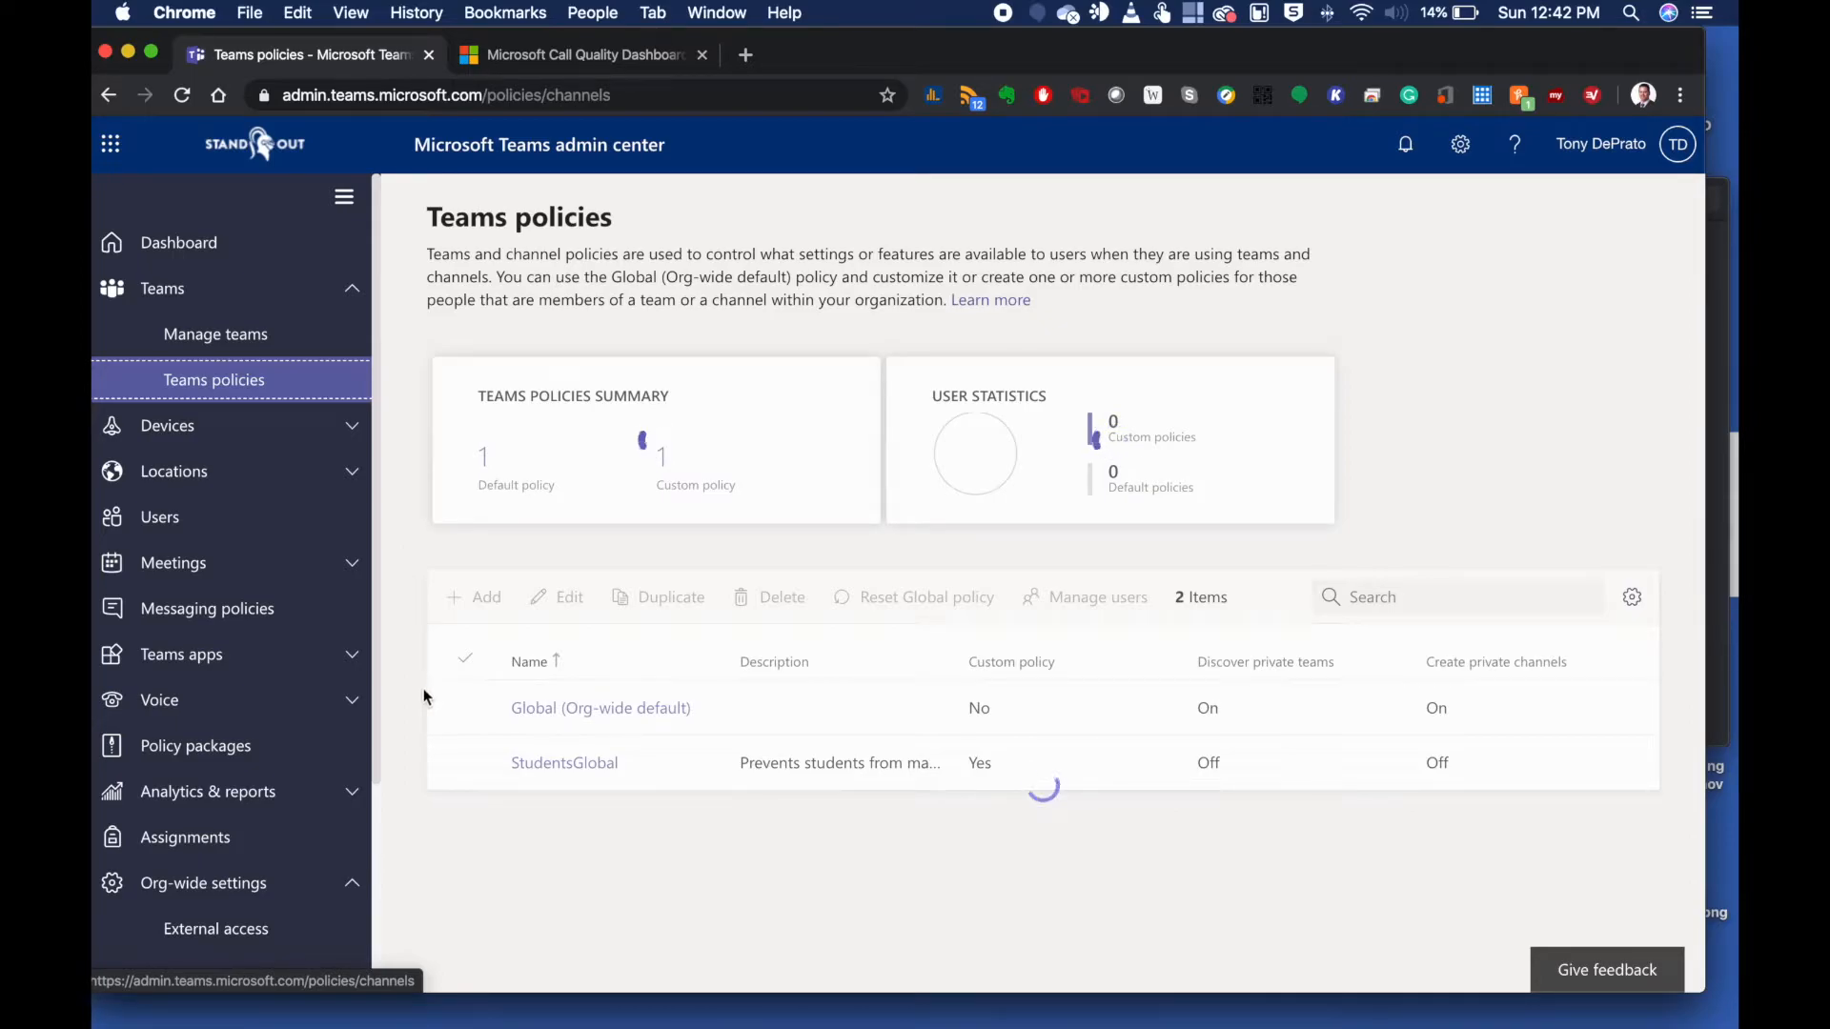
mouse_move(412, 665)
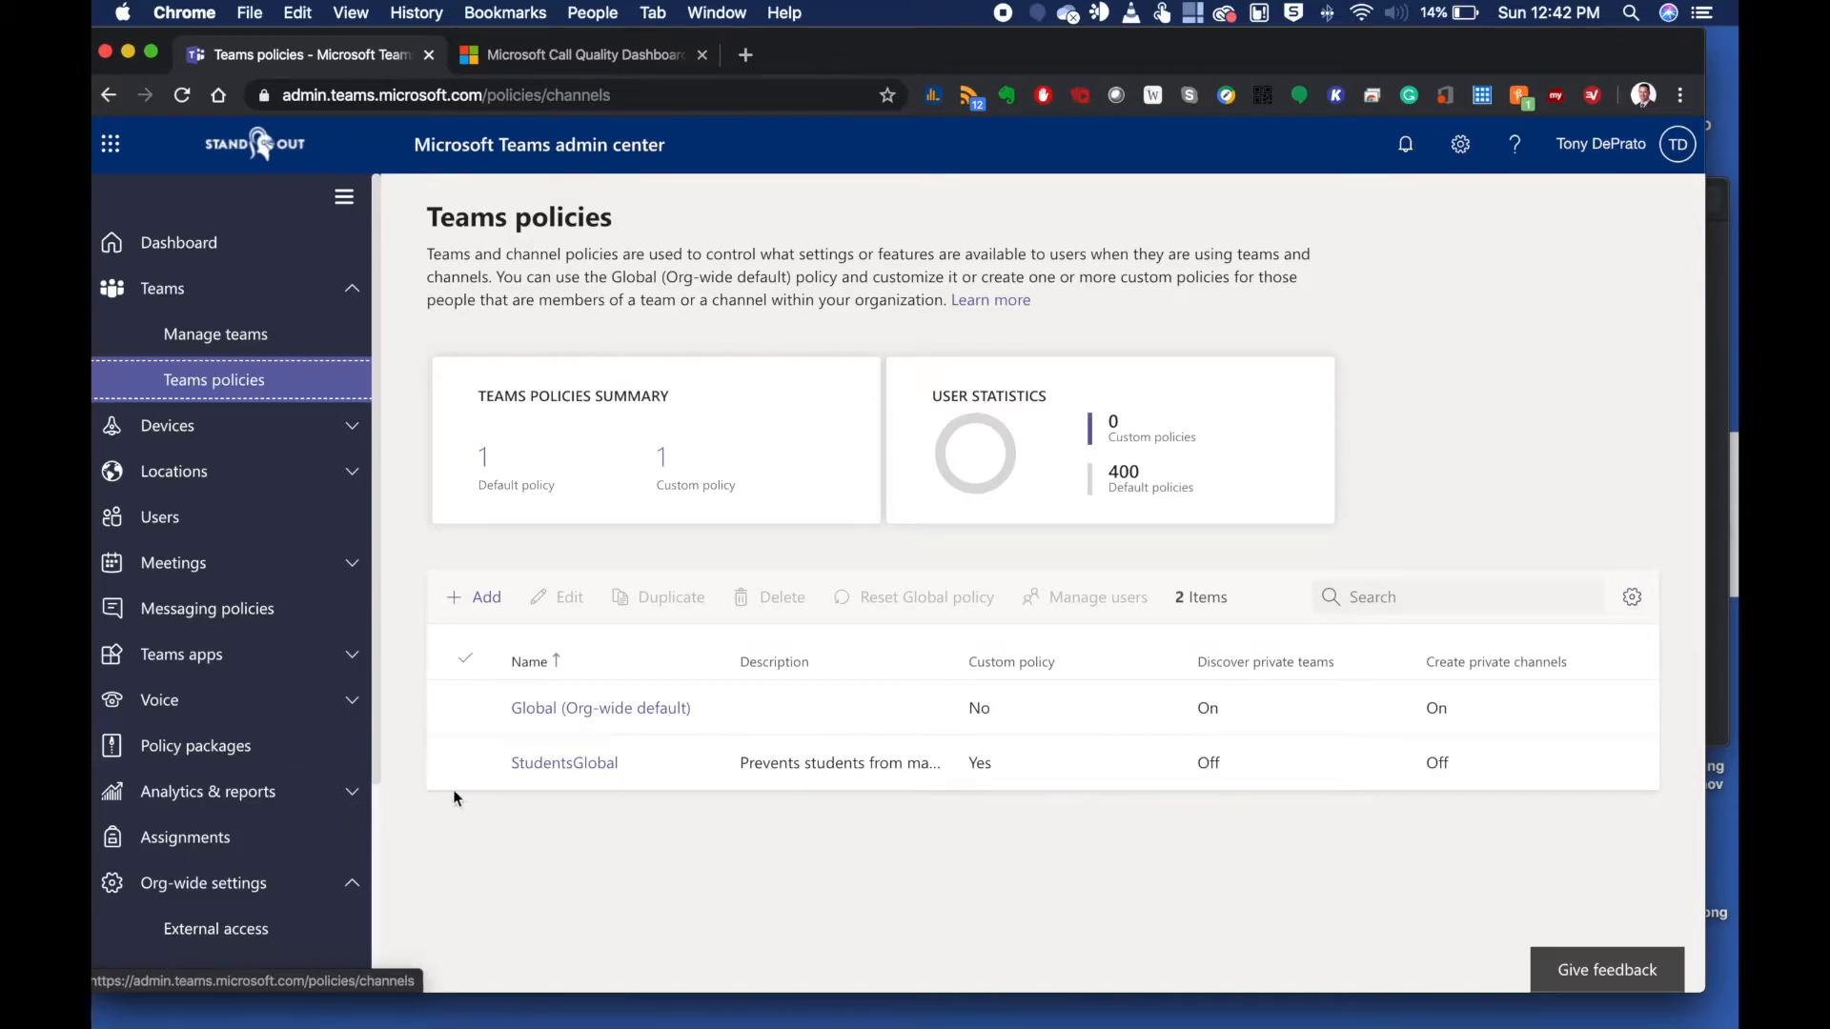
Show the StudentsGlobal policy panel with private team discovery and private channel creation off
left_click(564, 763)
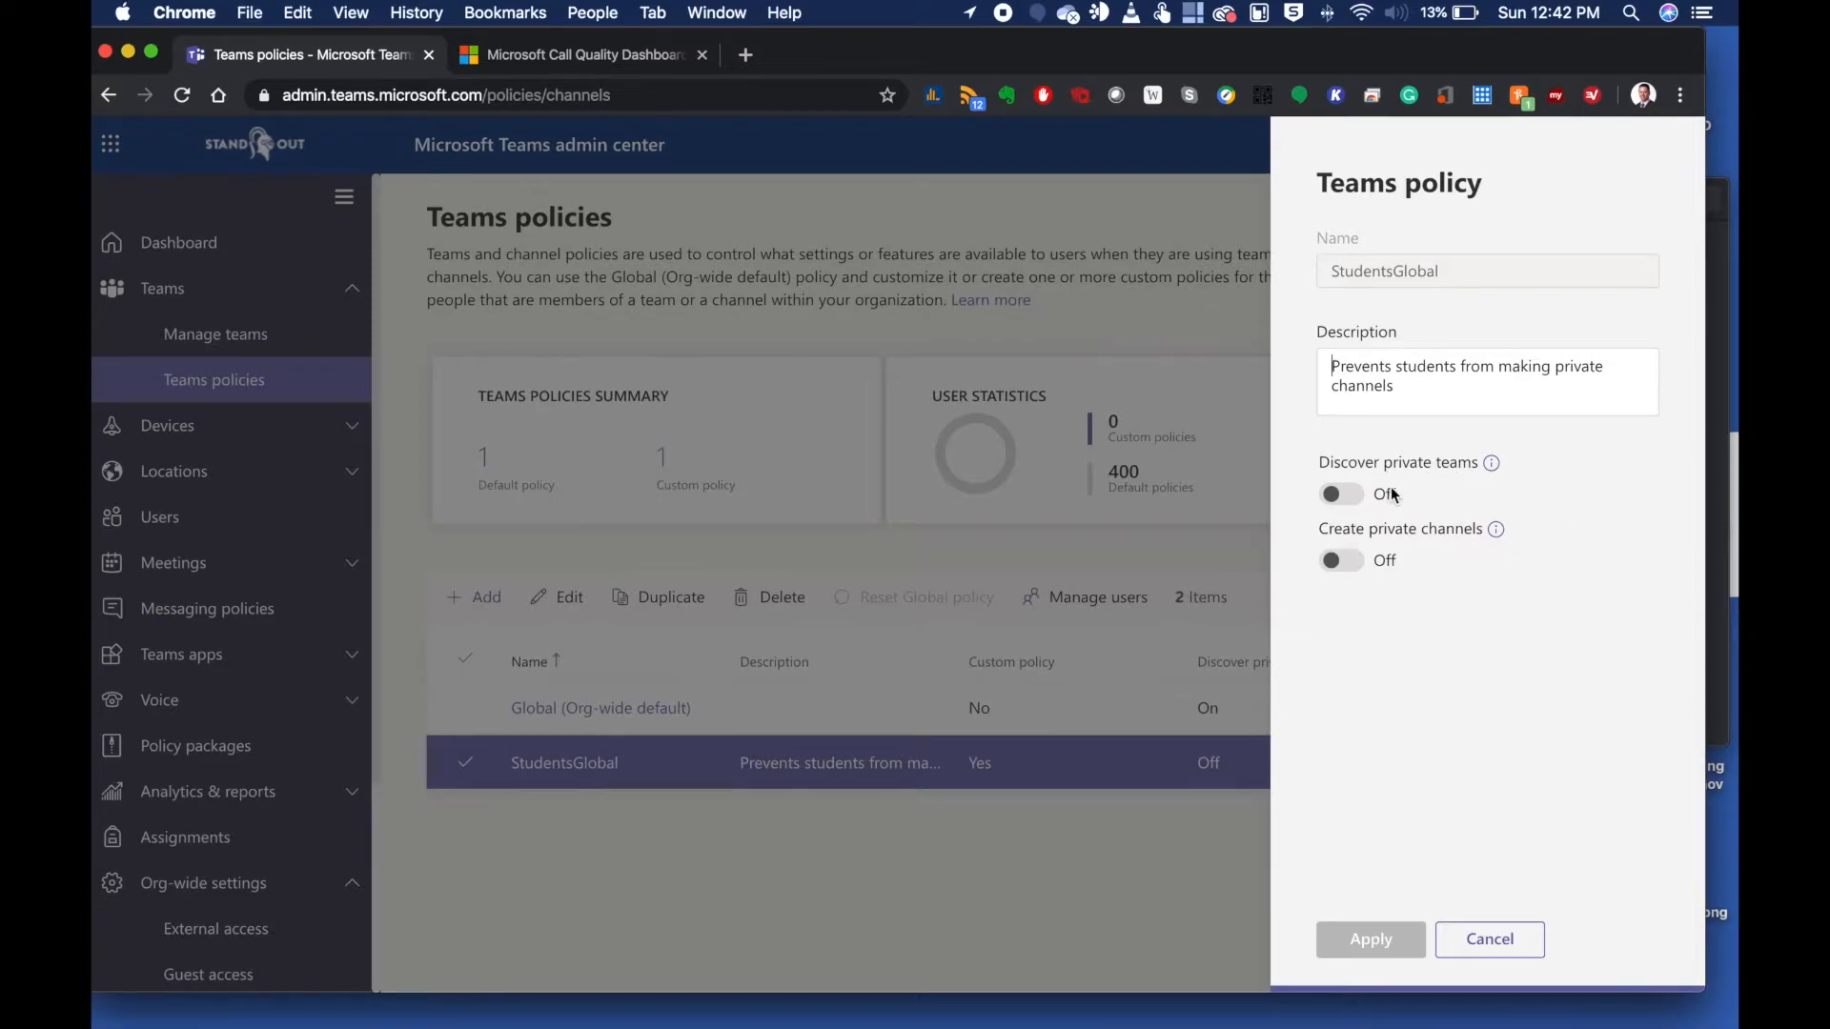
mouse_move(1391, 510)
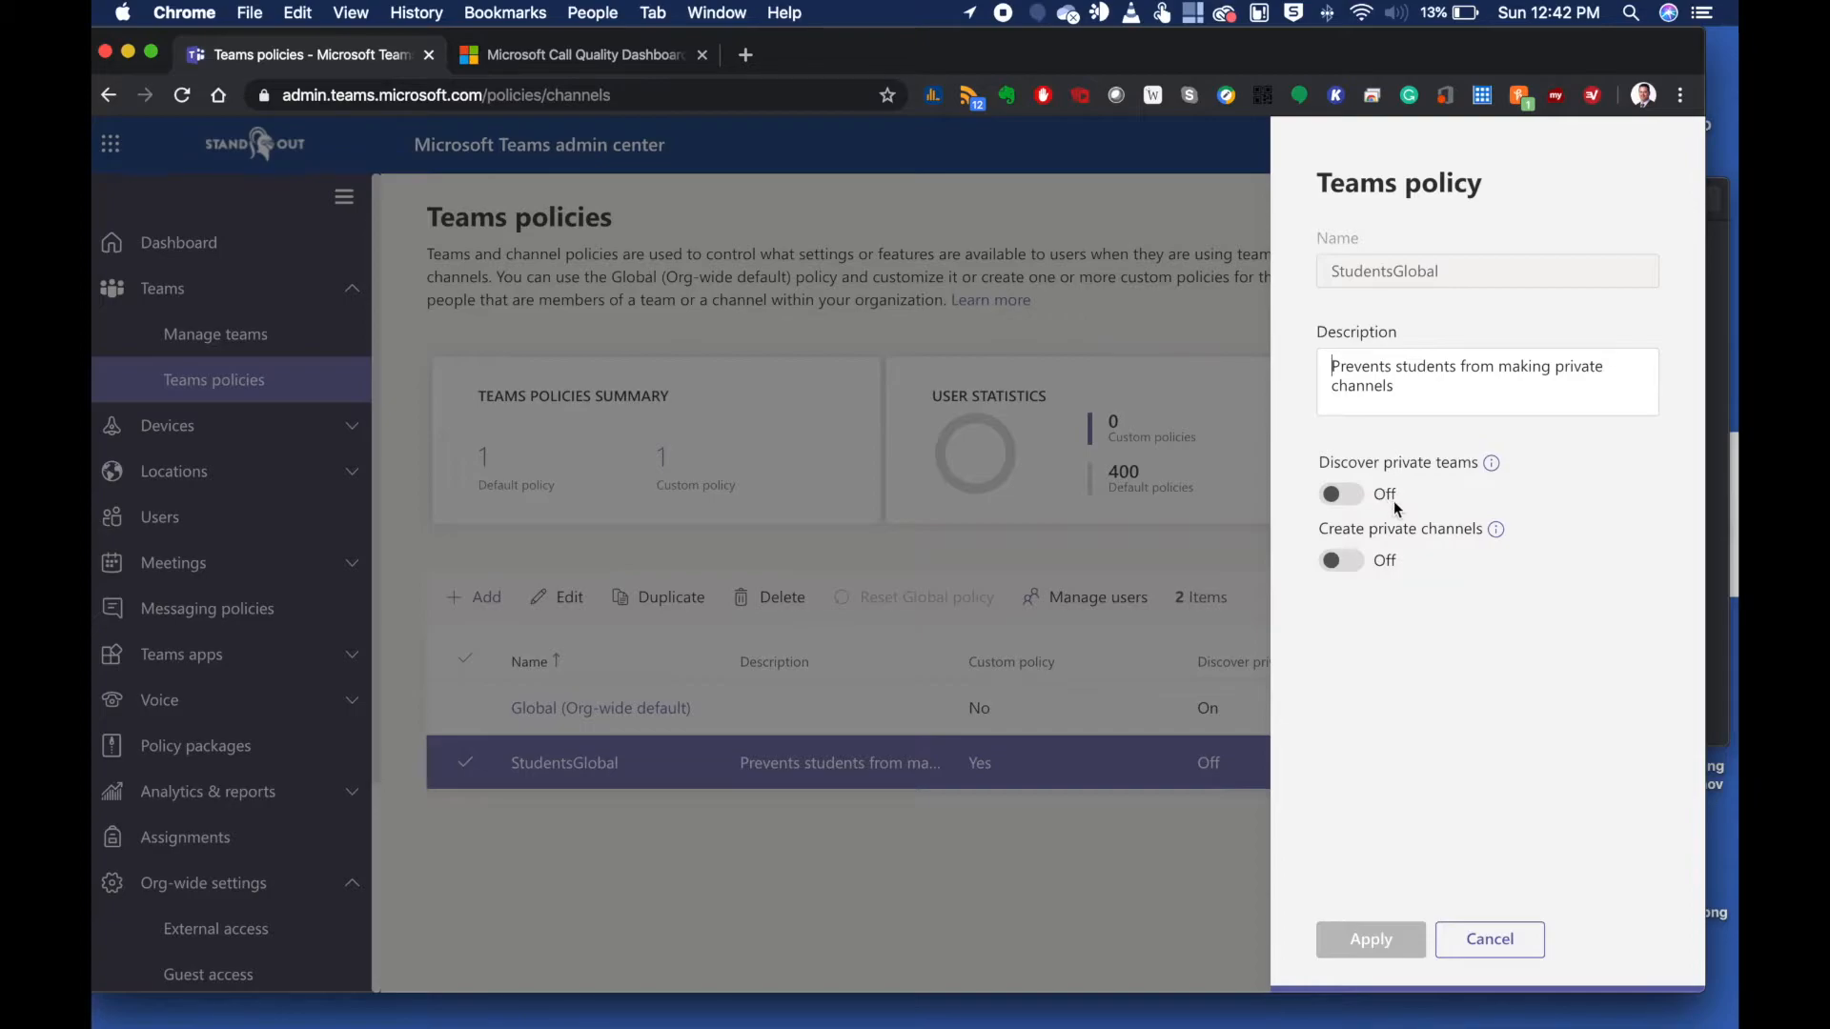
mouse_move(1420, 556)
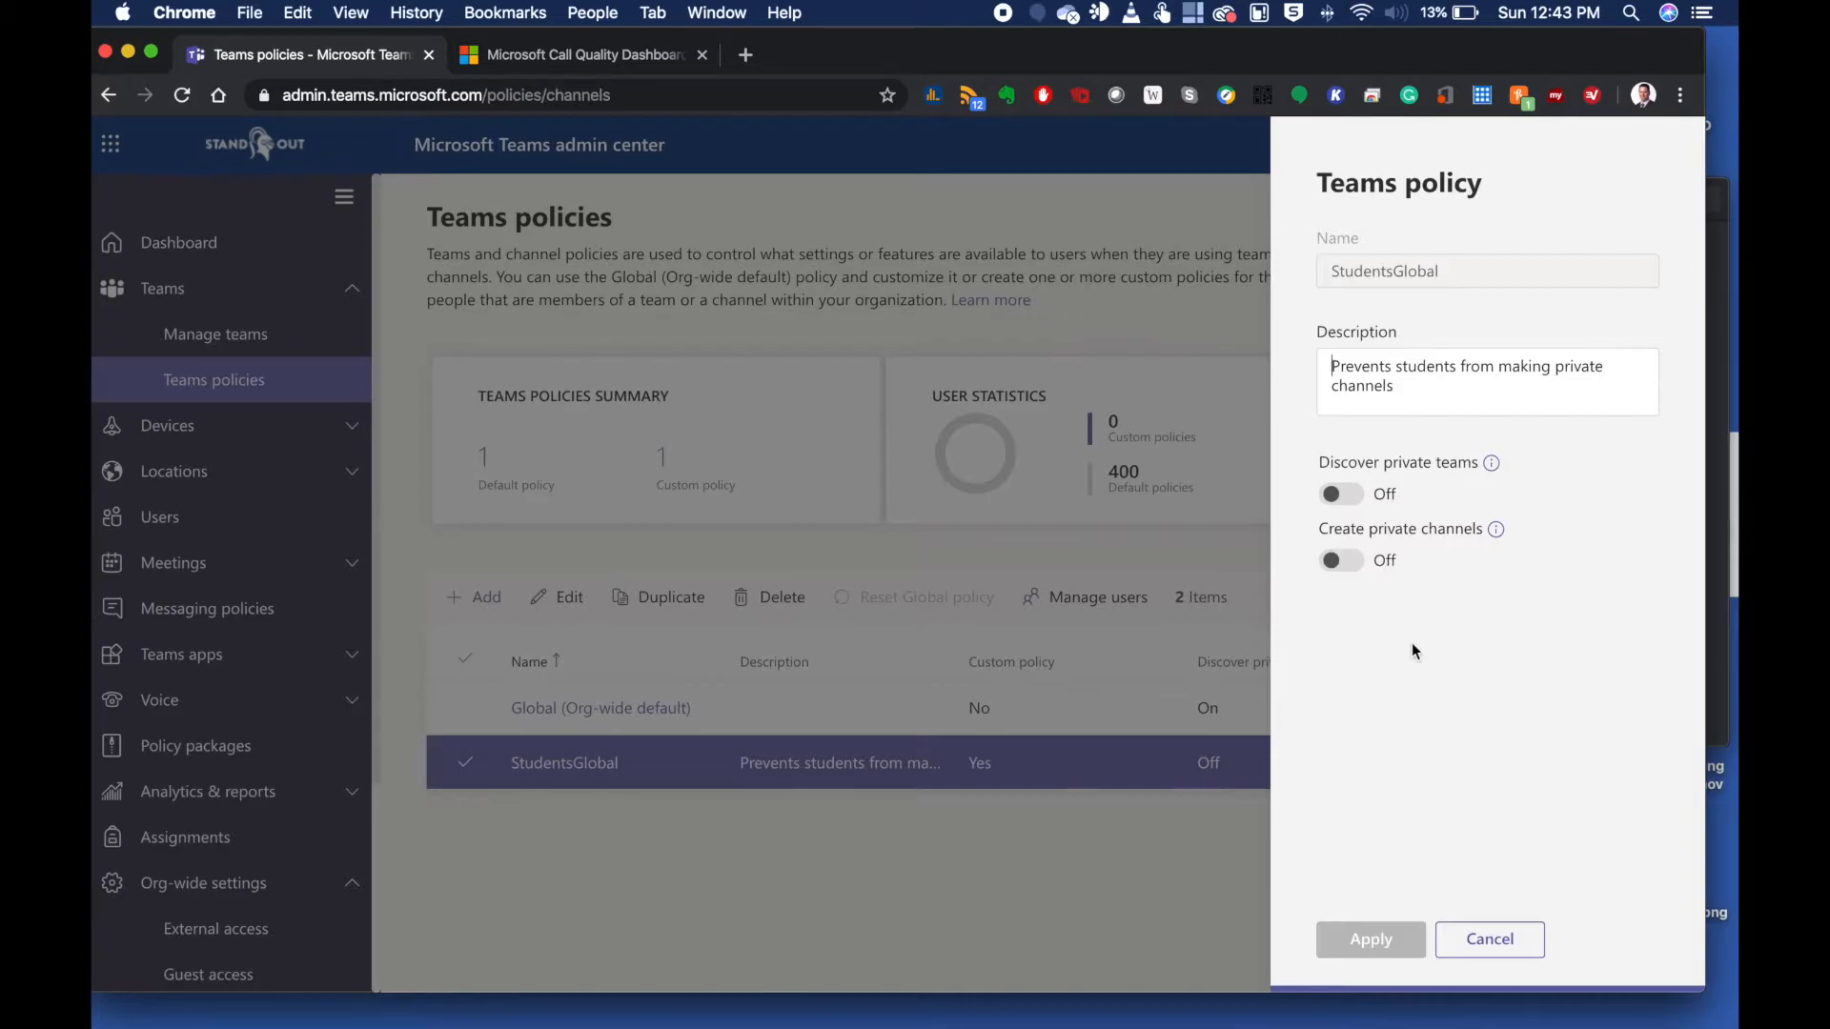
mouse_move(1437, 776)
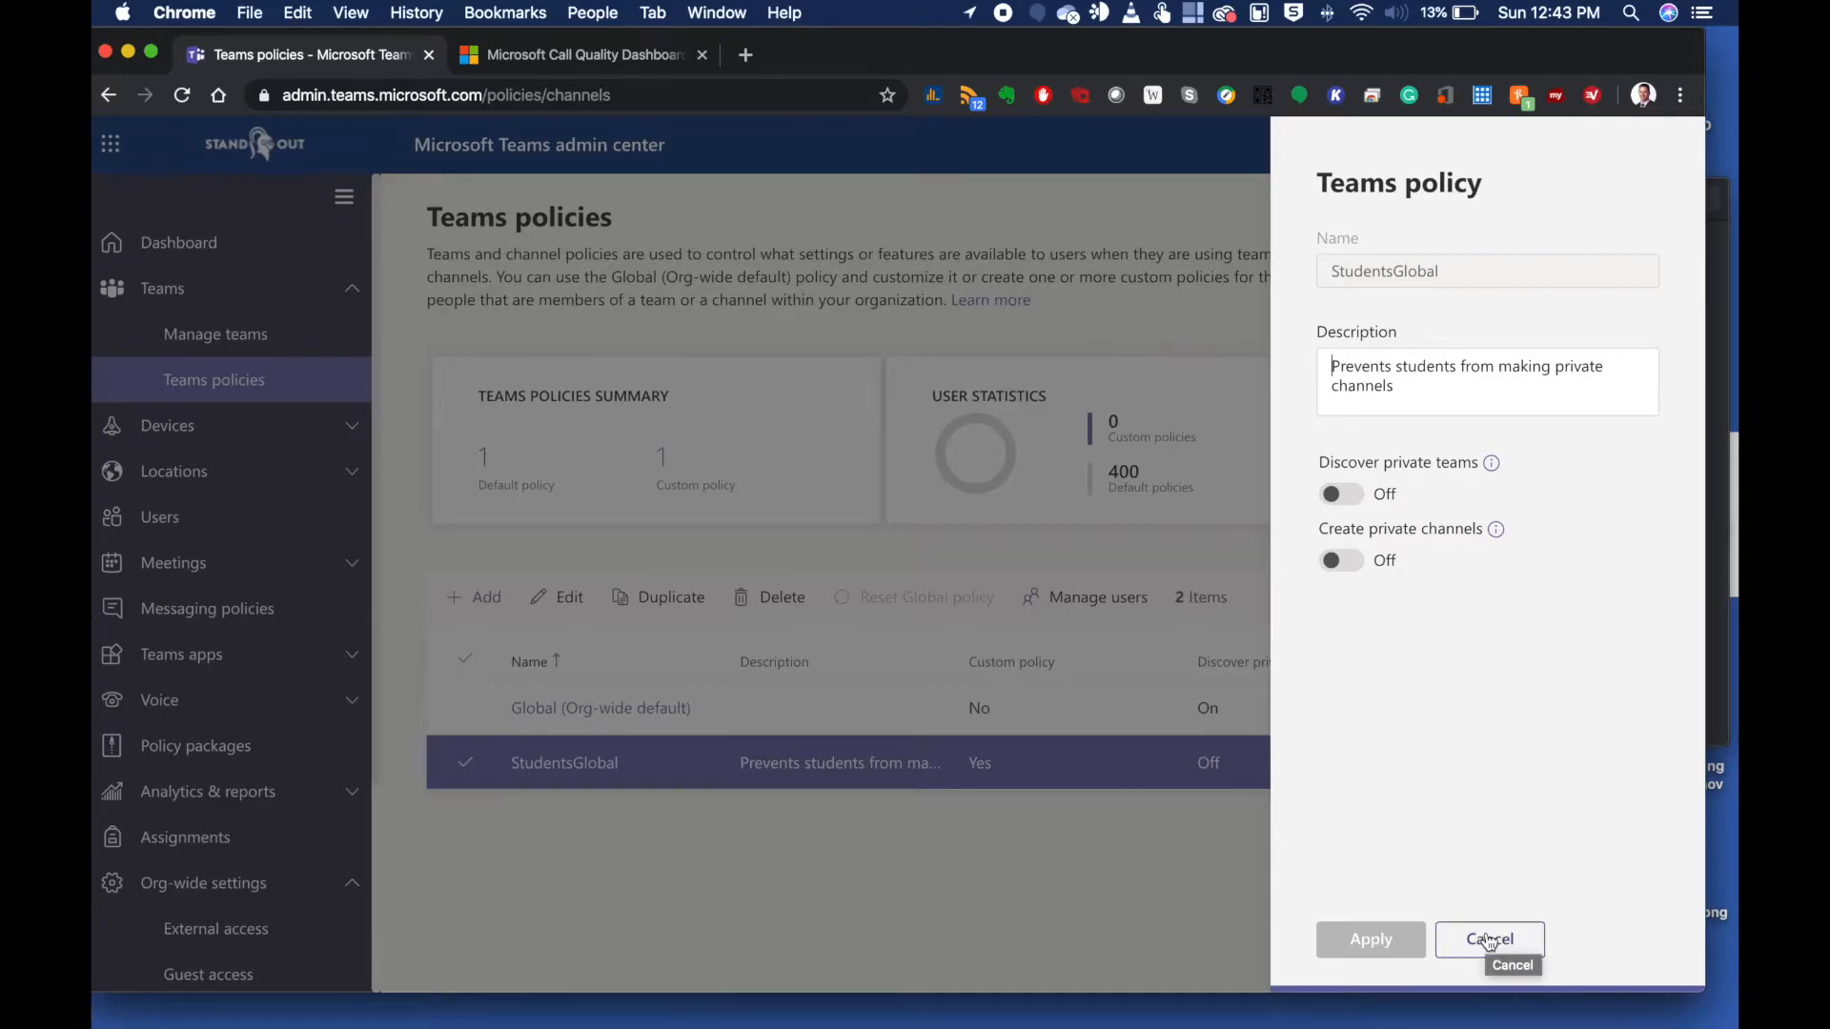
Cancel the StudentsGlobal panel and list the seven meeting policies including EHS_Student_Meetings
left_click(1488, 940)
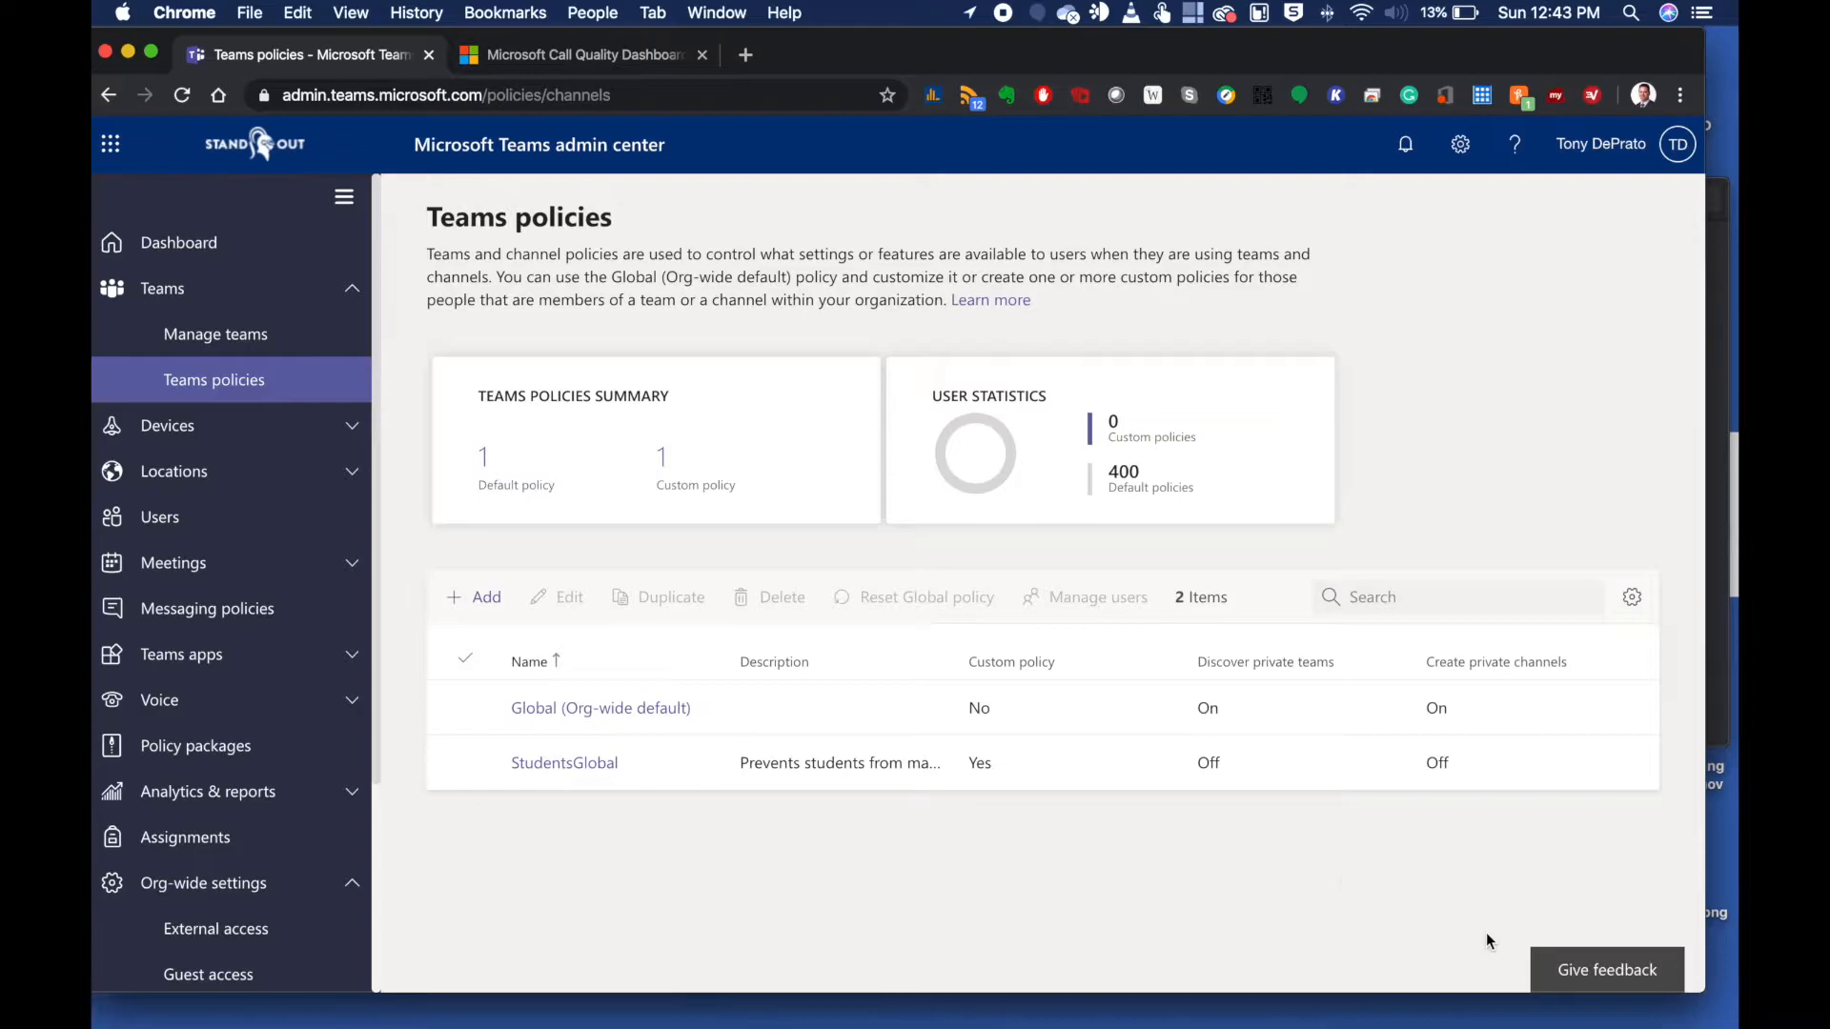
mouse_move(160, 516)
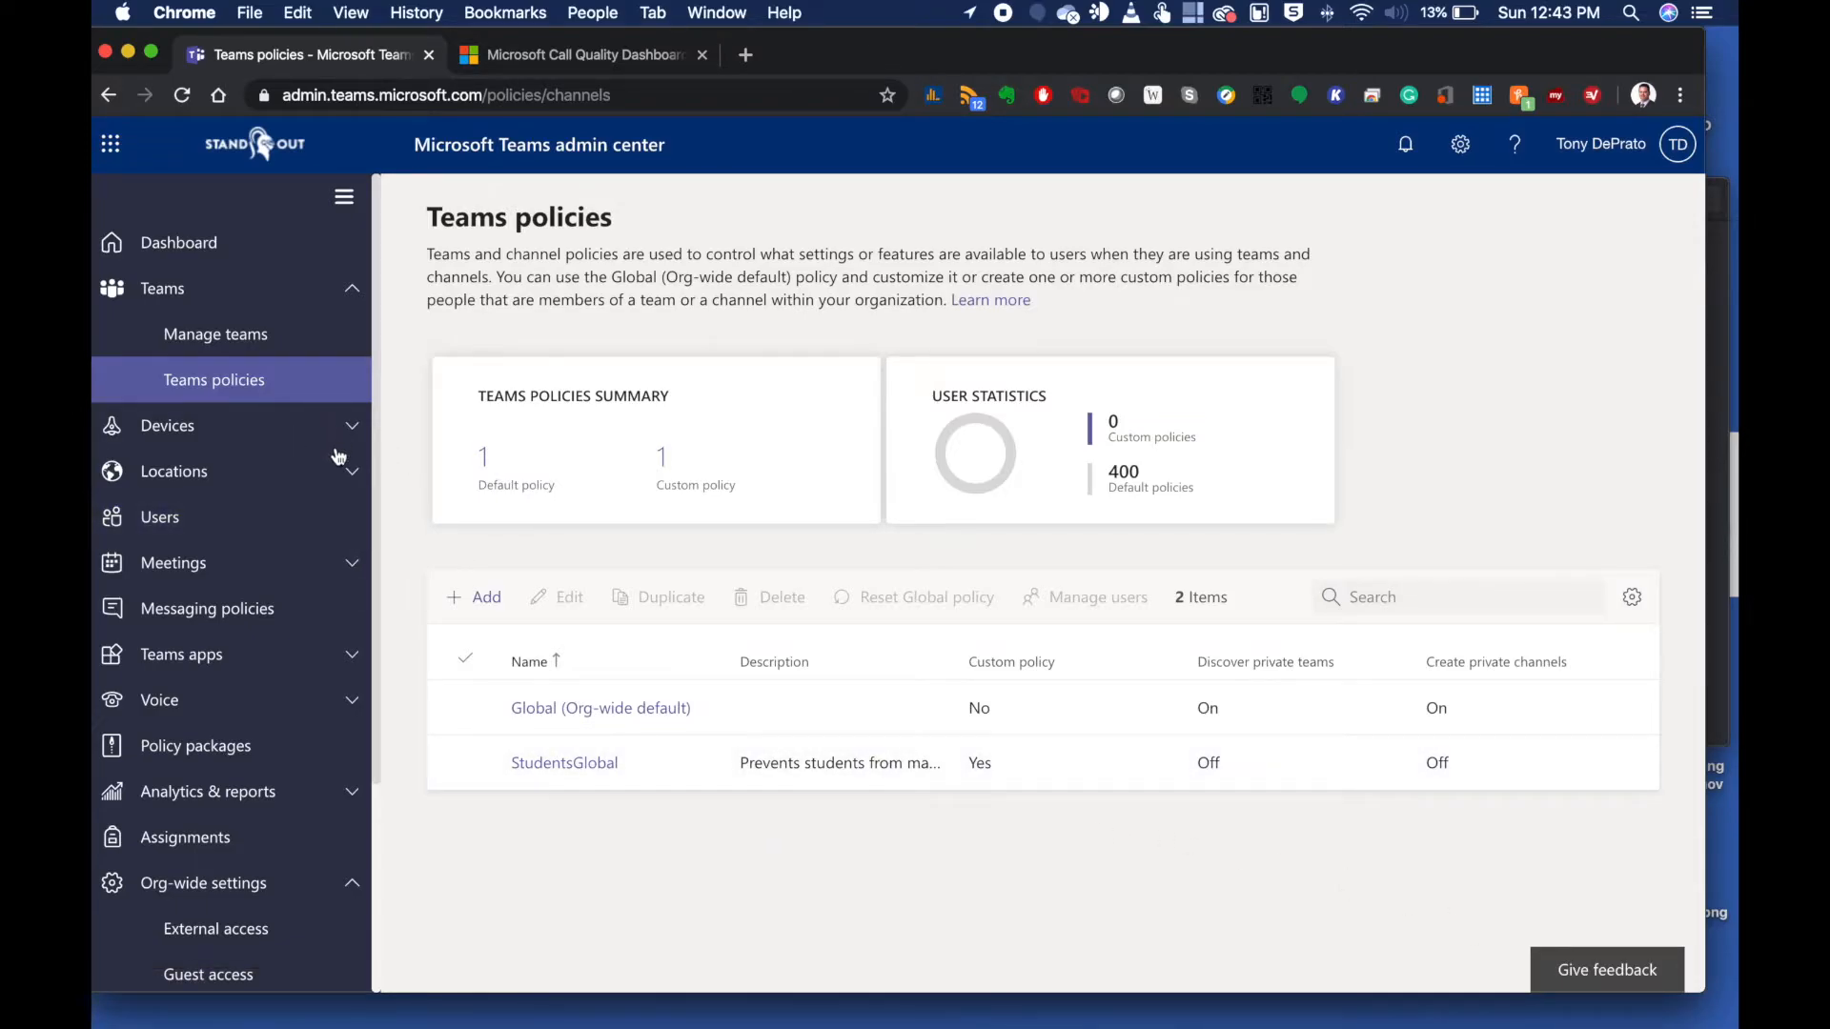
left_click(174, 562)
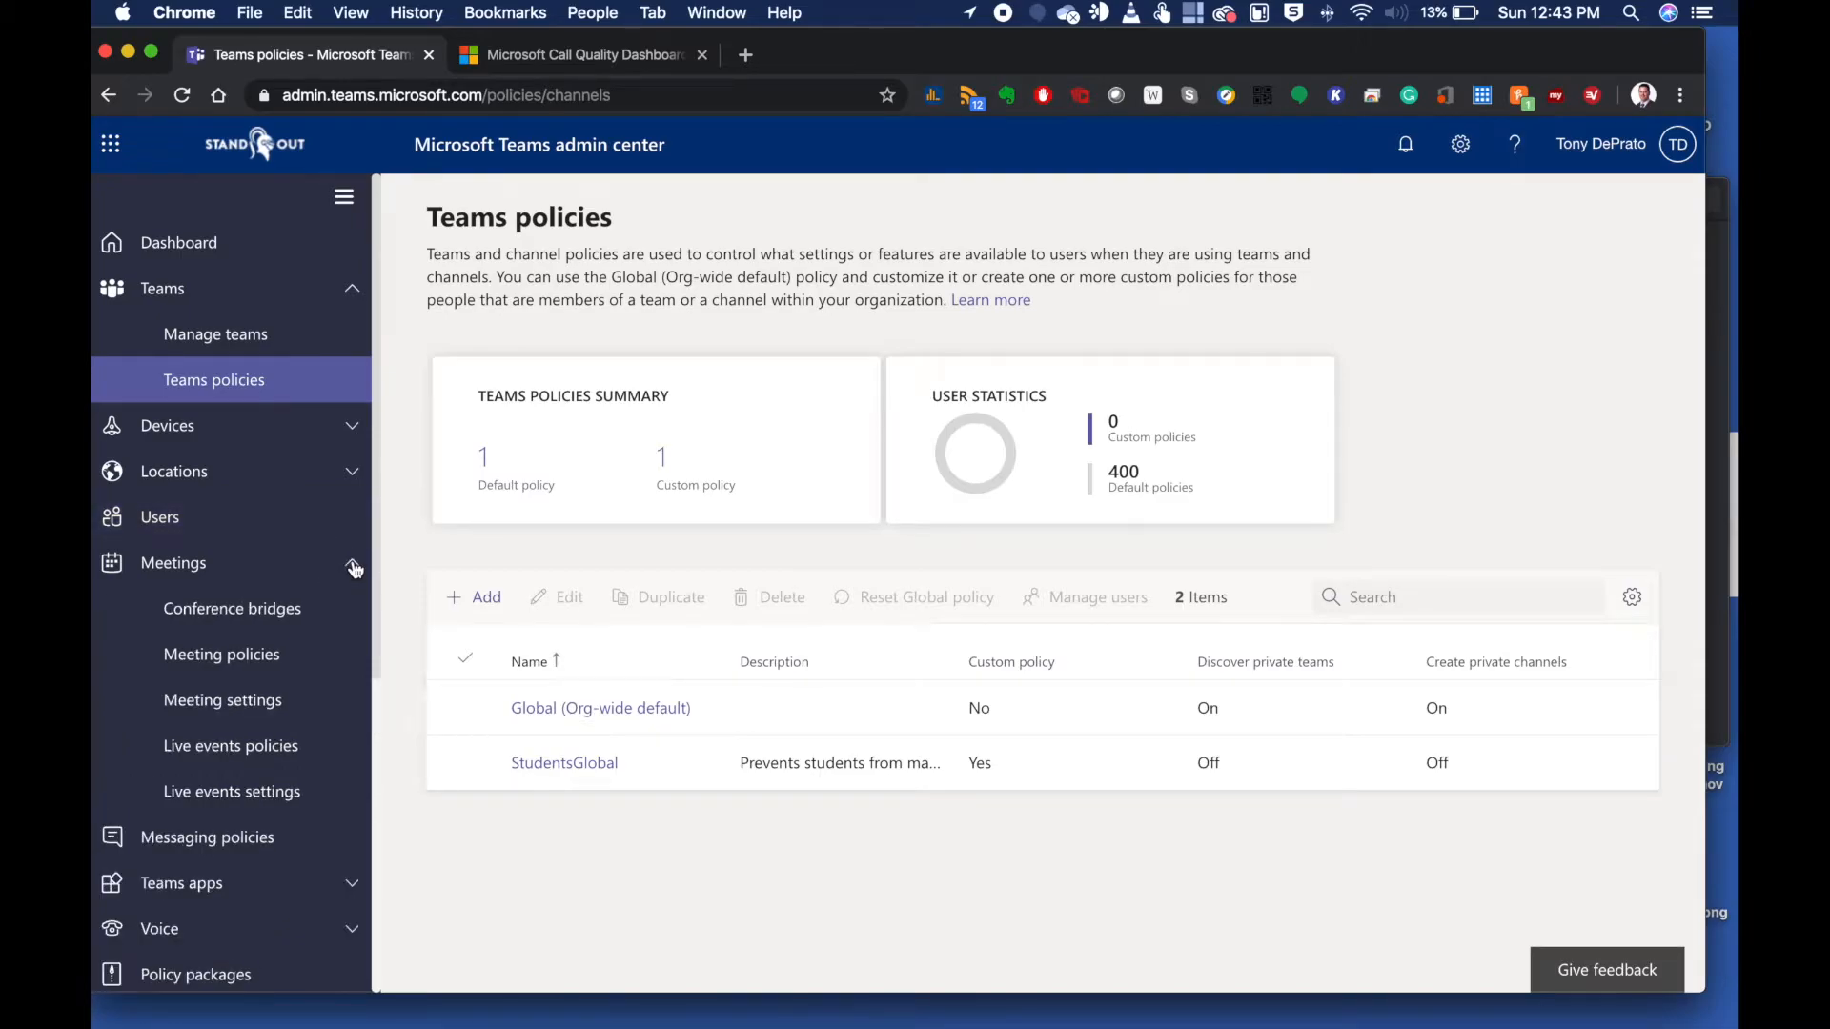
left_click(221, 653)
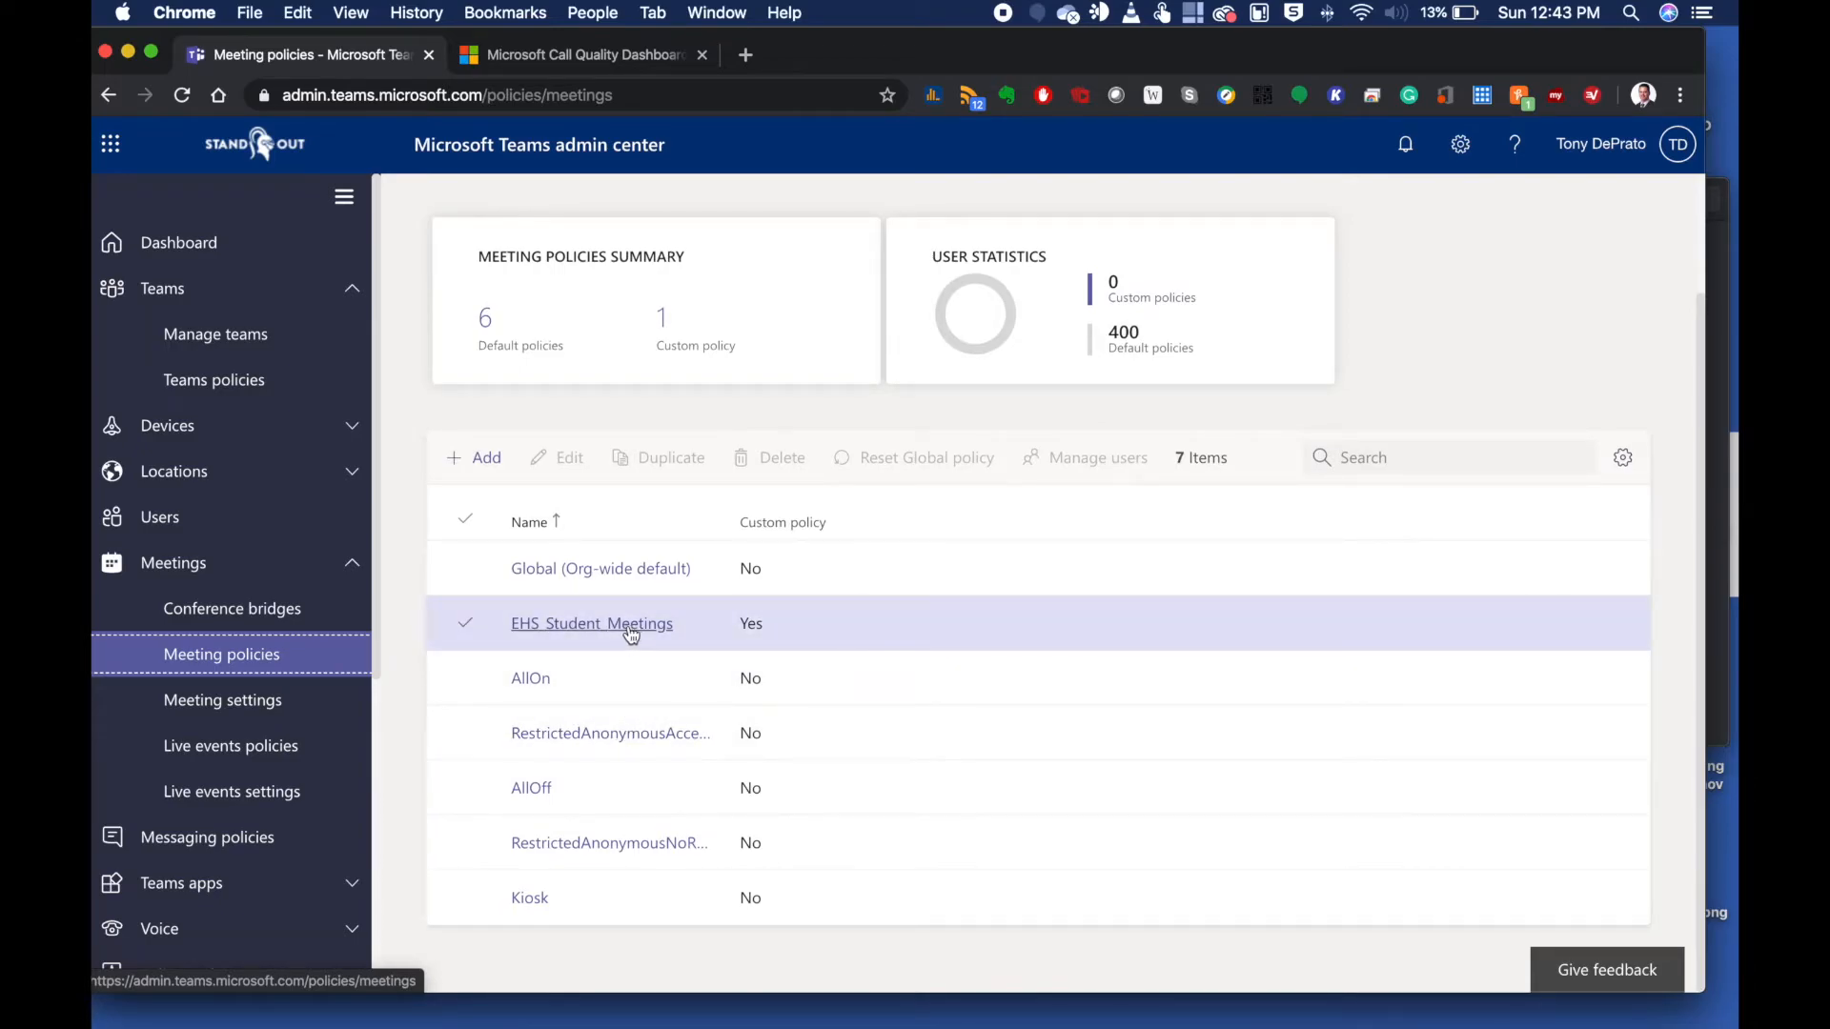
Review the EHS_Student_Meetings policy's content sharing and Participants & guests settings
left_click(591, 621)
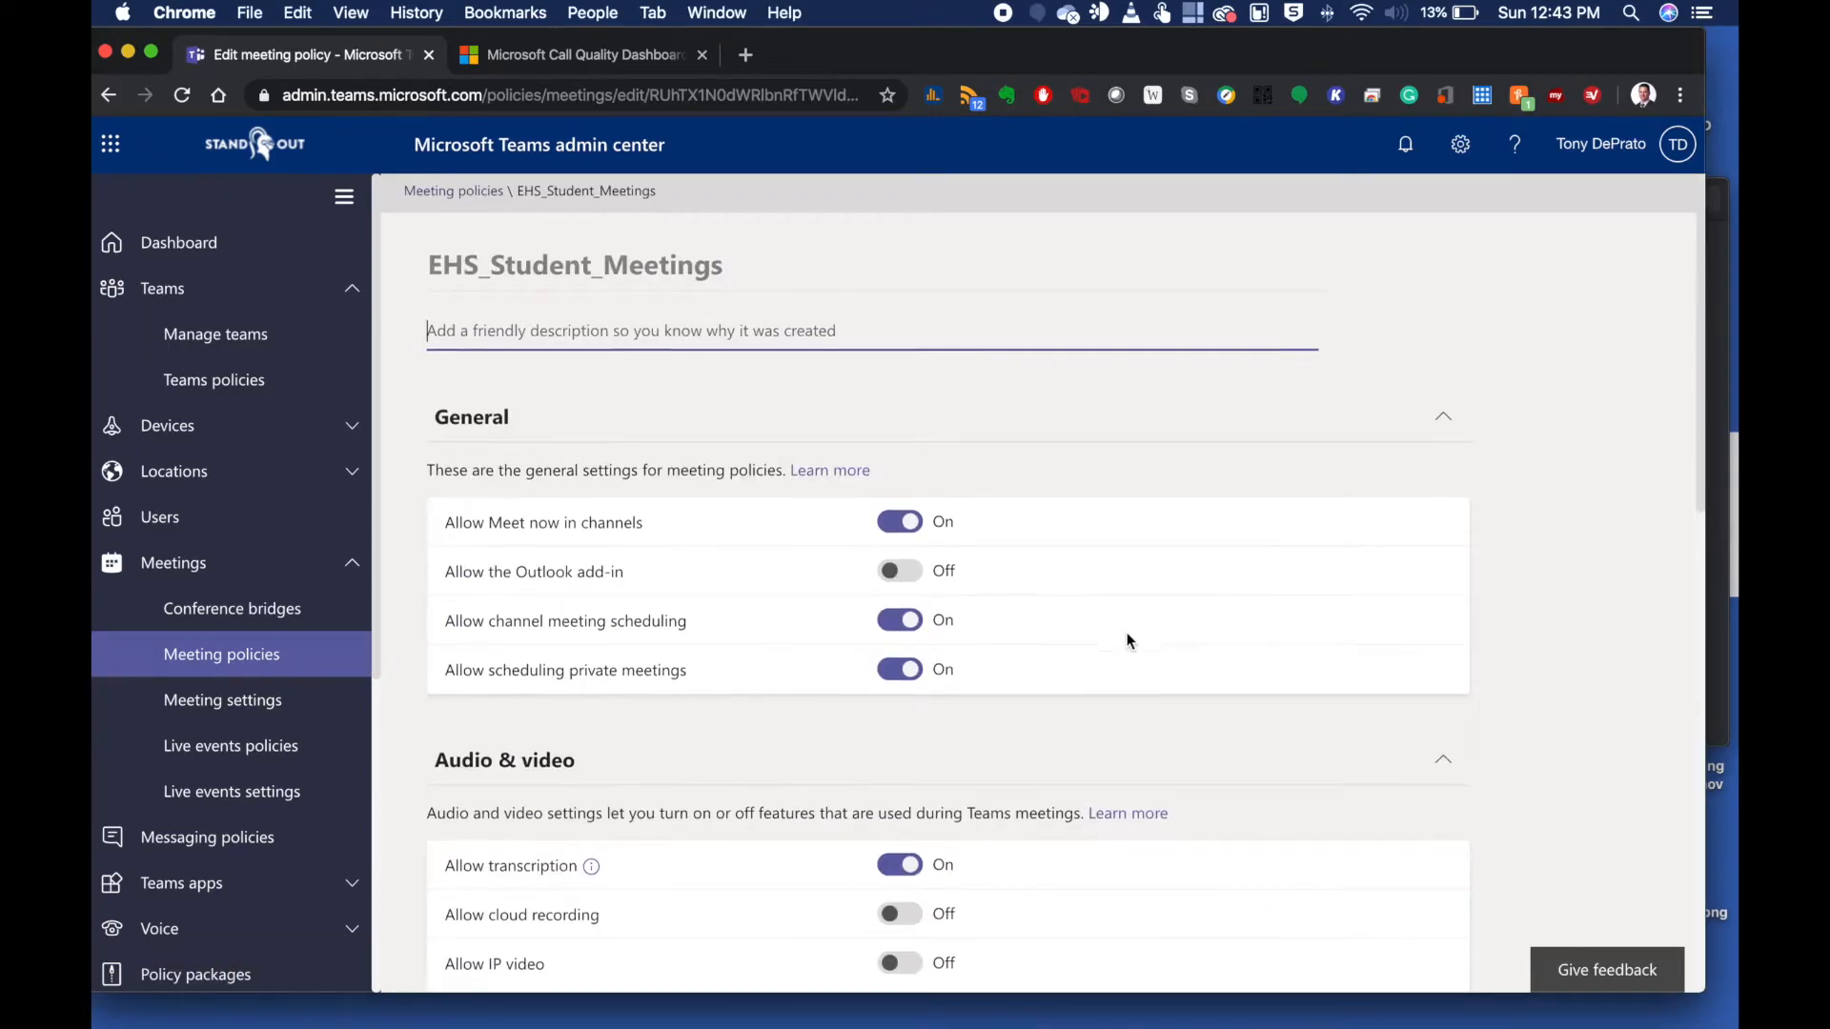
scroll("down", 3)
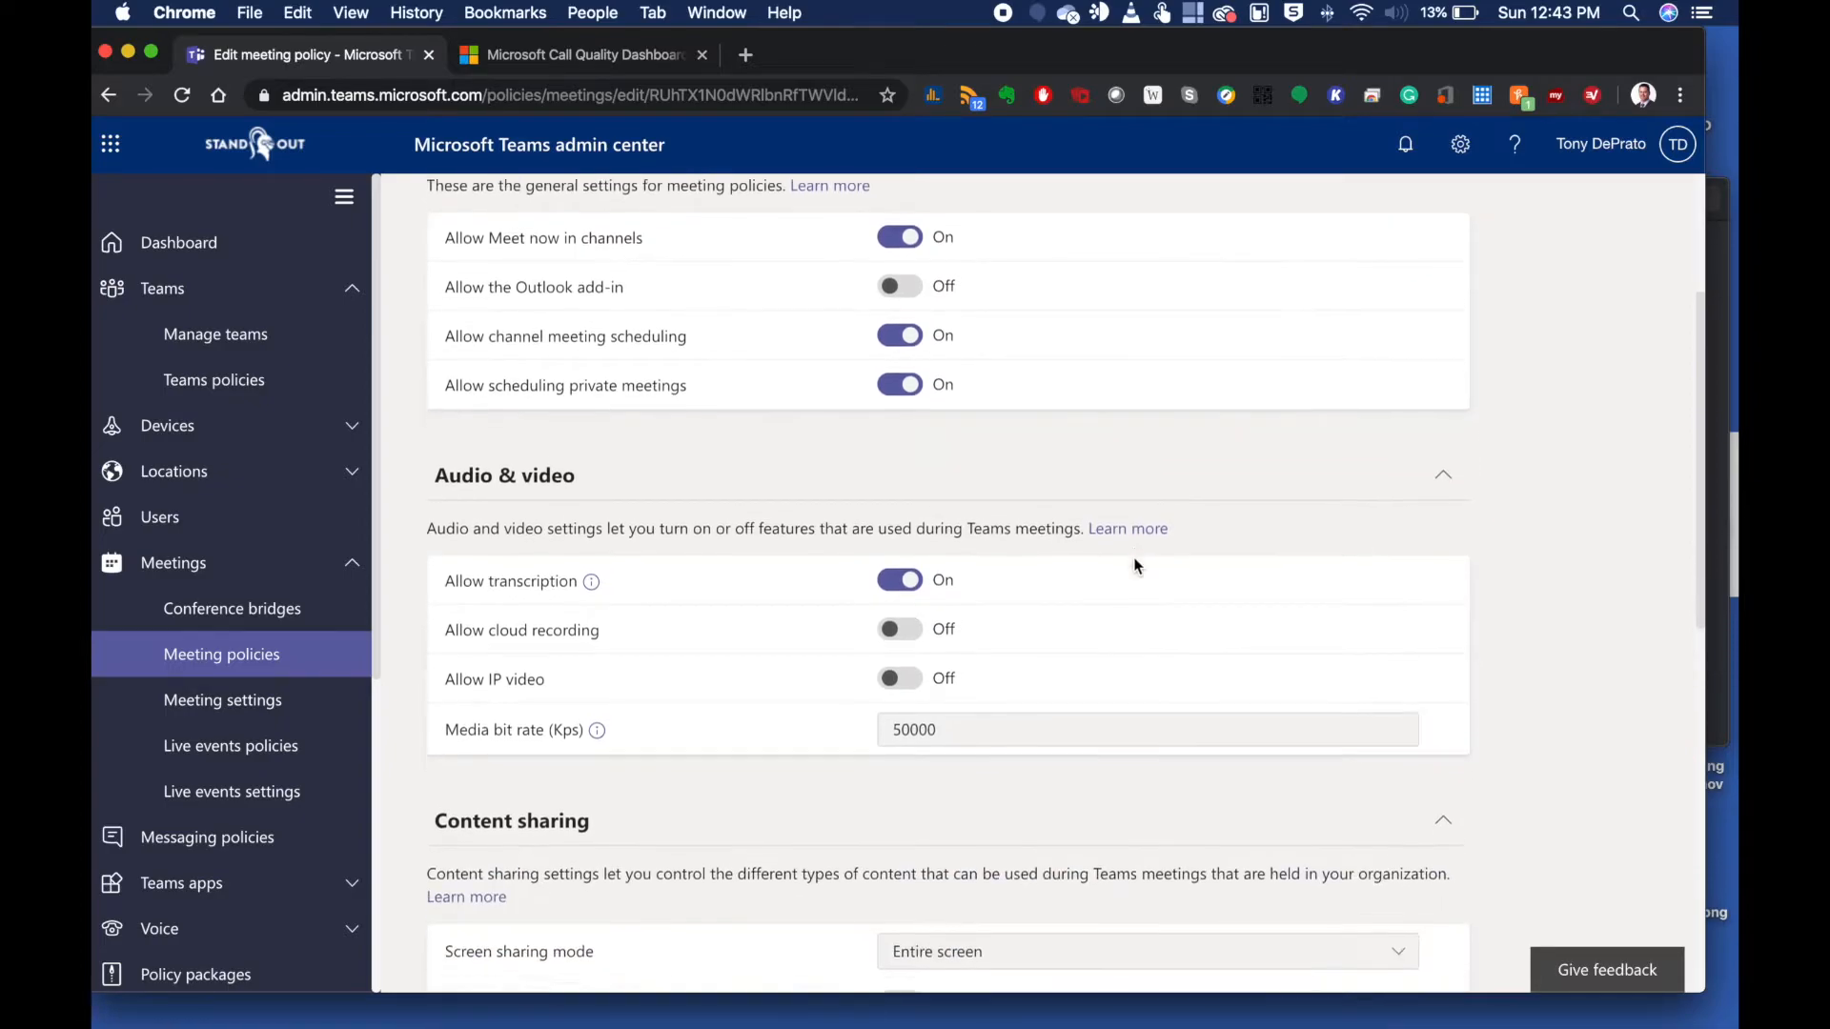
scroll("down", 3)
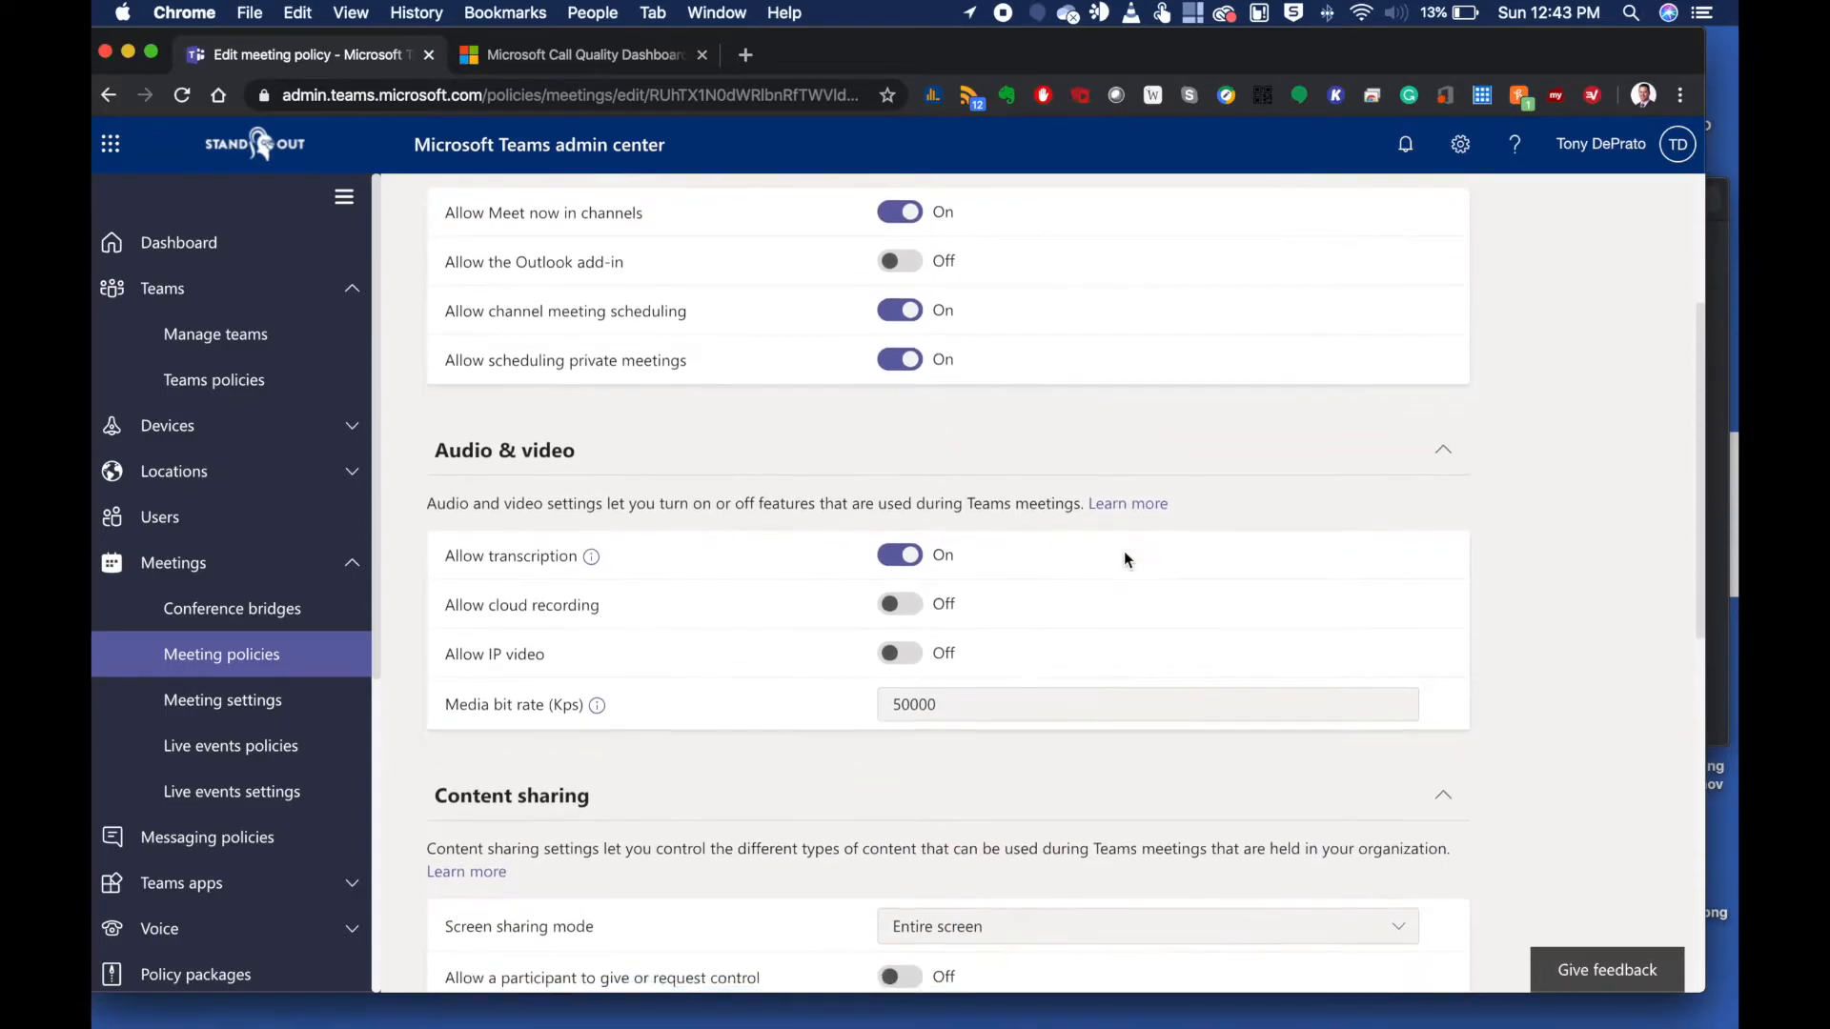
scroll("up", 3)
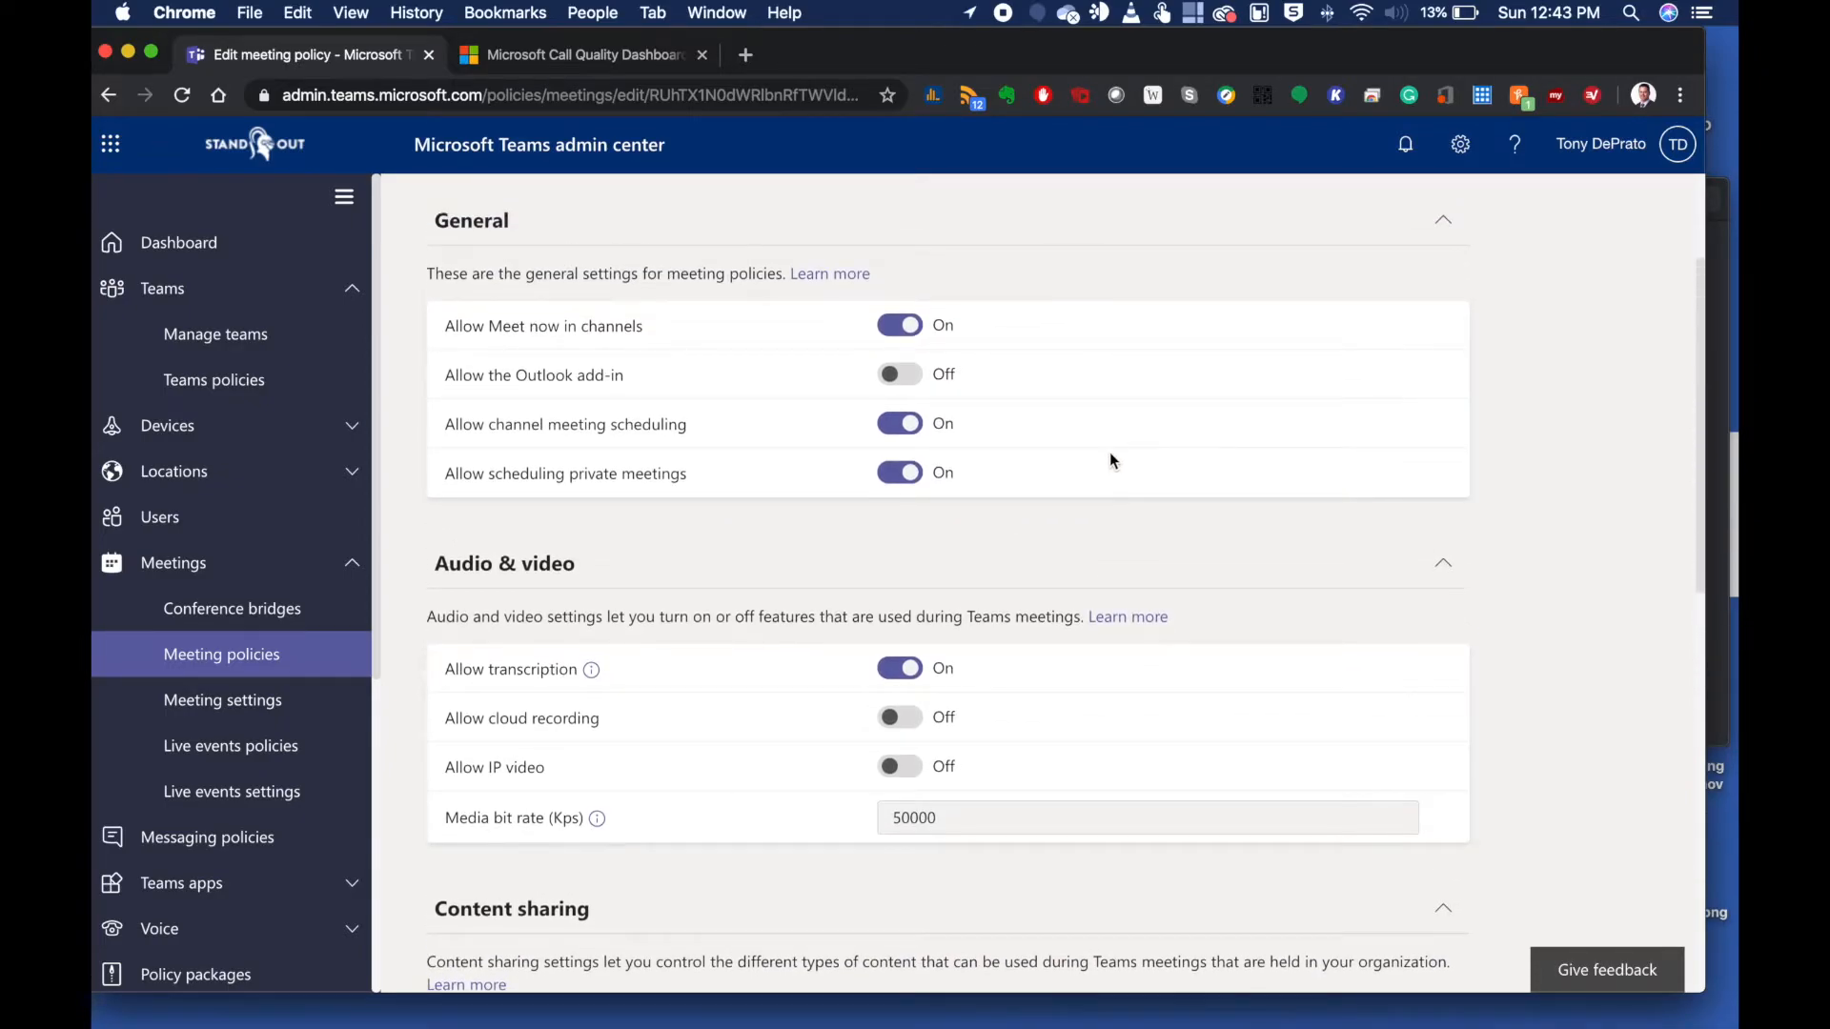
mouse_move(1124, 417)
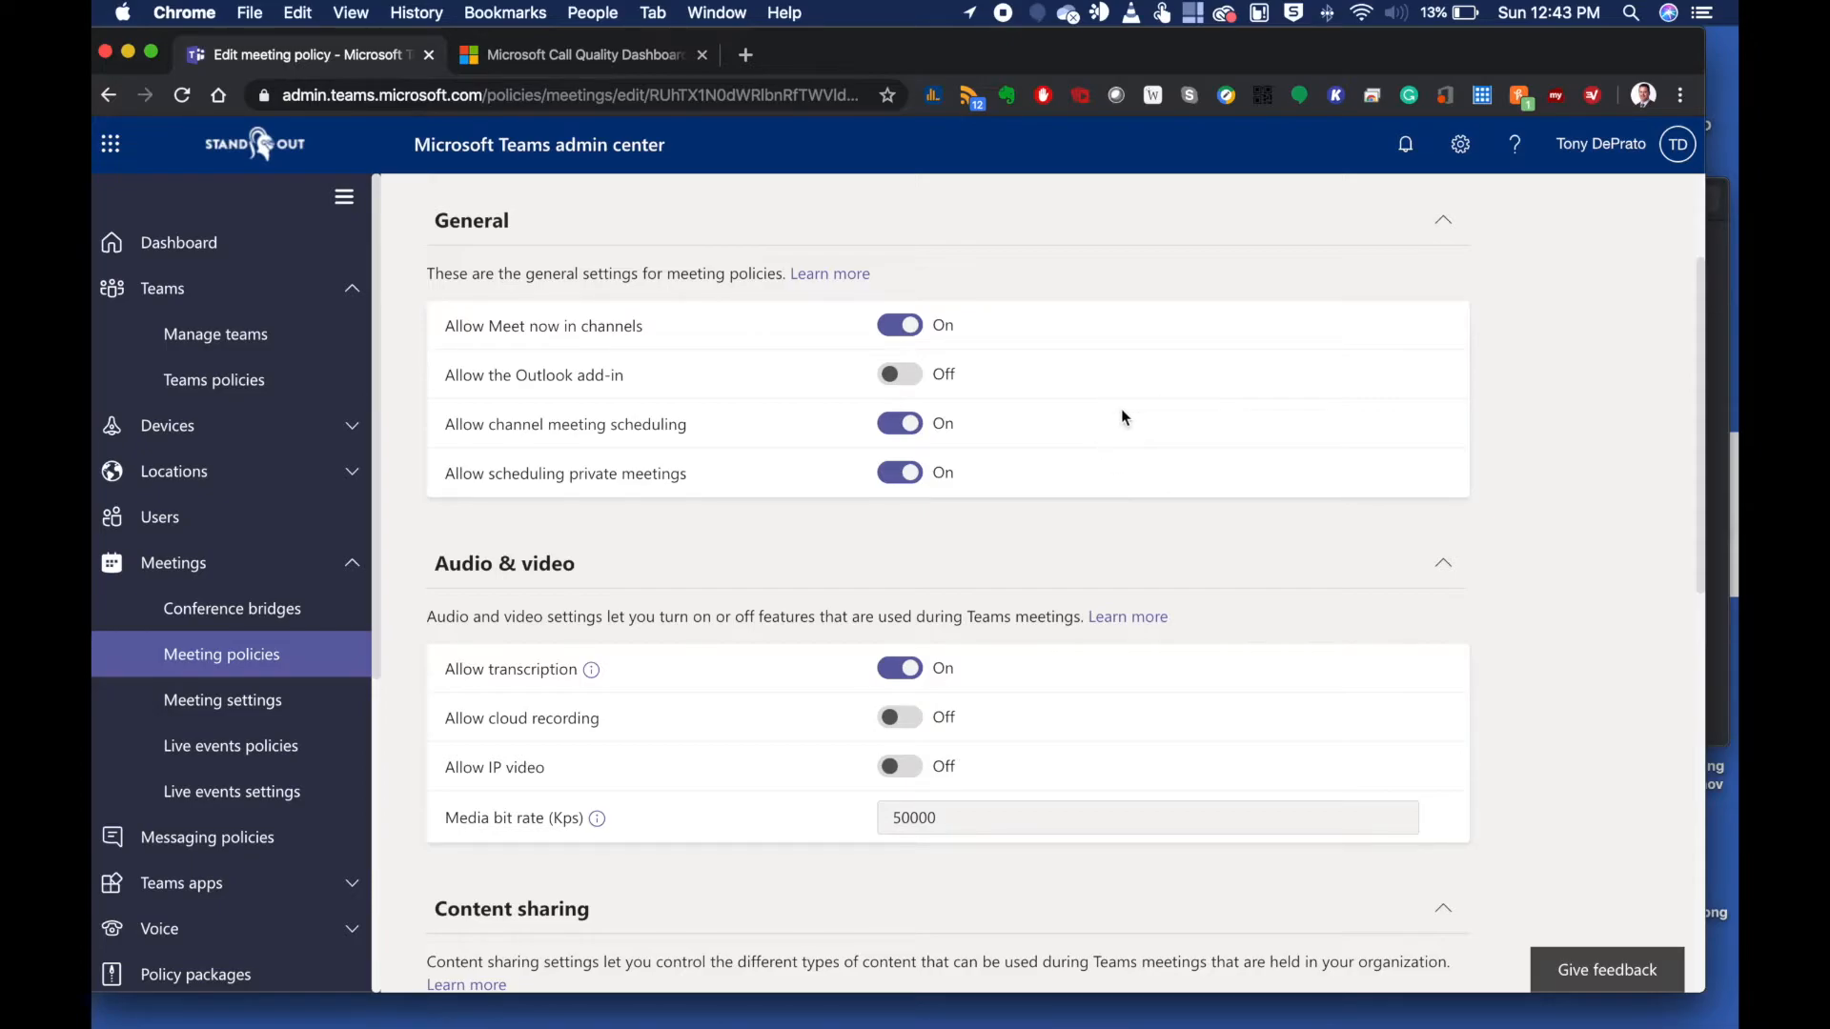
mouse_move(1048, 437)
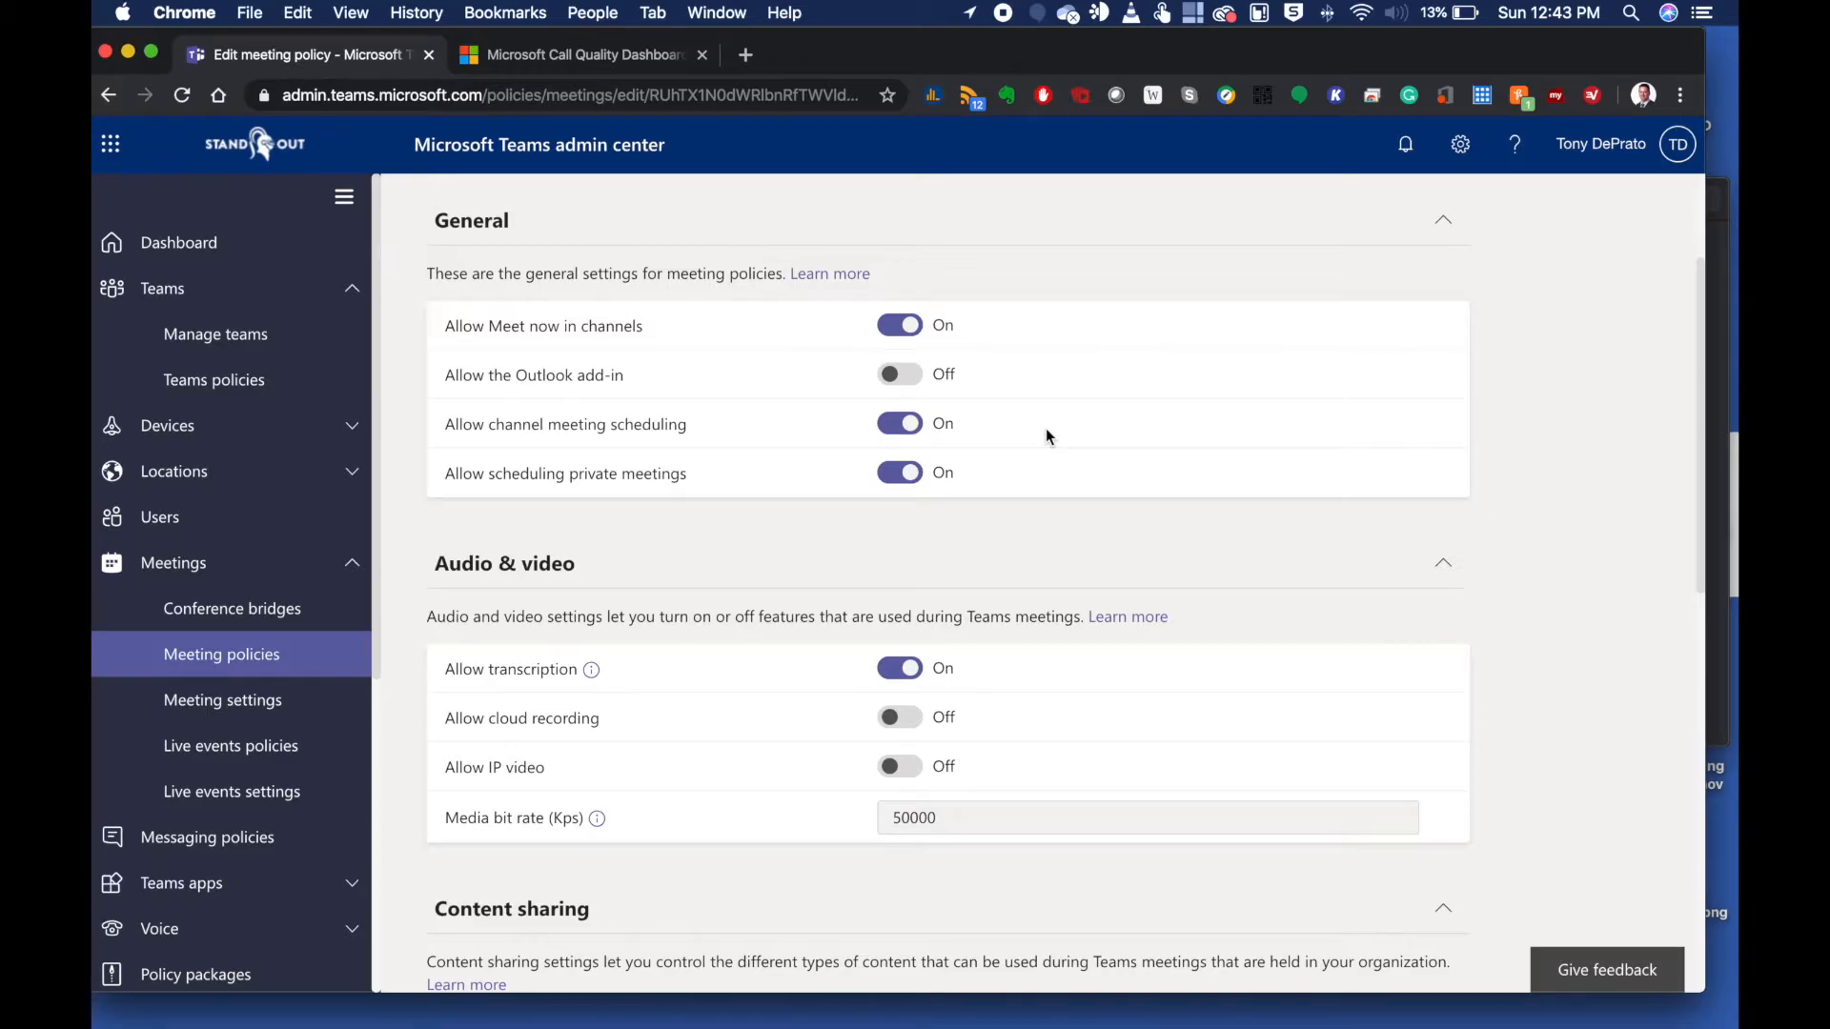
scroll("down", 3)
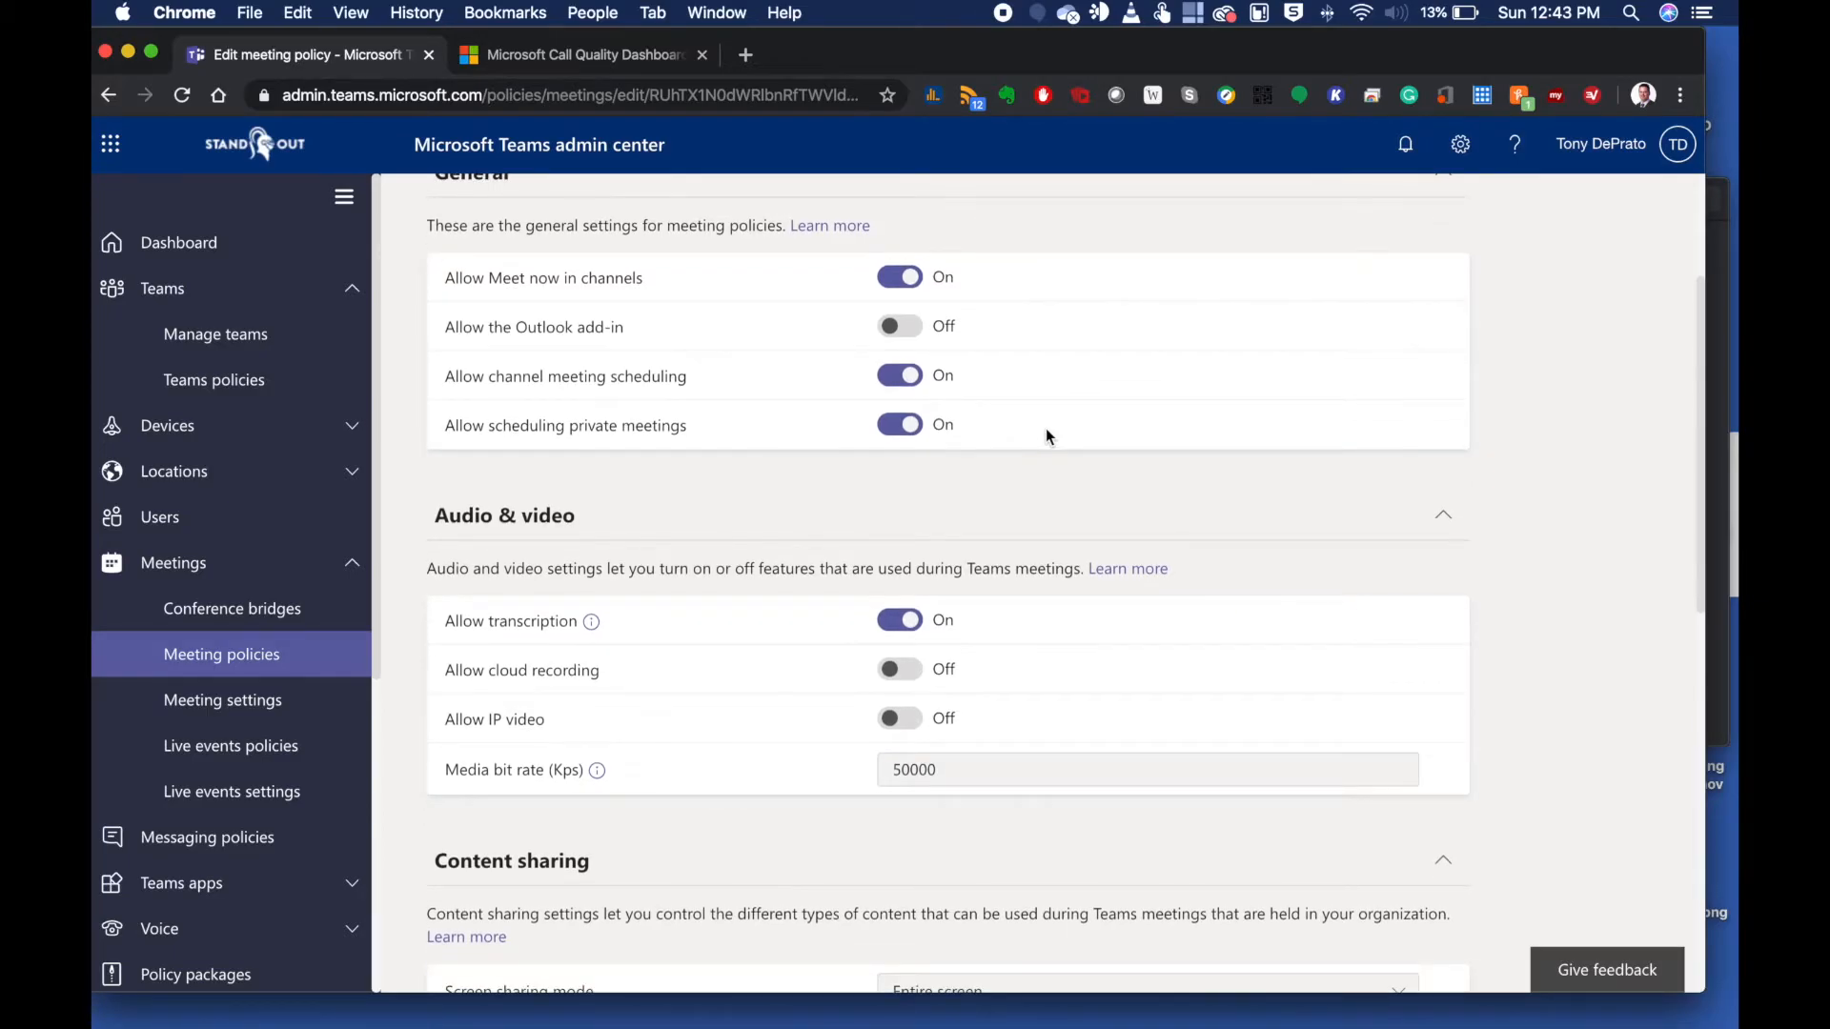
scroll("down", 3)
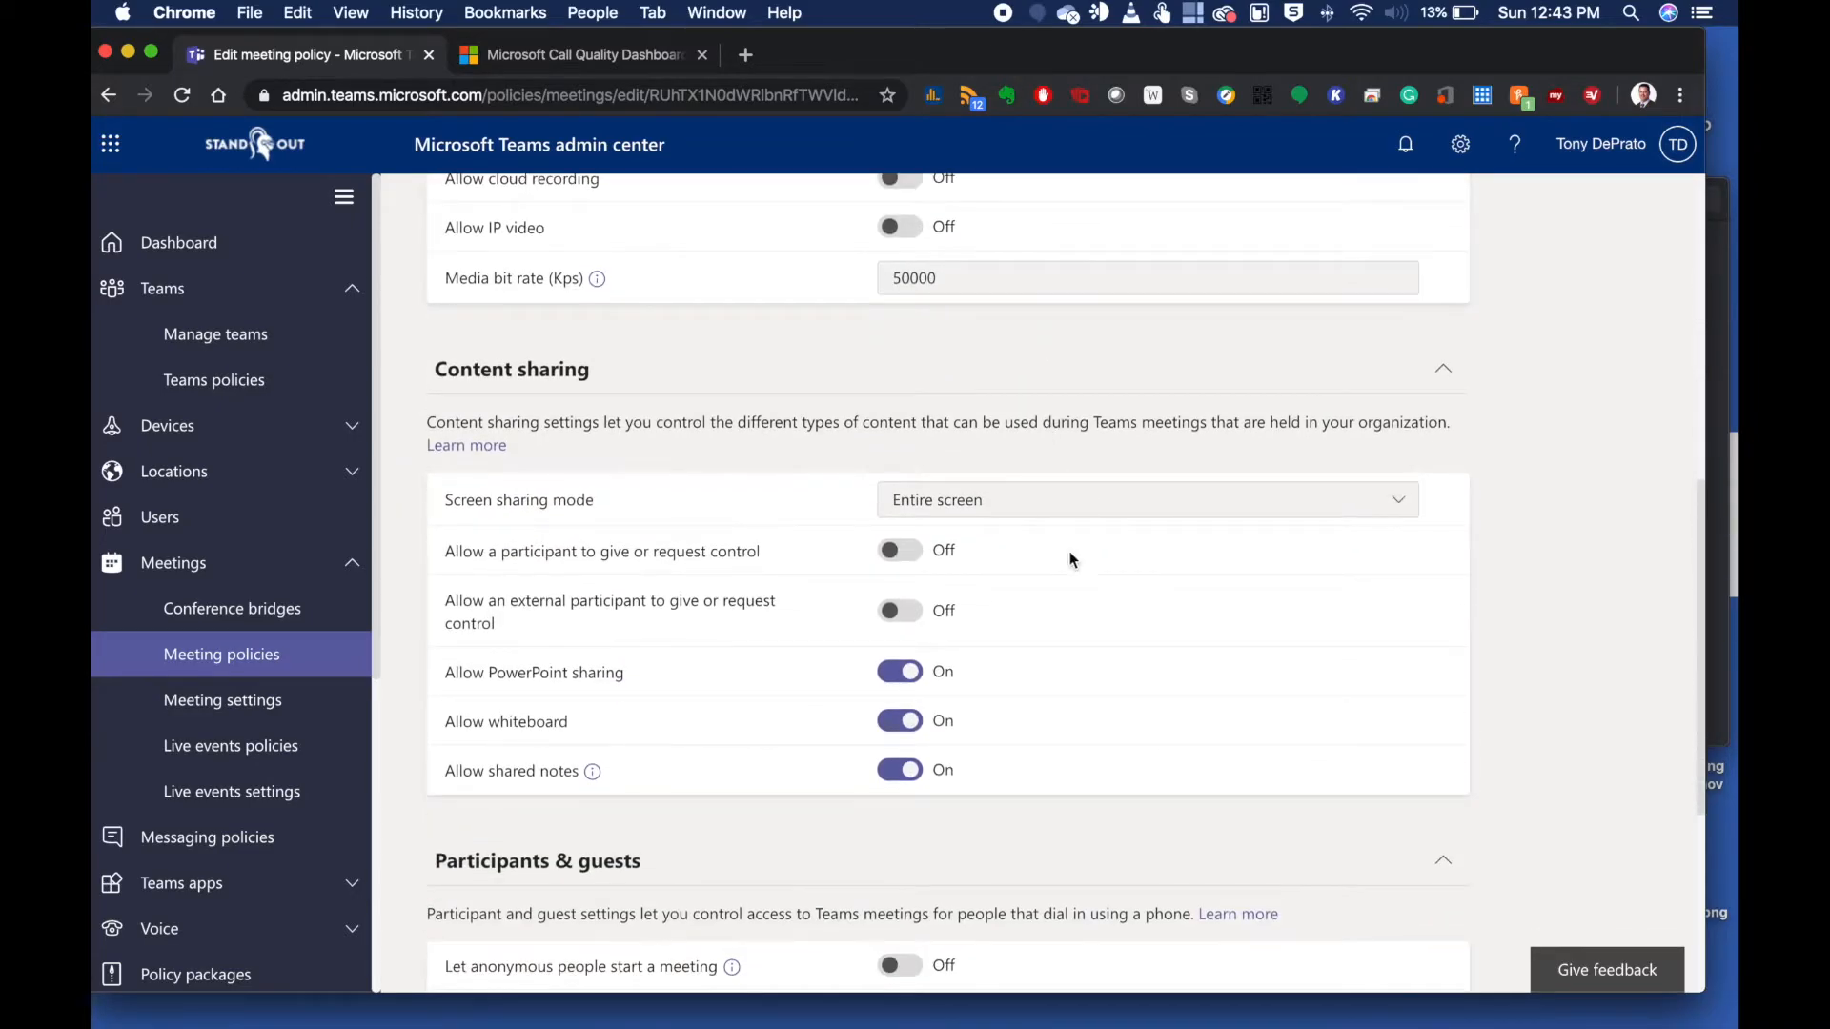
scroll("down", 3)
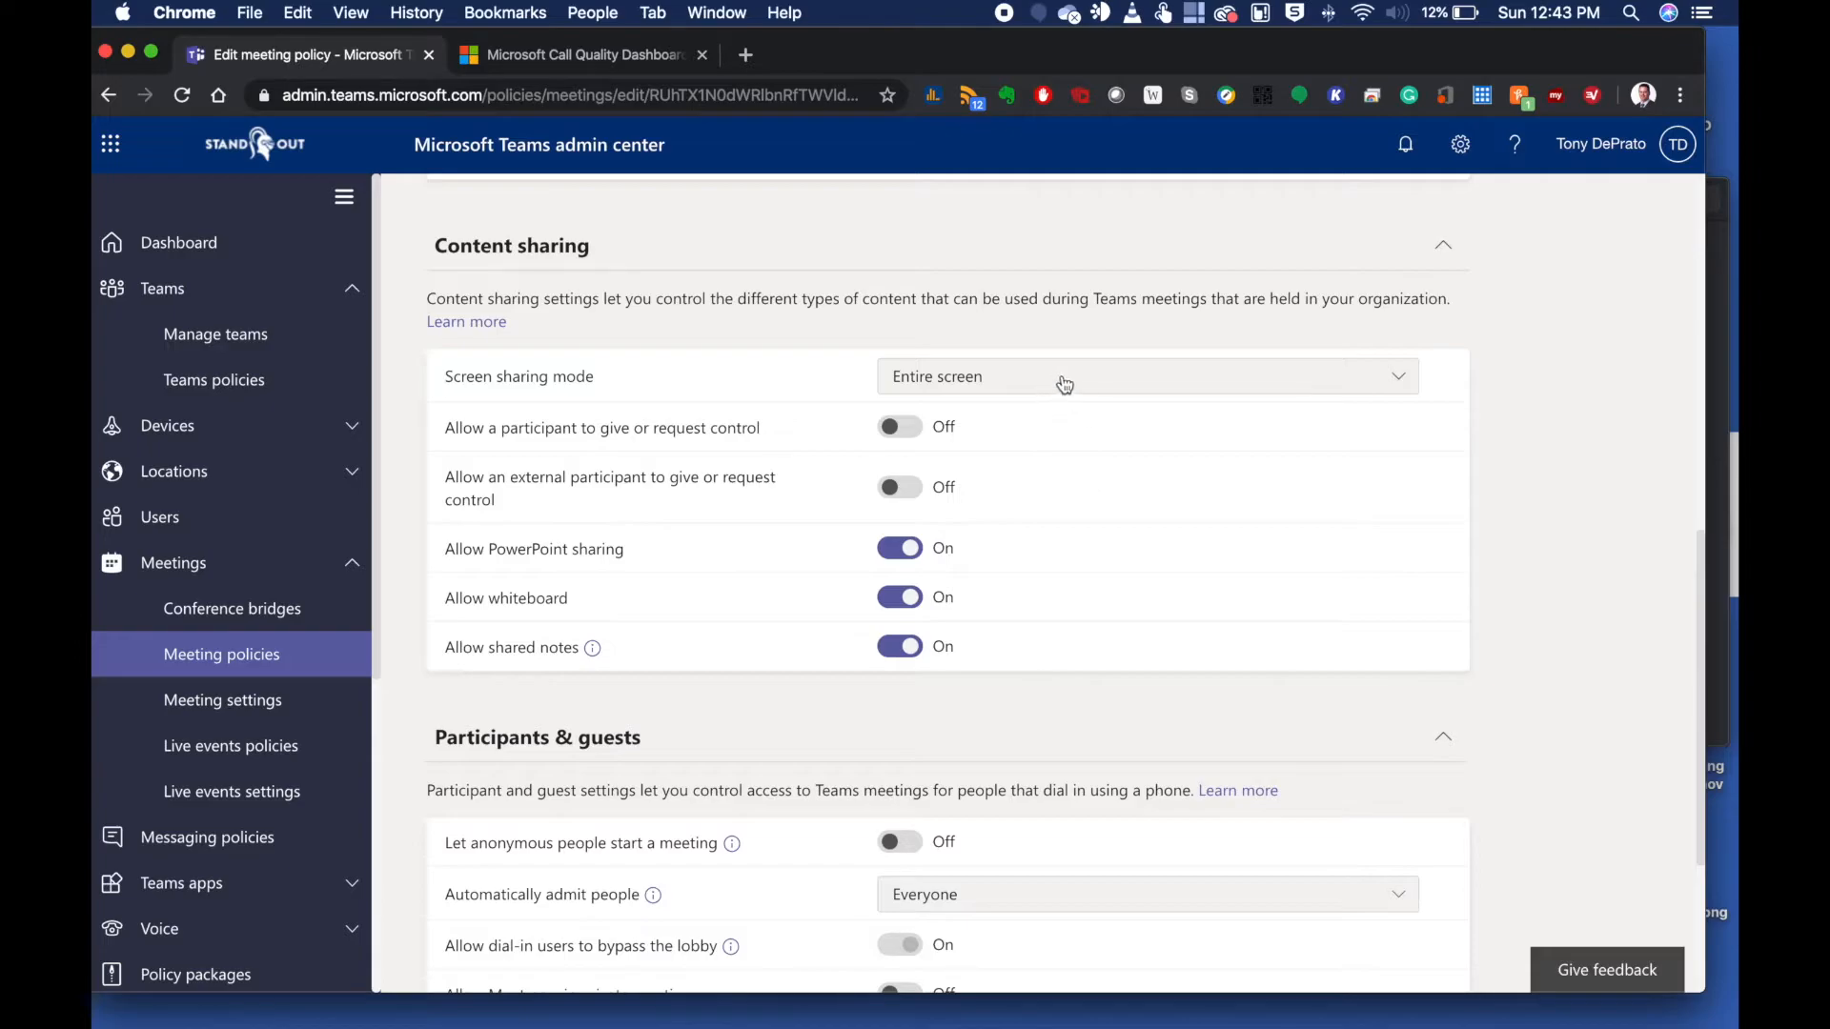
mouse_move(1124, 454)
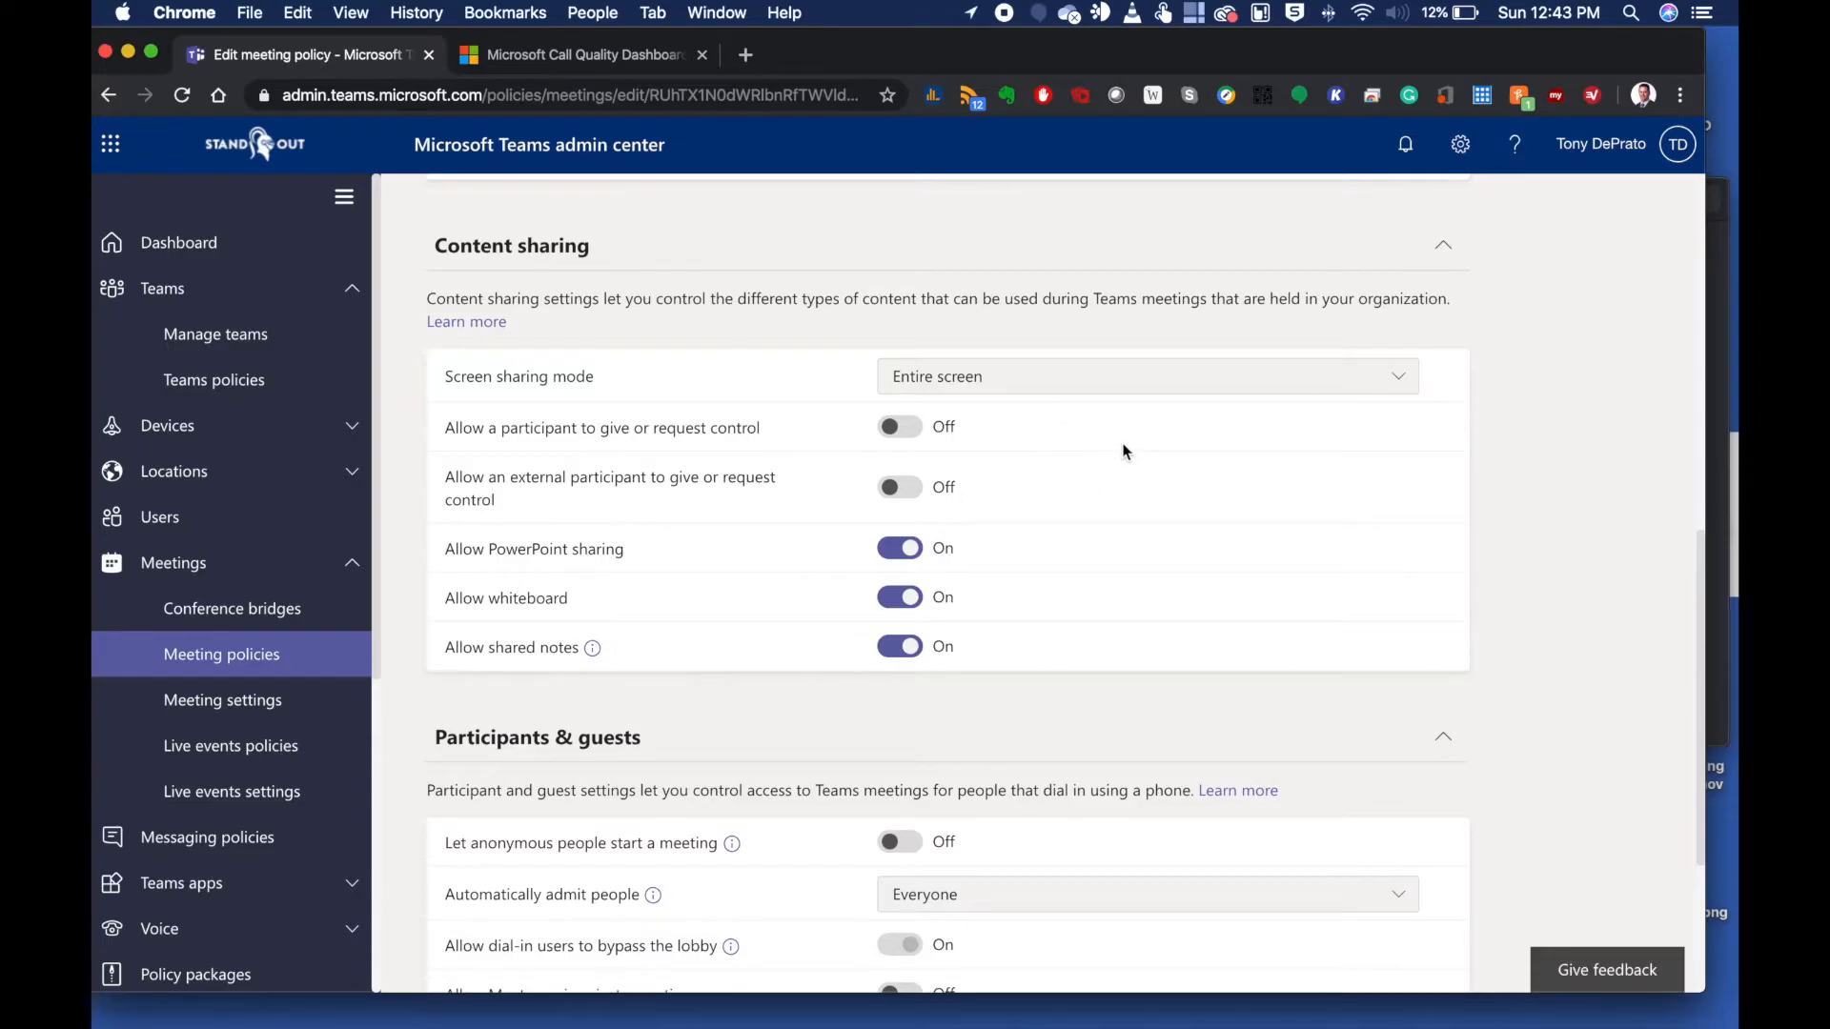
mouse_move(751, 450)
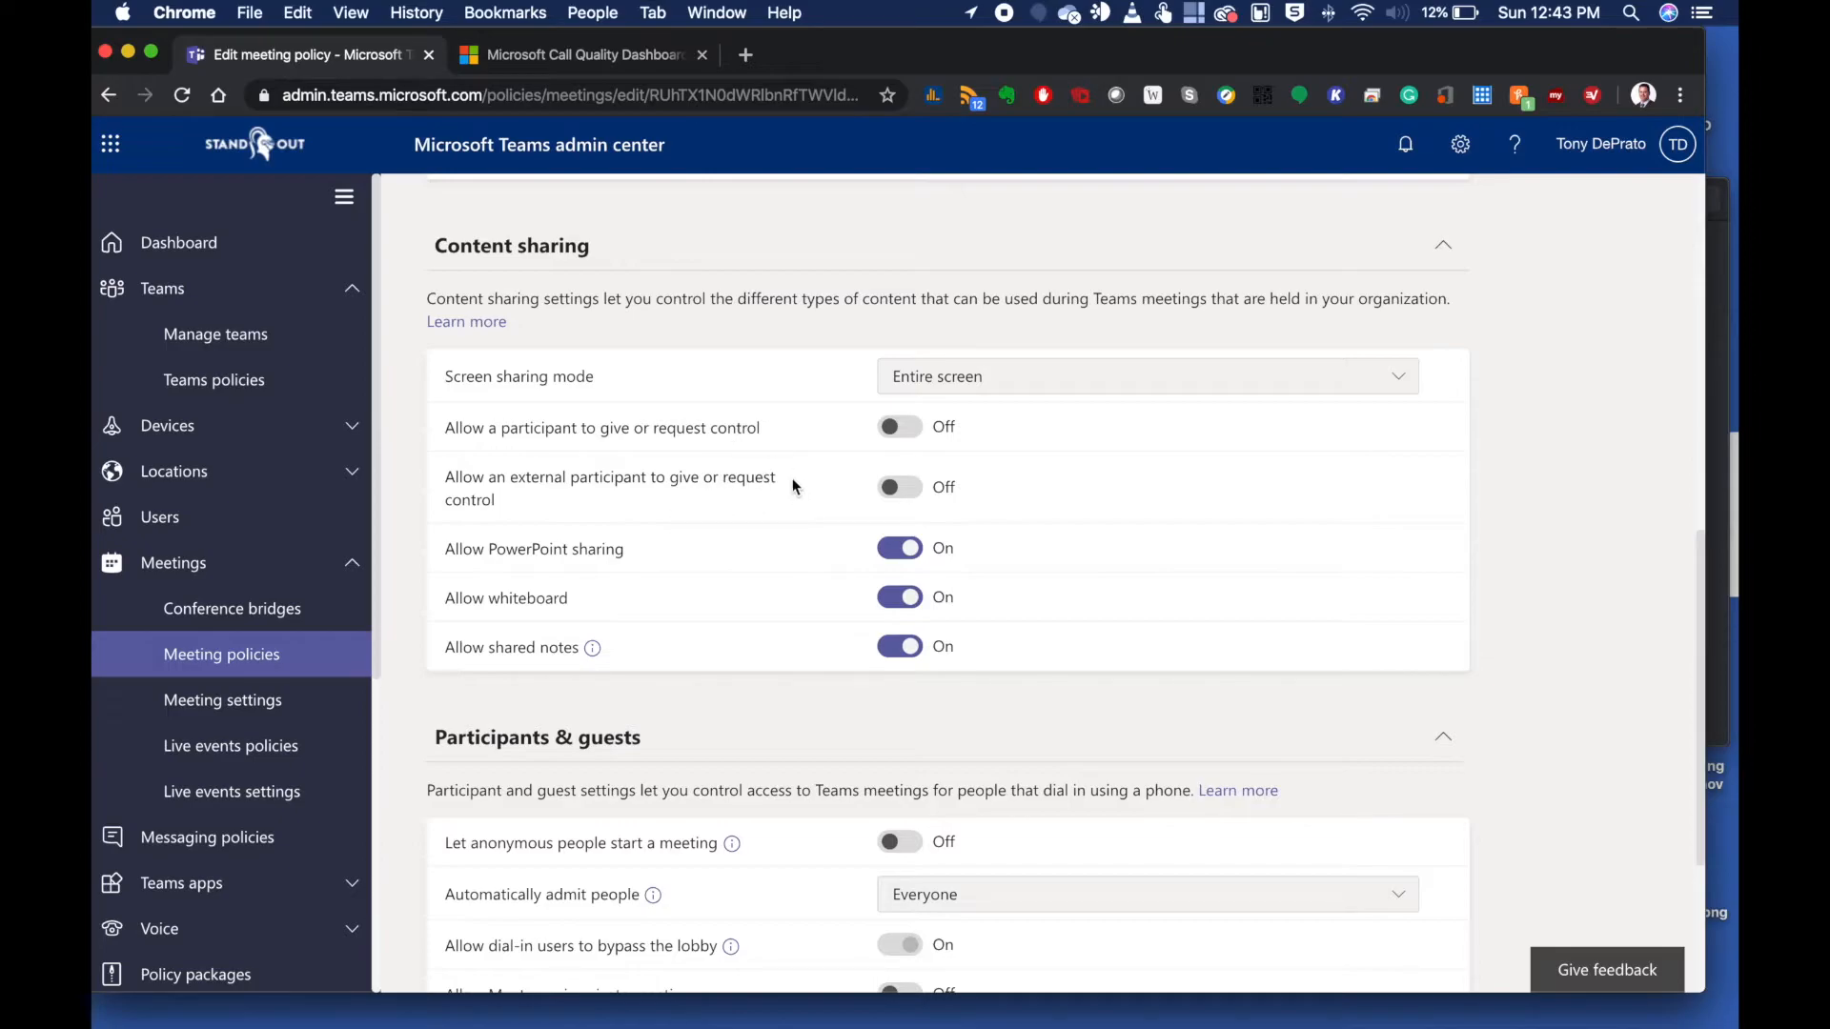
mouse_move(808, 488)
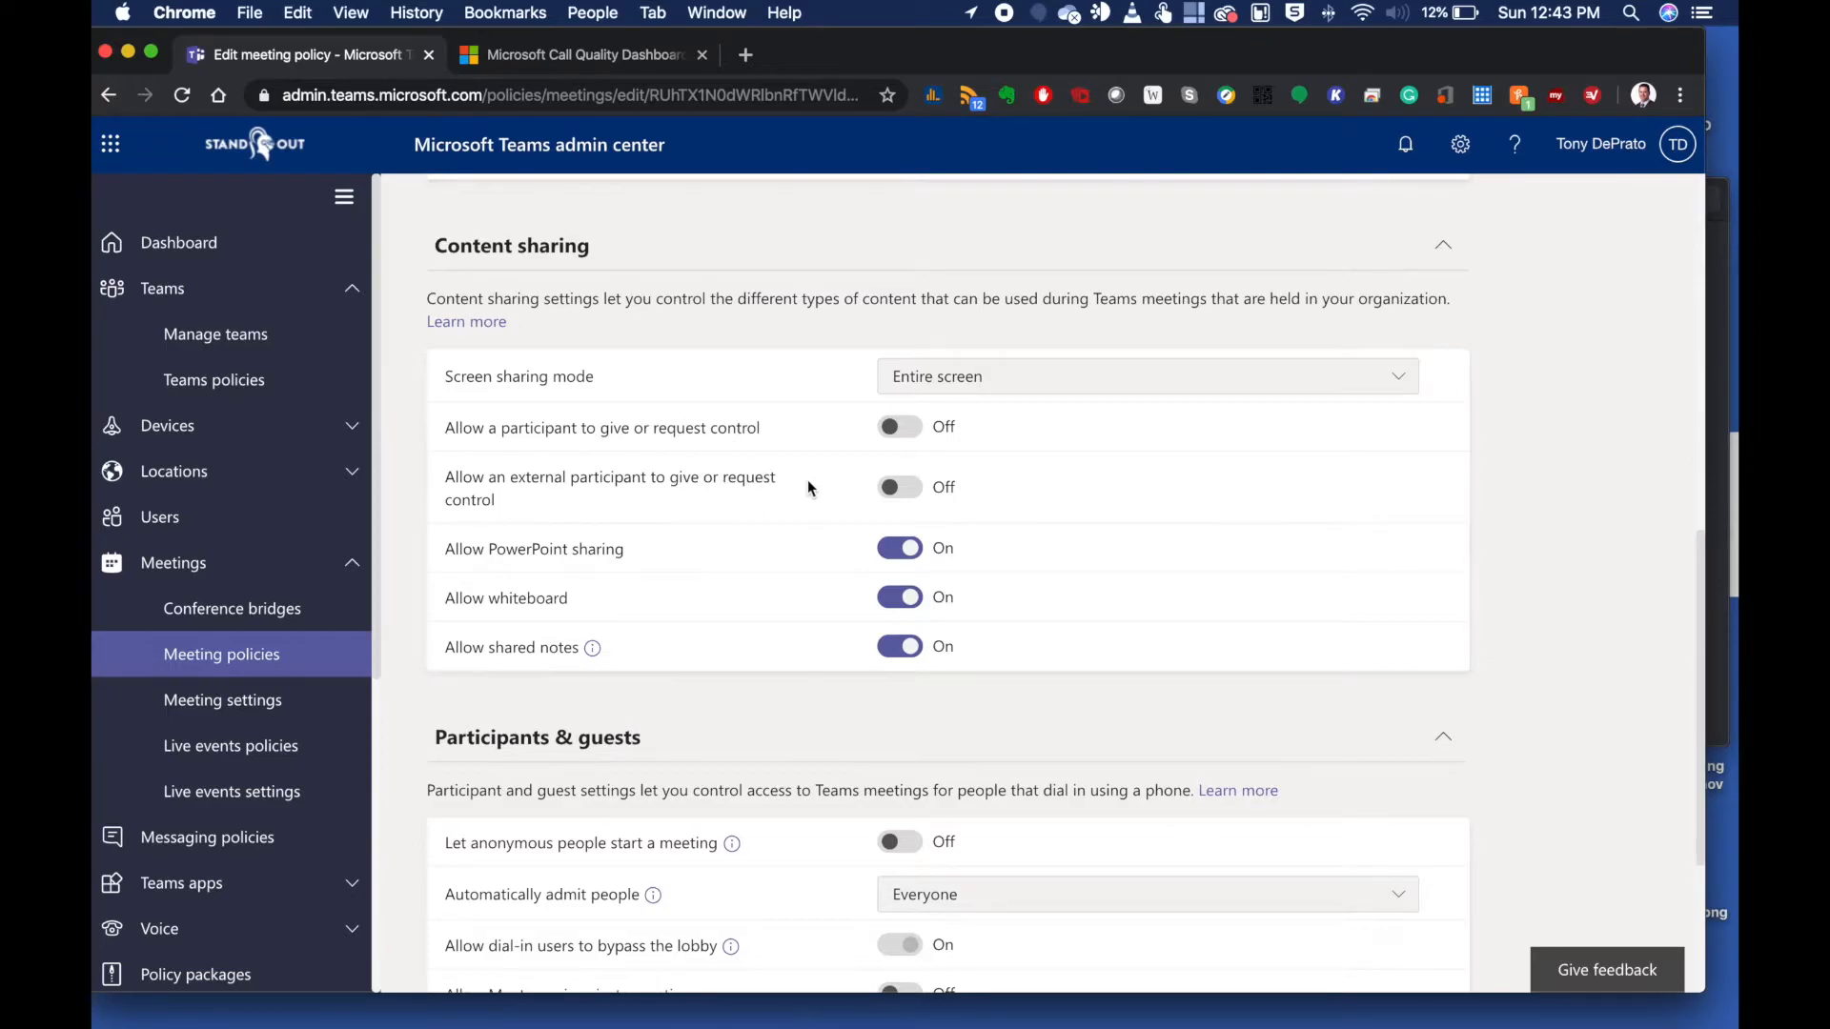
scroll("down", 3)
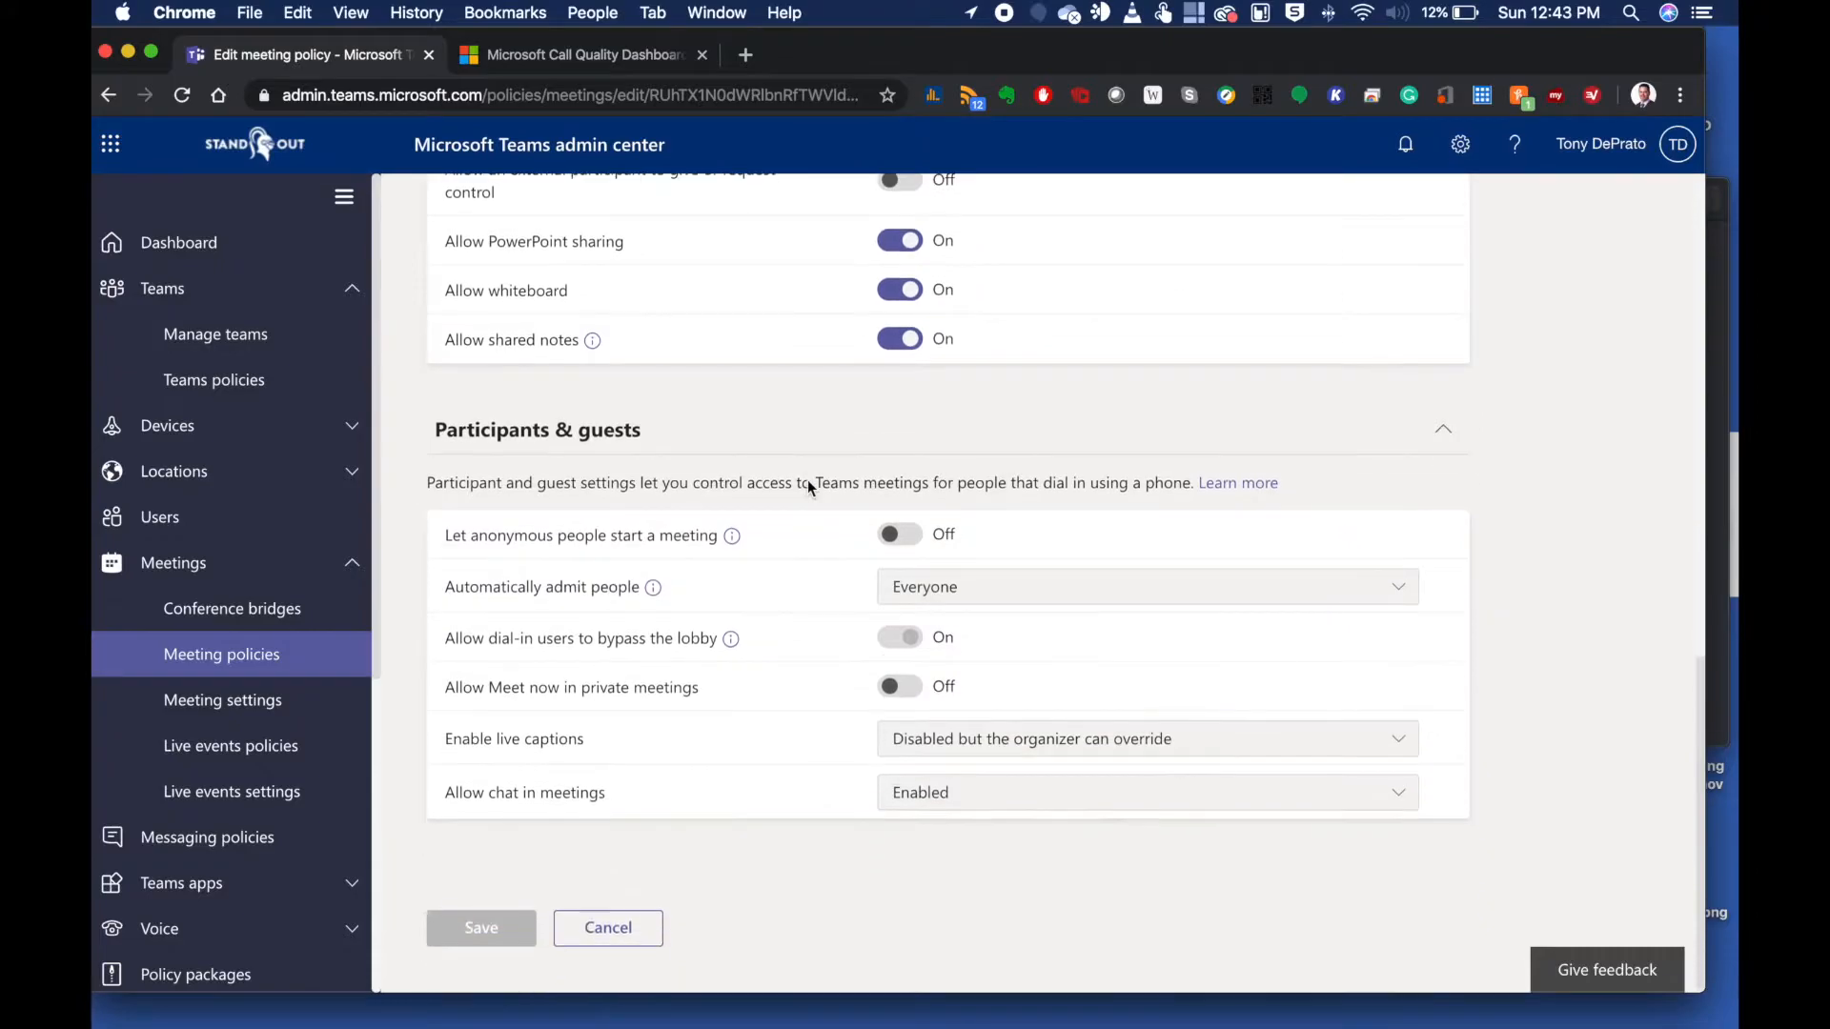
mouse_move(364, 593)
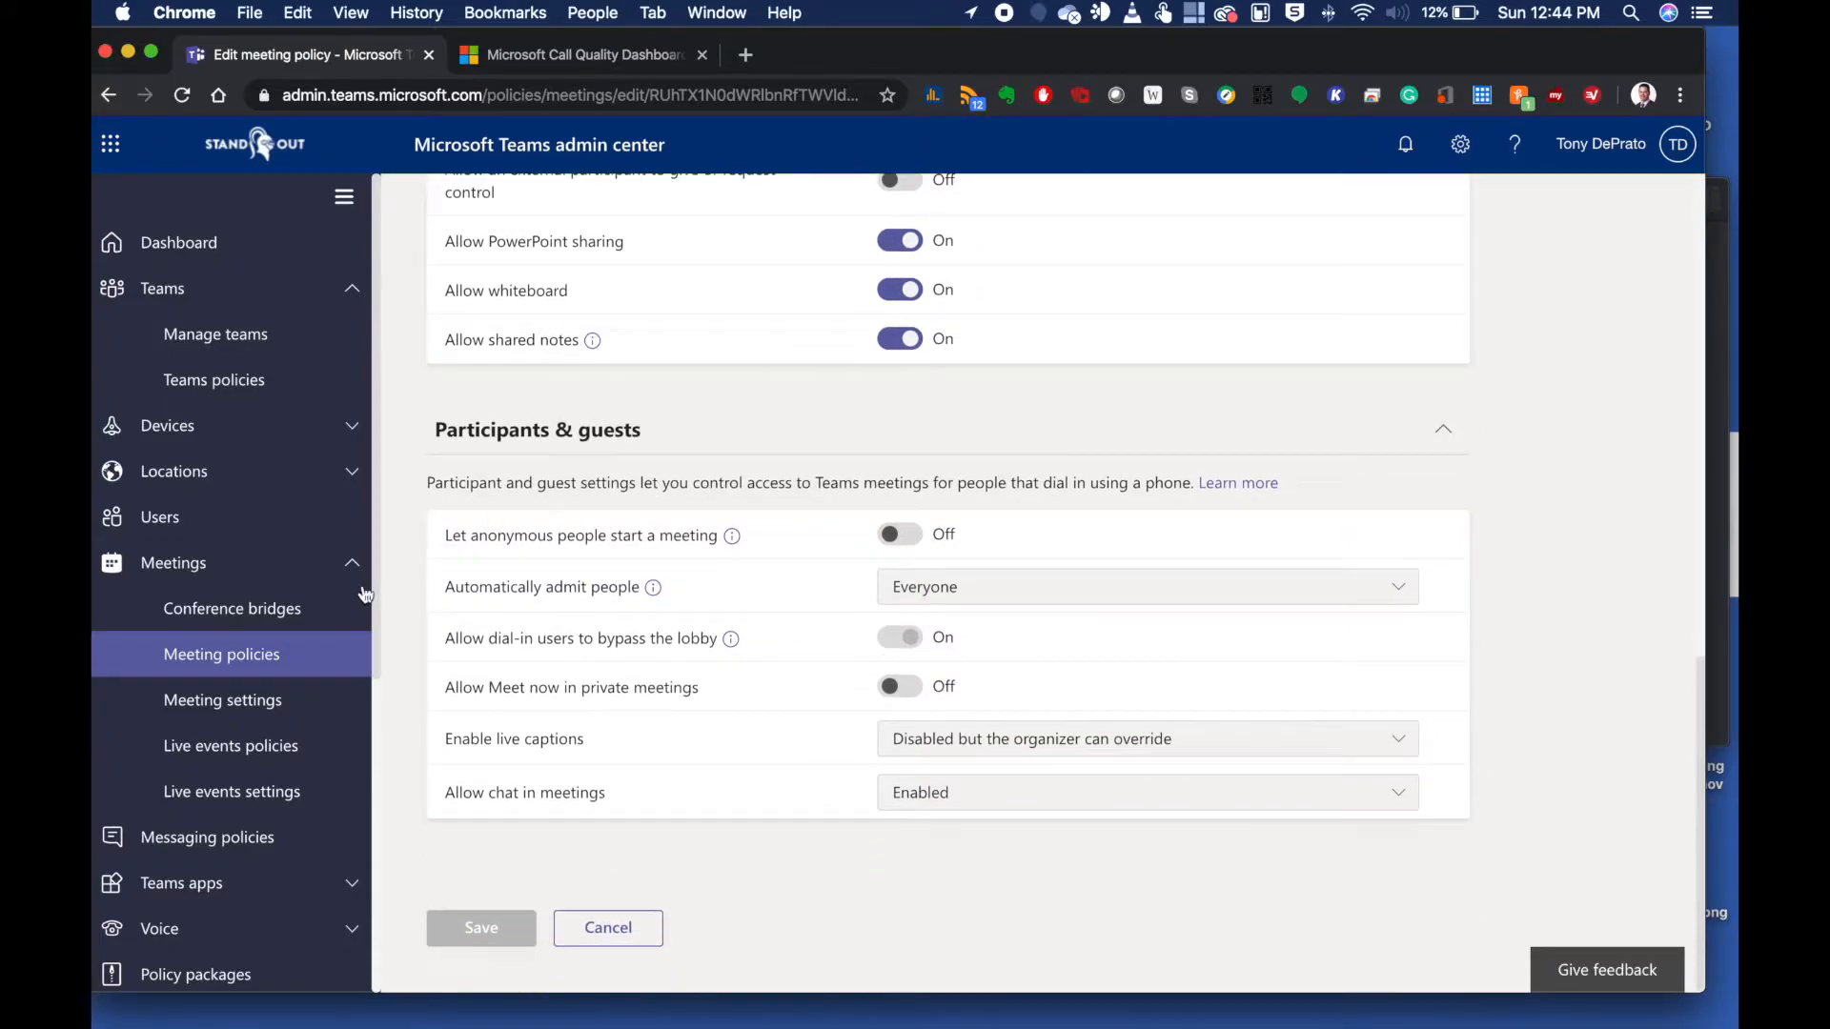
scroll("down", 3)
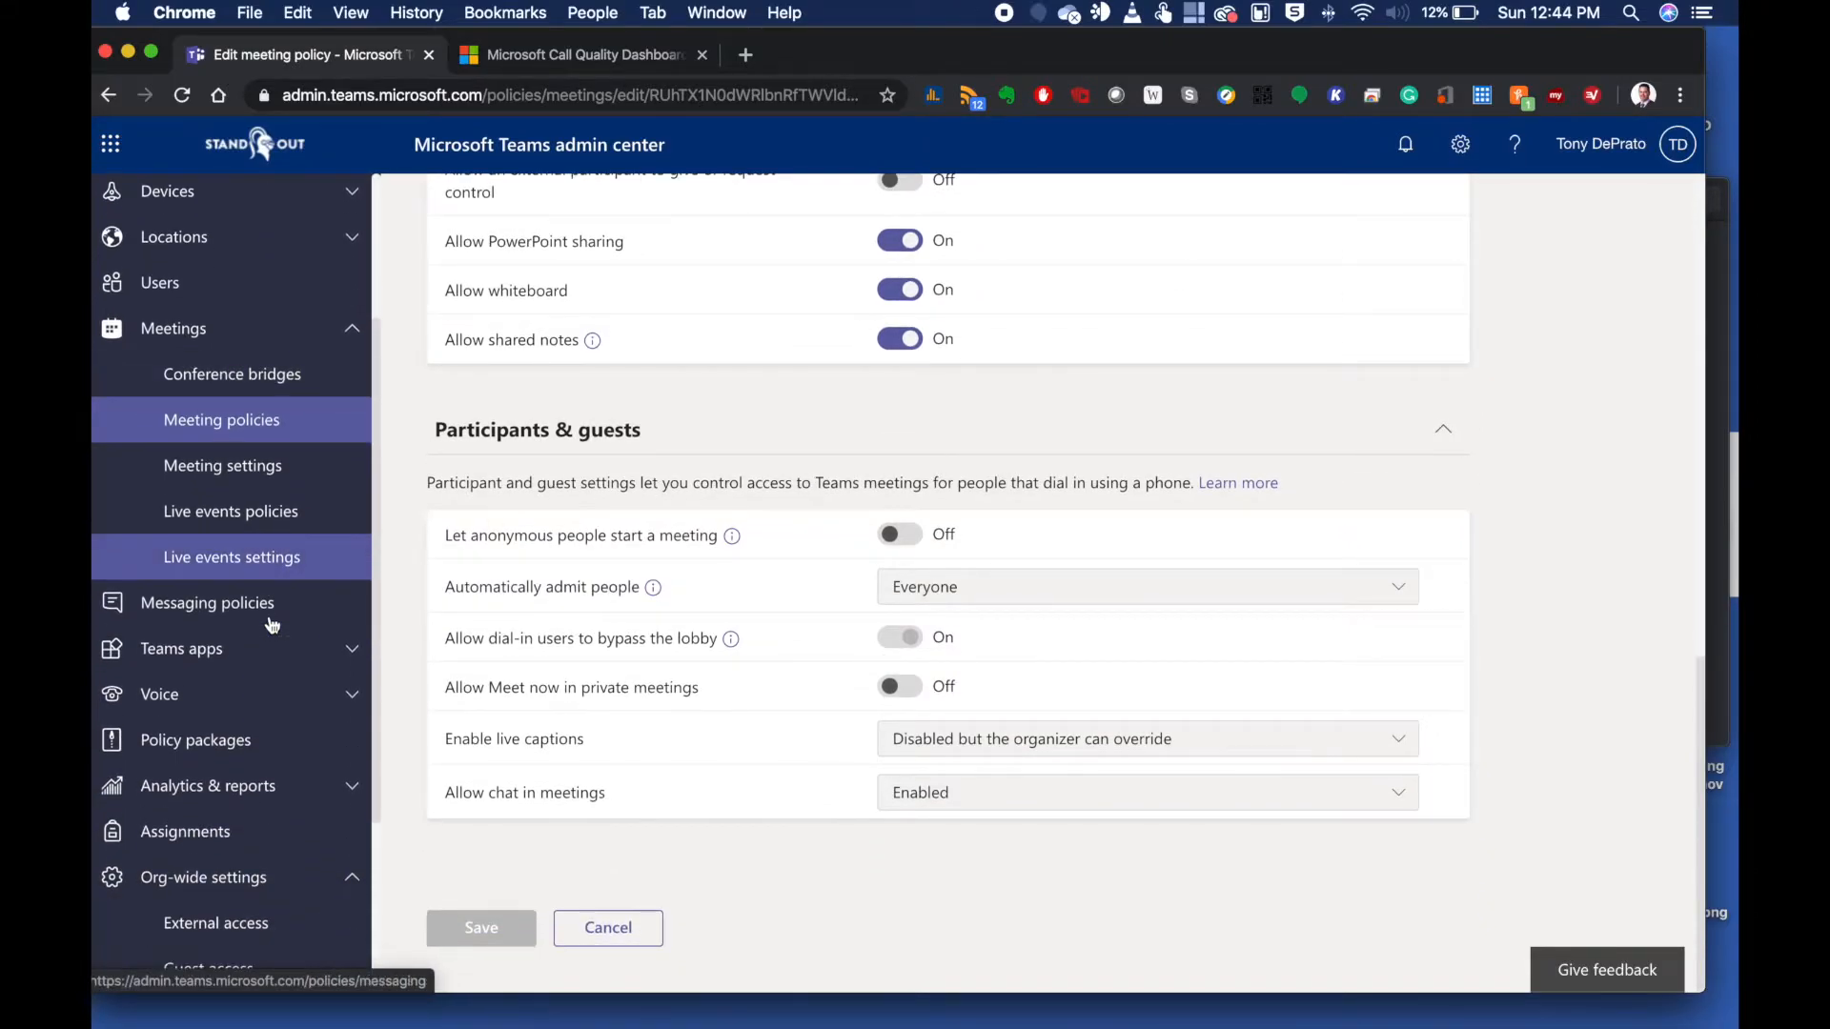
Review the EHSStudent messaging policy with chat on and Giphys, memes and stickers off
left_click(206, 602)
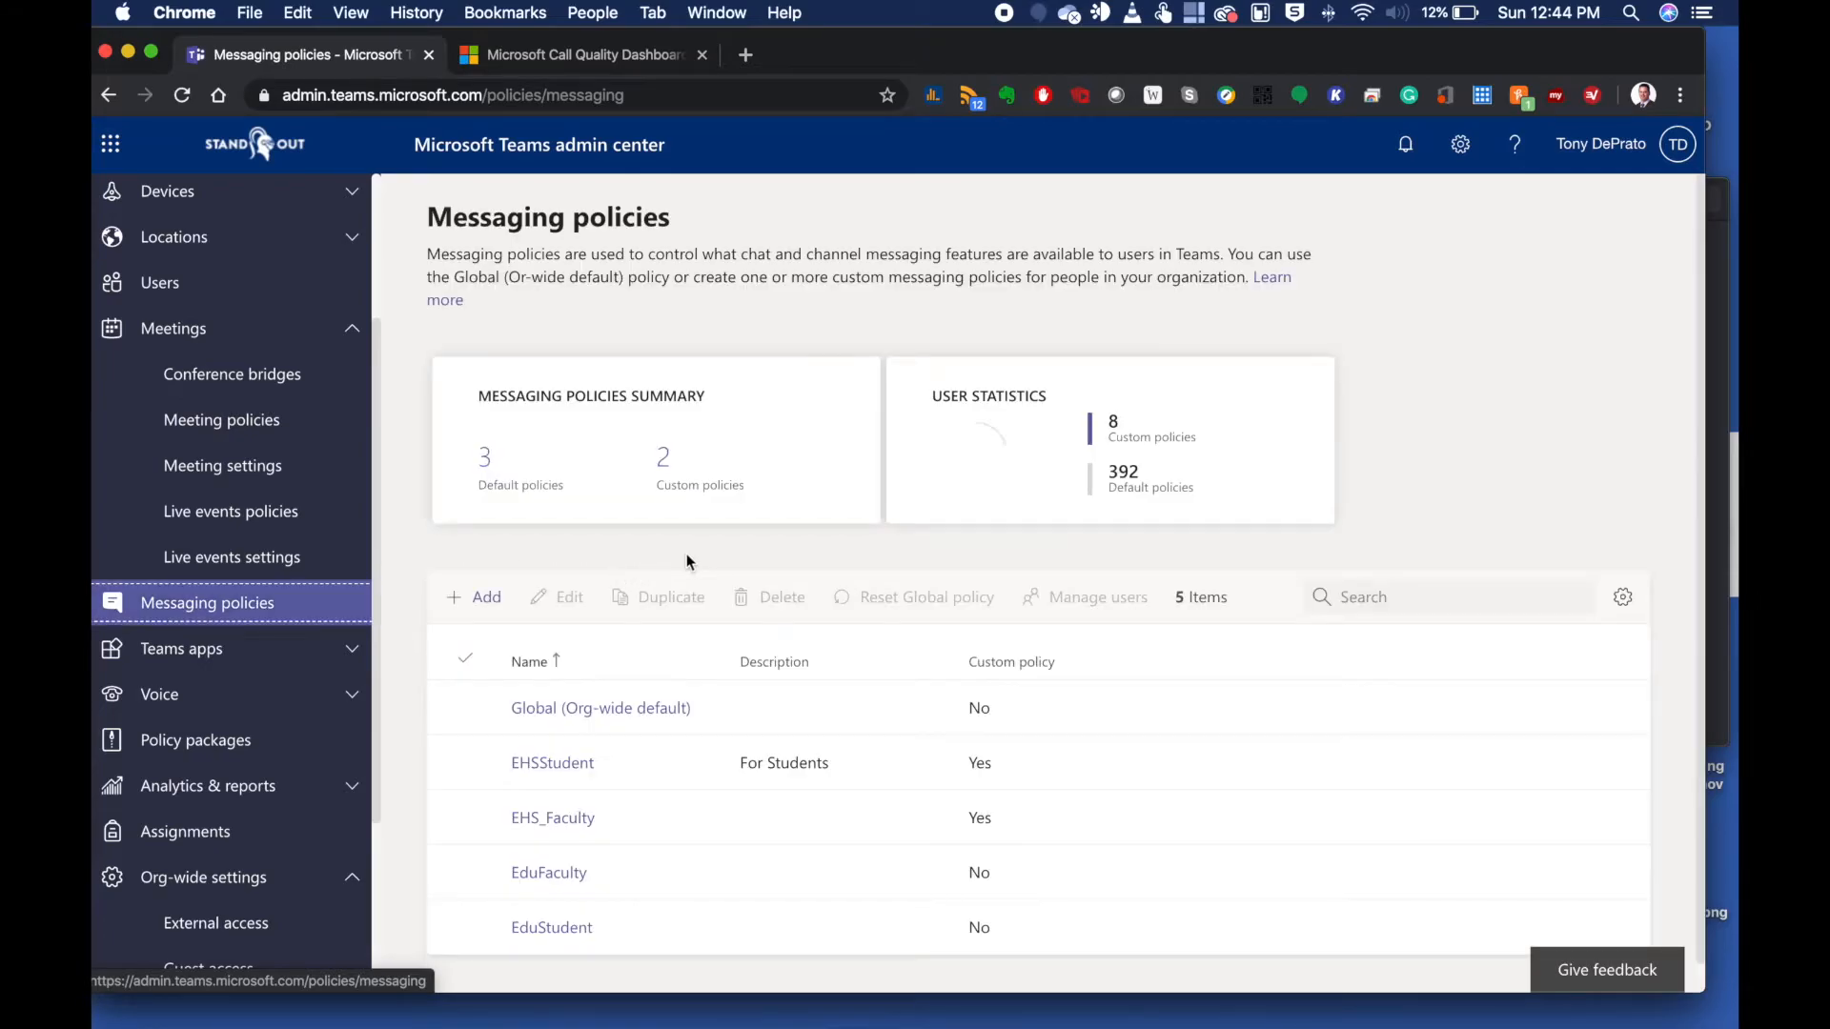
left_click(553, 763)
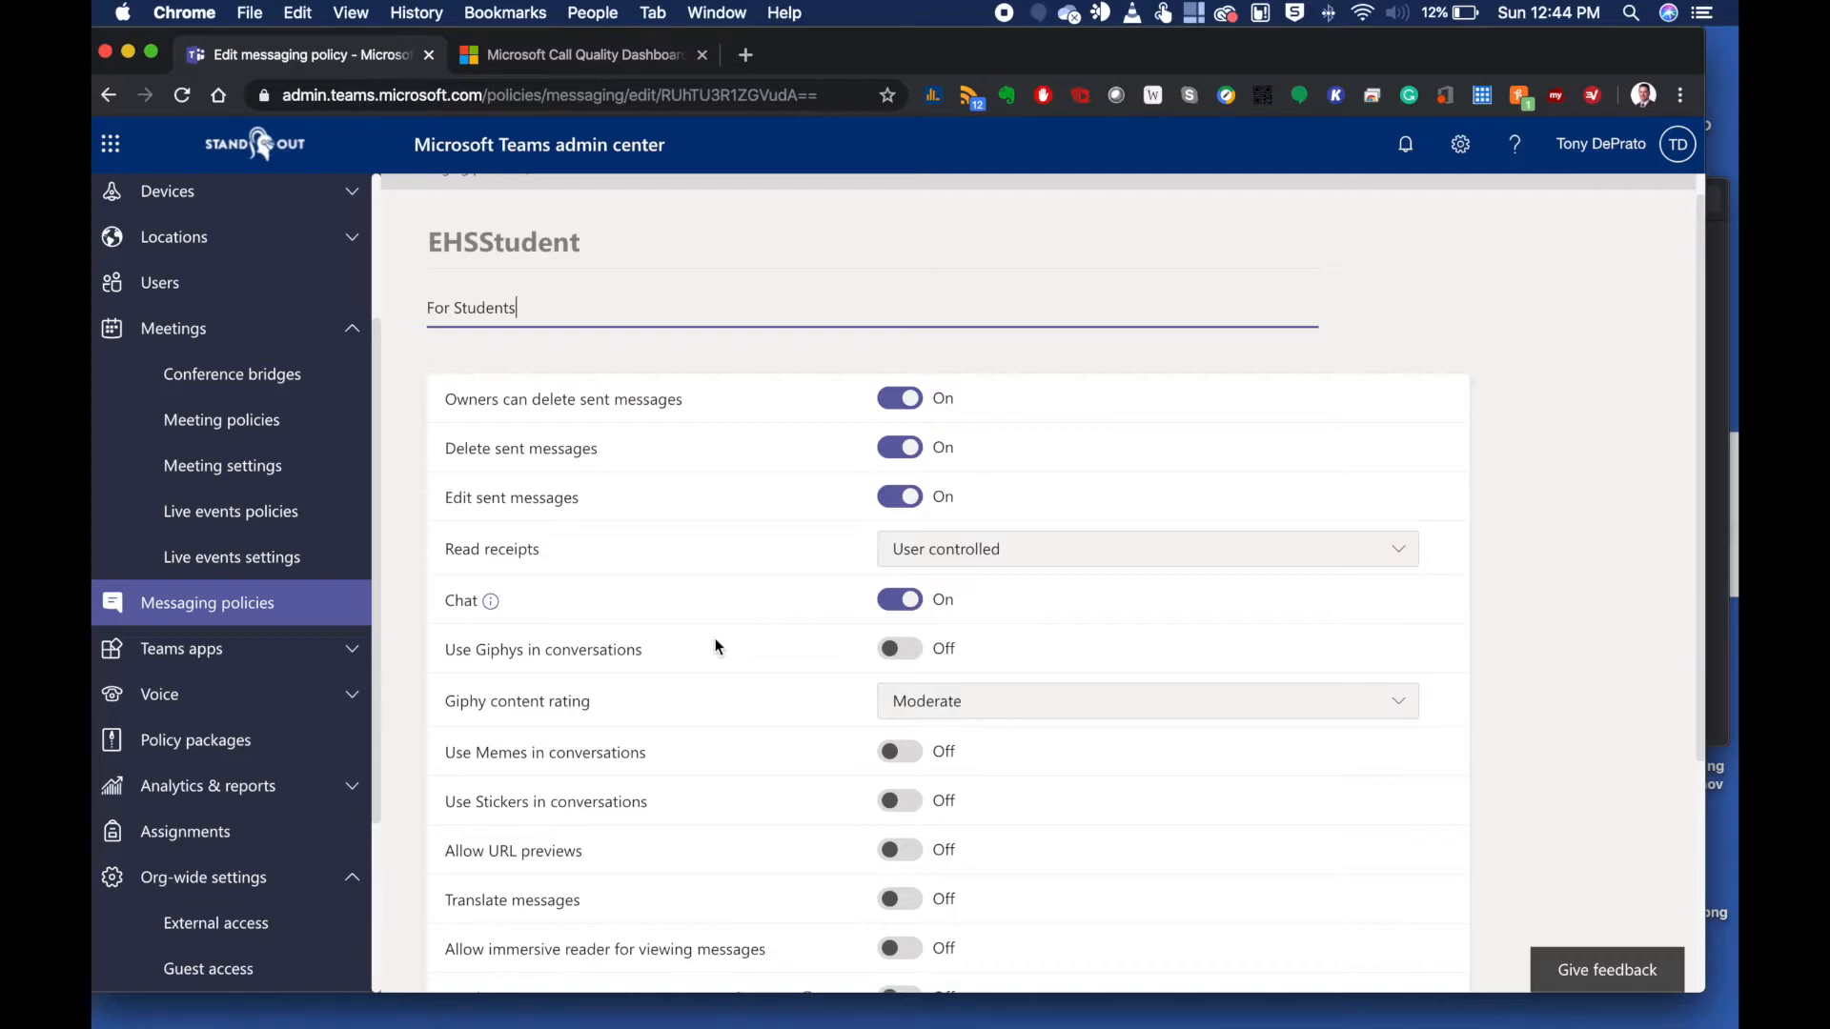
scroll("down", 3)
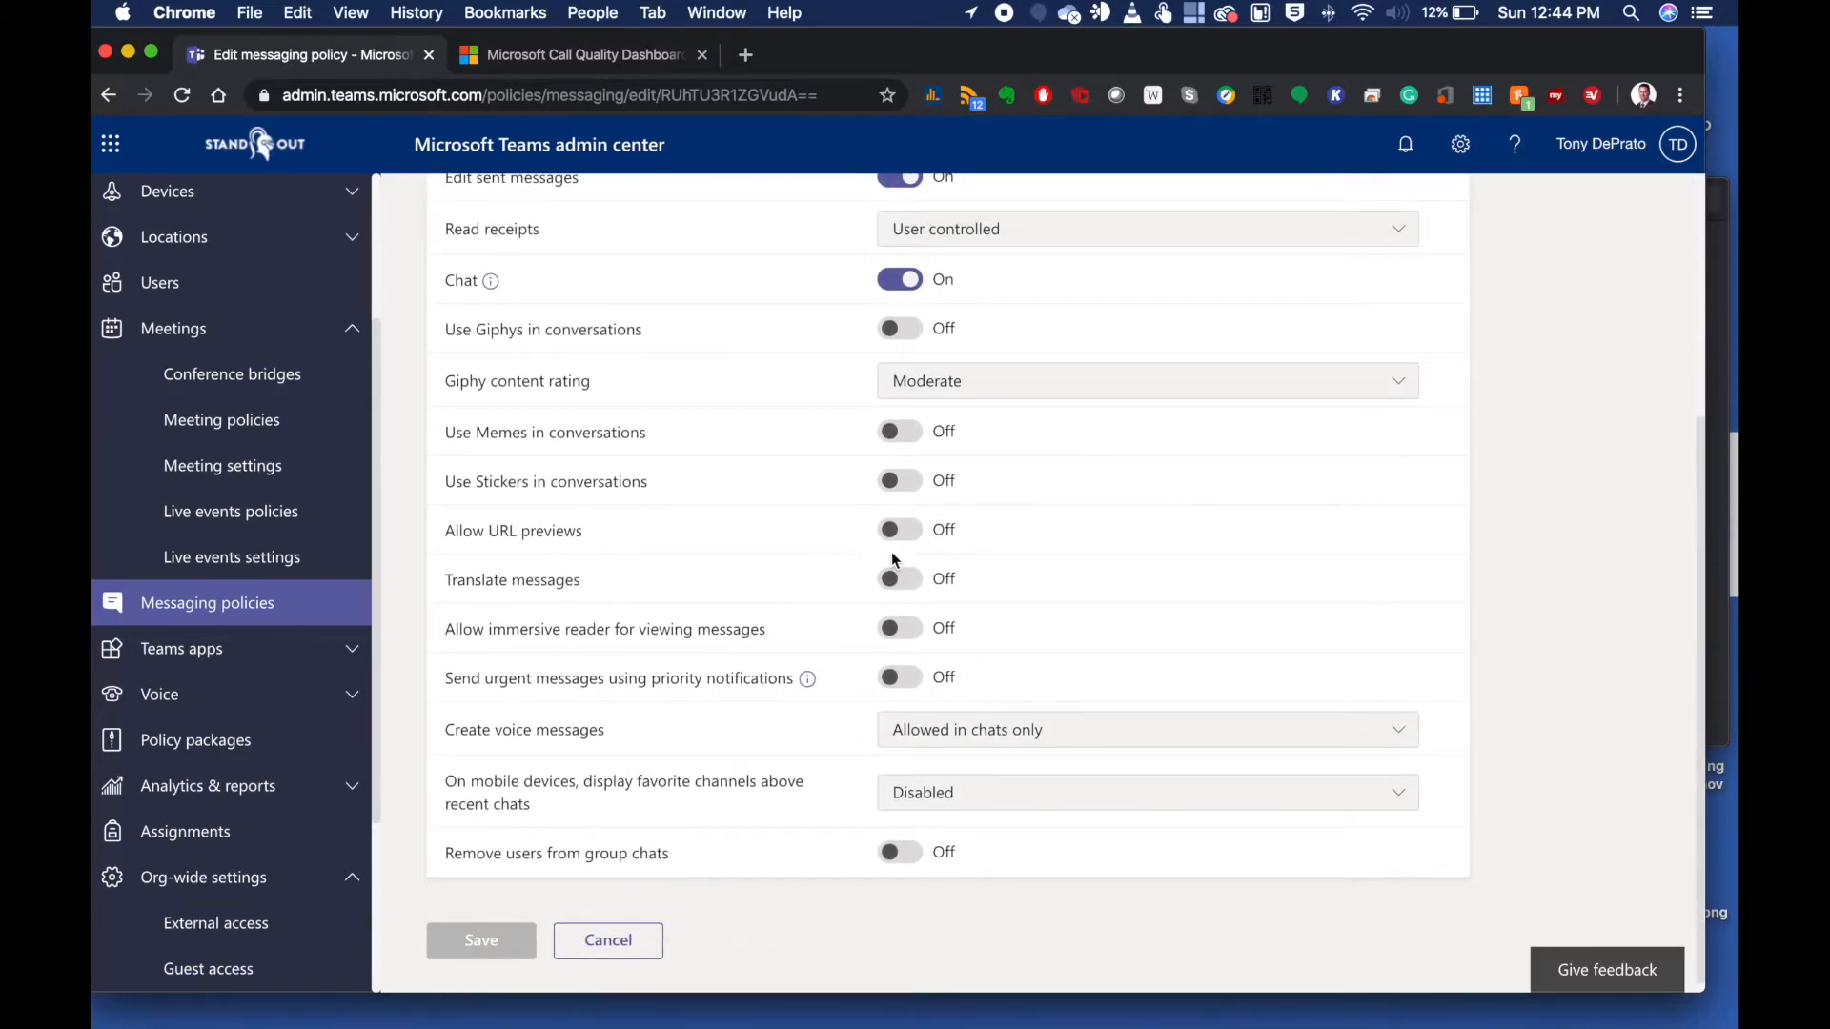
mouse_move(784, 652)
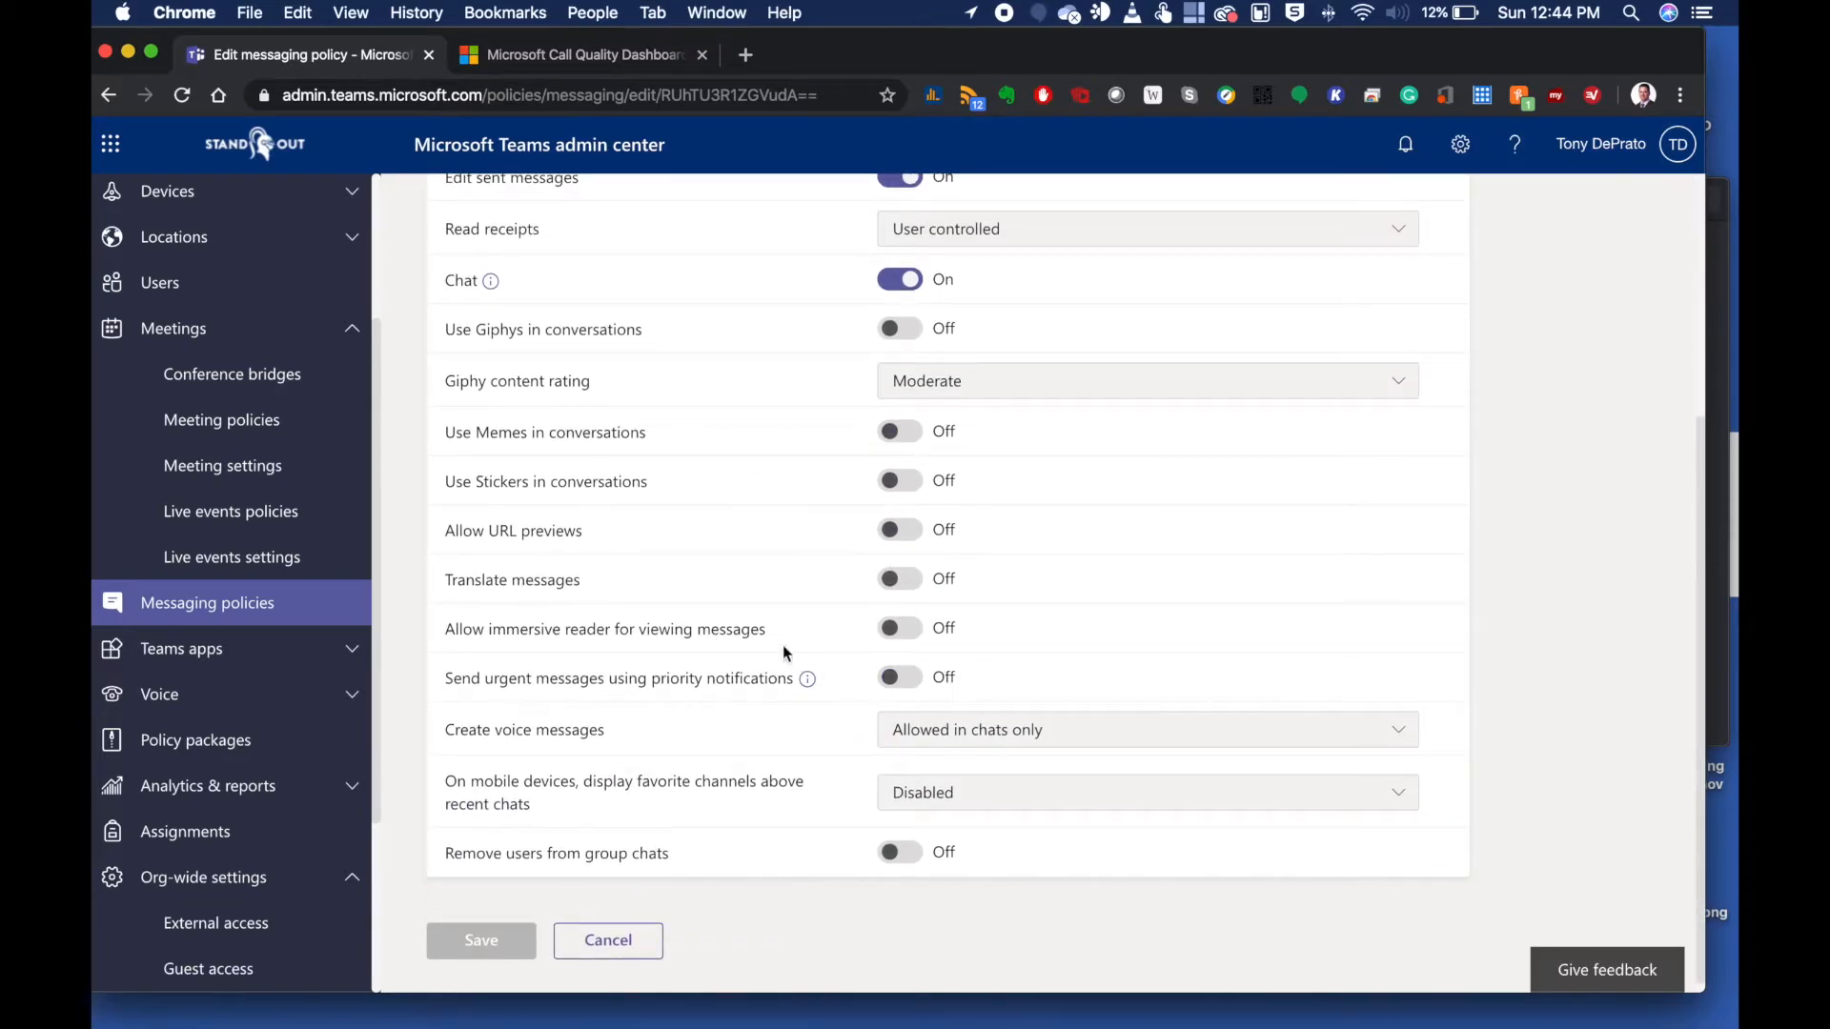
mouse_move(747, 486)
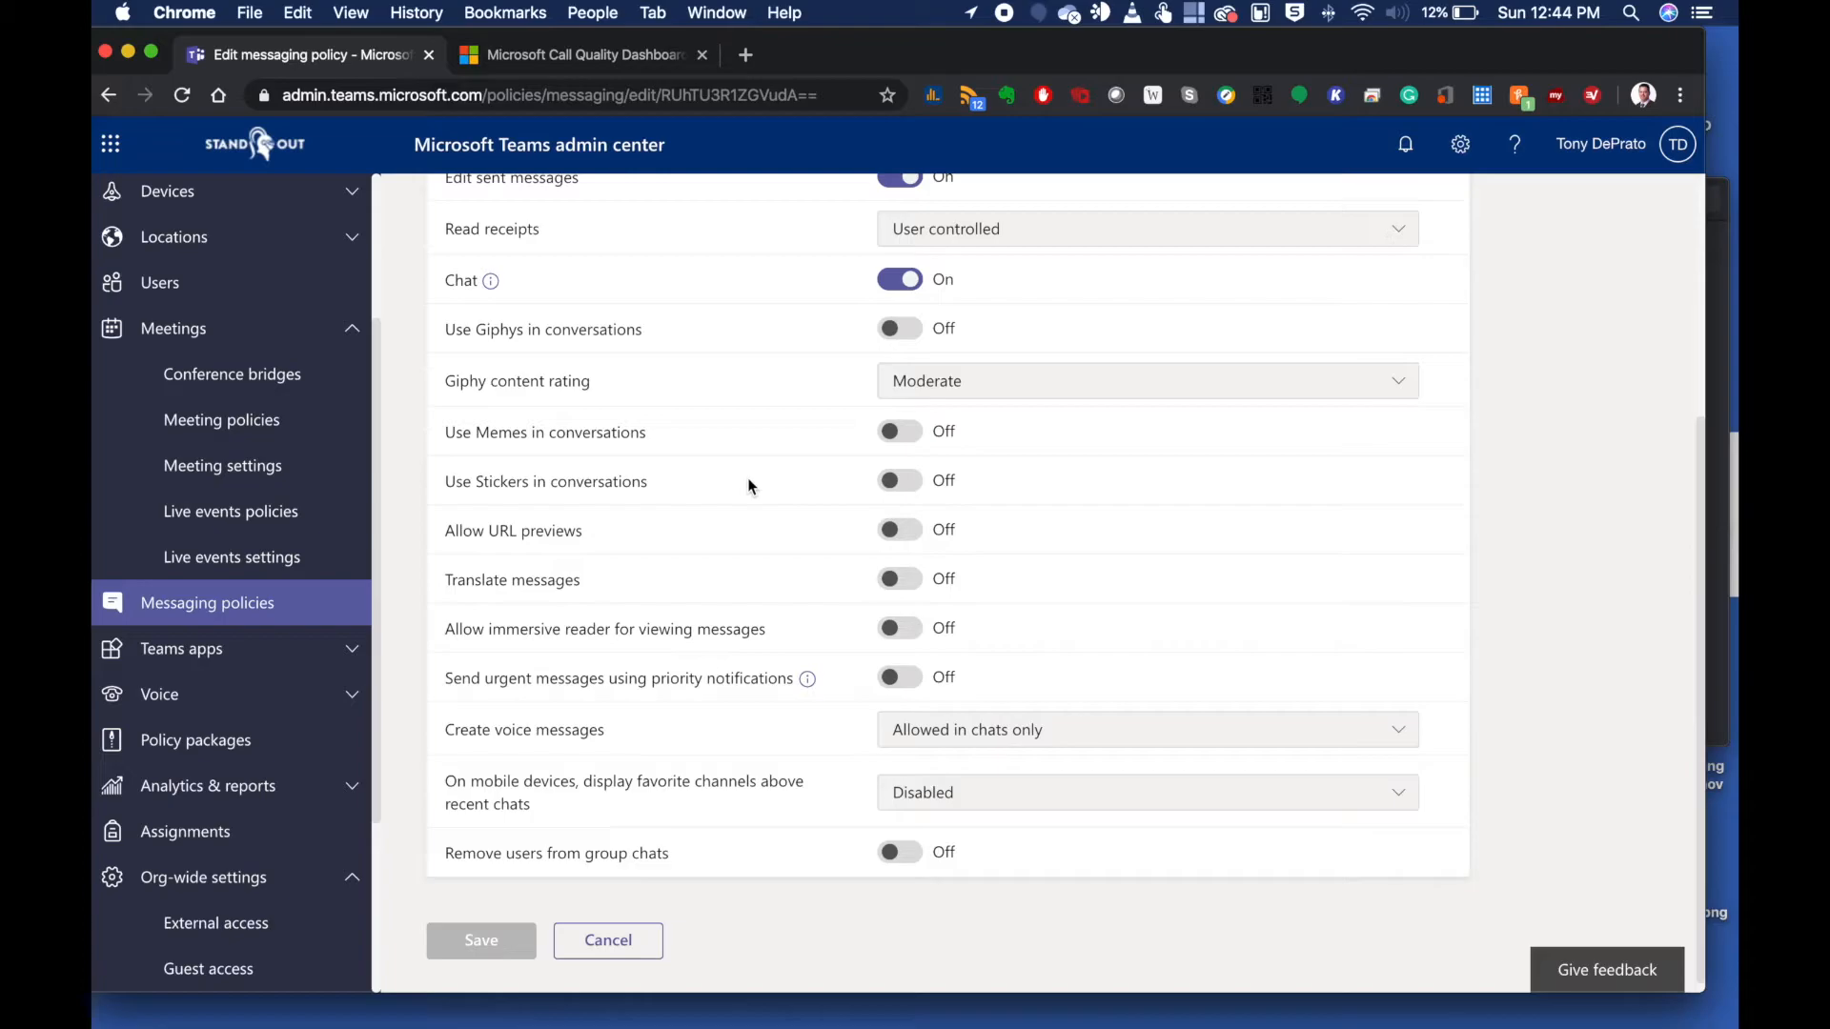
scroll("down", 3)
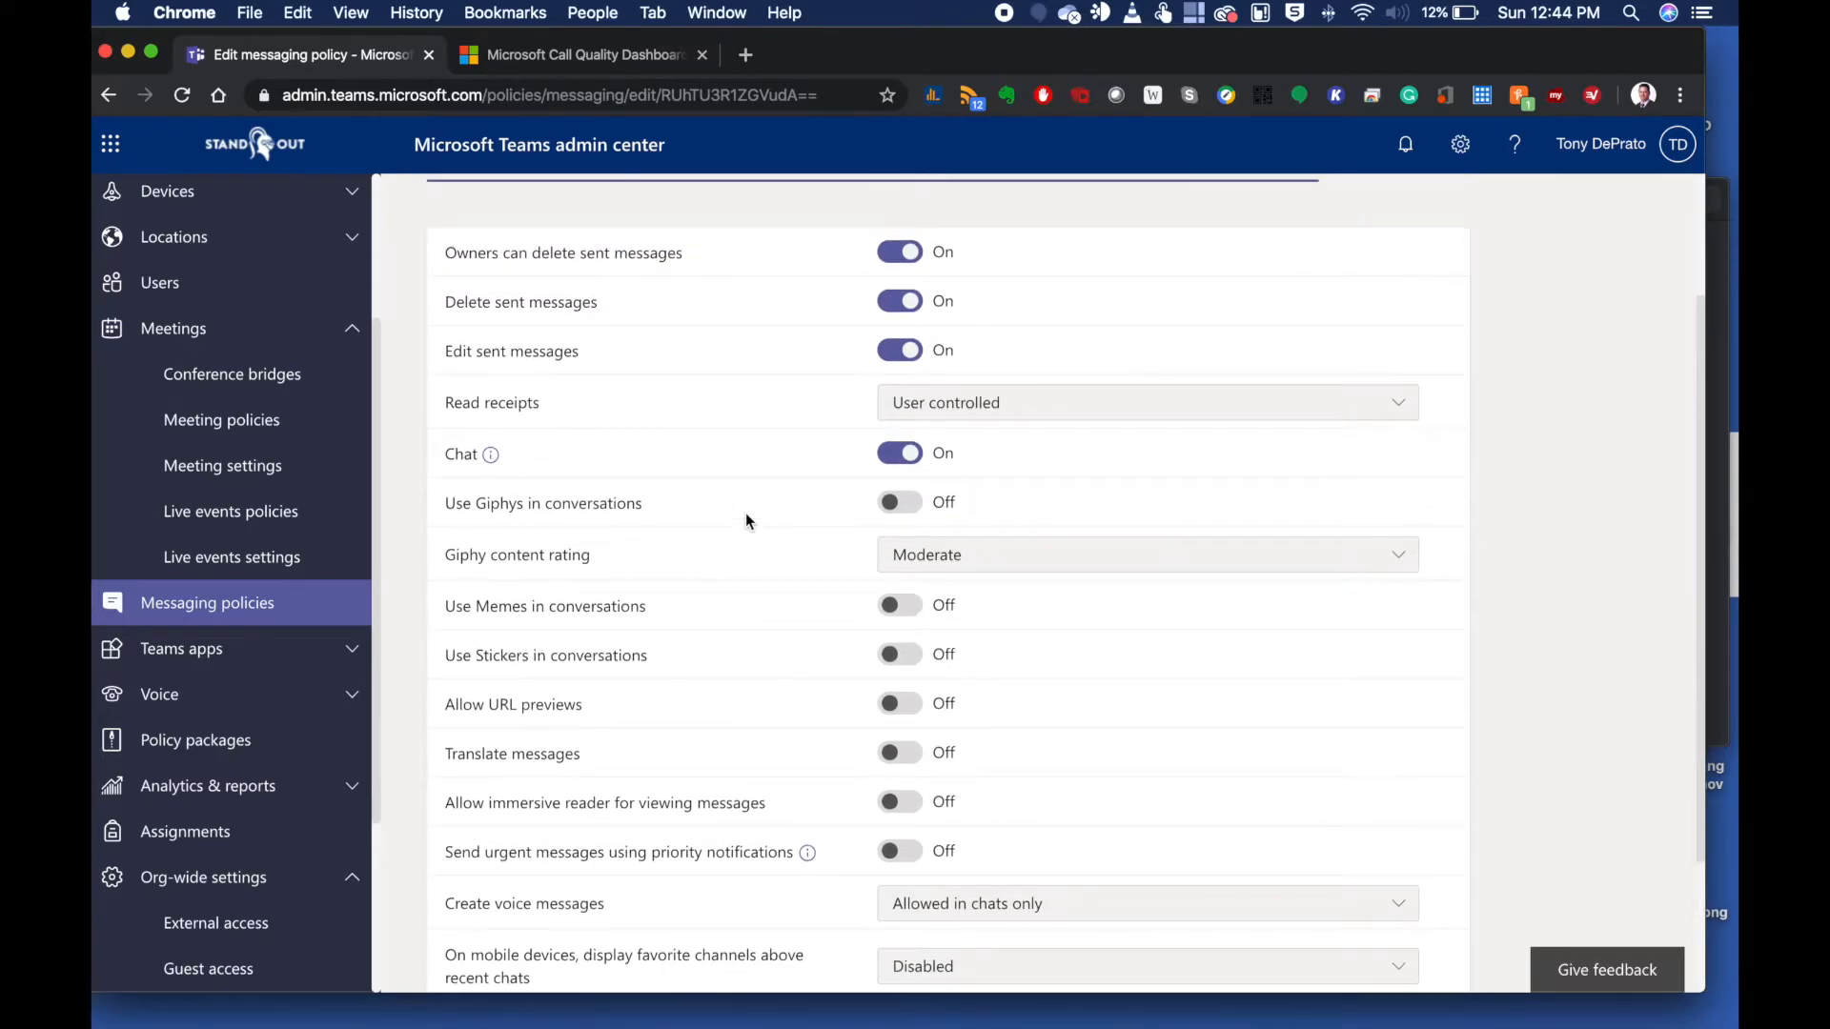
scroll("down", 3)
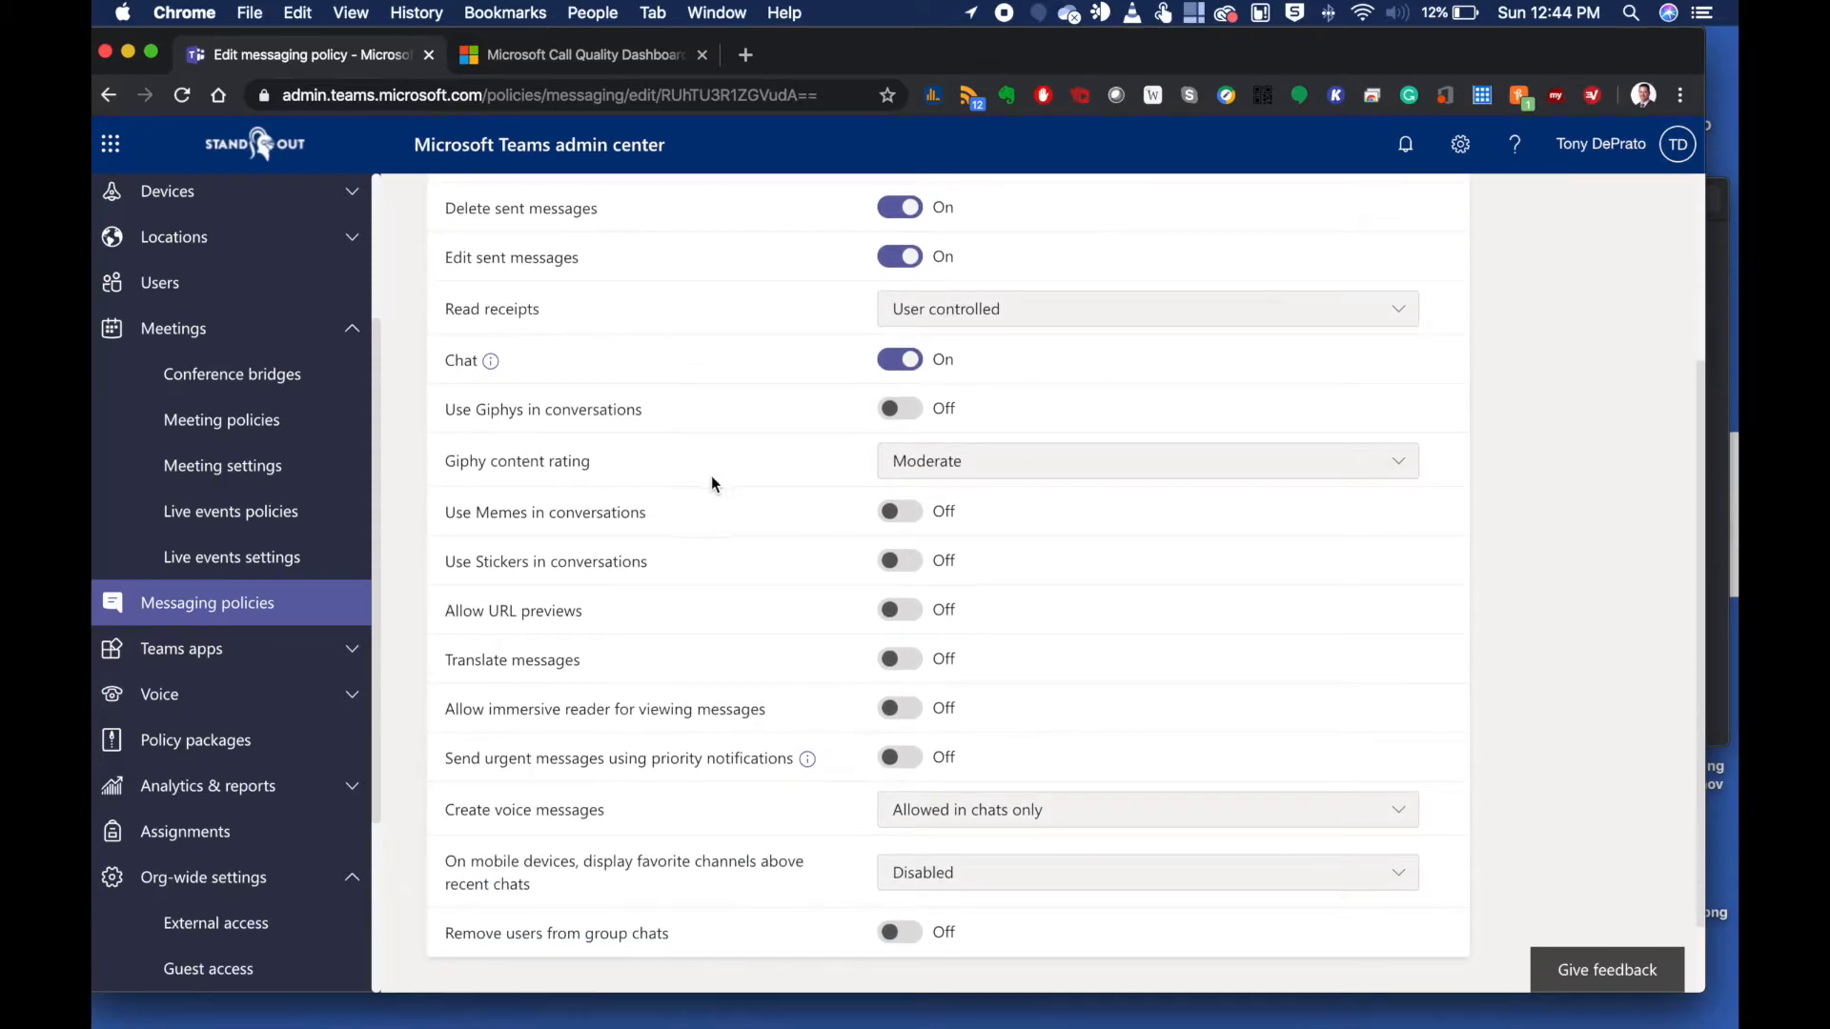
left_click(181, 648)
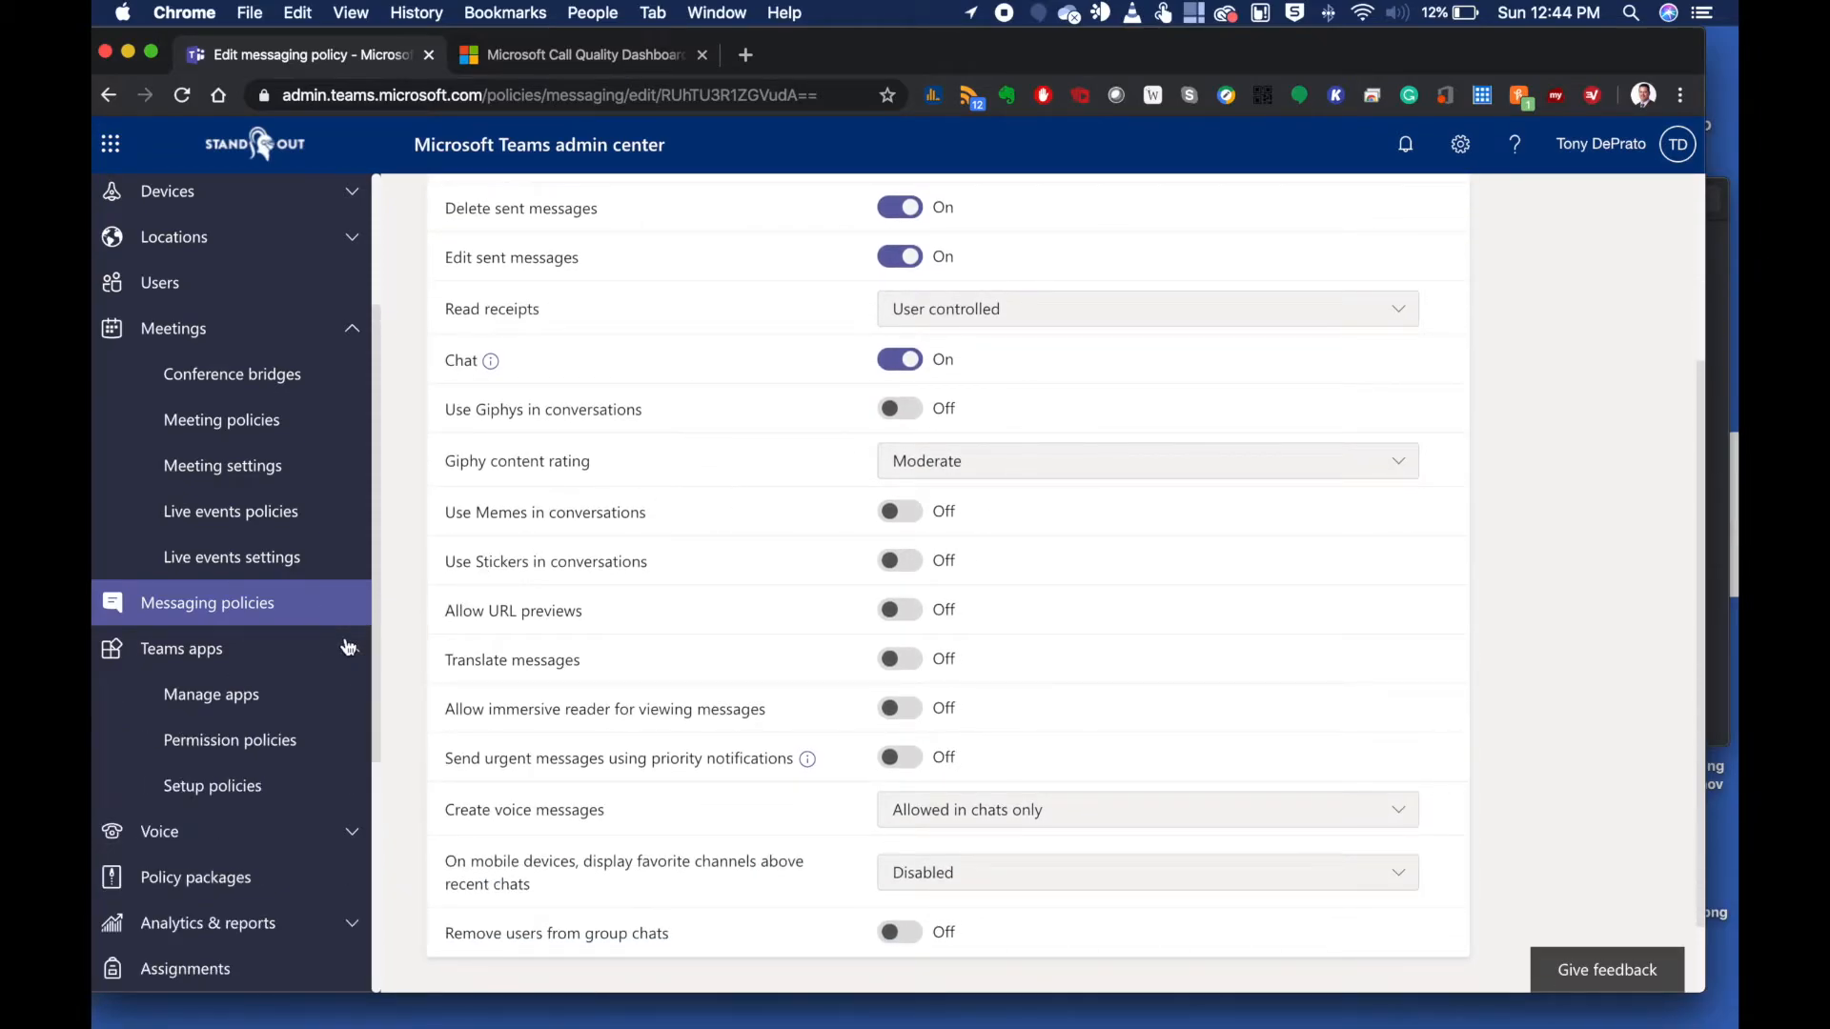
List the organisation's 478 apps on the Manage apps page with publisher and status columns
left_click(212, 693)
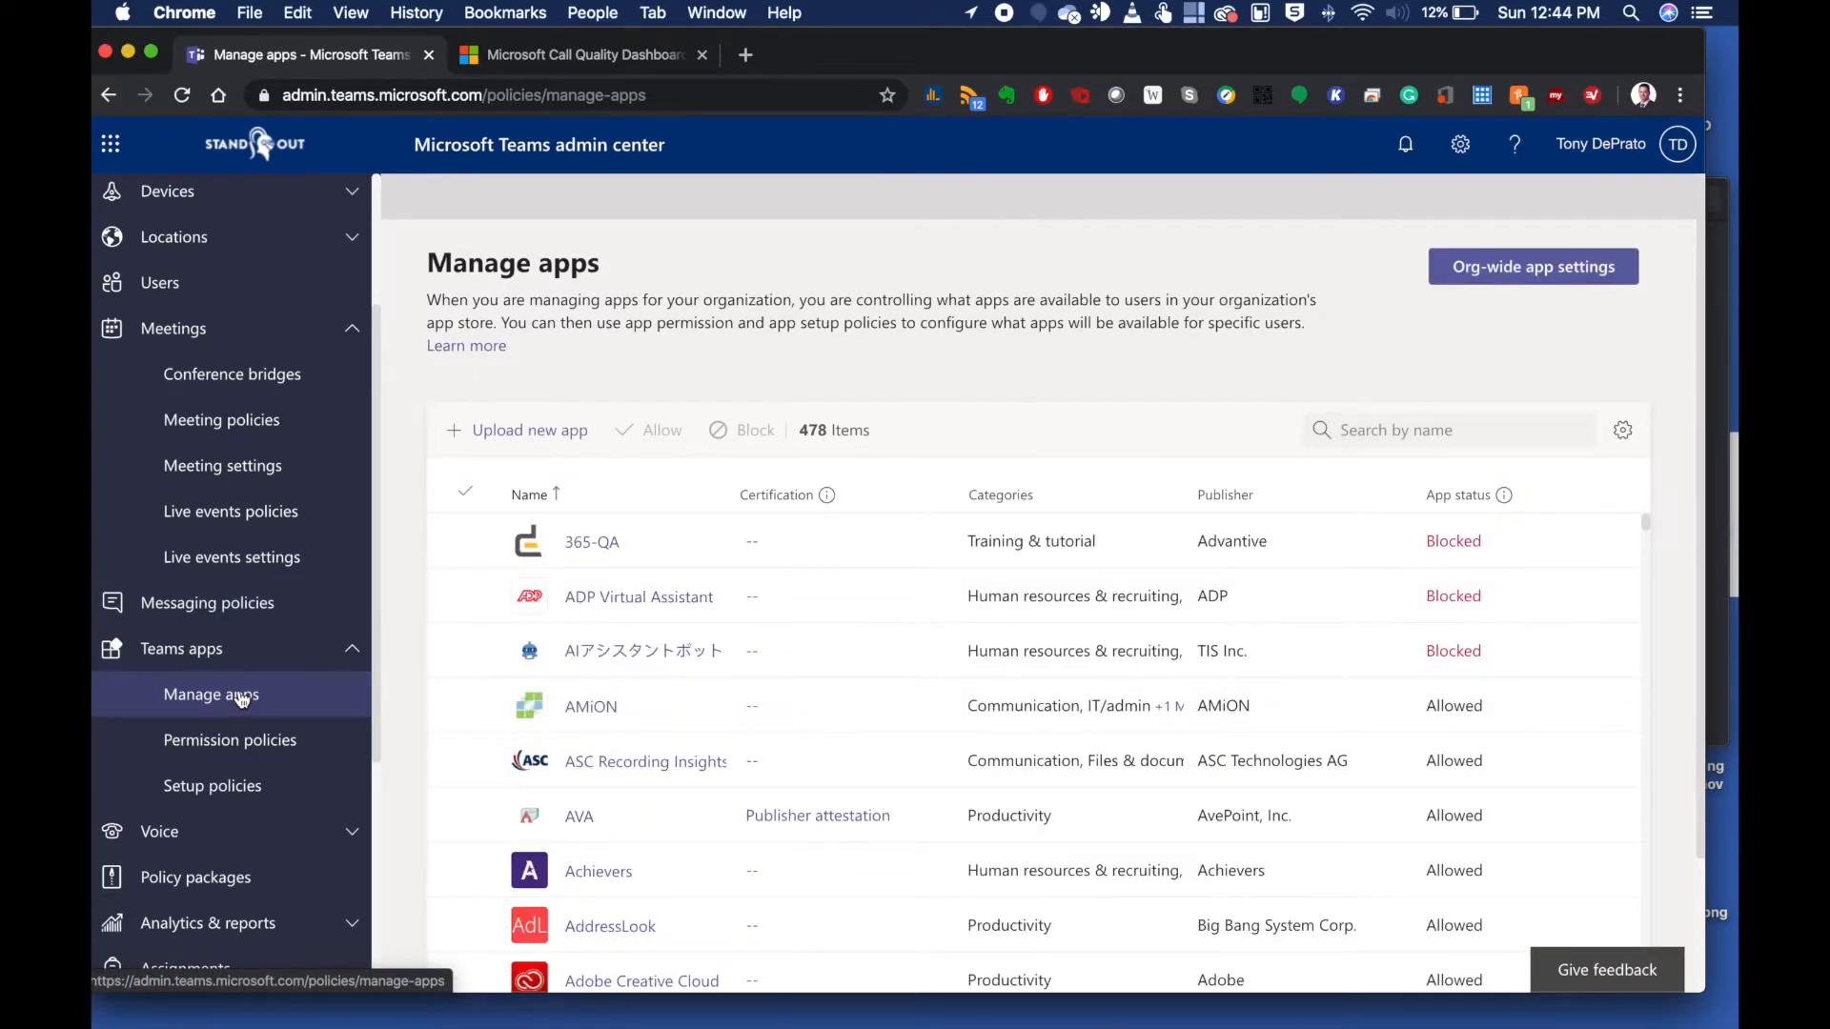
mouse_move(433, 672)
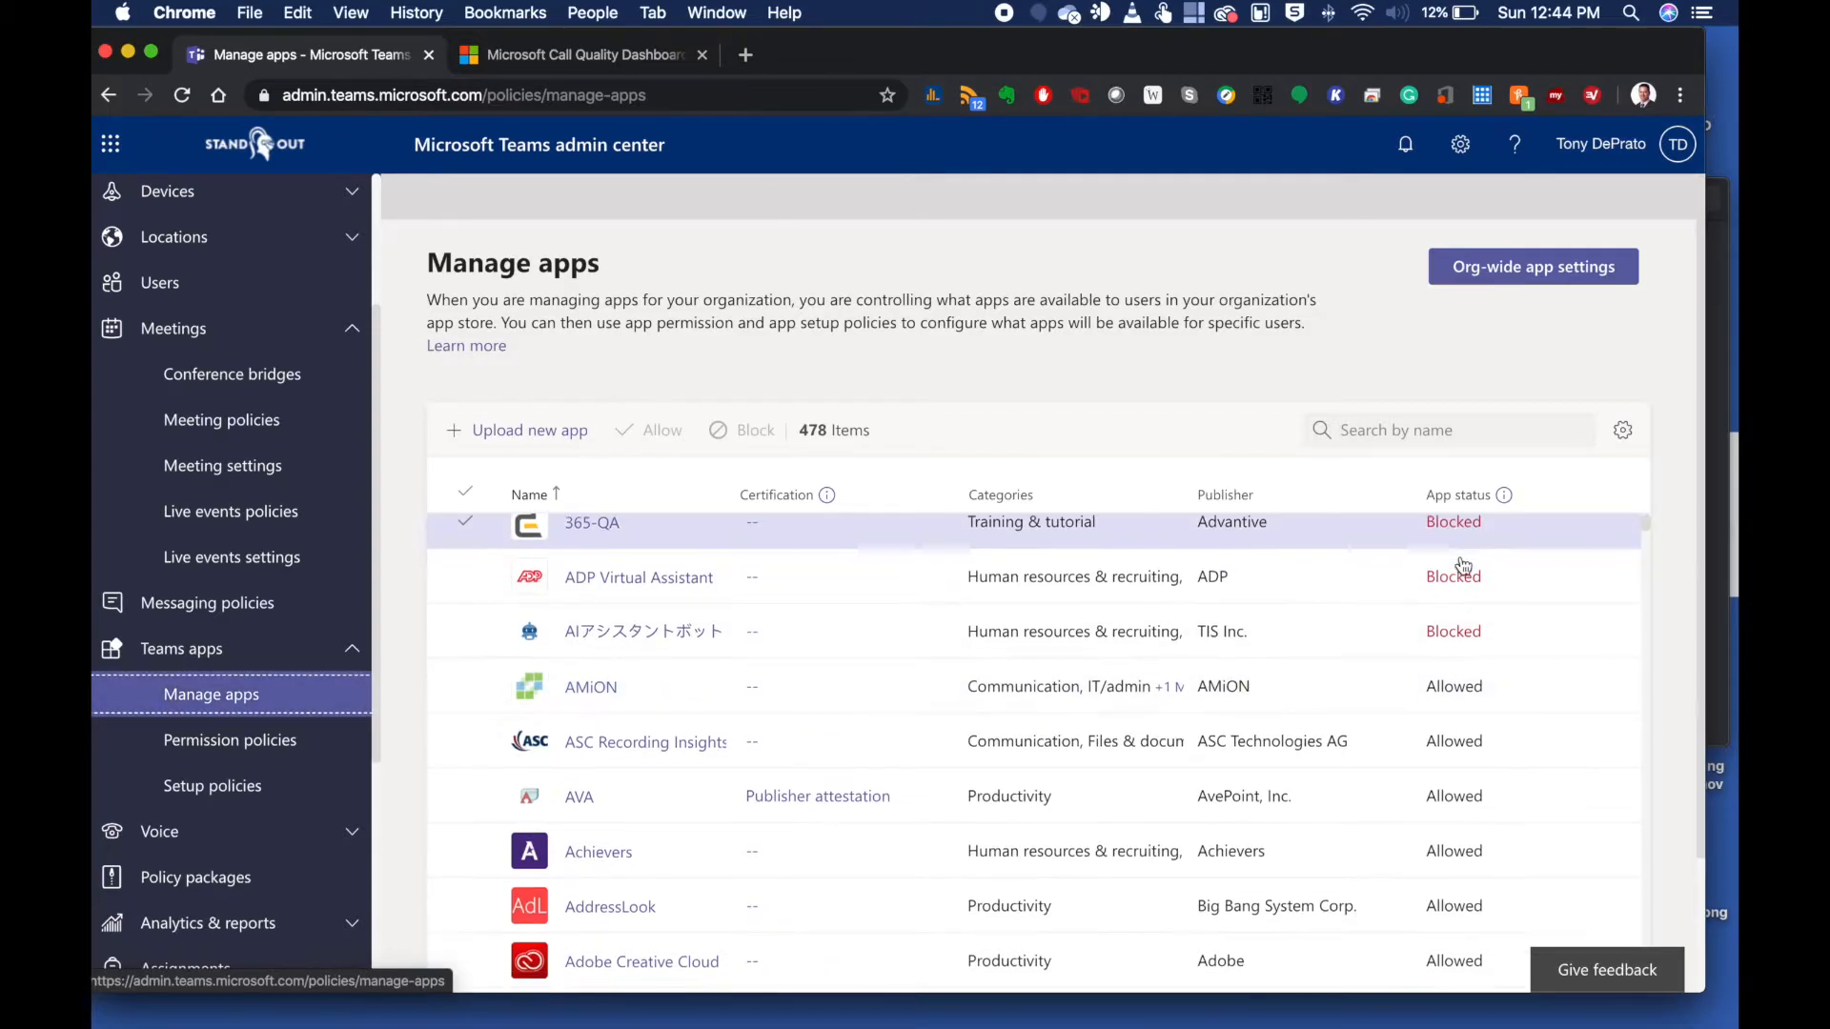
scroll("down", 3)
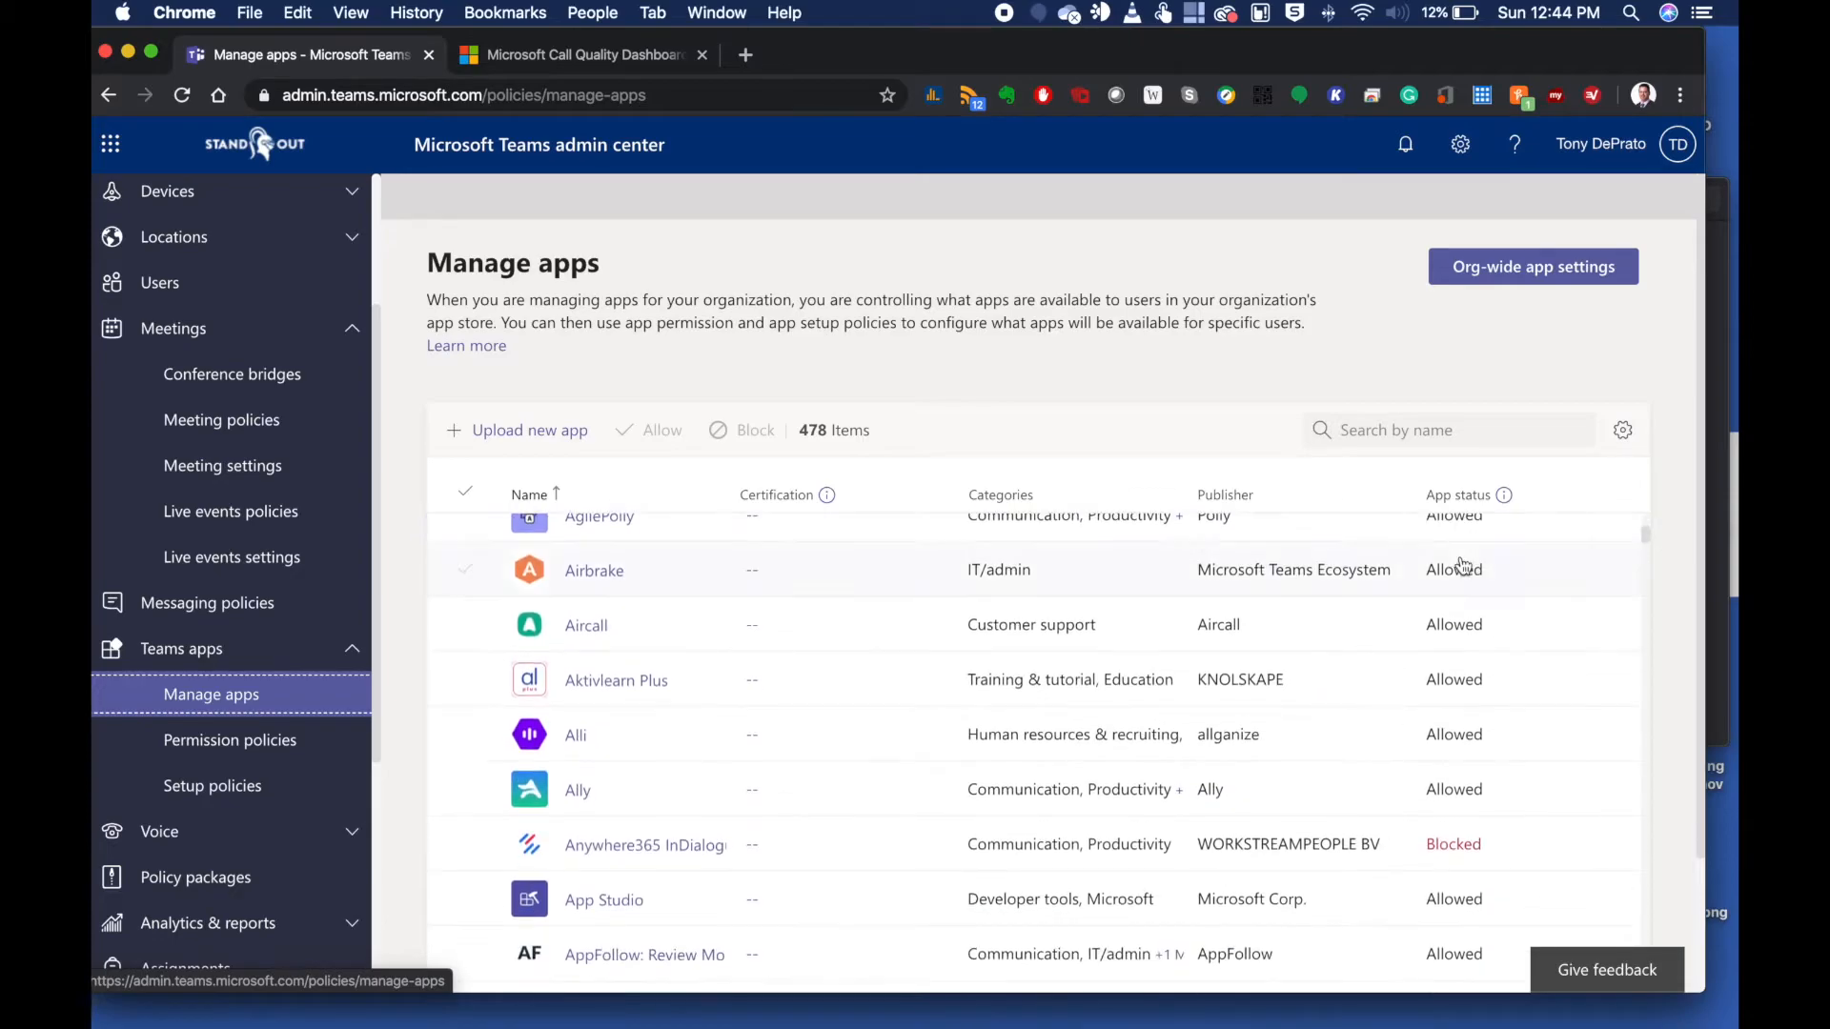
scroll("down", 3)
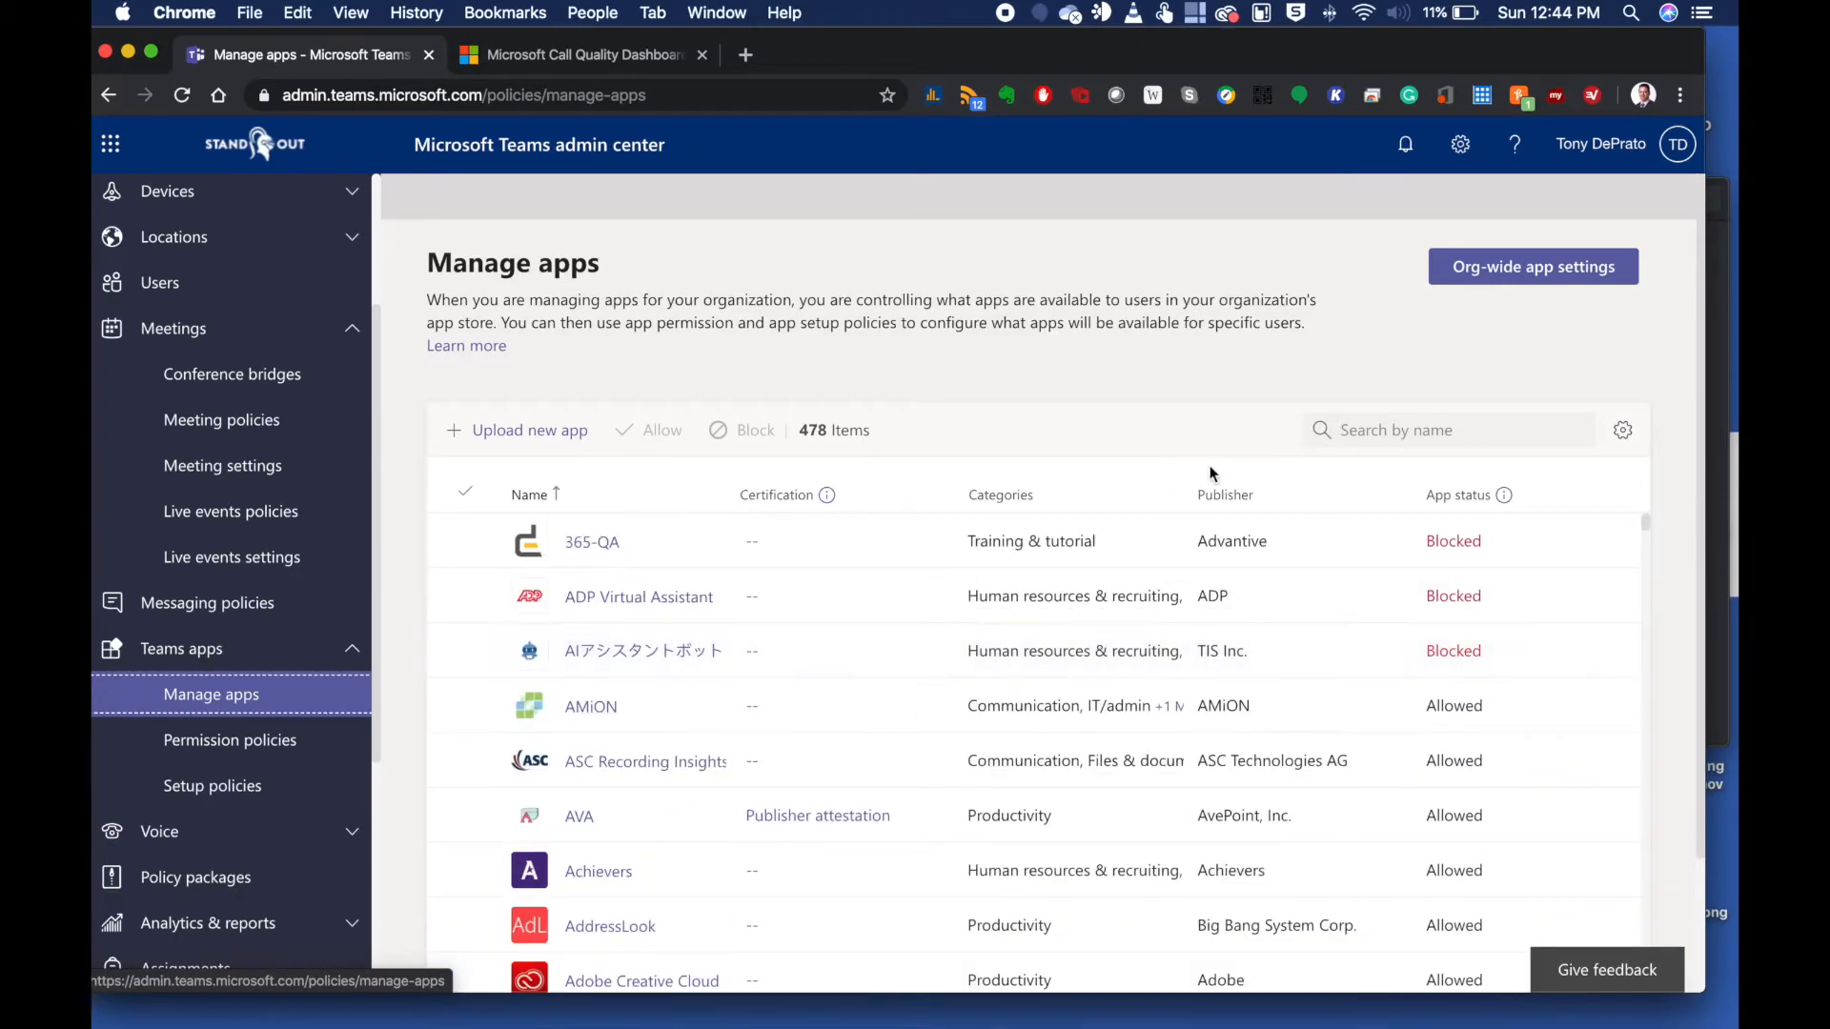
mouse_move(1090, 420)
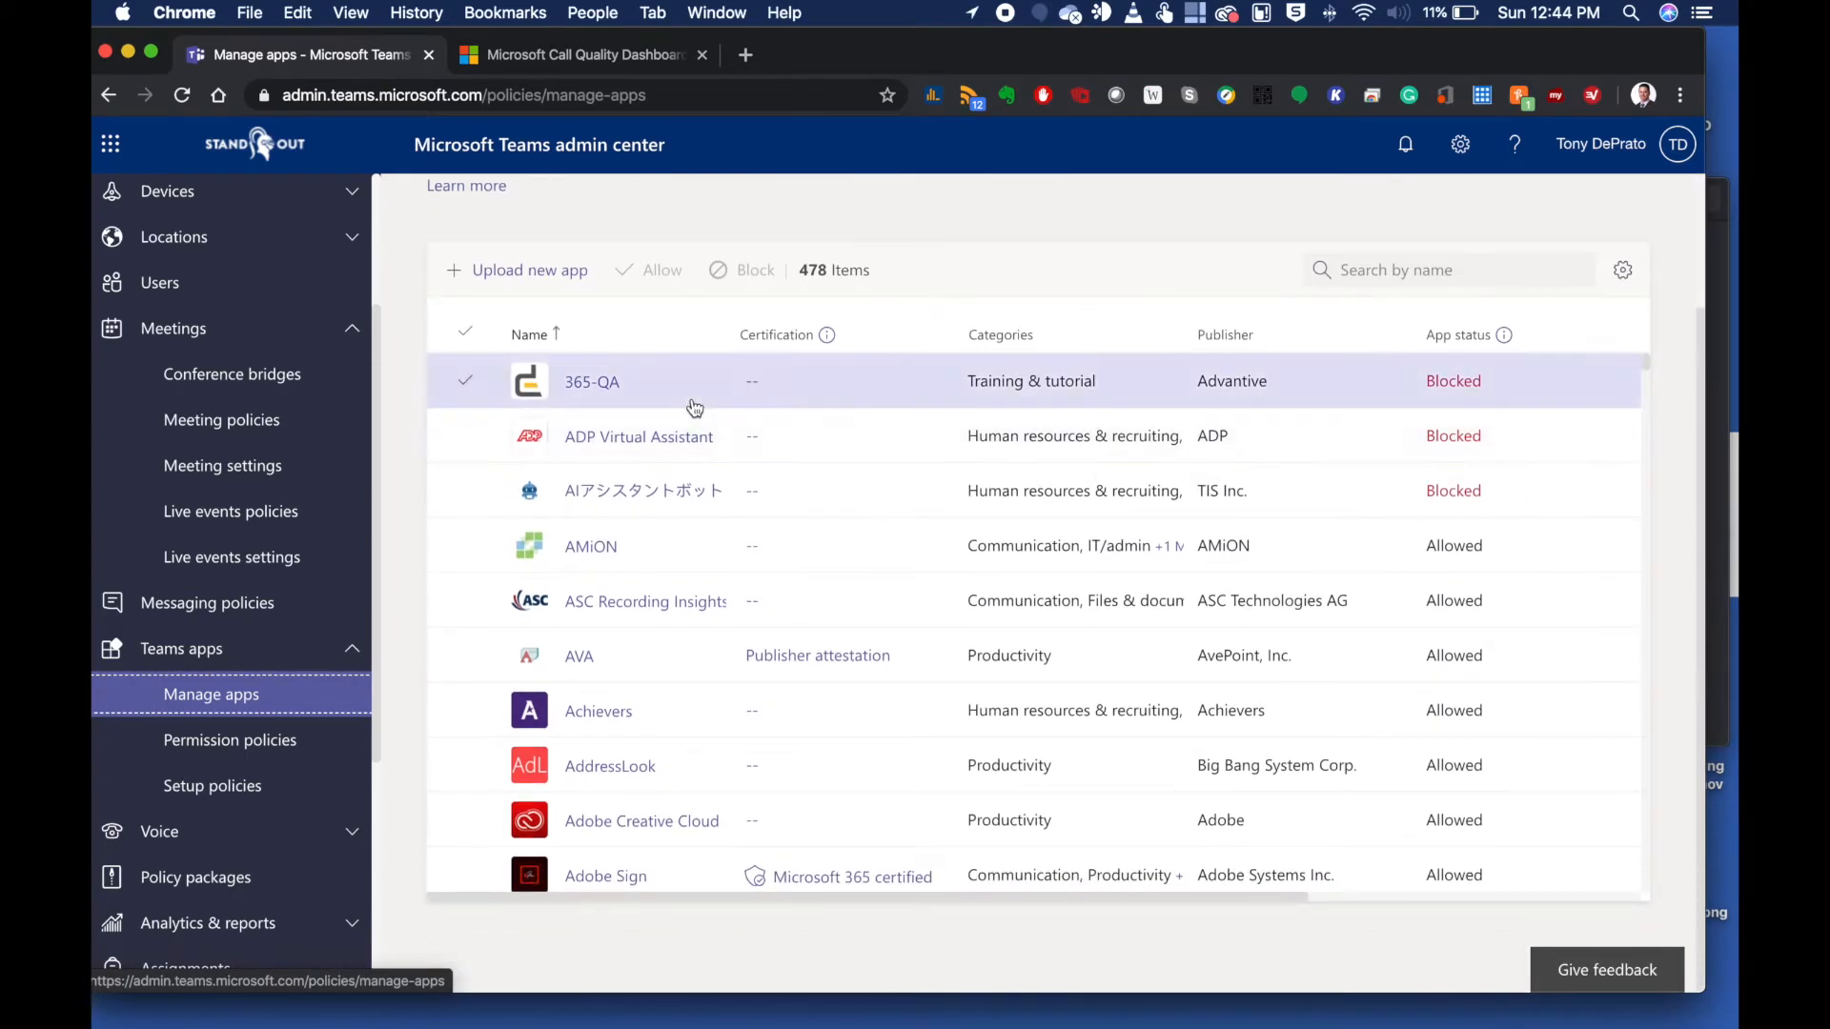
left_click(465, 381)
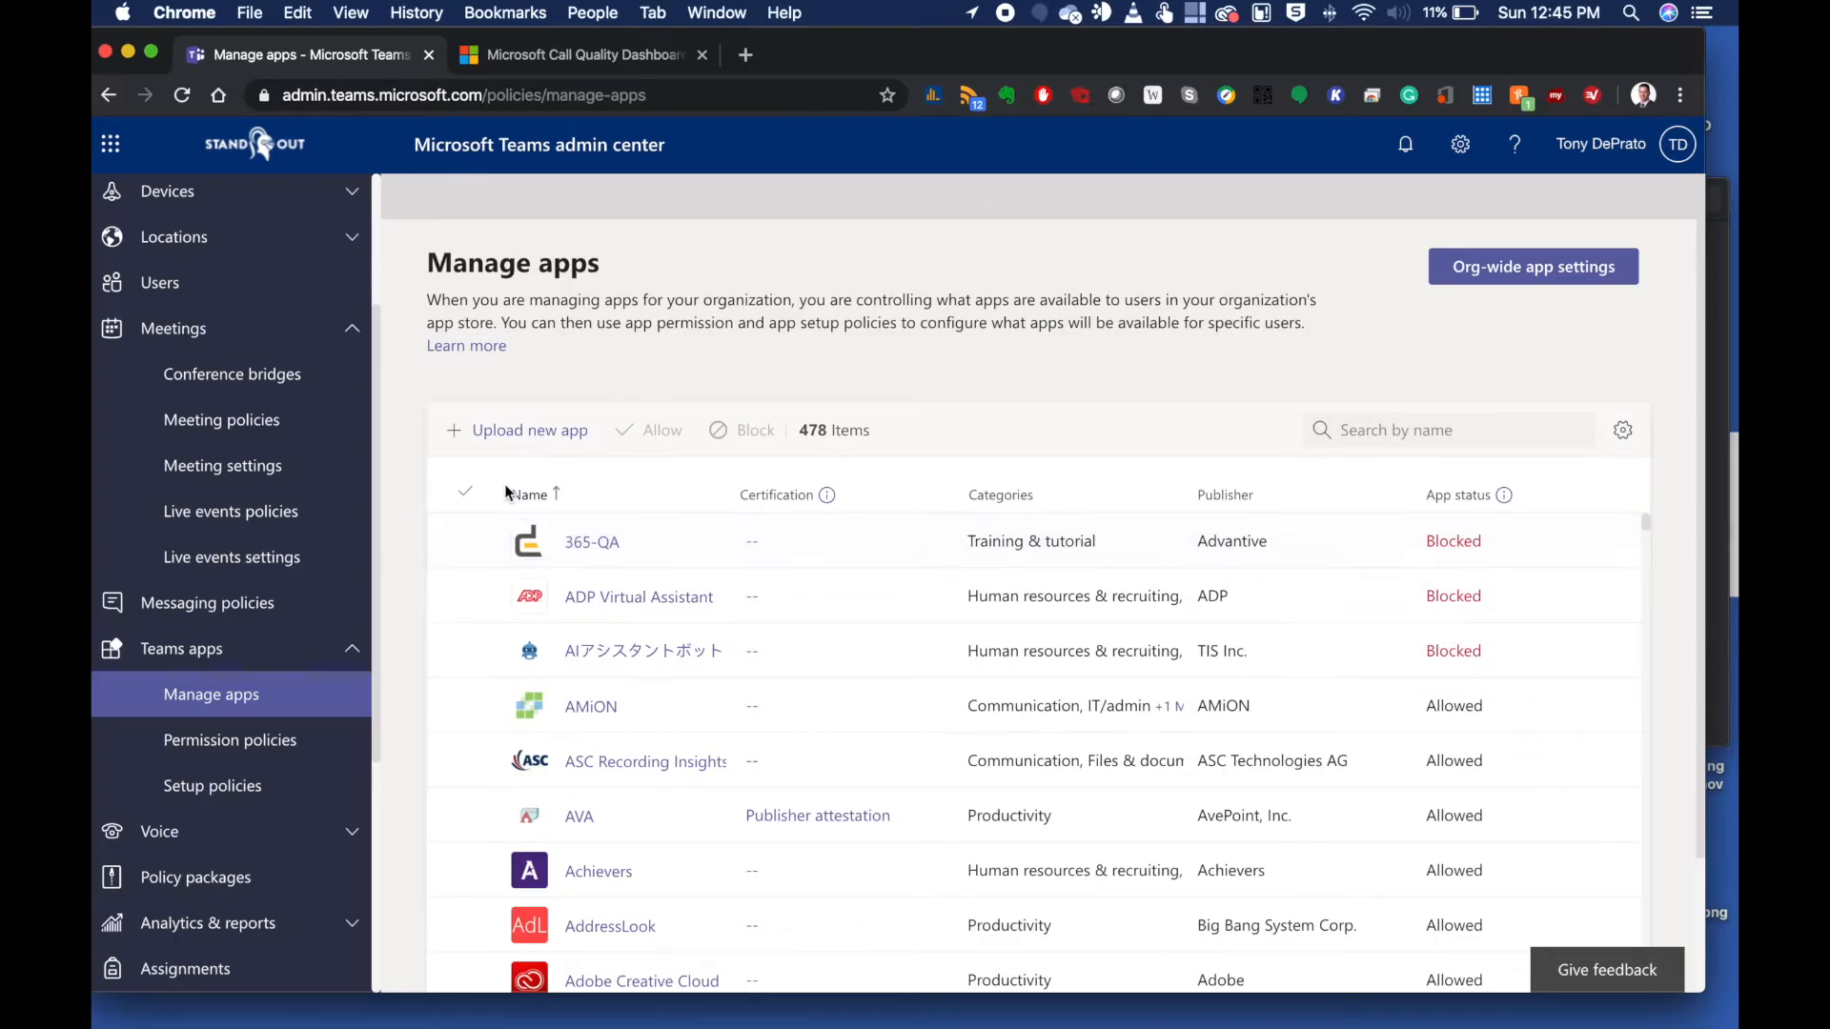
Scroll through the apps table to see Allowed and Blocked entries
scroll("down", 3)
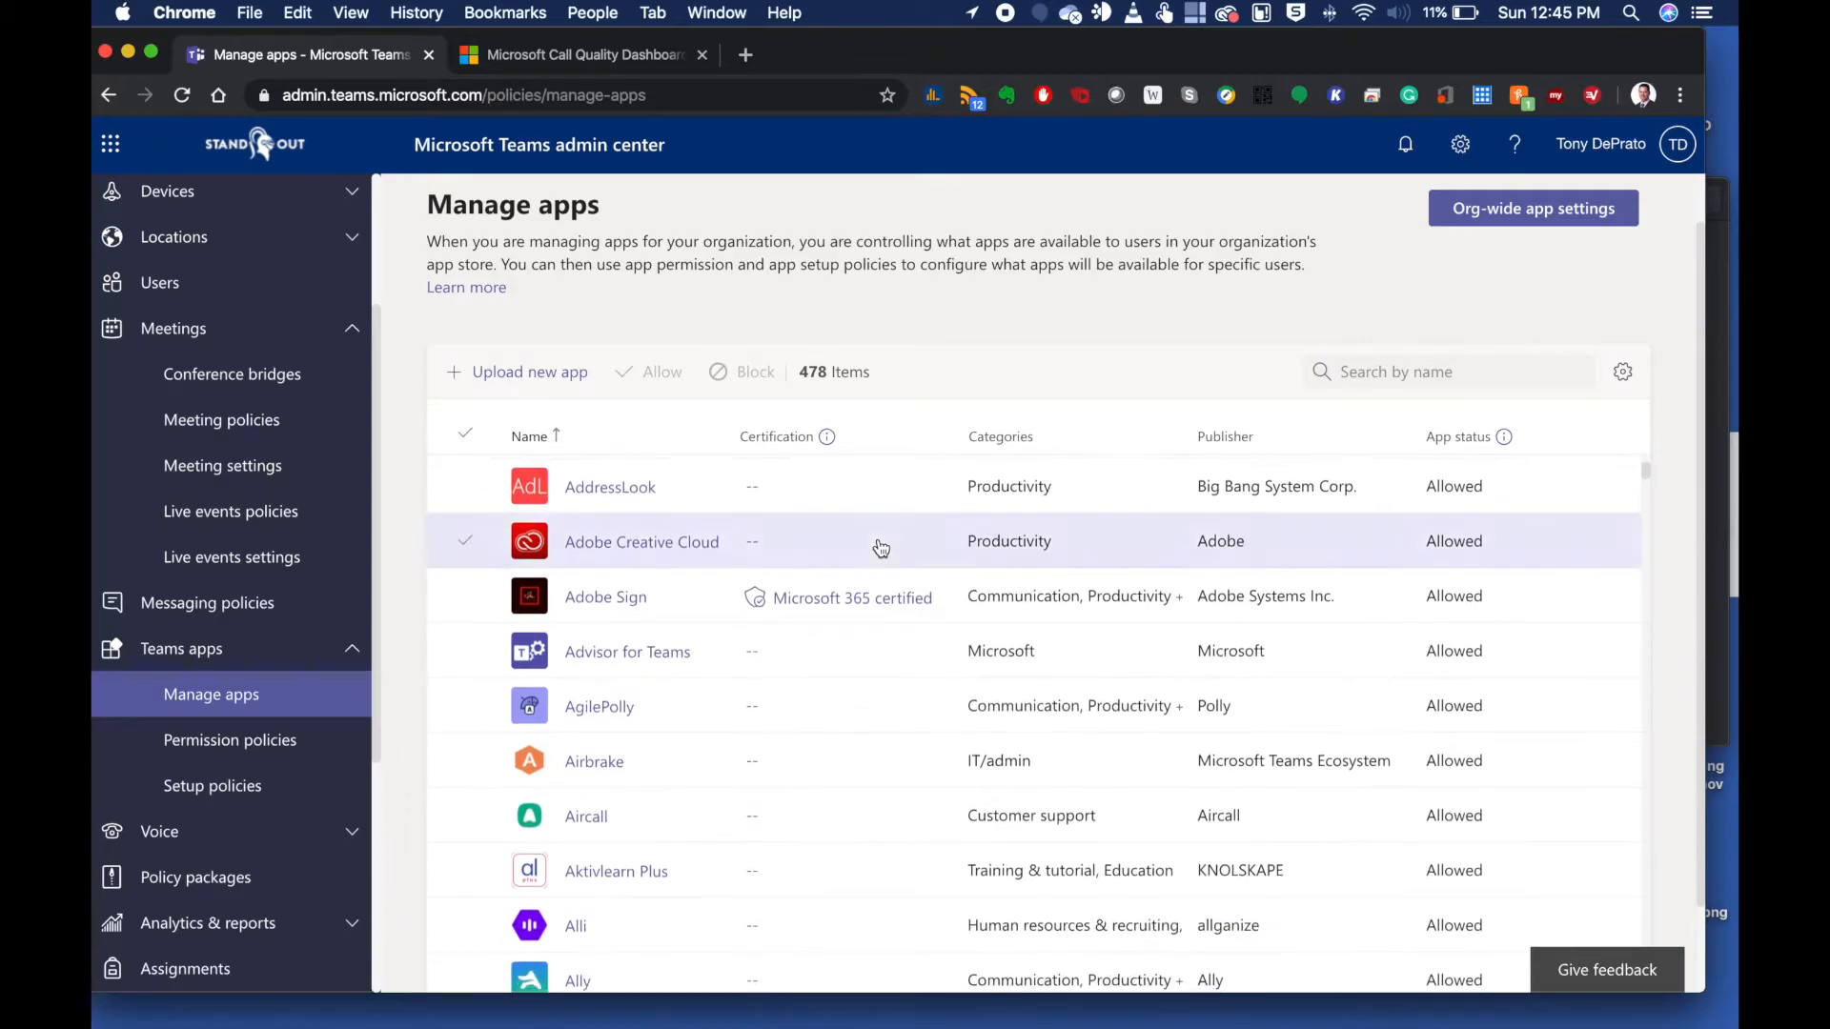
scroll("down", 3)
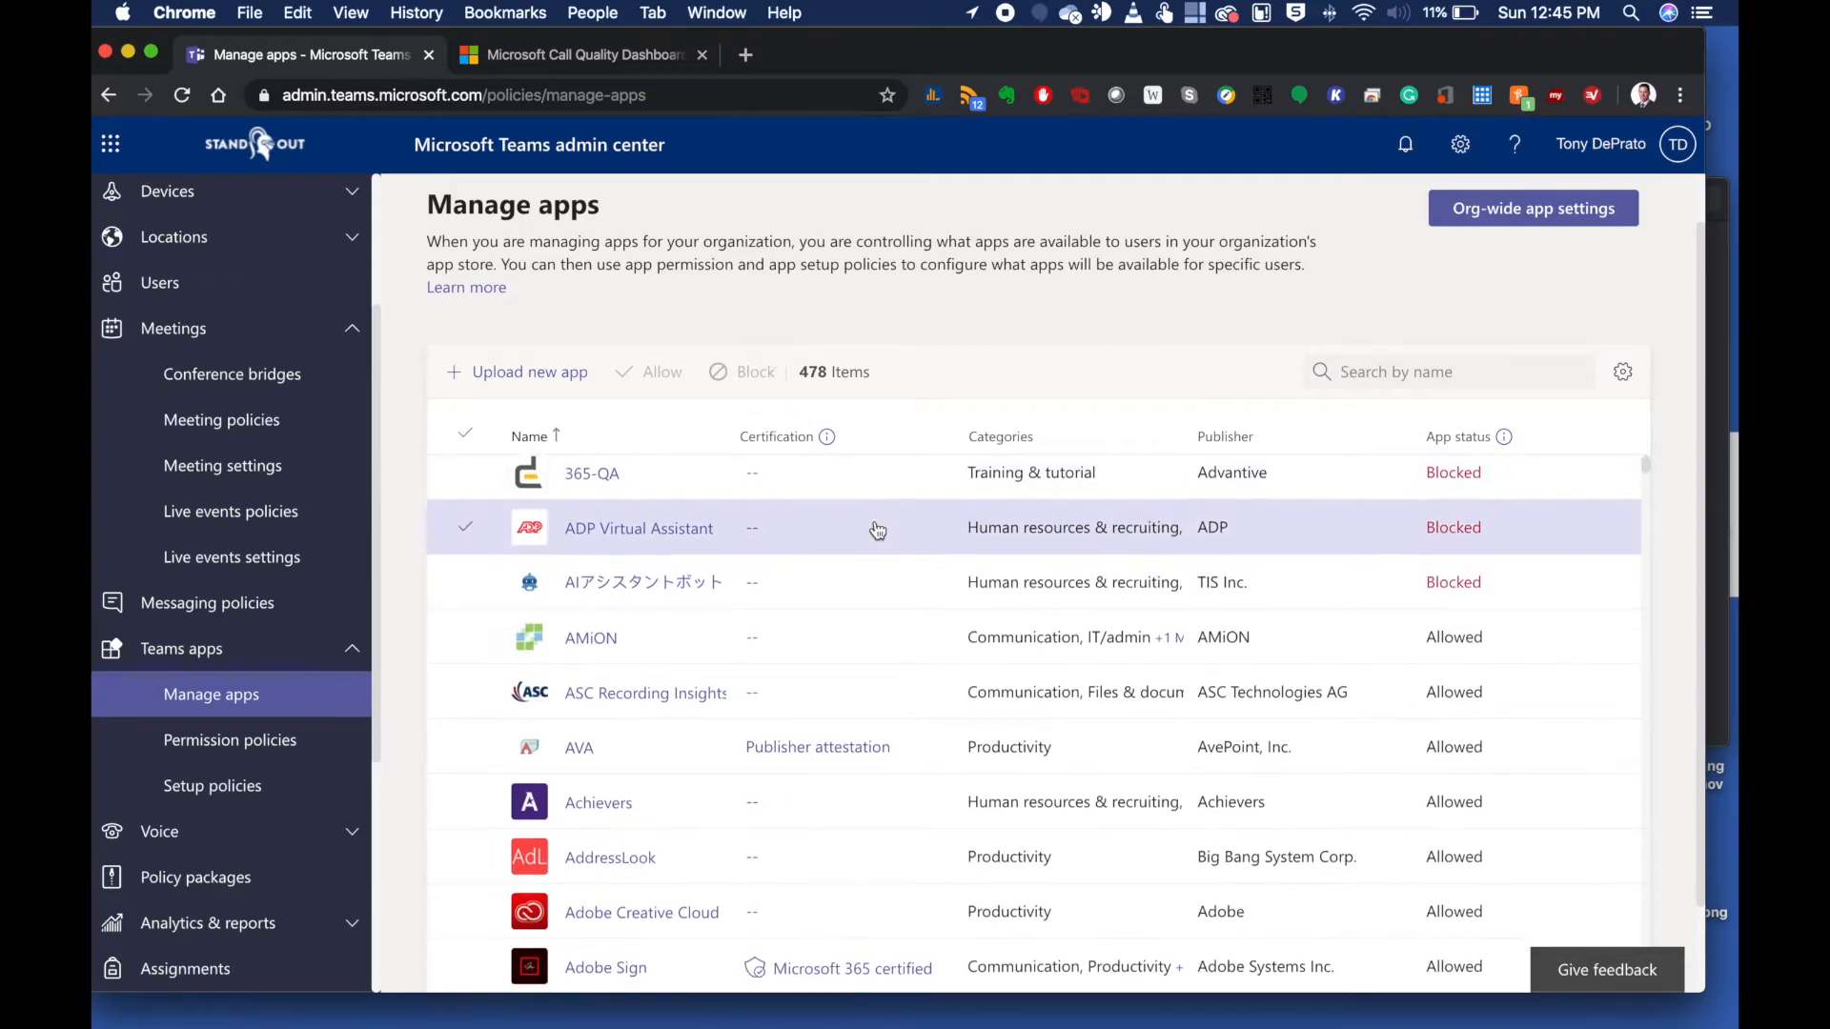
scroll("down", 3)
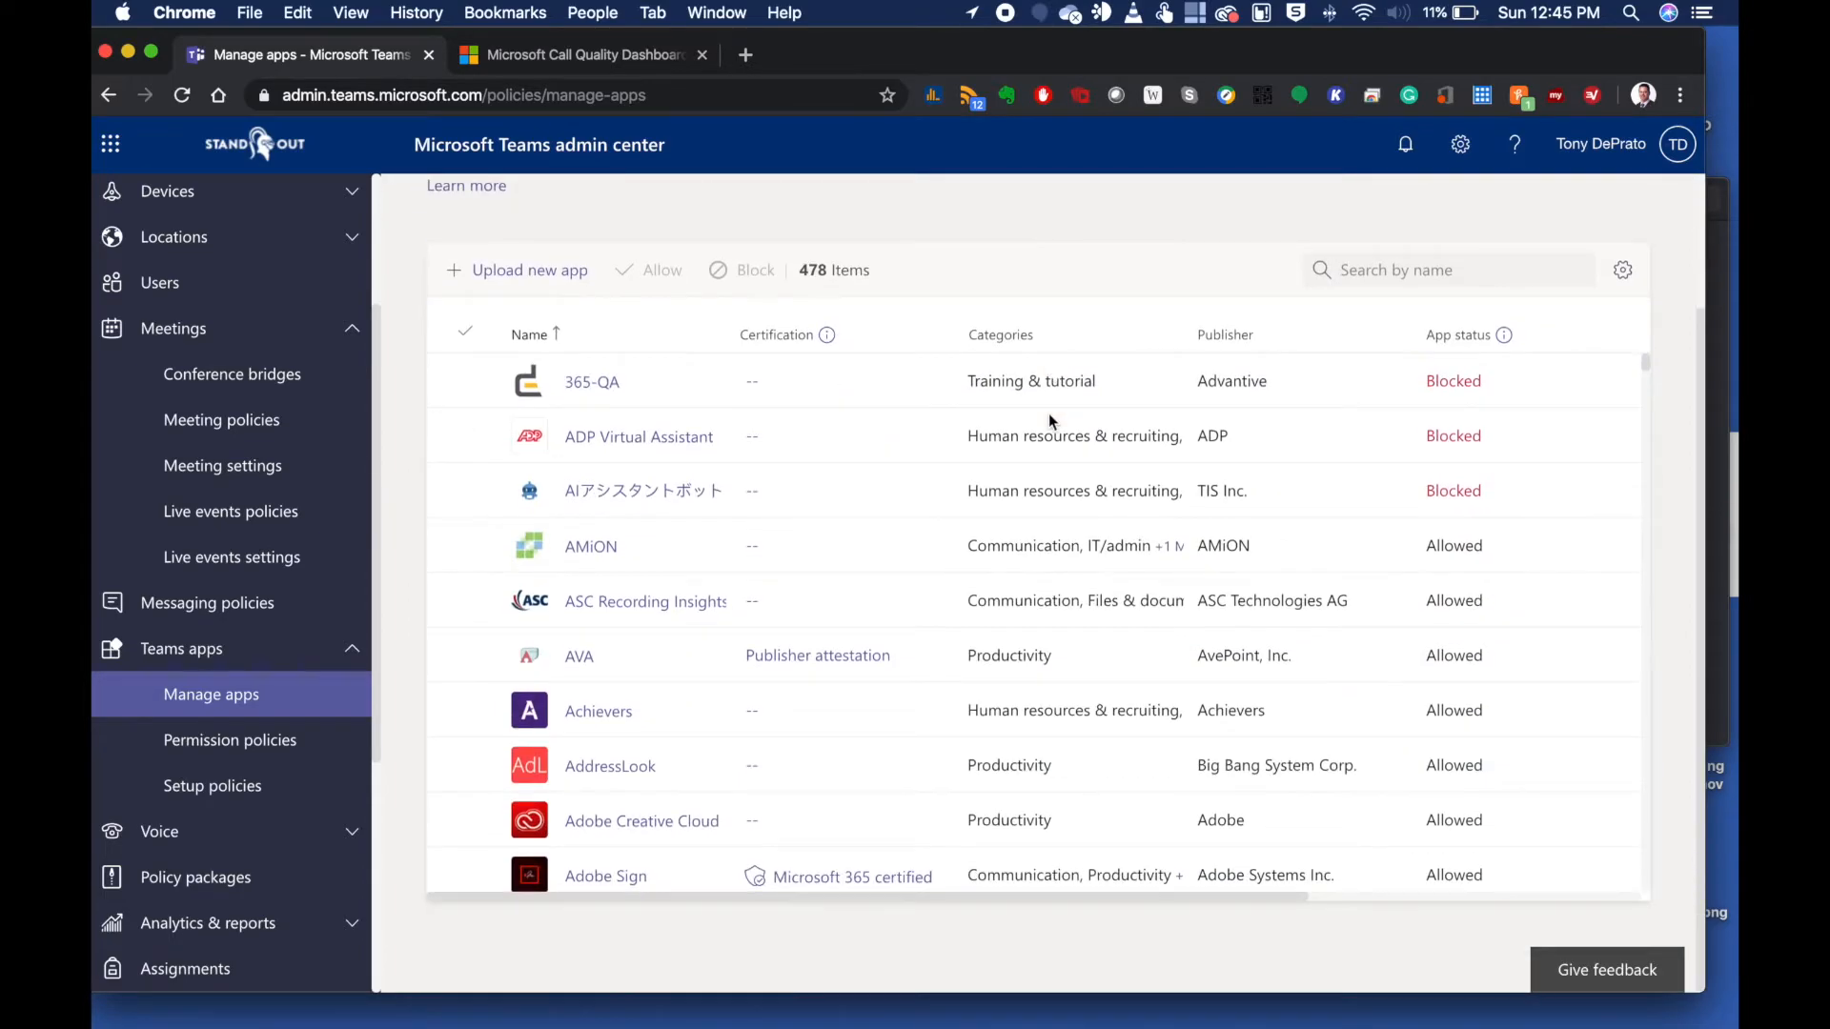
scroll("down", 3)
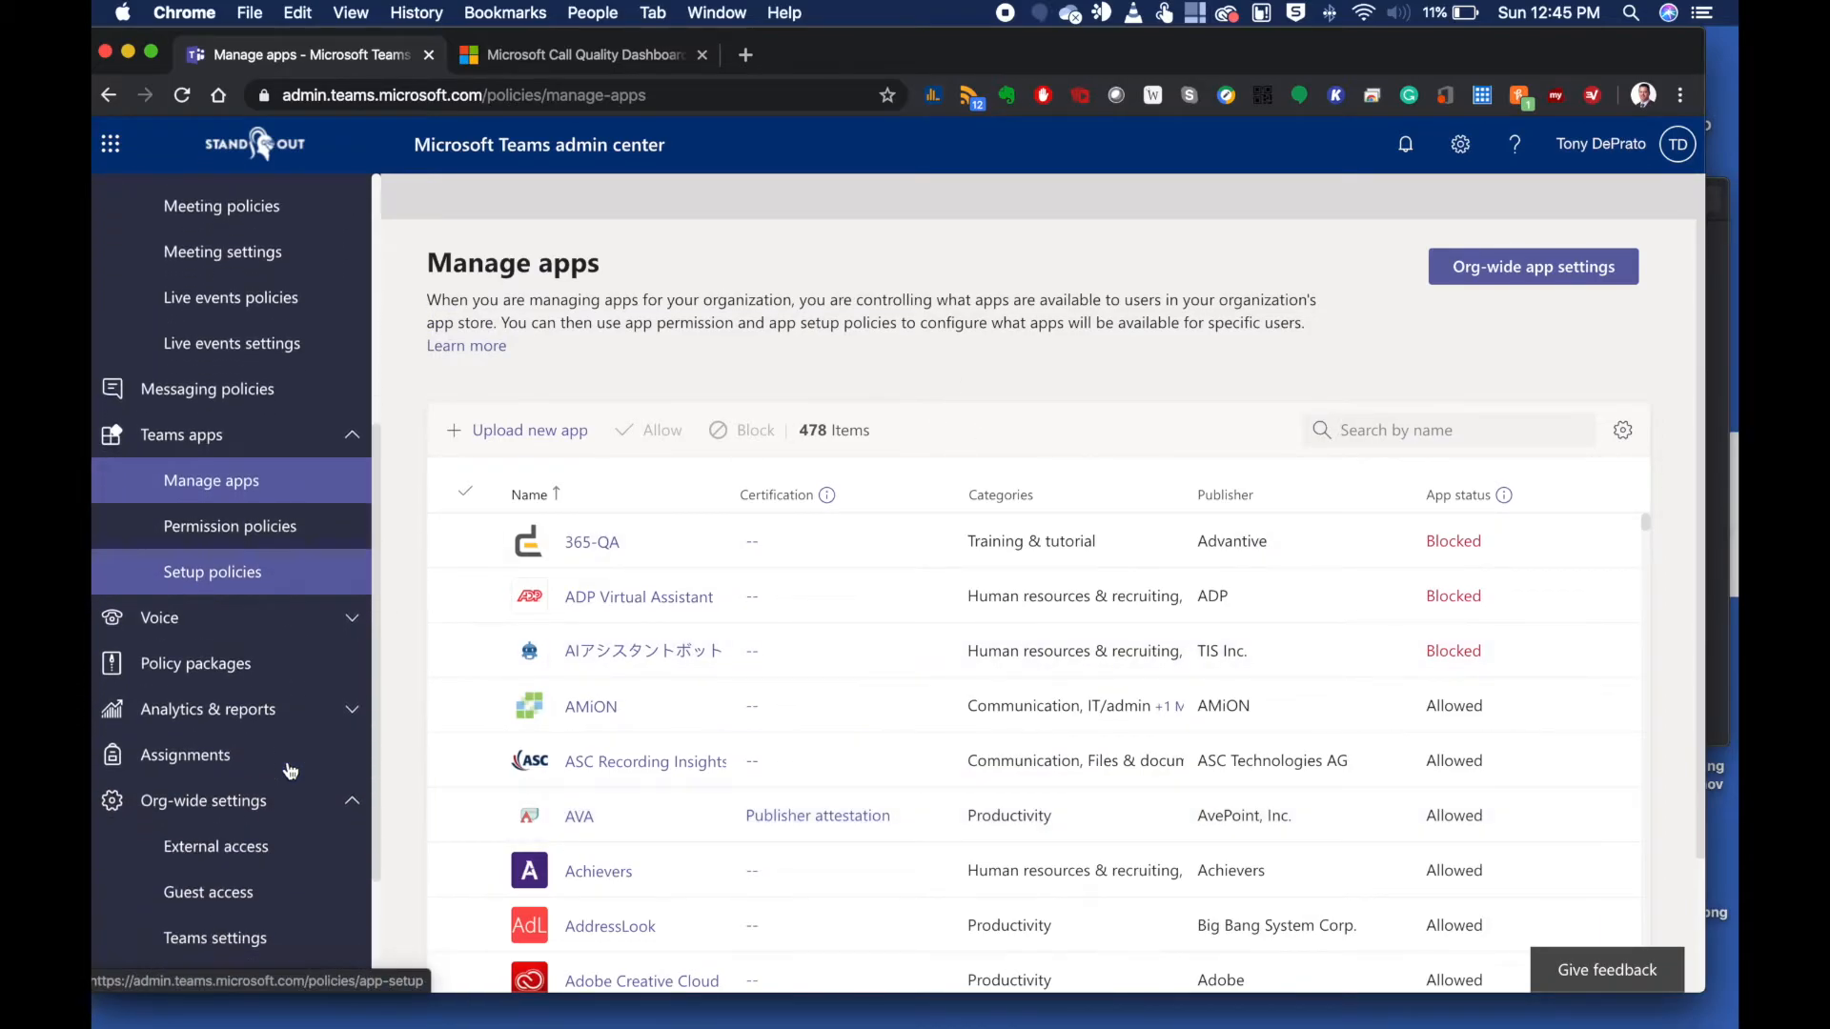
left_click(185, 652)
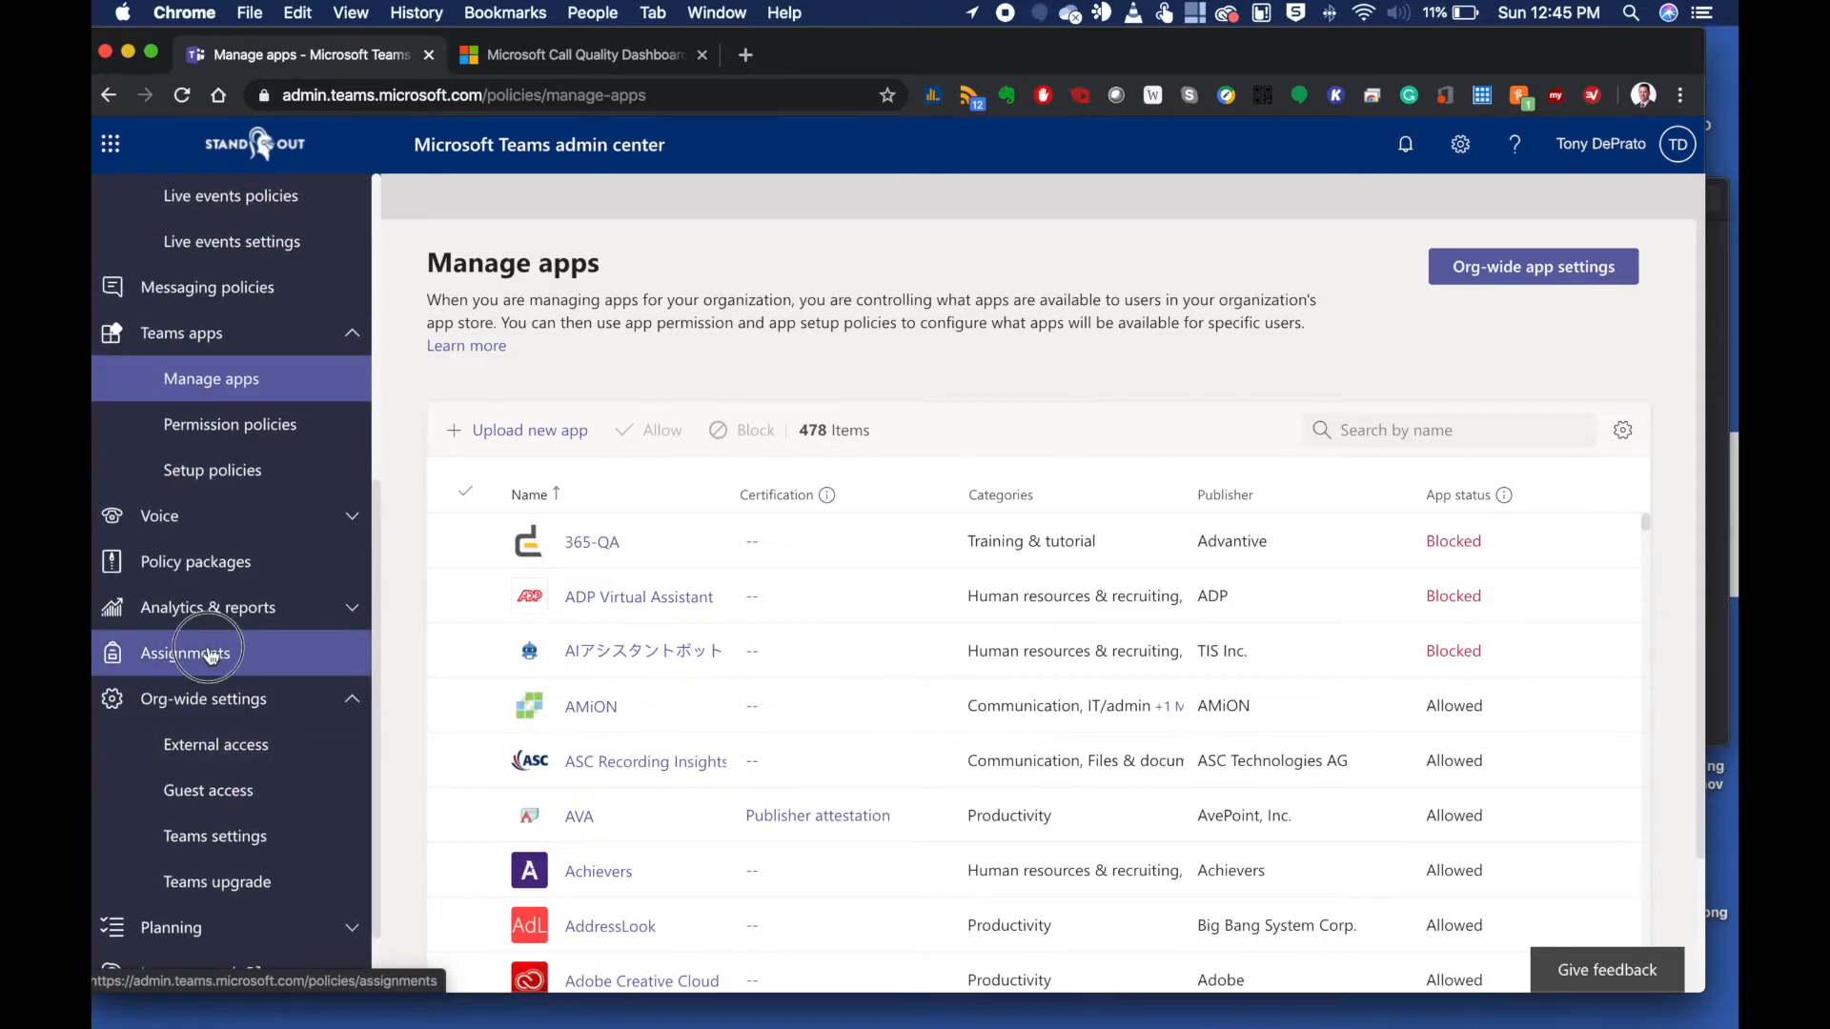
Show Assignments settings with weekly guardian email digest, MakeCode and Turnitin integrations on
left_click(185, 652)
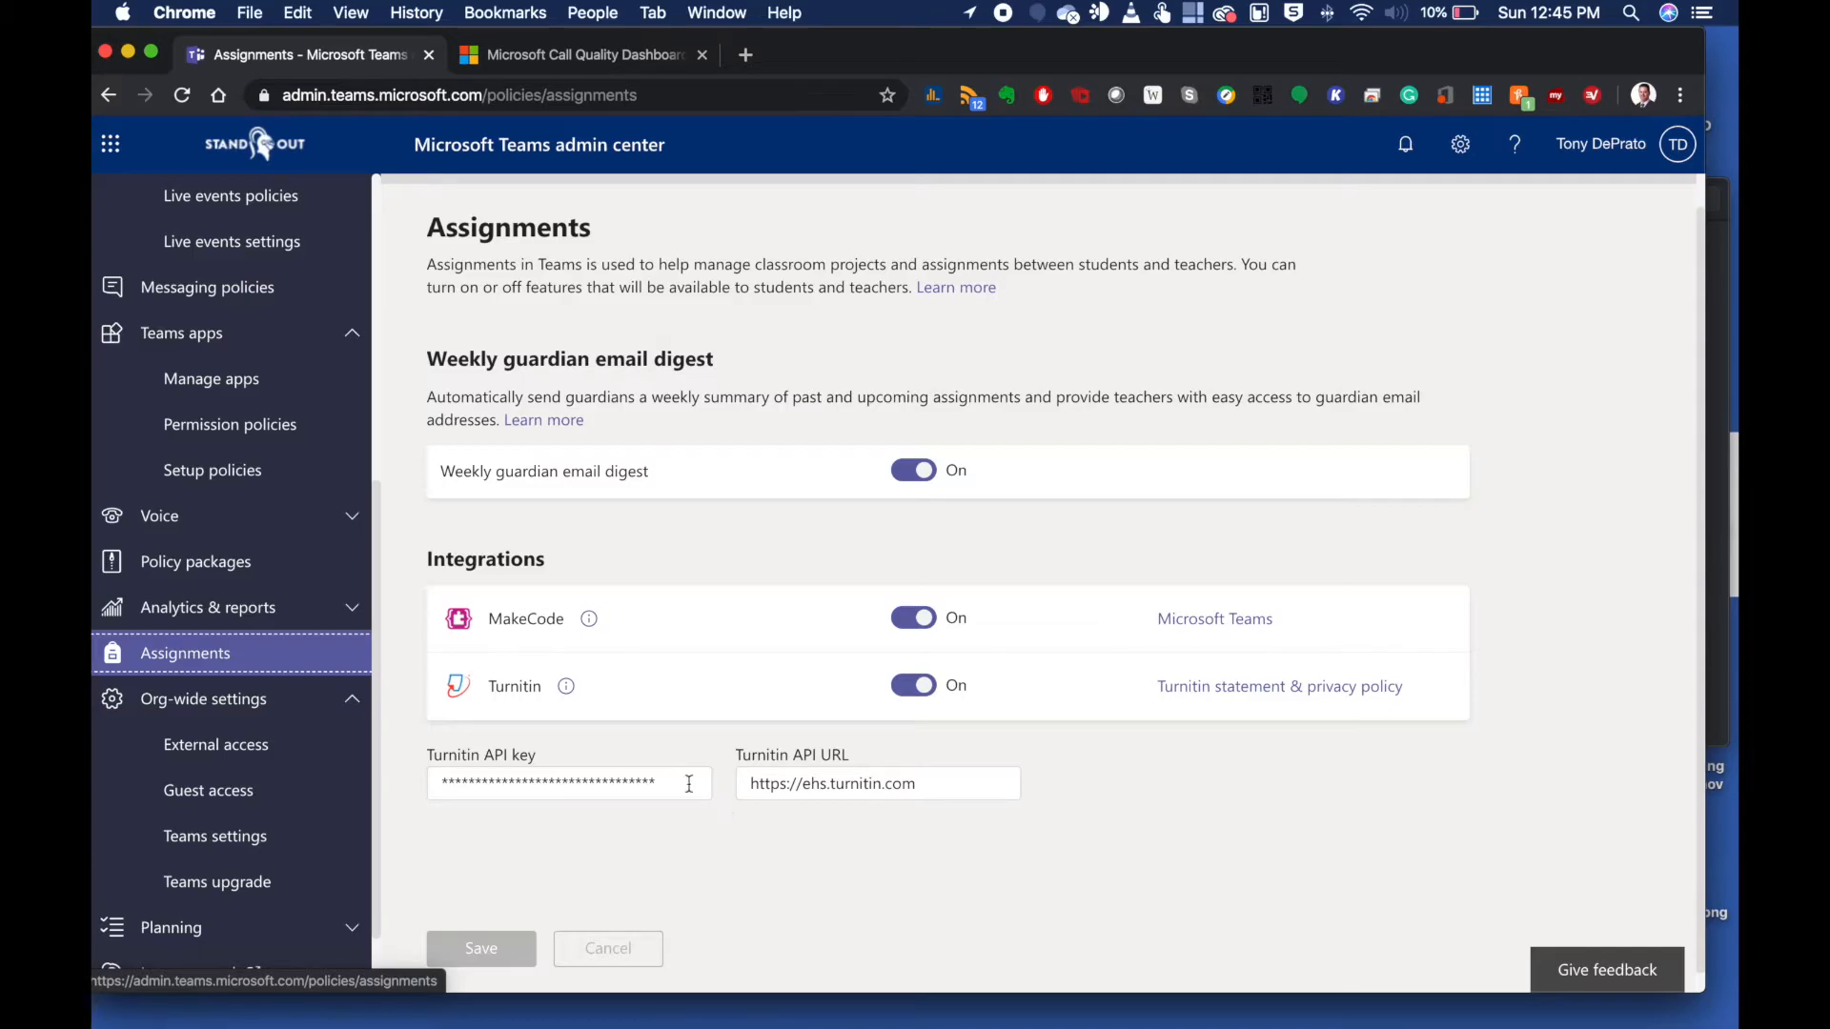
mouse_move(772, 616)
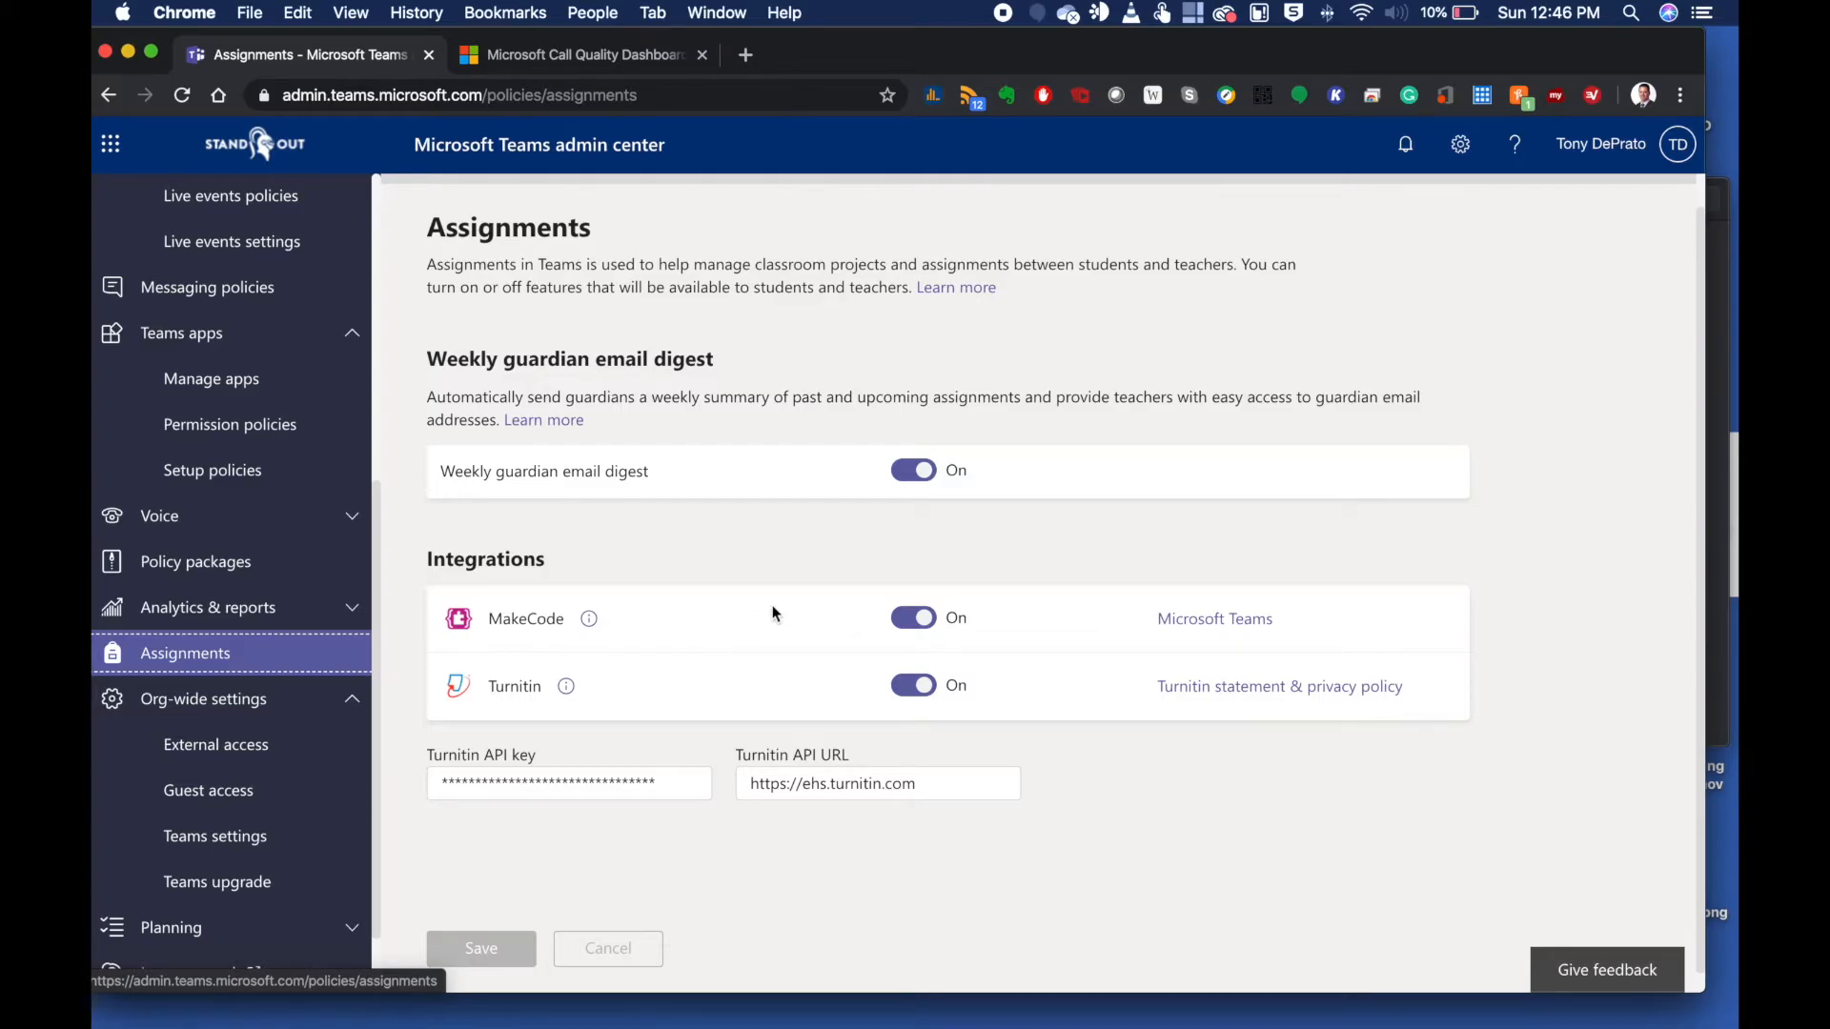
mouse_move(764, 587)
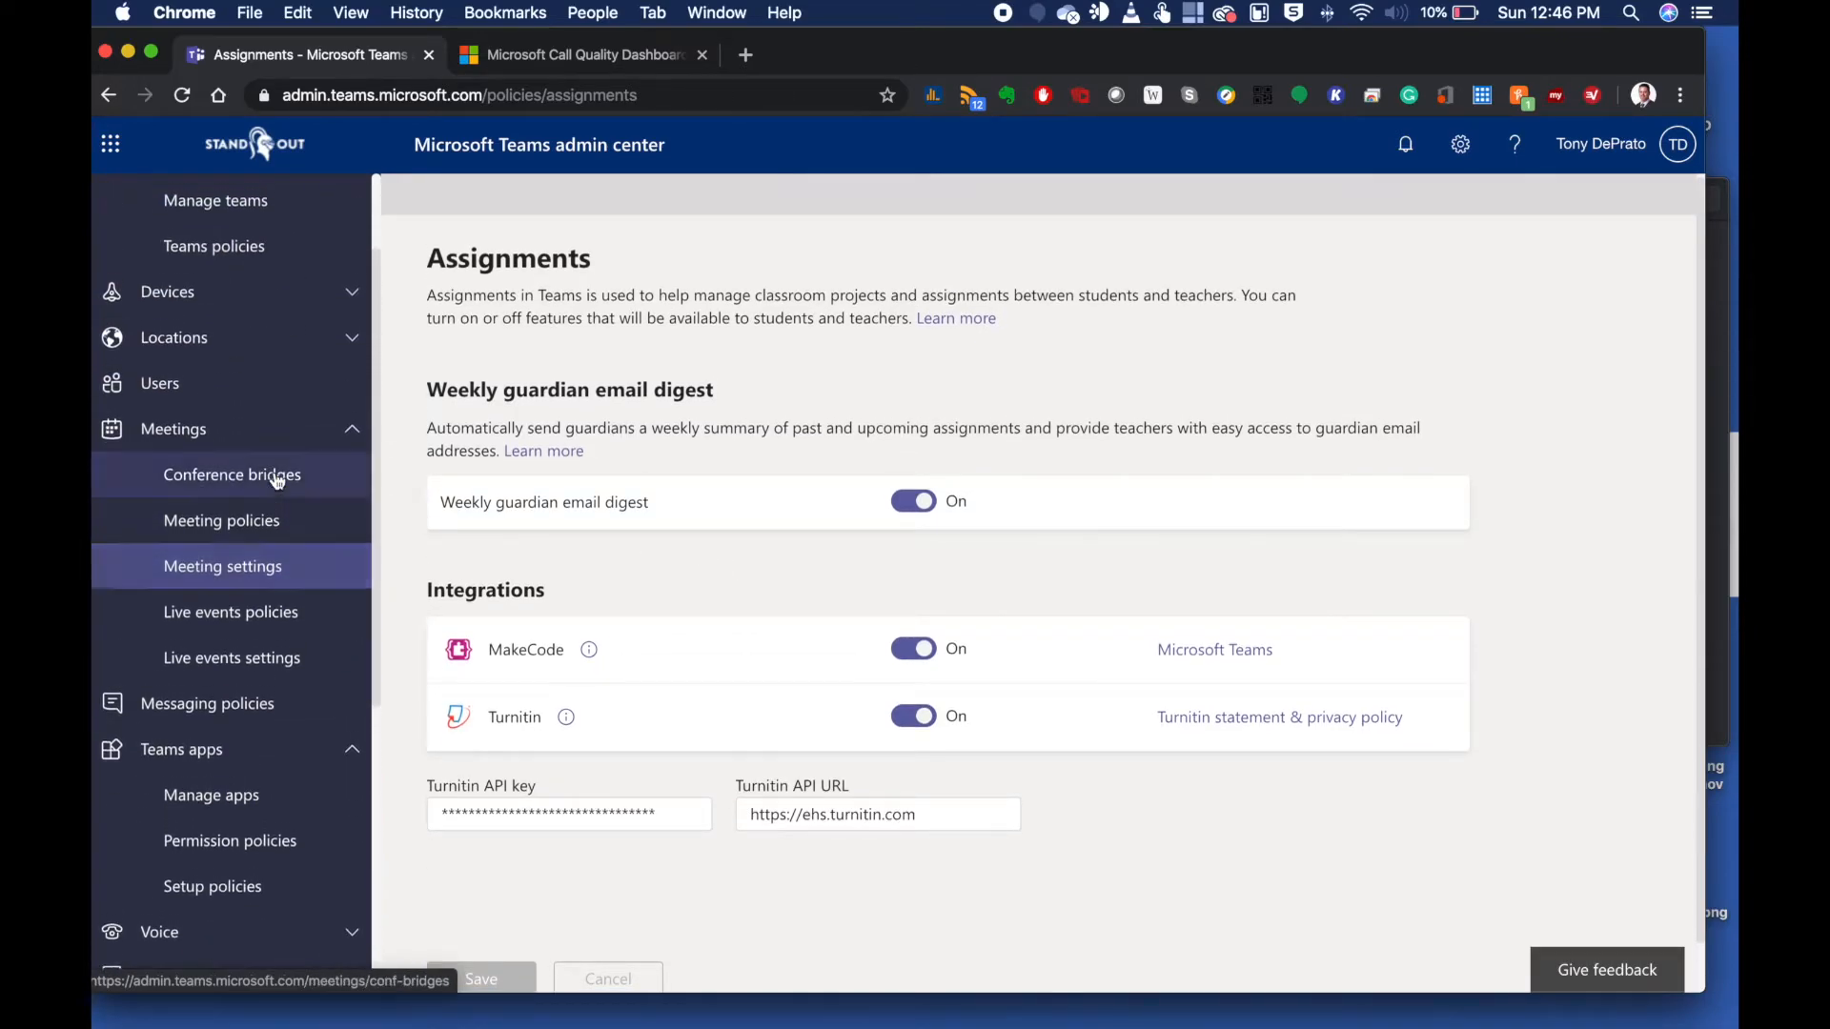
mouse_move(230, 652)
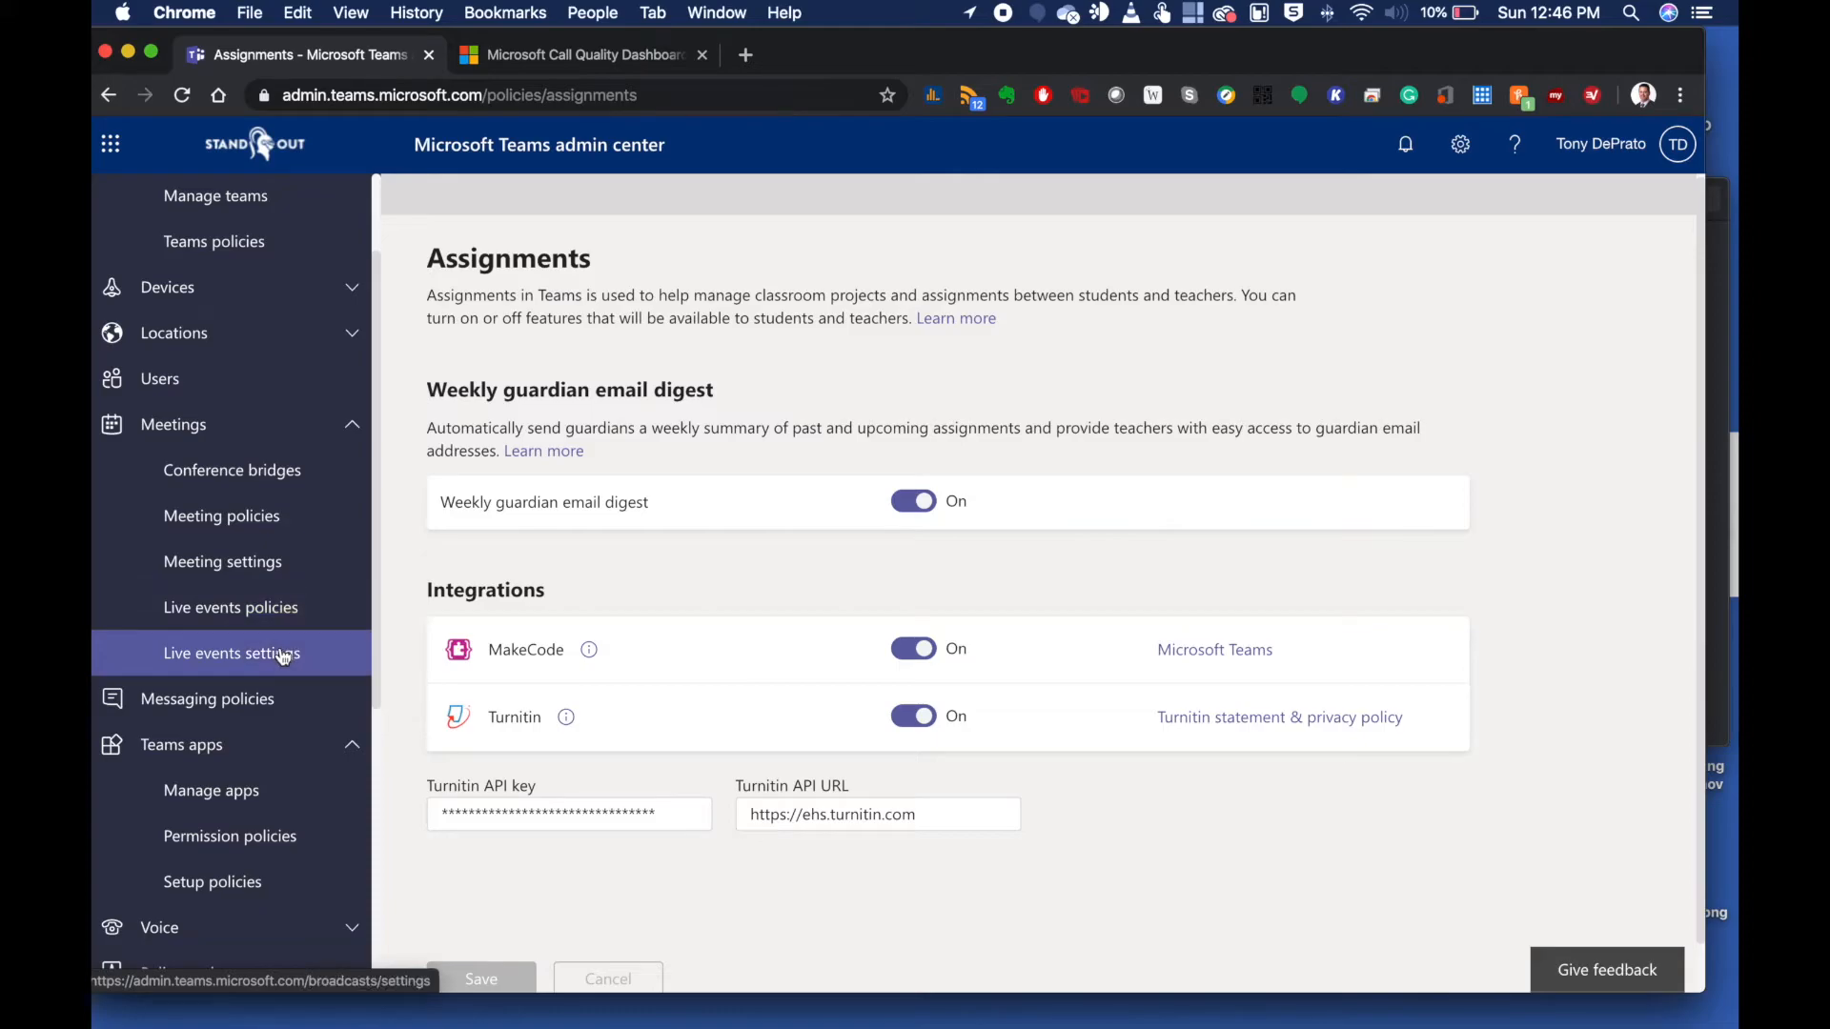
mouse_move(230, 651)
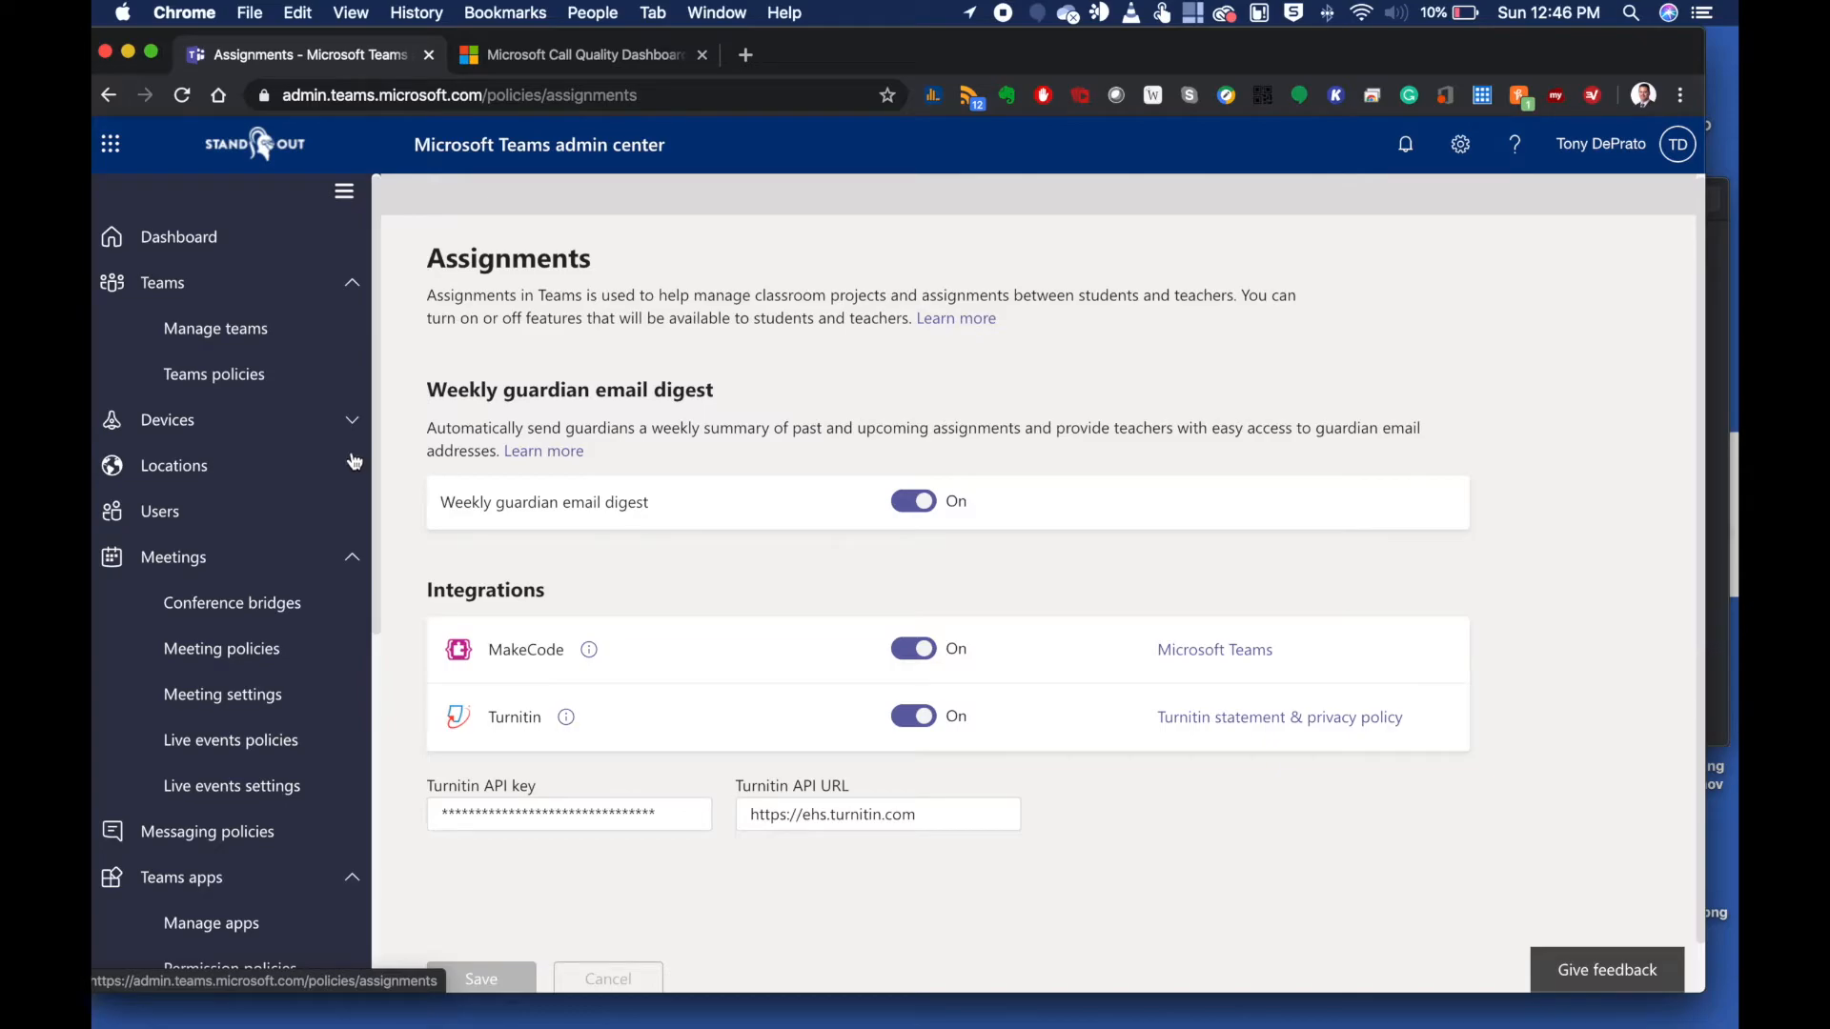
Expand Devices in the navigation and return to the admin center dashboard
left_click(168, 420)
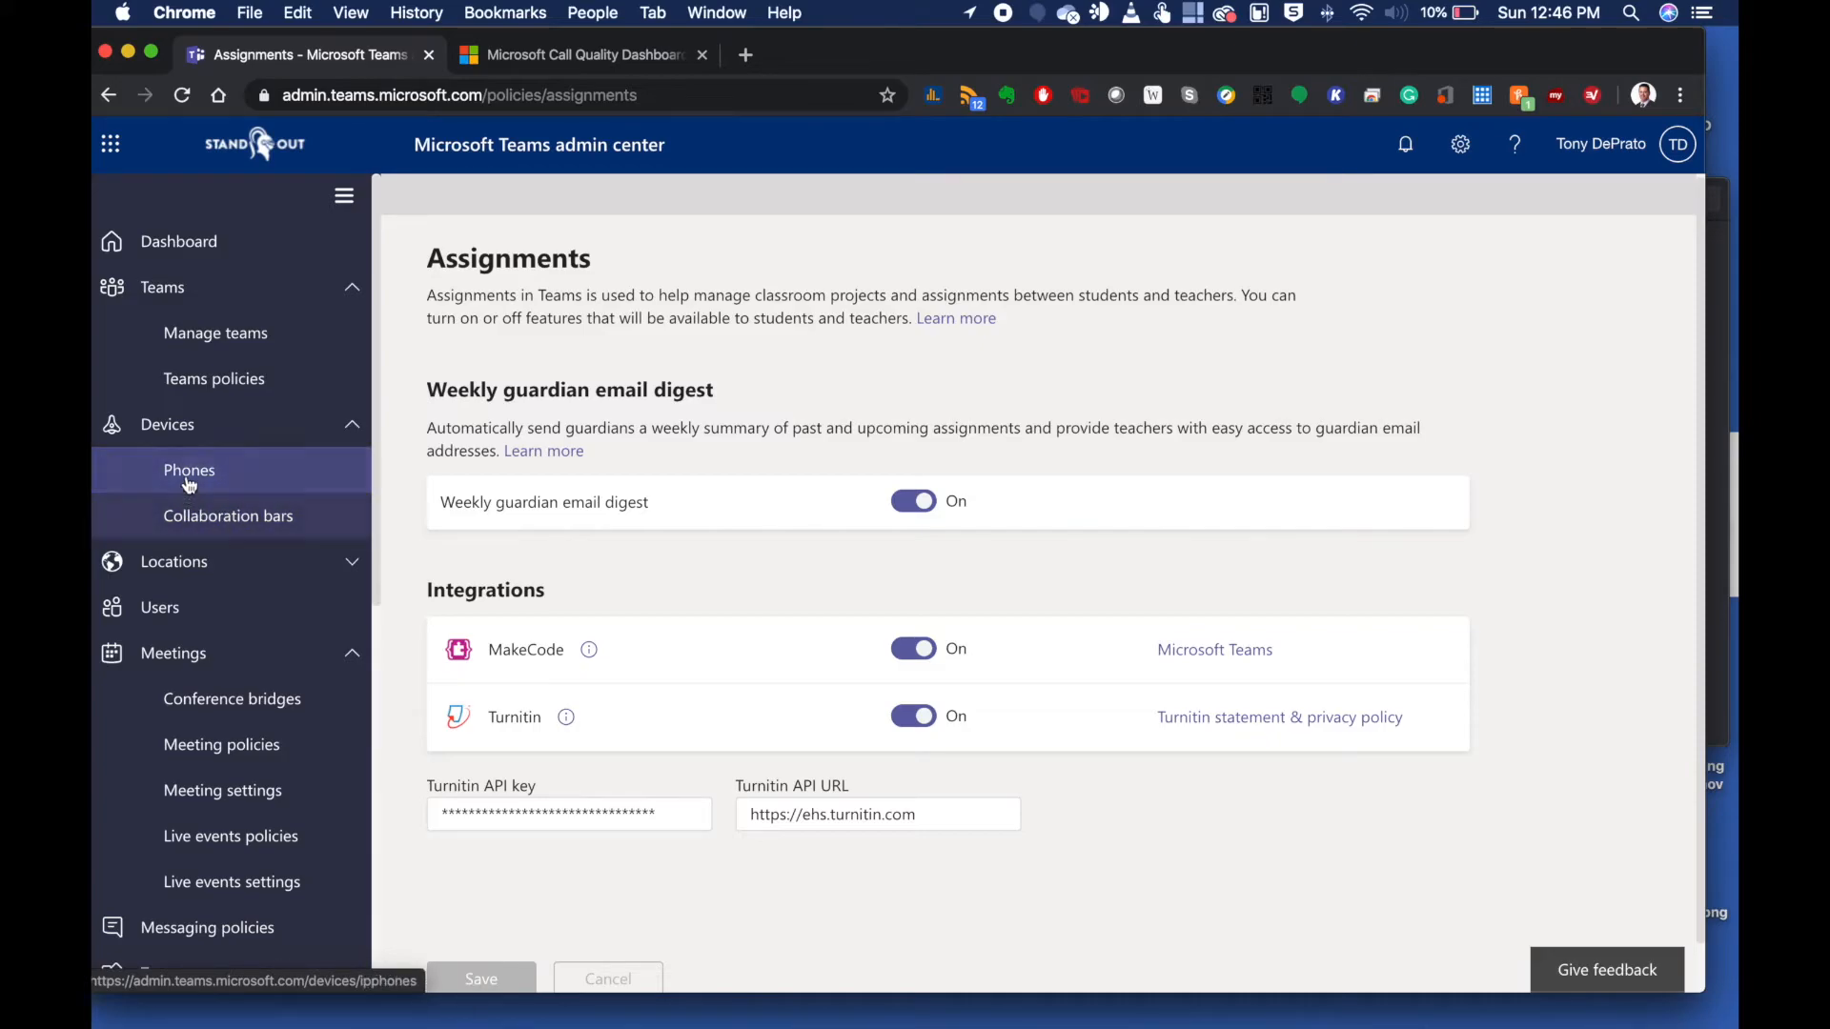
left_click(179, 242)
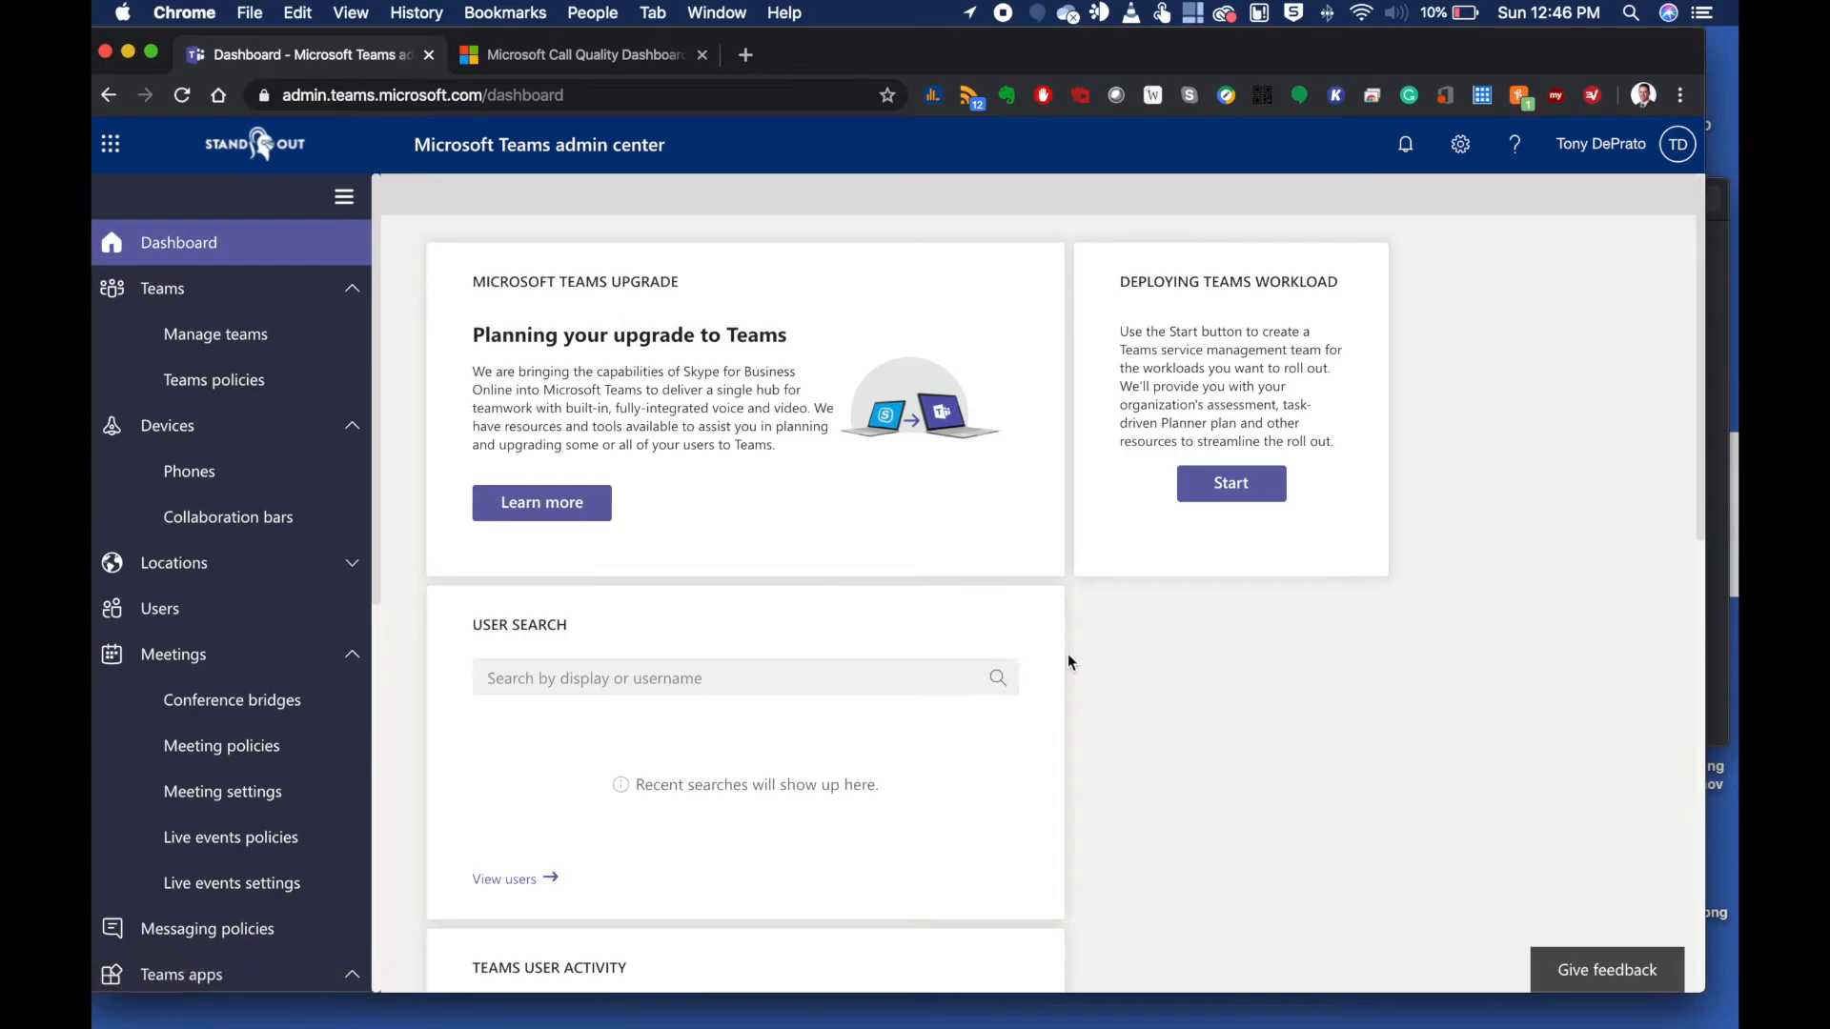
scroll("down", 3)
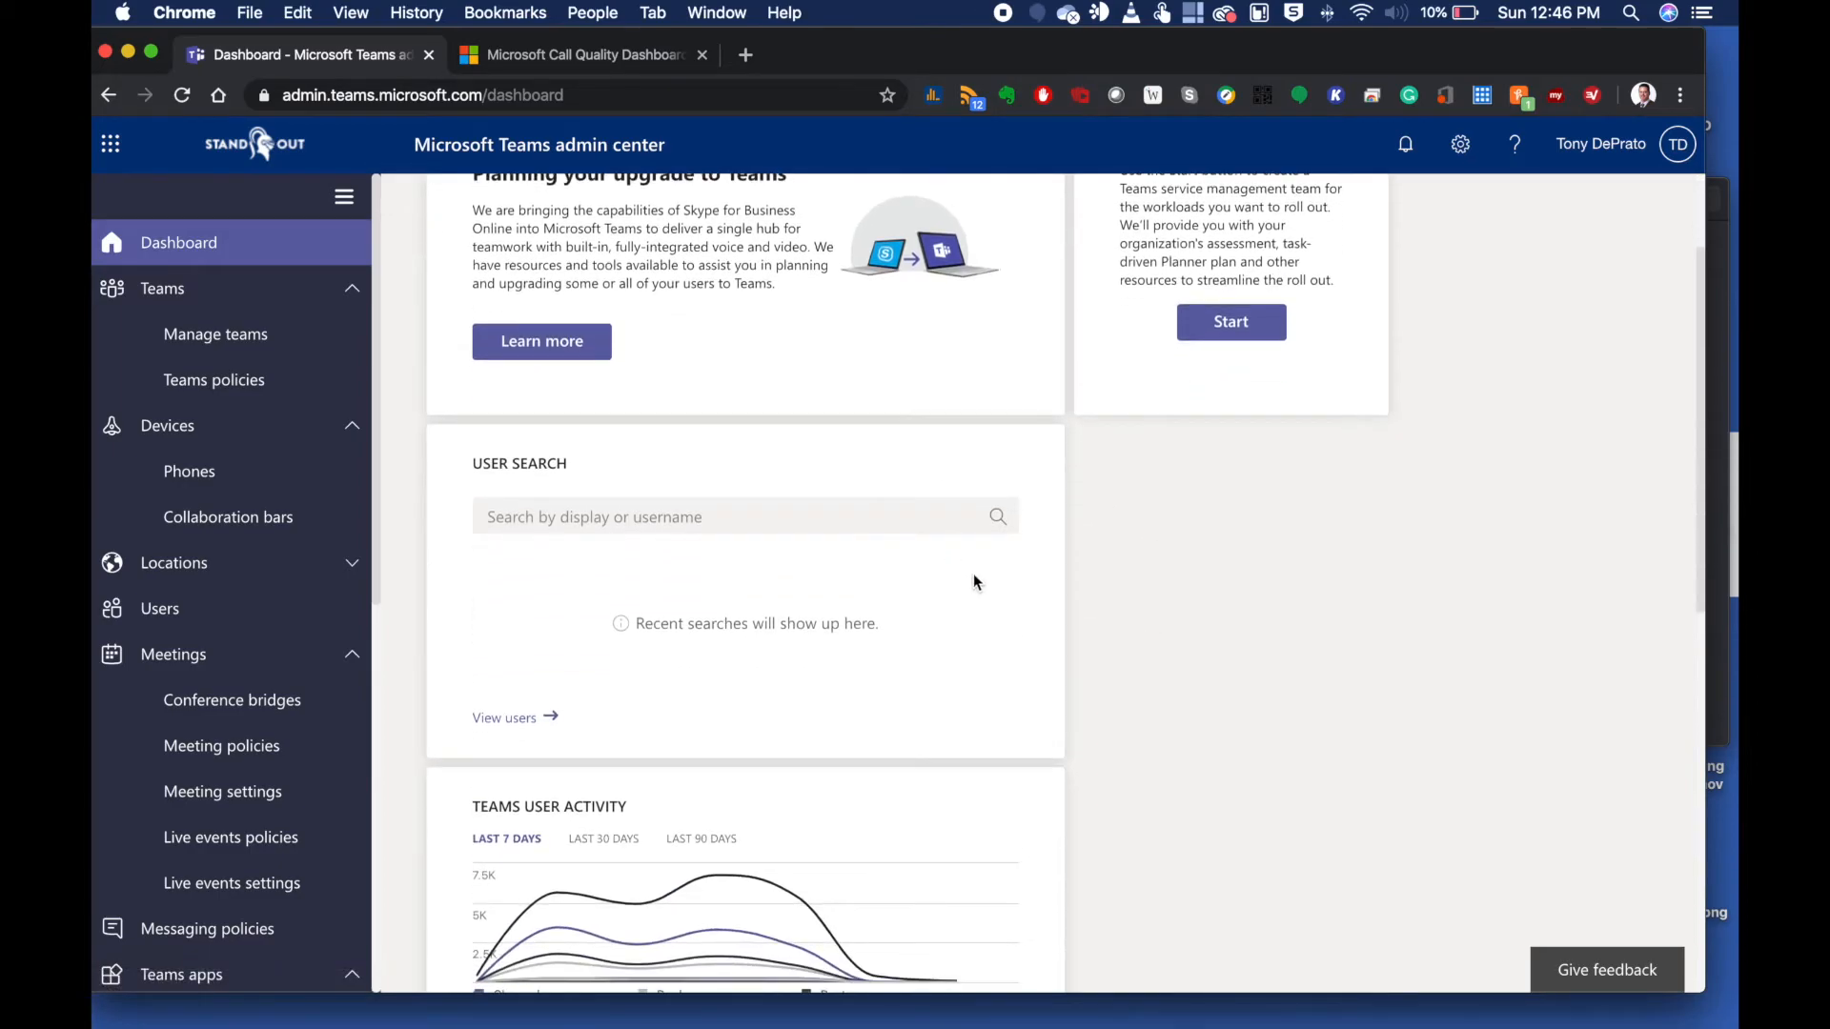
scroll("down", 3)
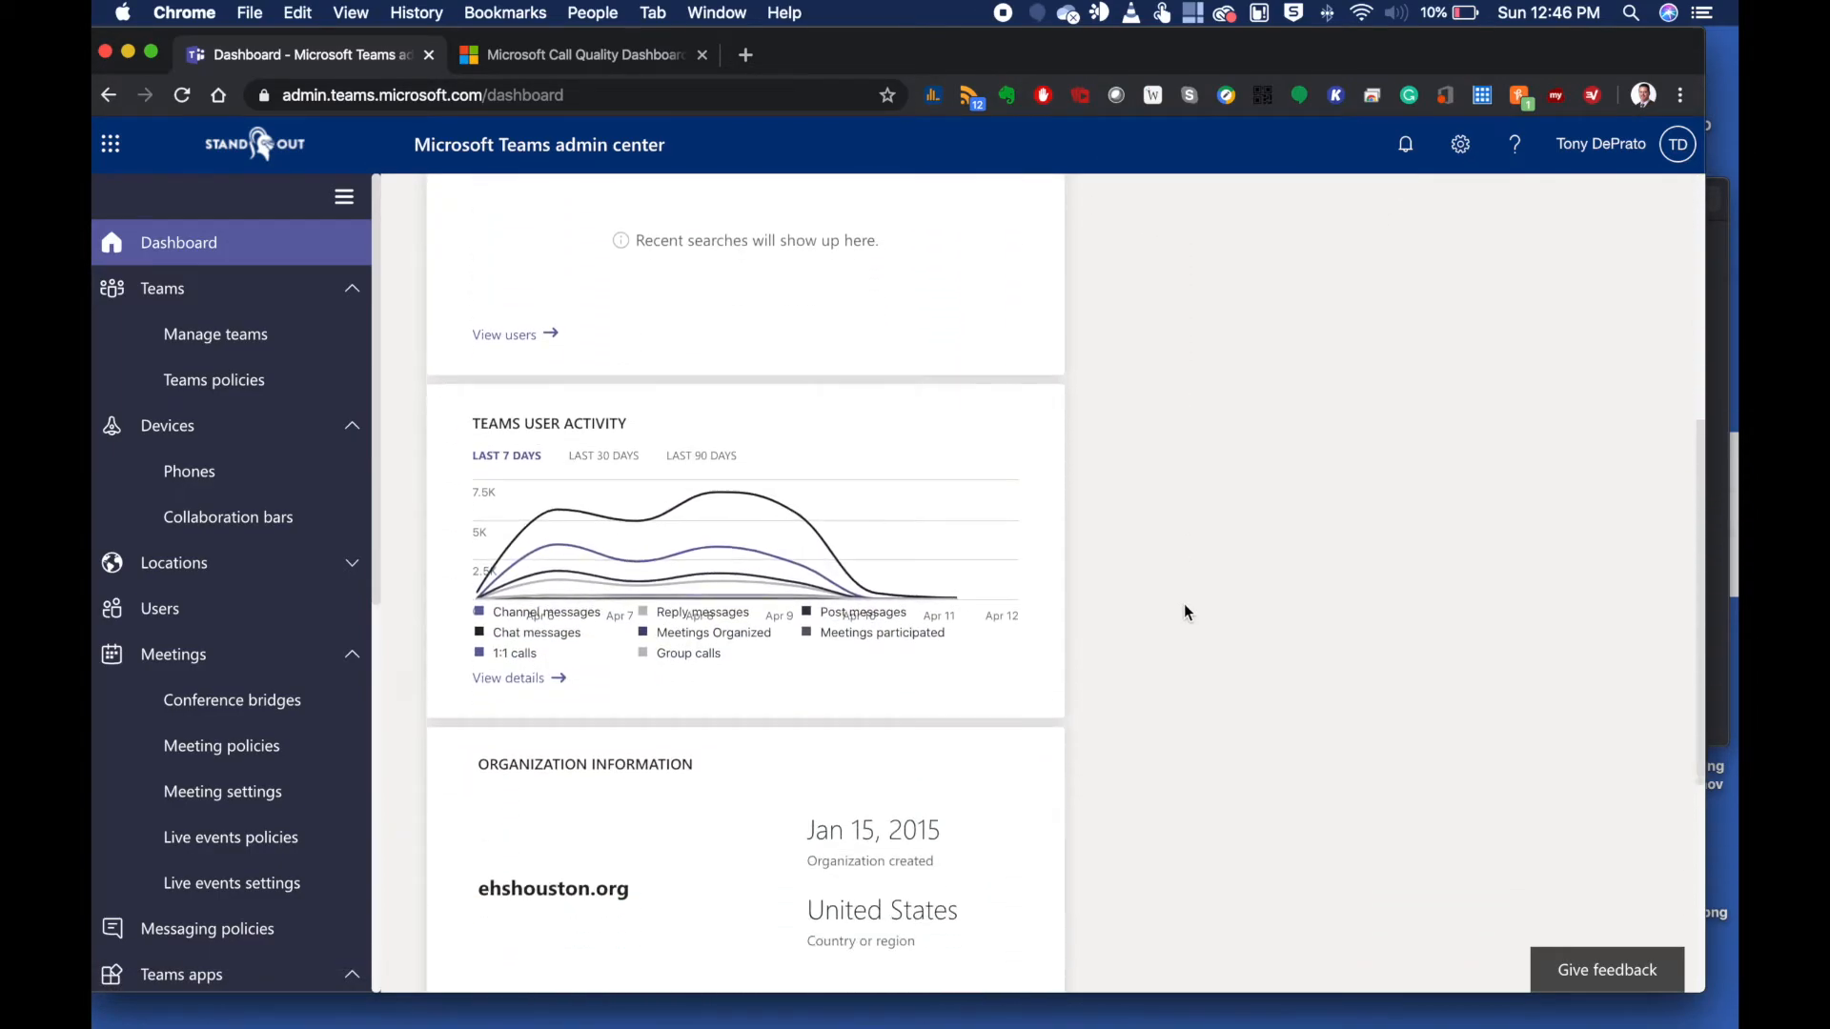
scroll("up", 3)
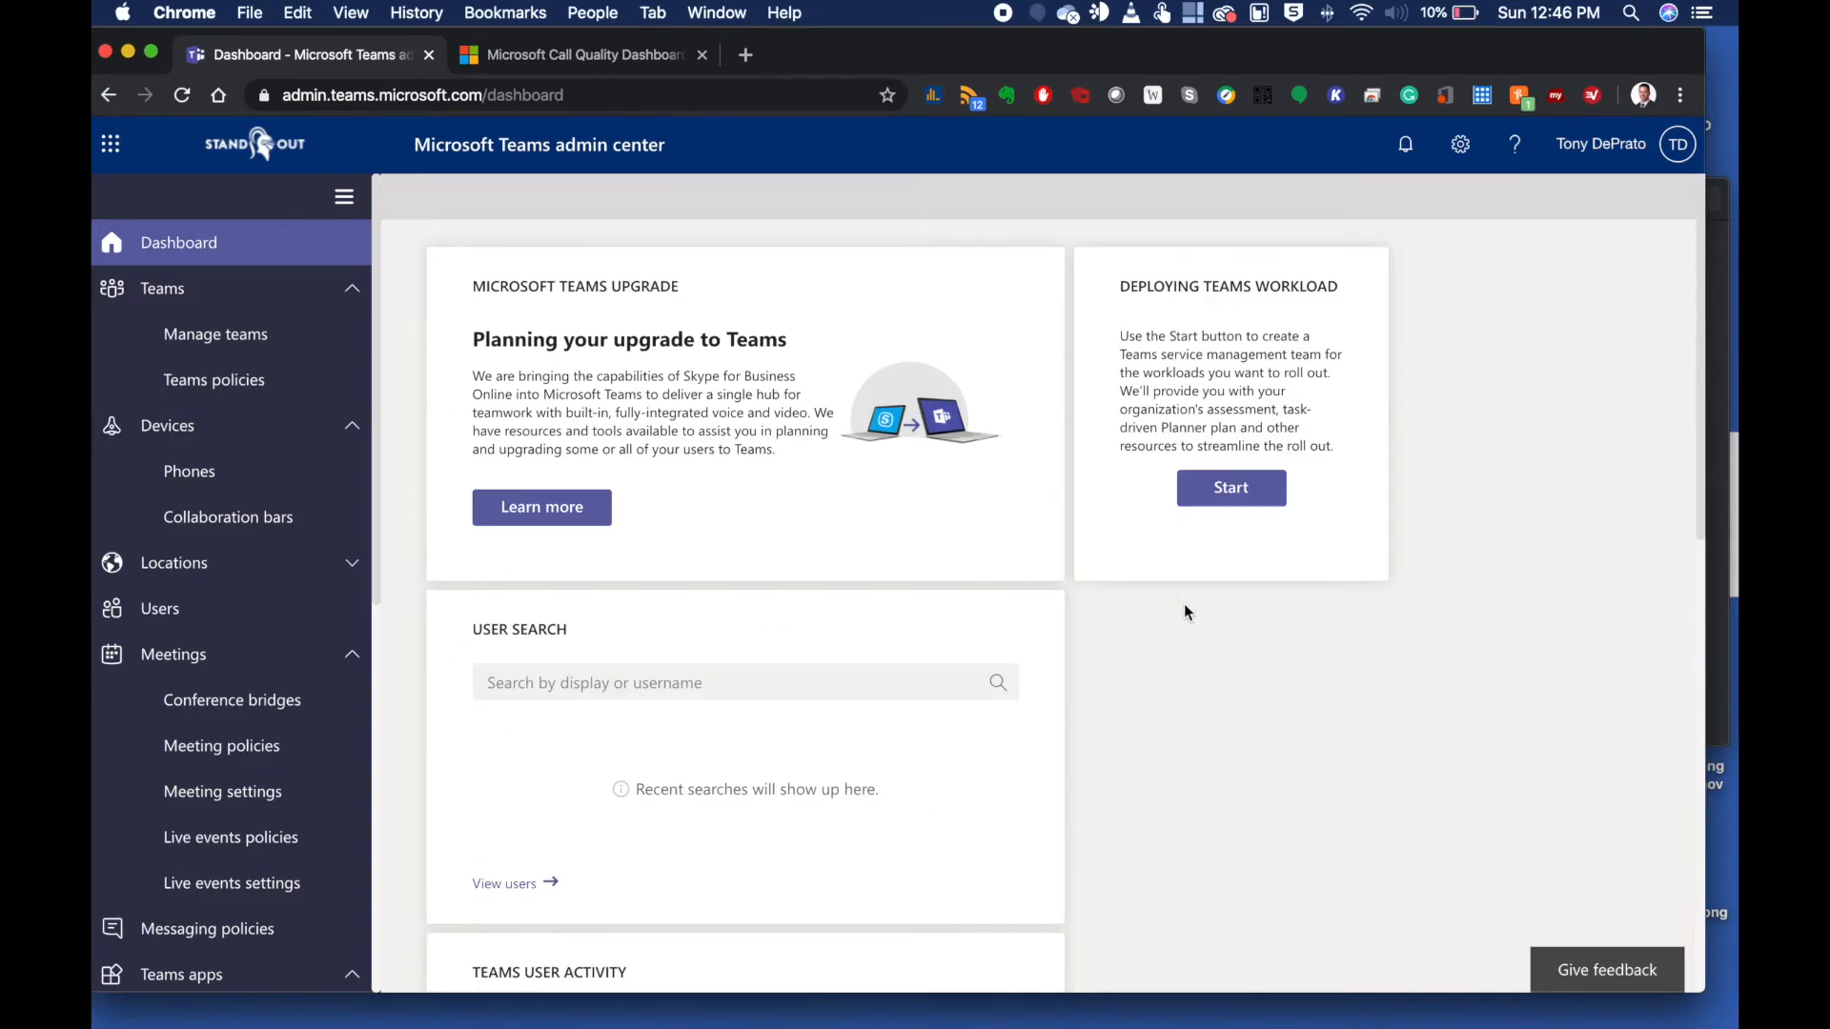
mouse_move(1197, 646)
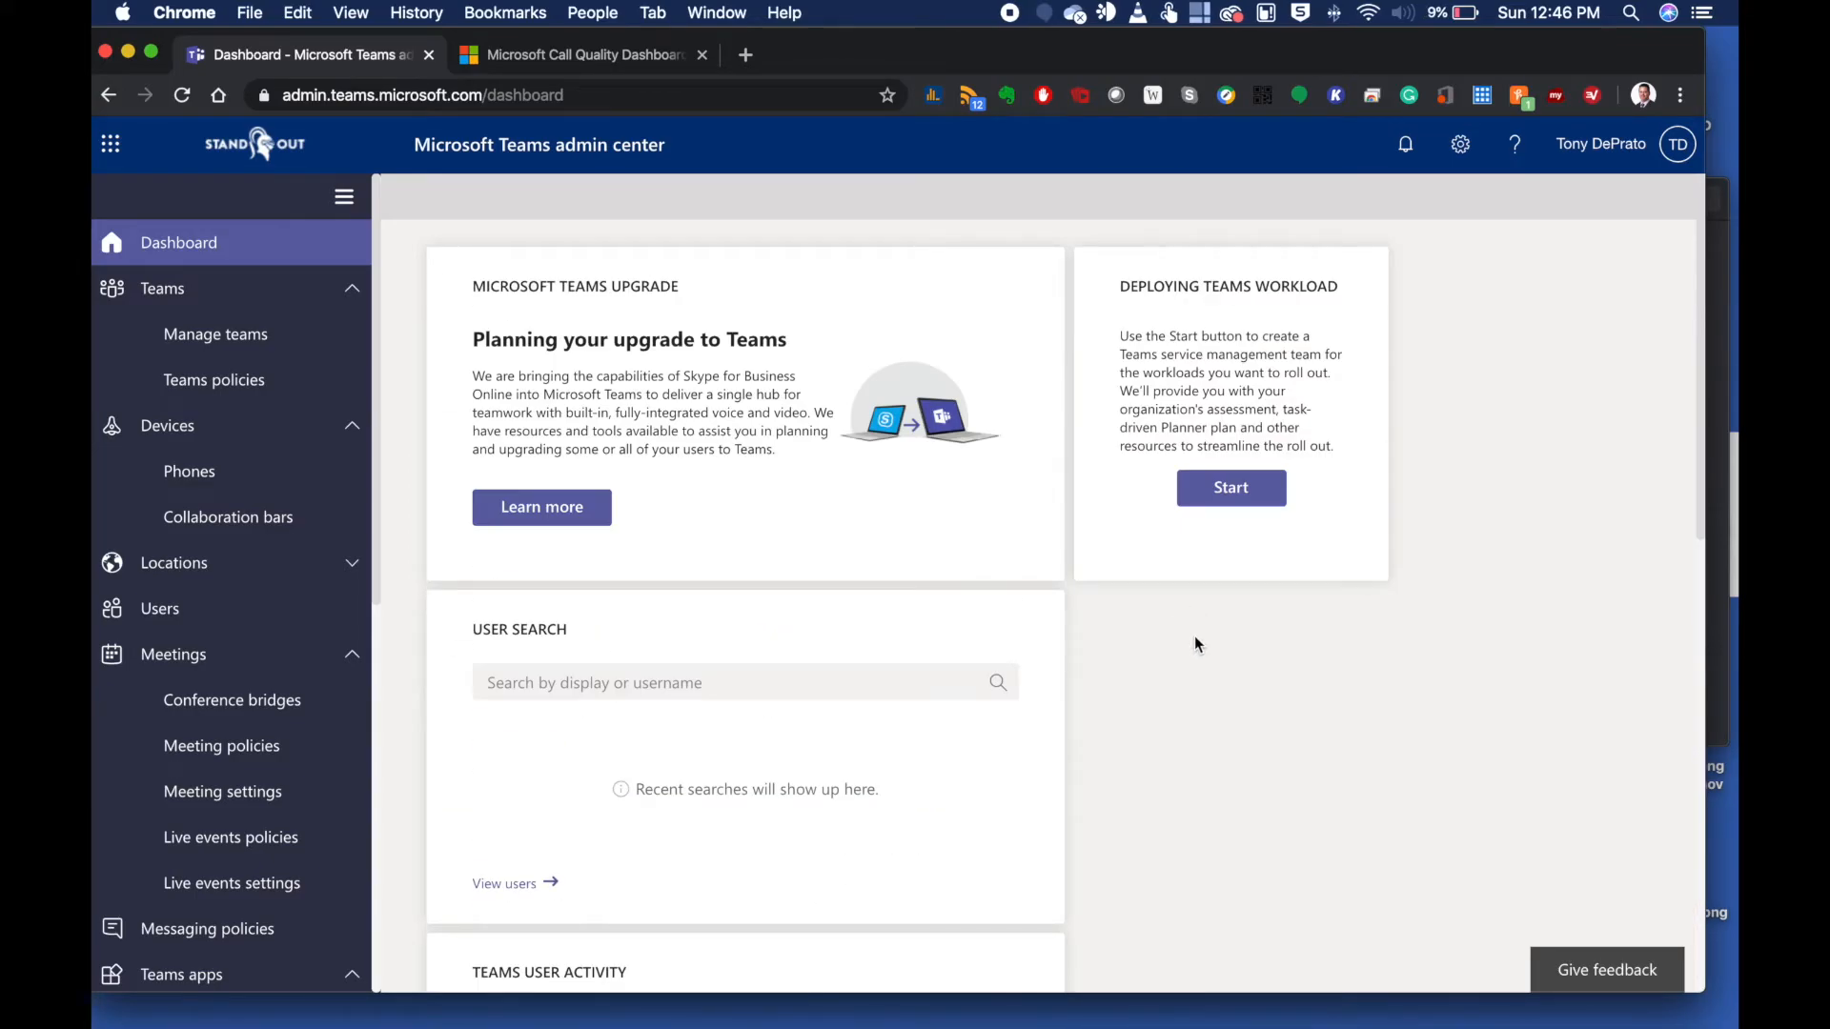
mouse_move(1031, 469)
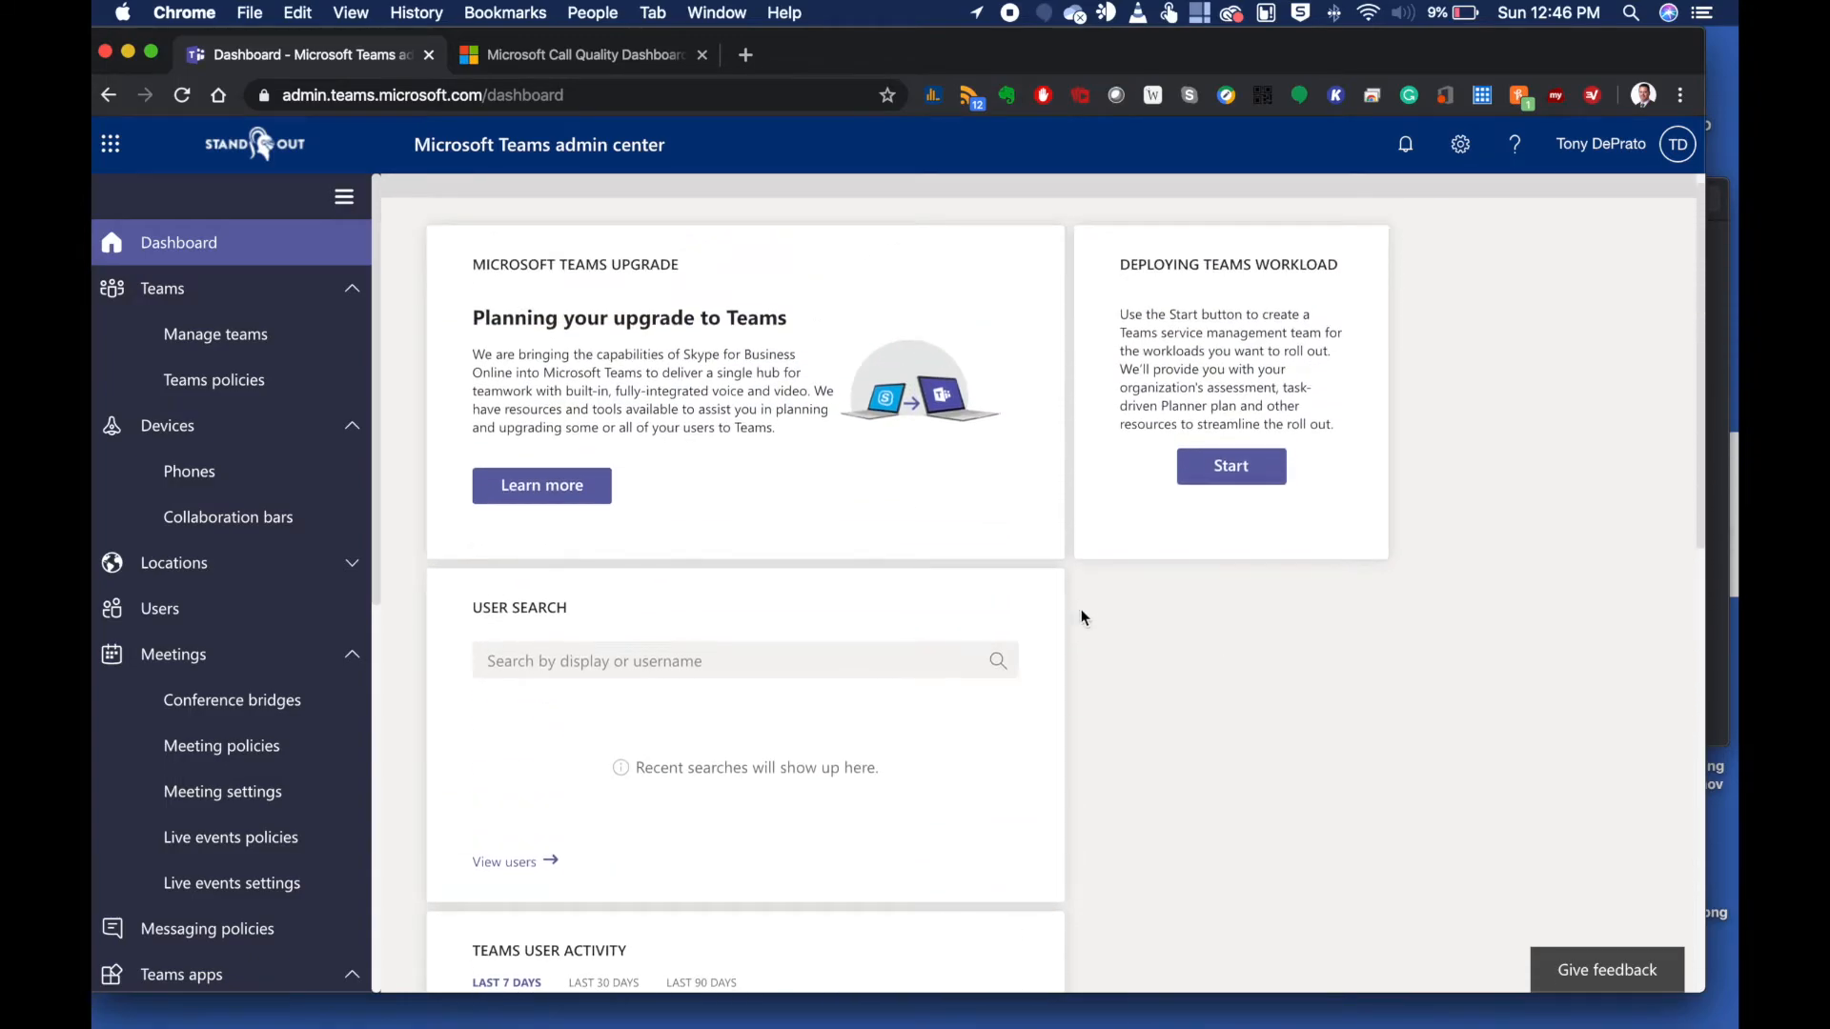
scroll("down", 3)
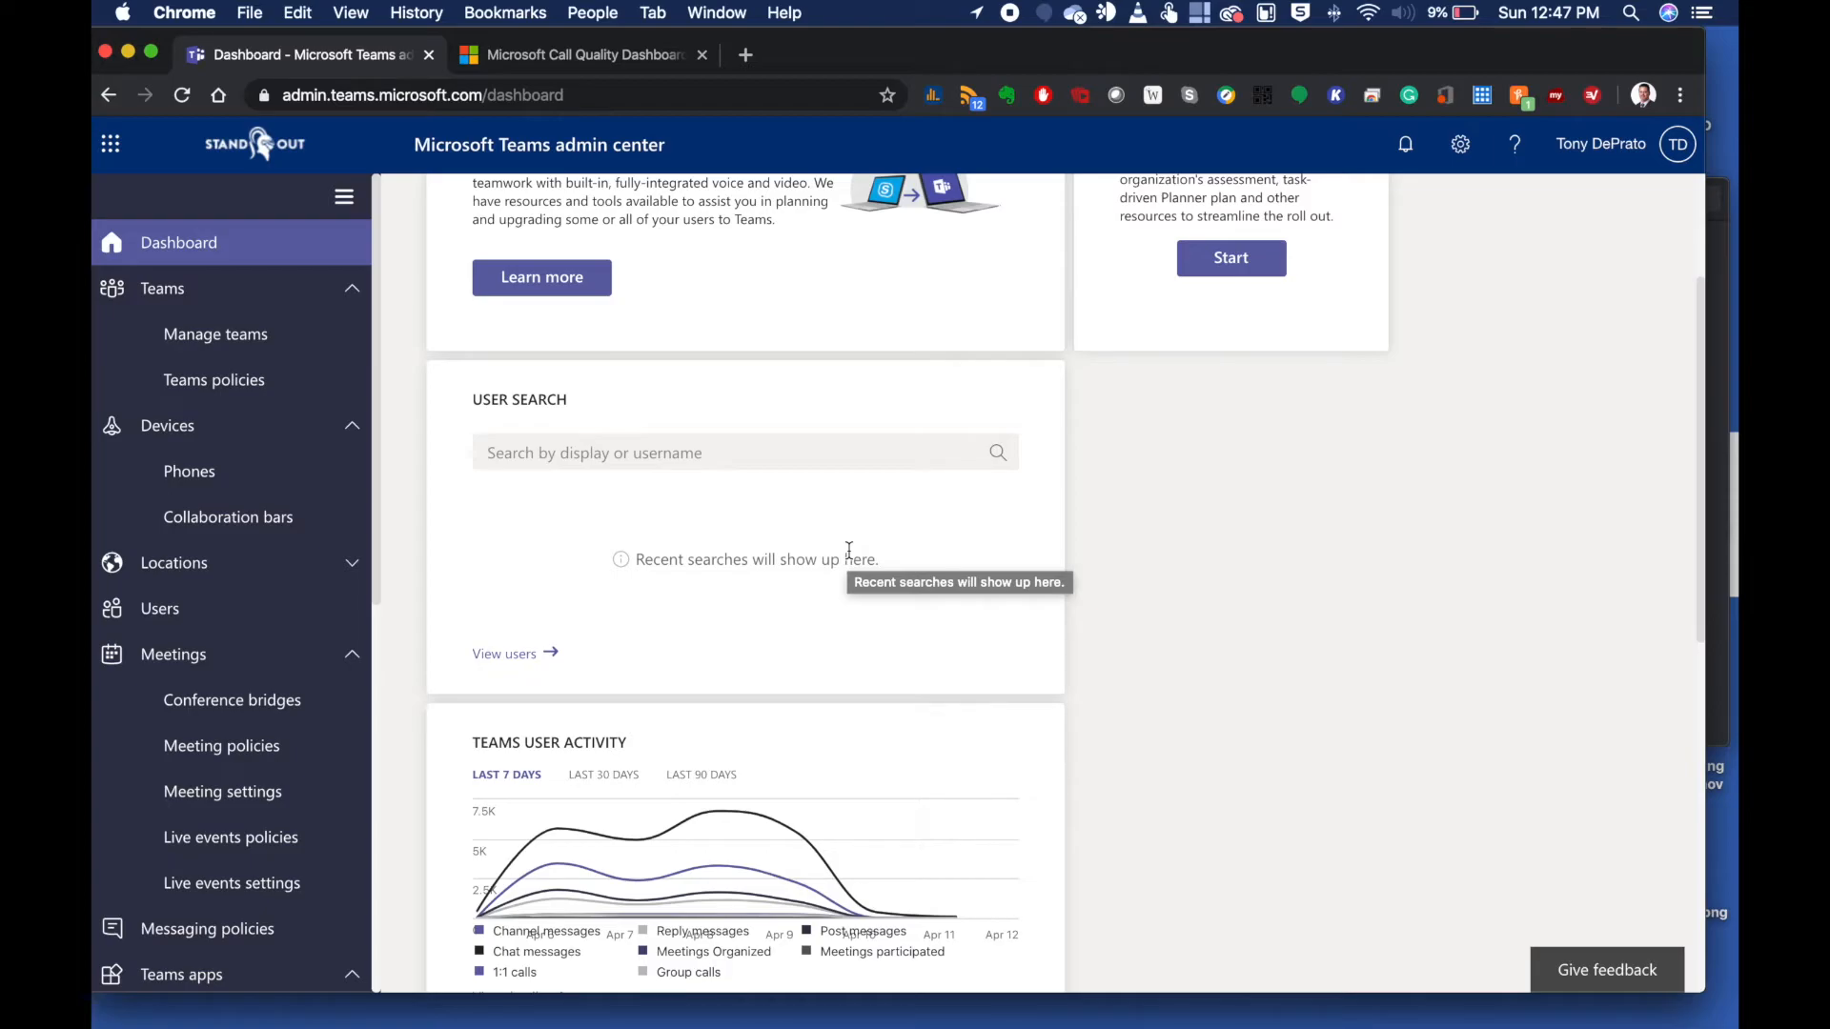
mouse_move(160, 608)
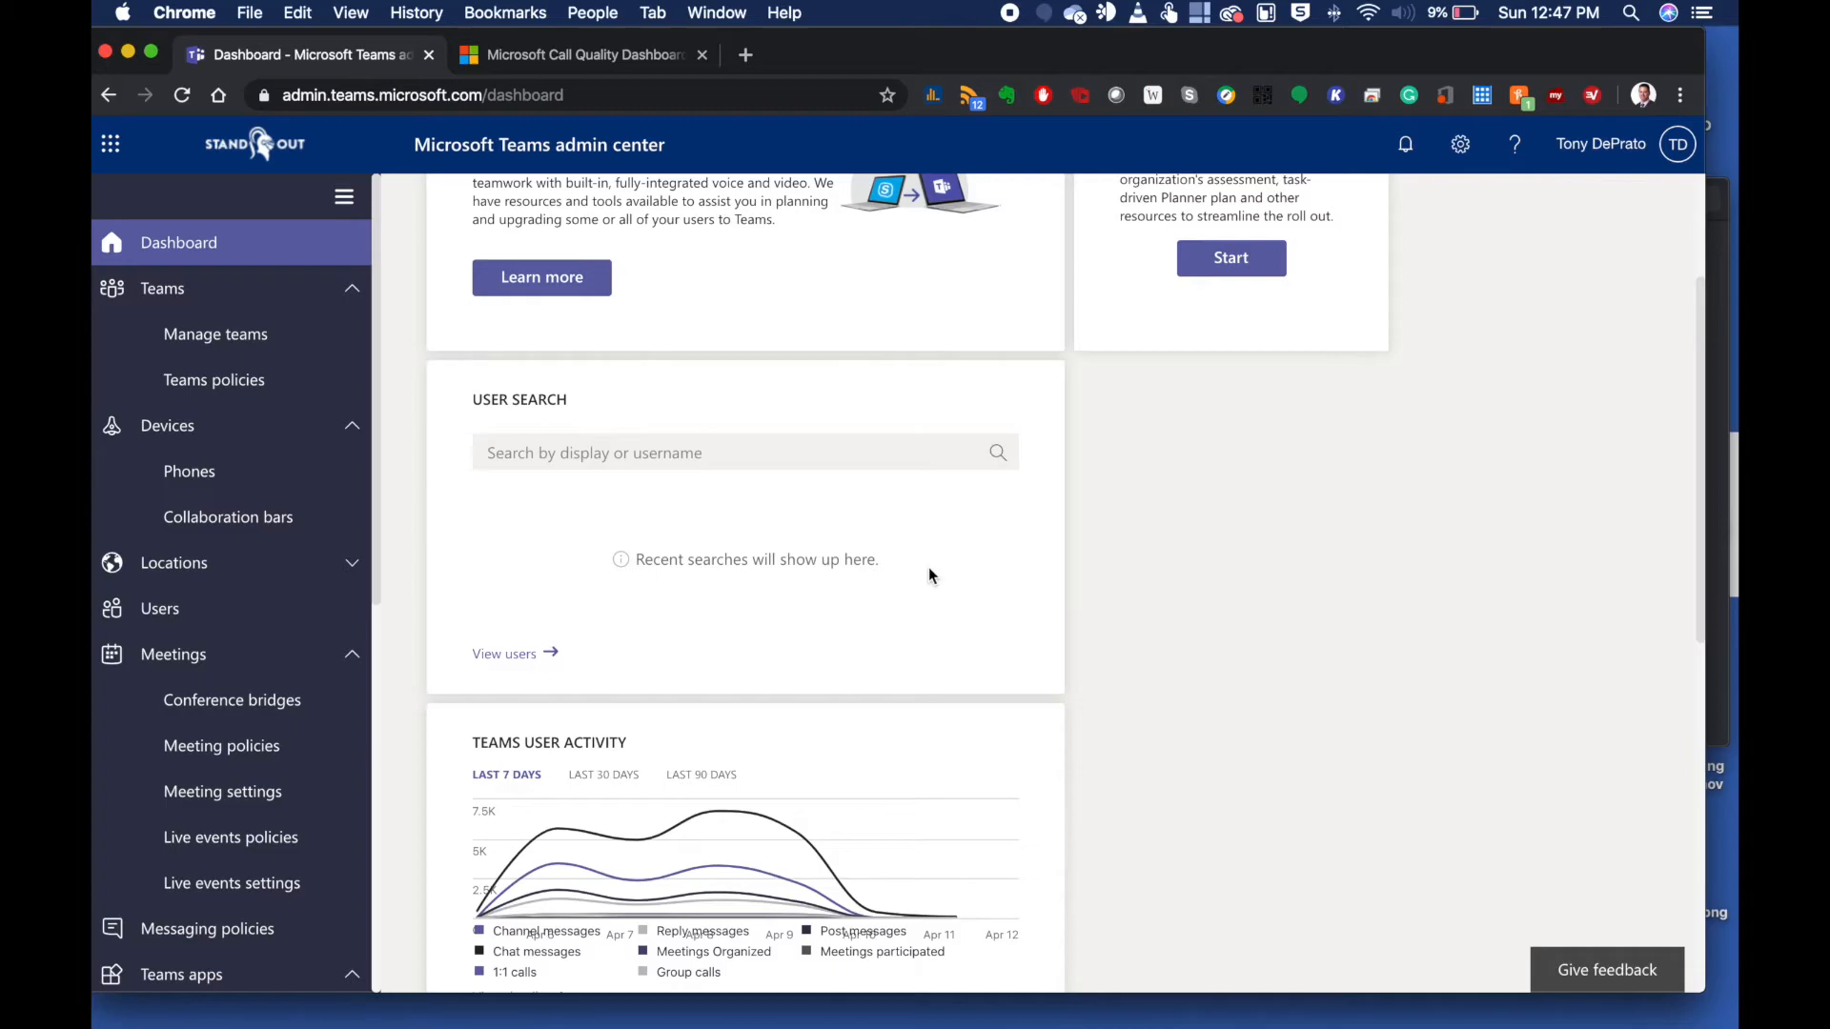
scroll("down", 3)
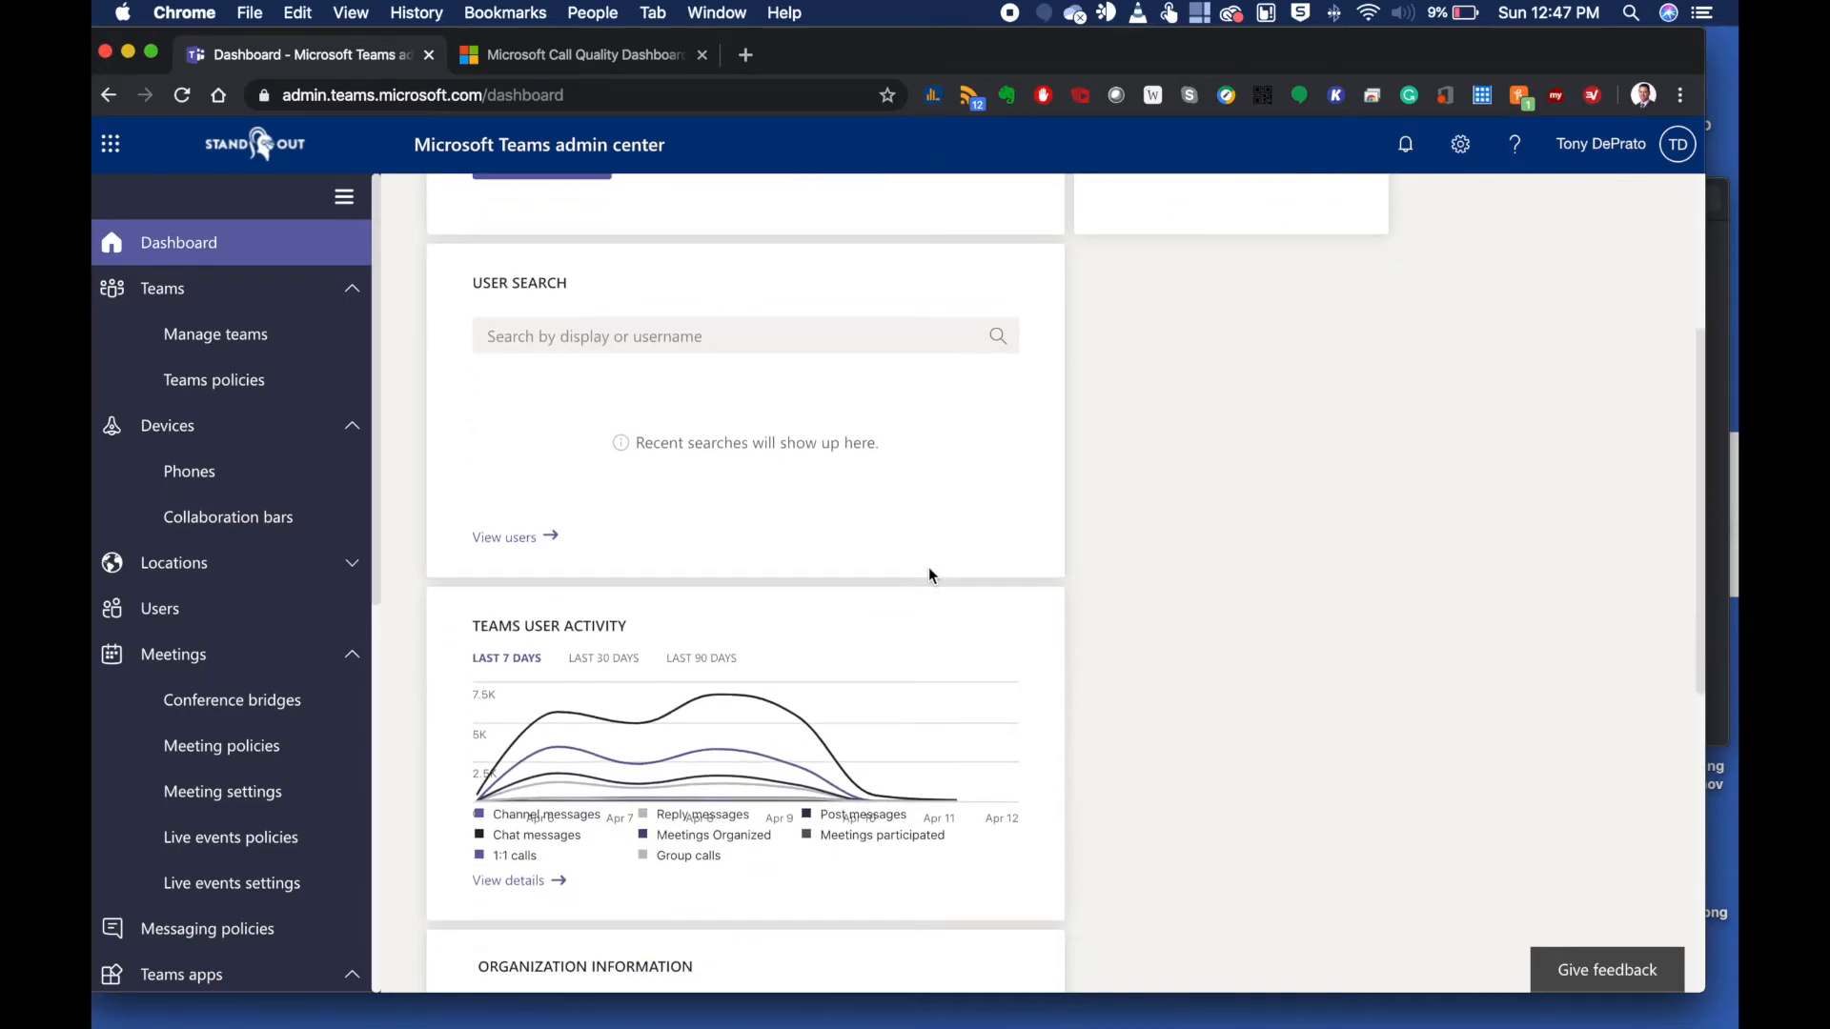
scroll("down", 3)
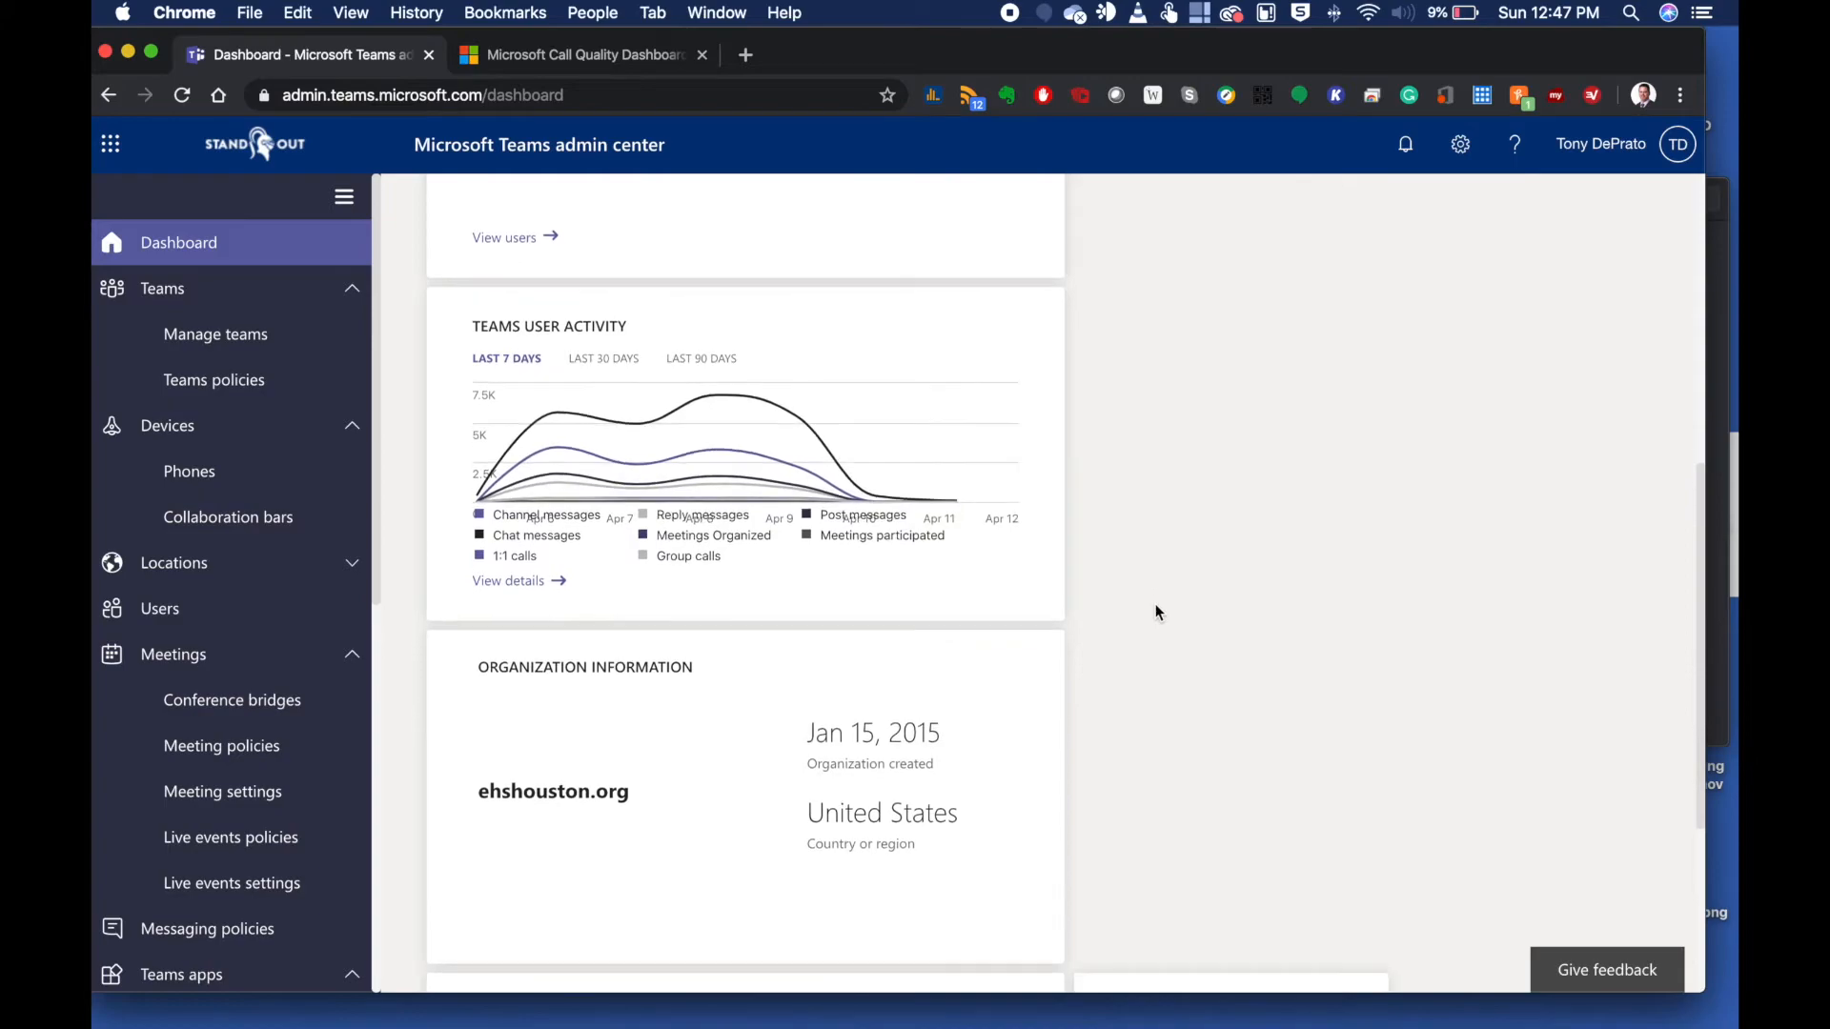
mouse_move(787, 450)
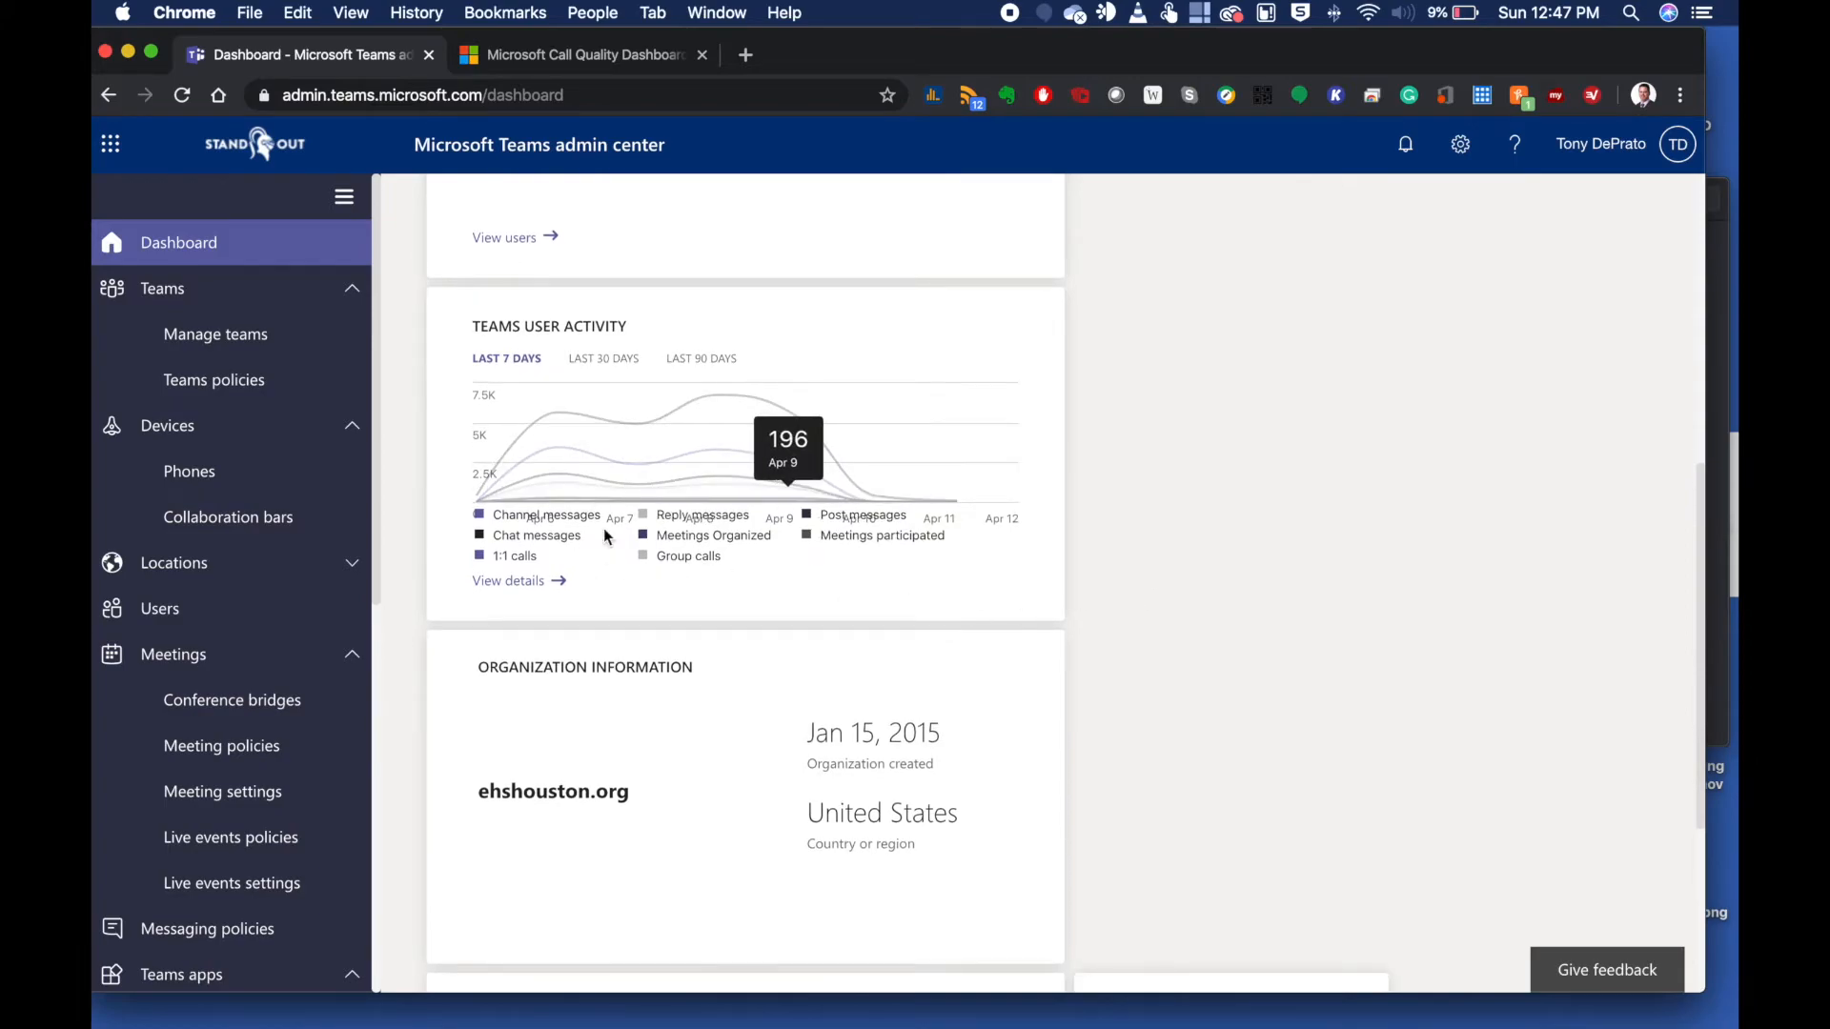
mouse_move(1252, 518)
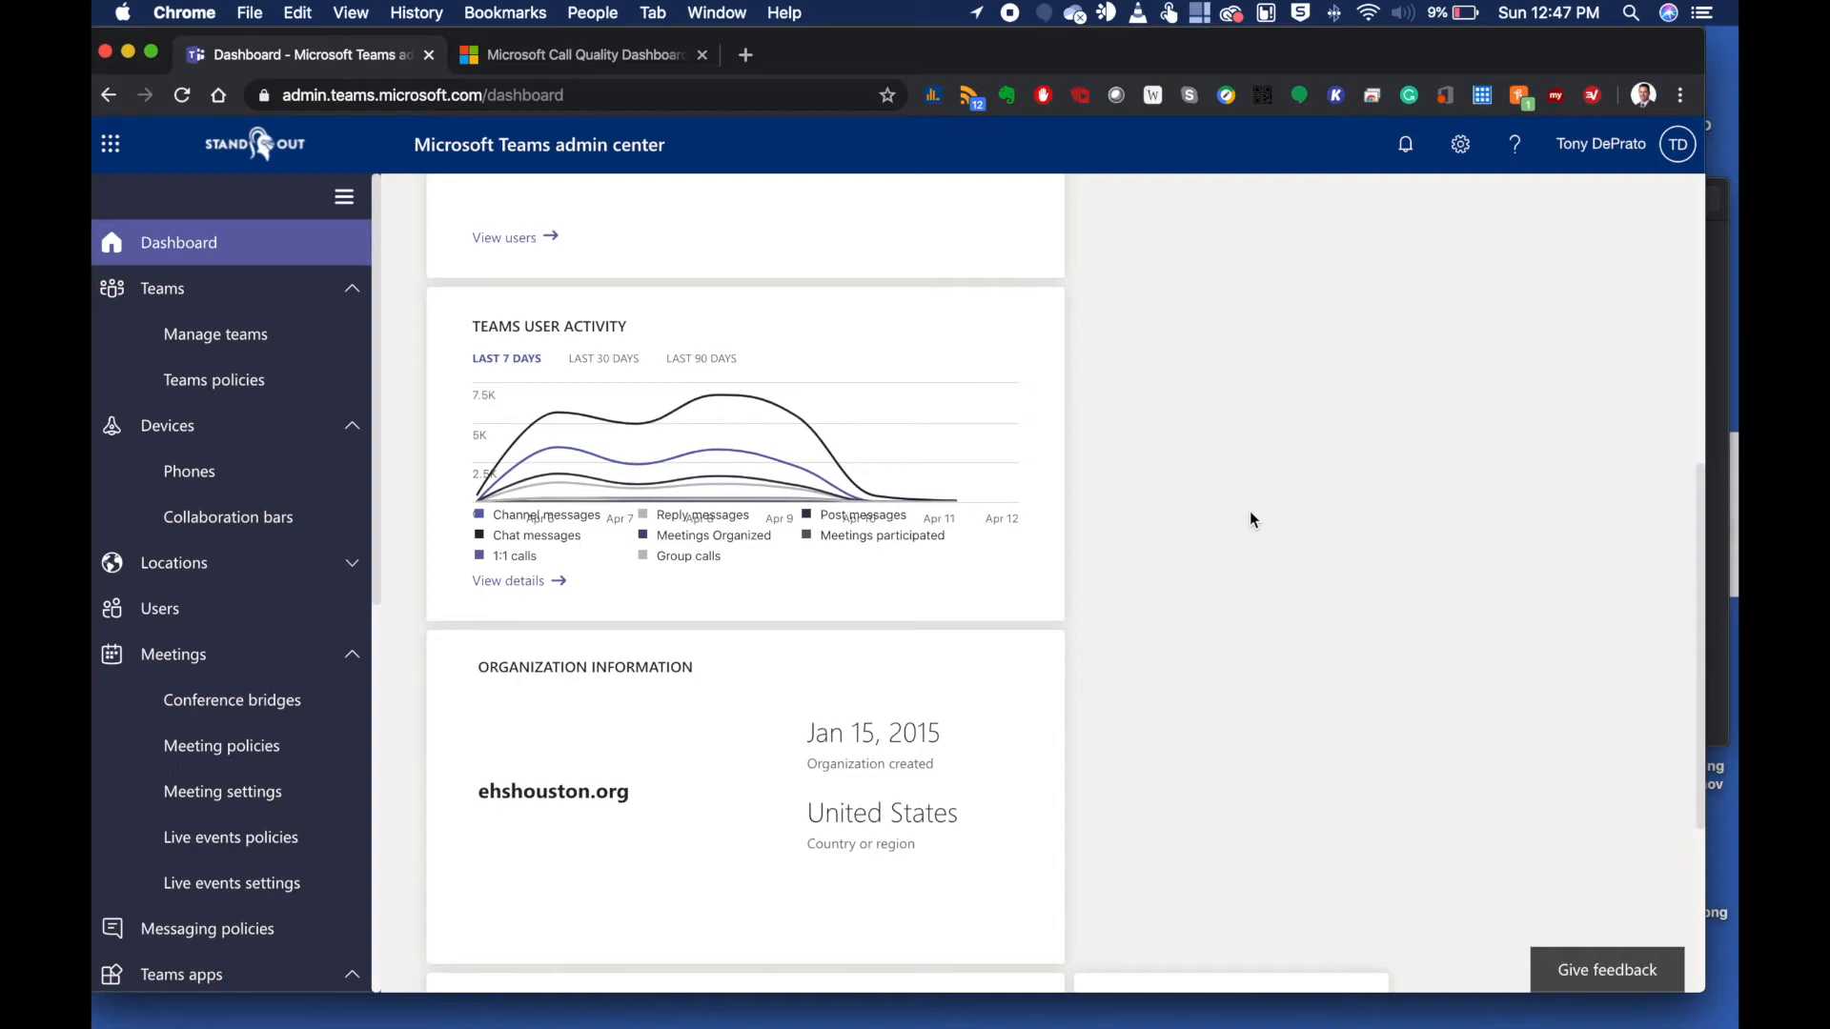
scroll("up", 3)
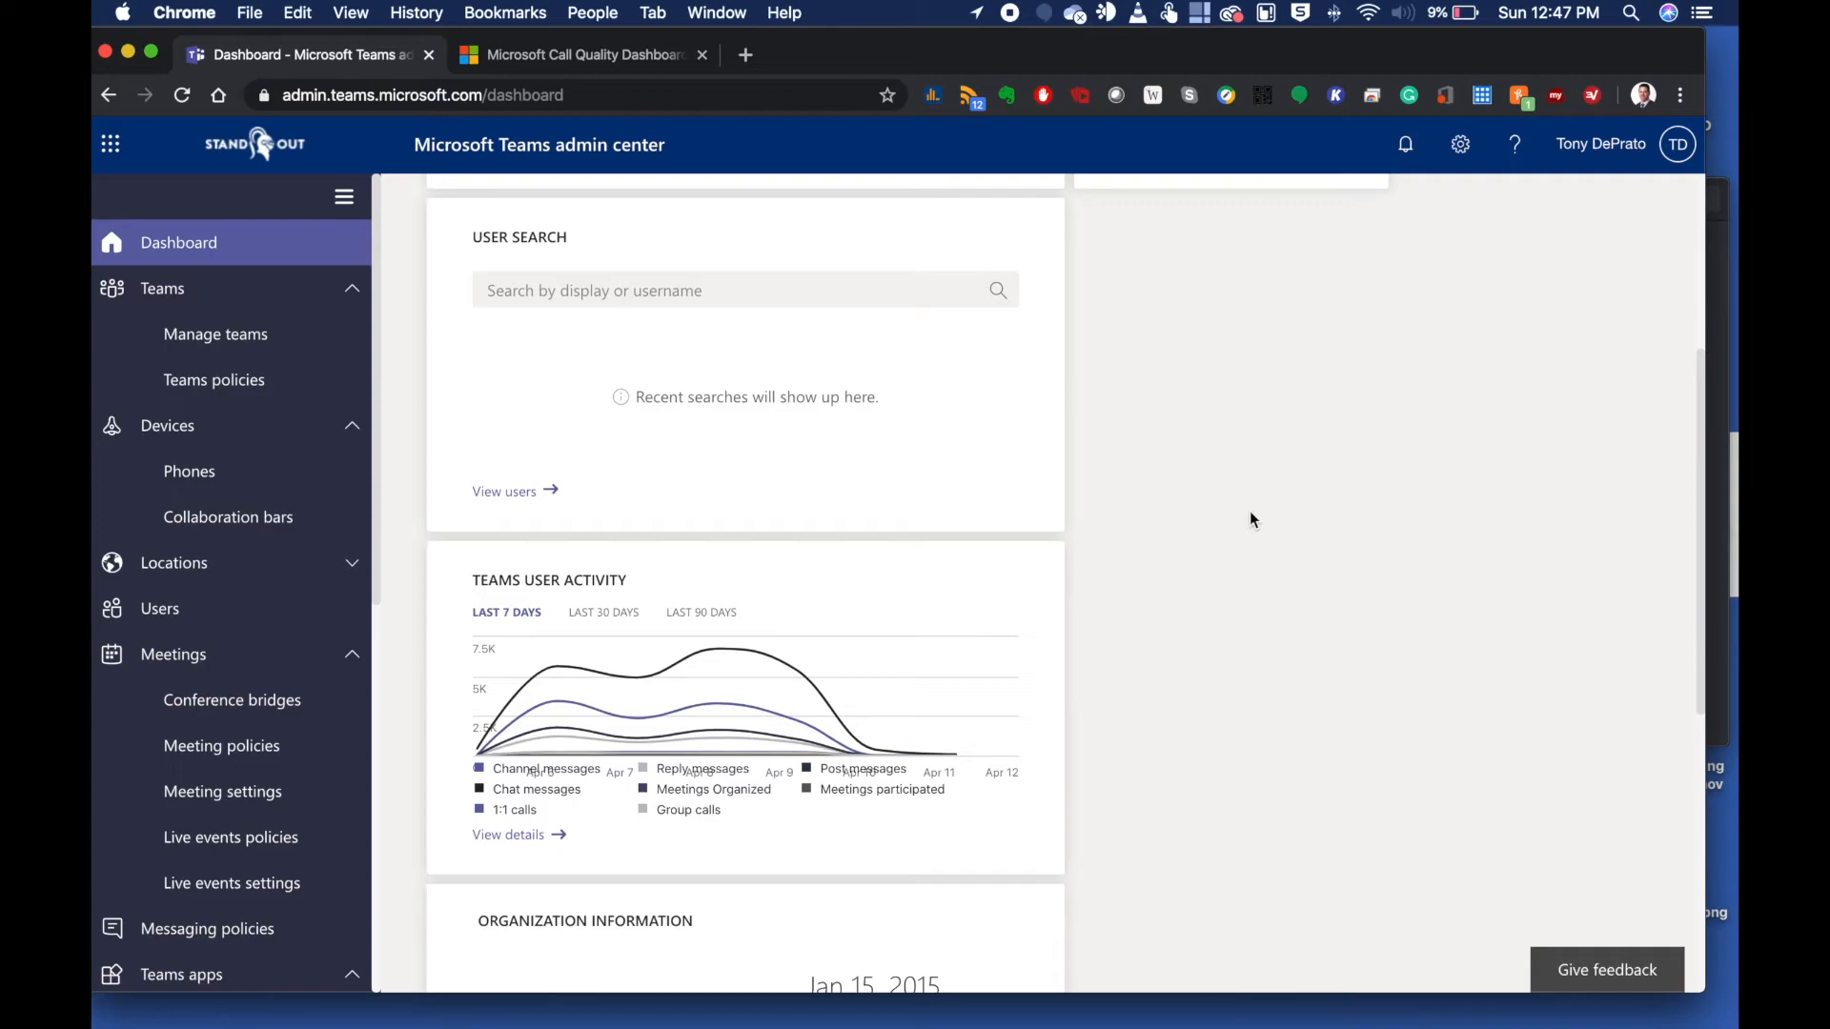
mouse_move(364, 646)
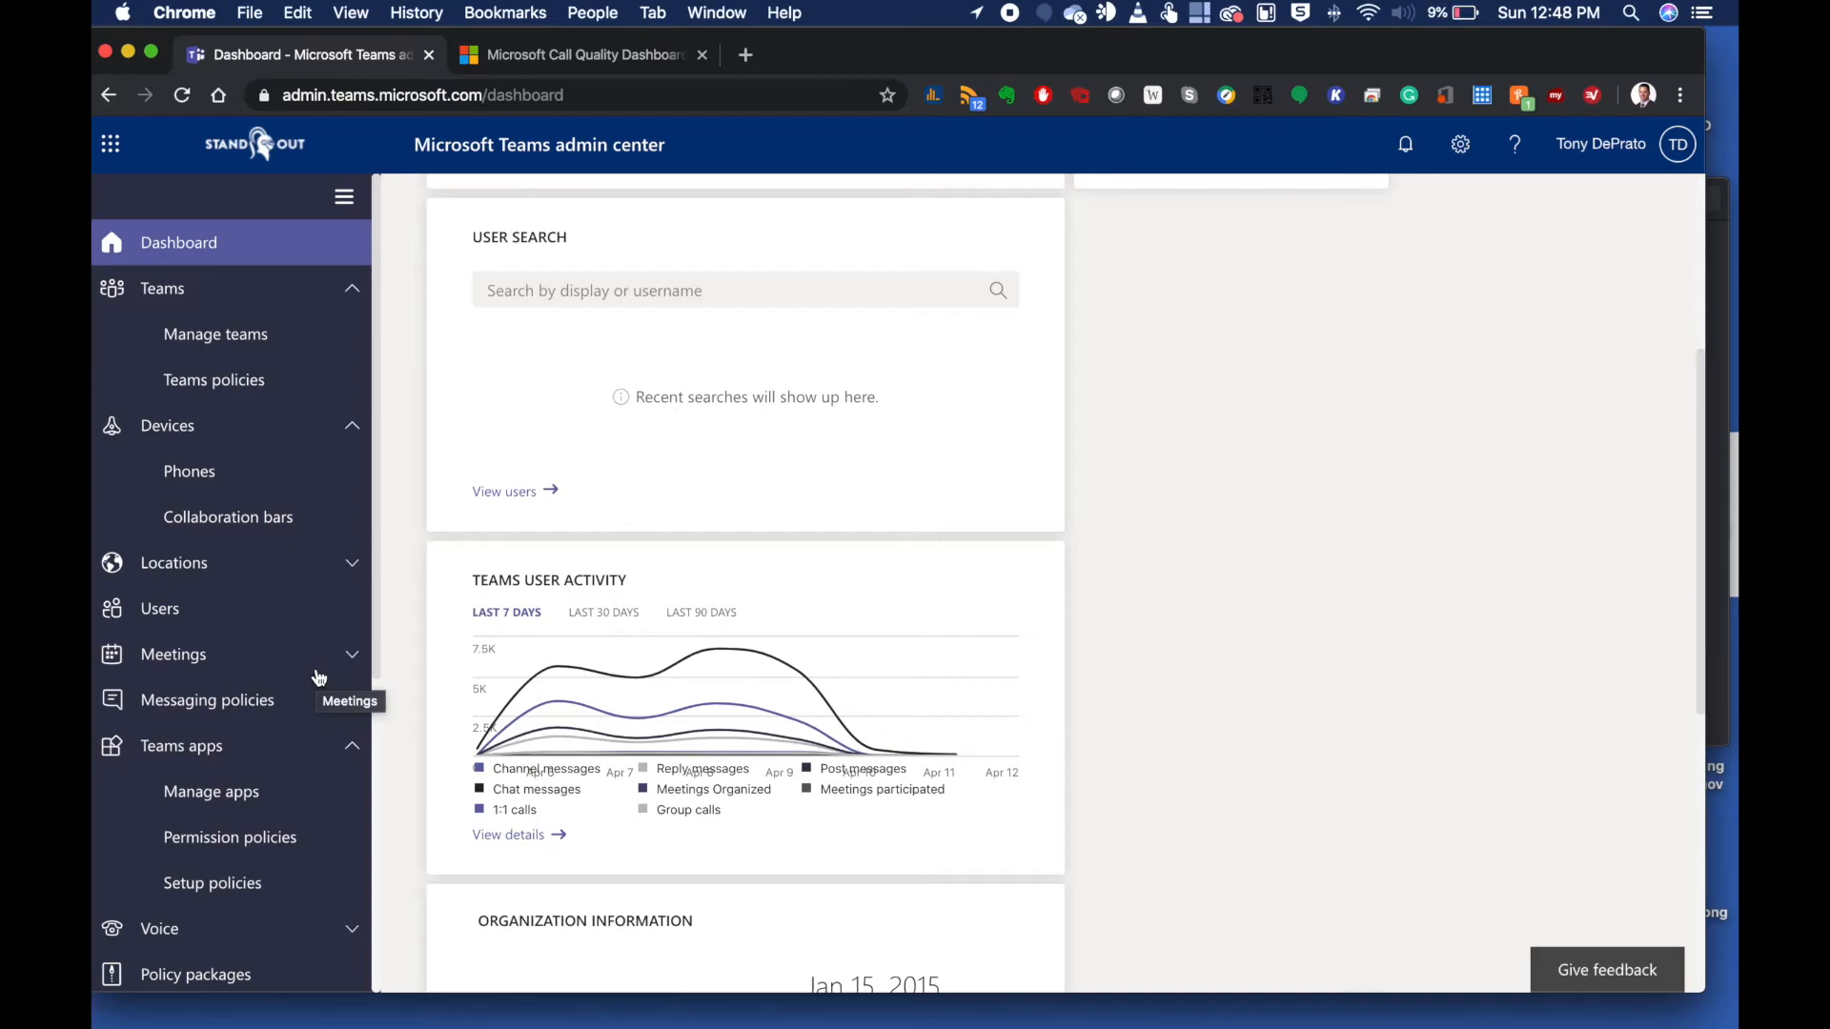
Expand Voice and navigate to the Policy packages page listing education and other packages
left_click(173, 653)
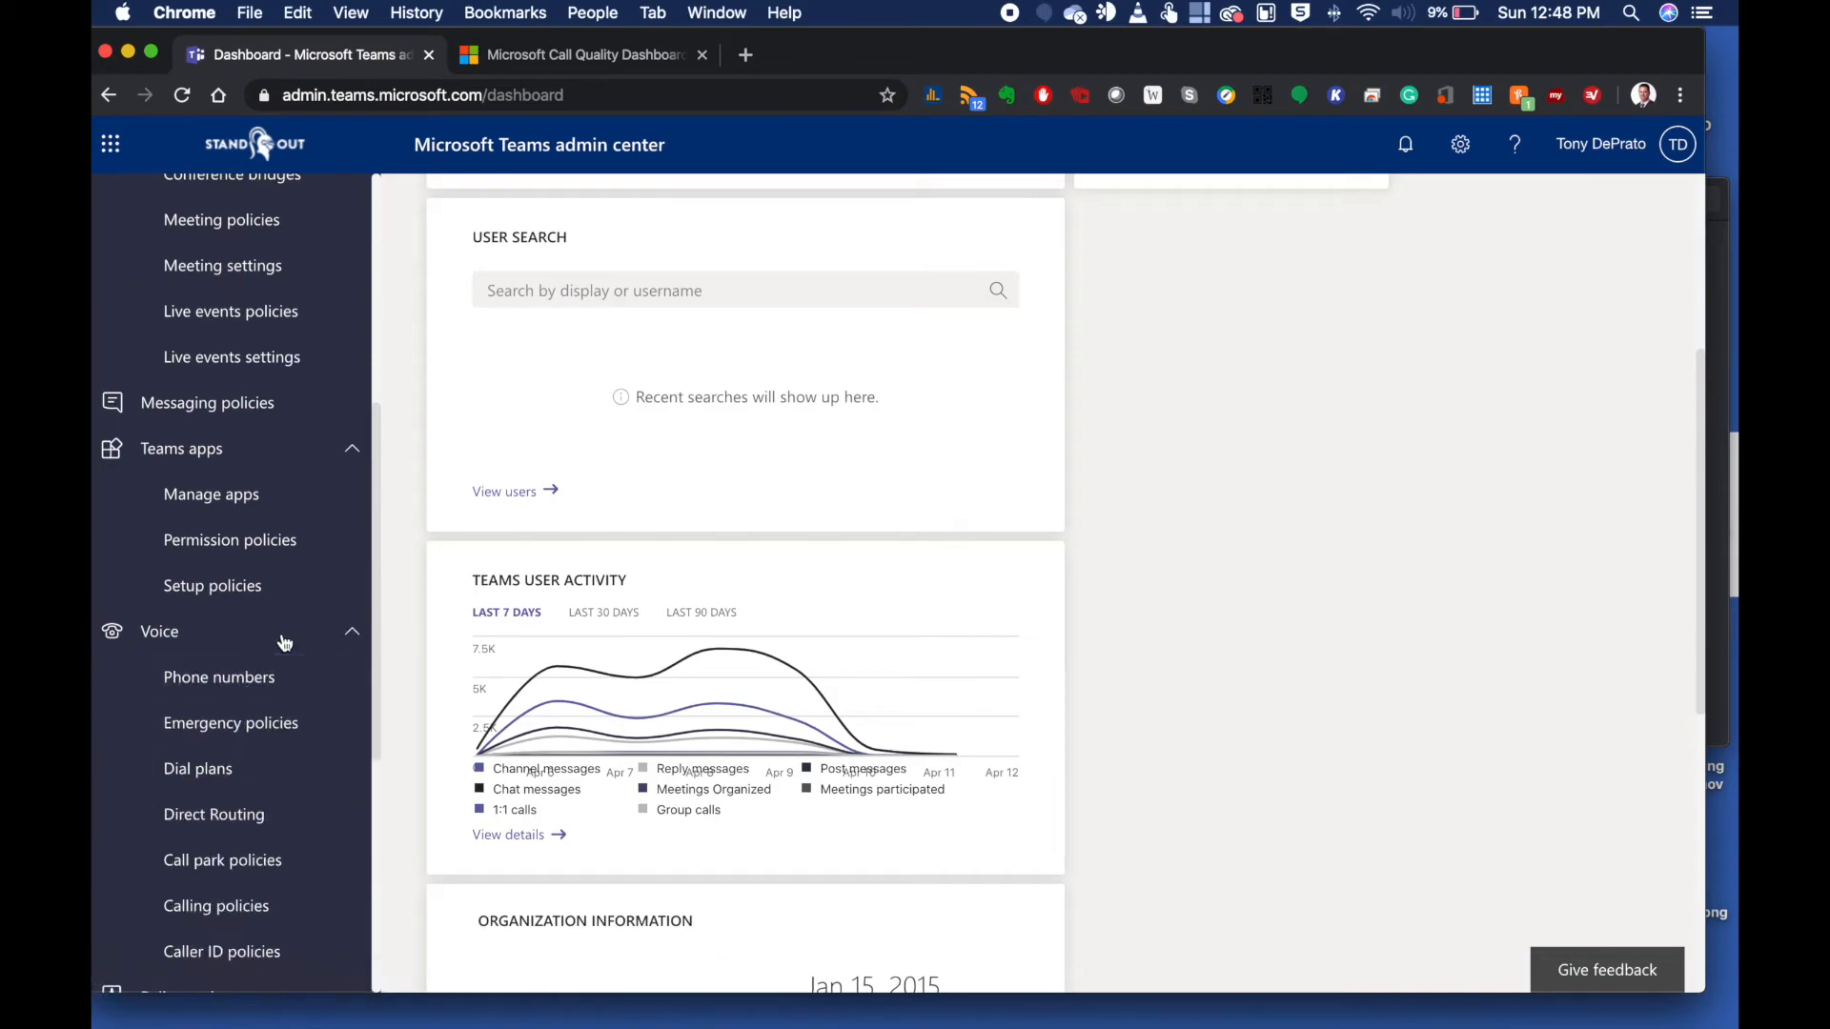
scroll("down", 3)
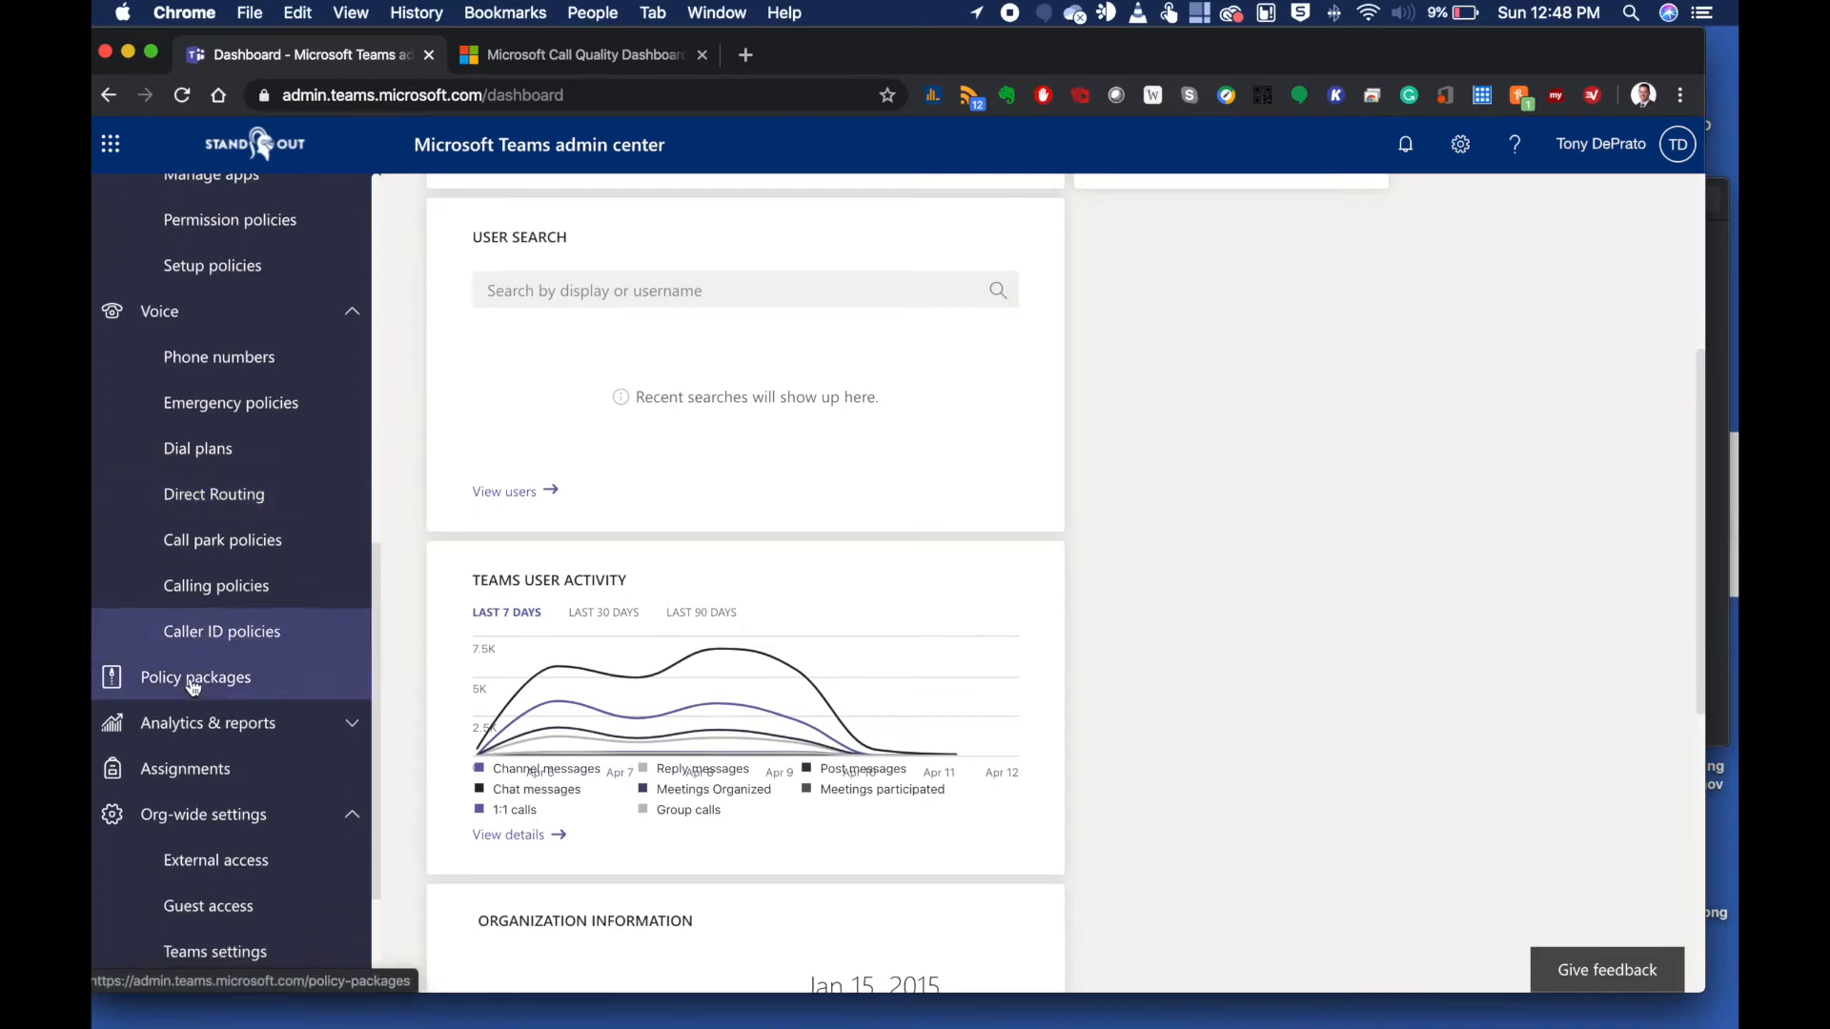
left_click(194, 677)
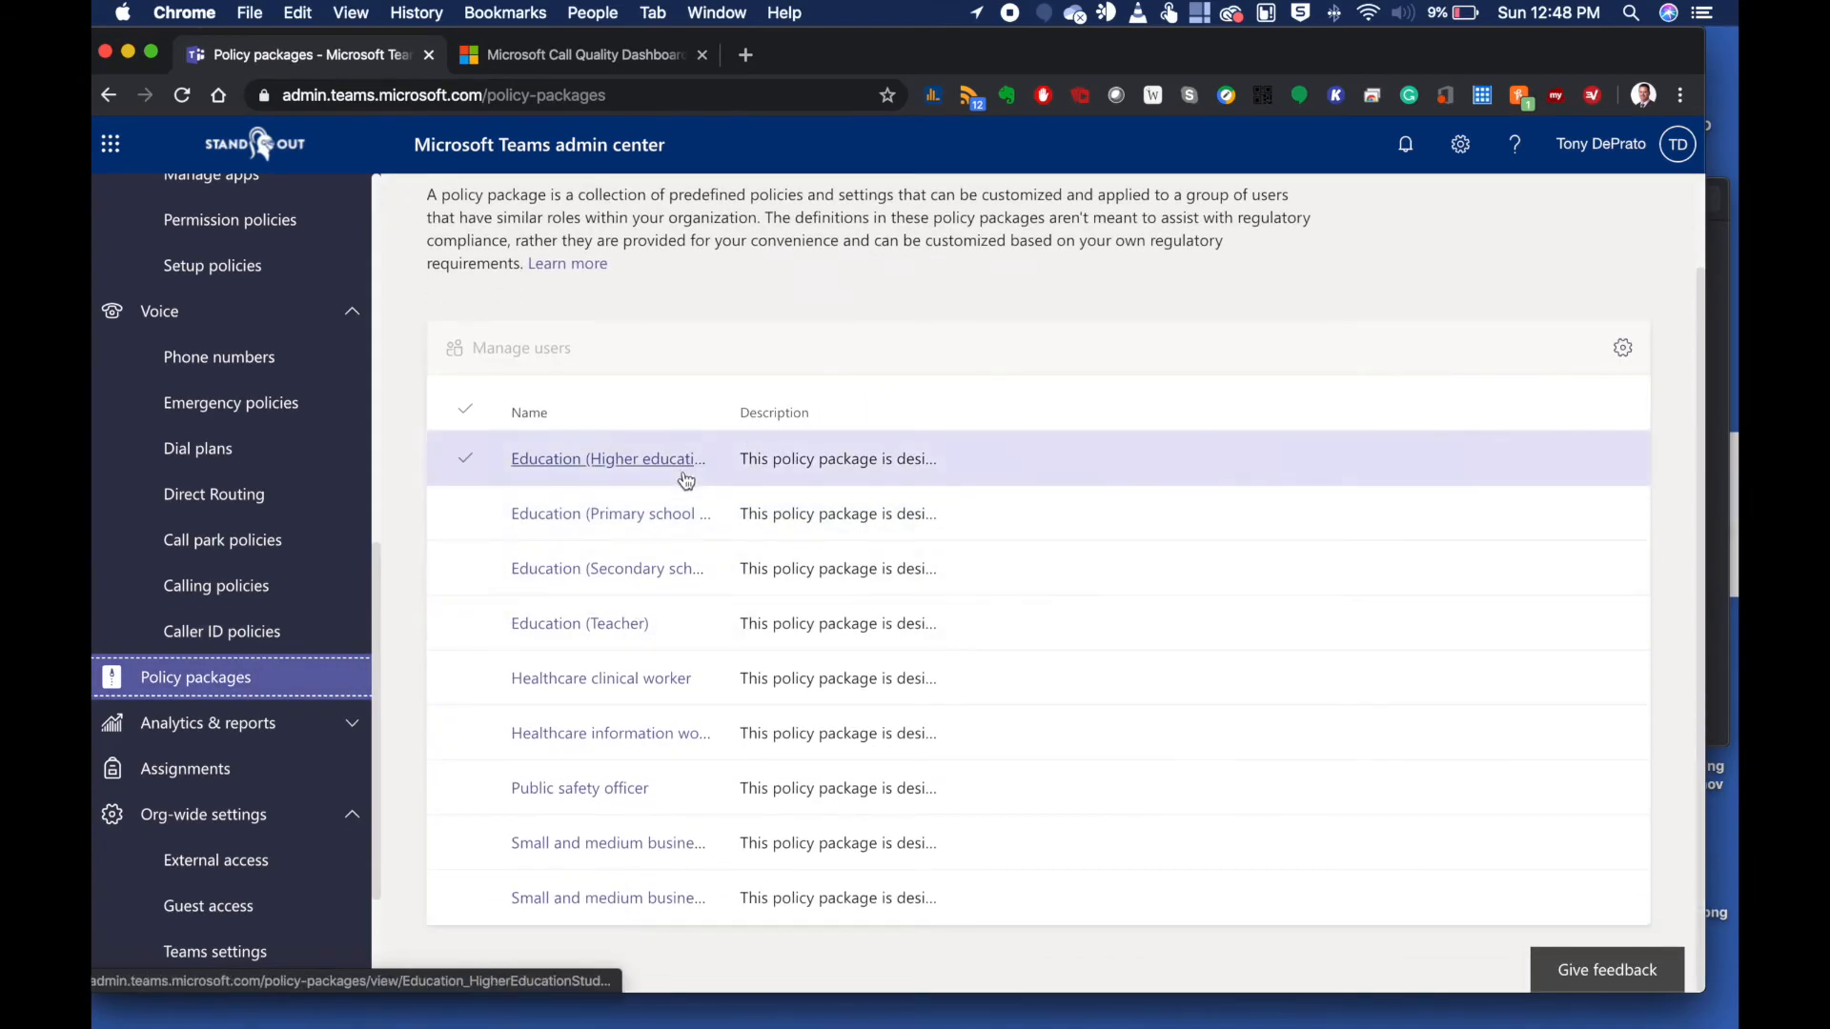
Load the Education (Secondary school student) policy package details
left_click(606, 568)
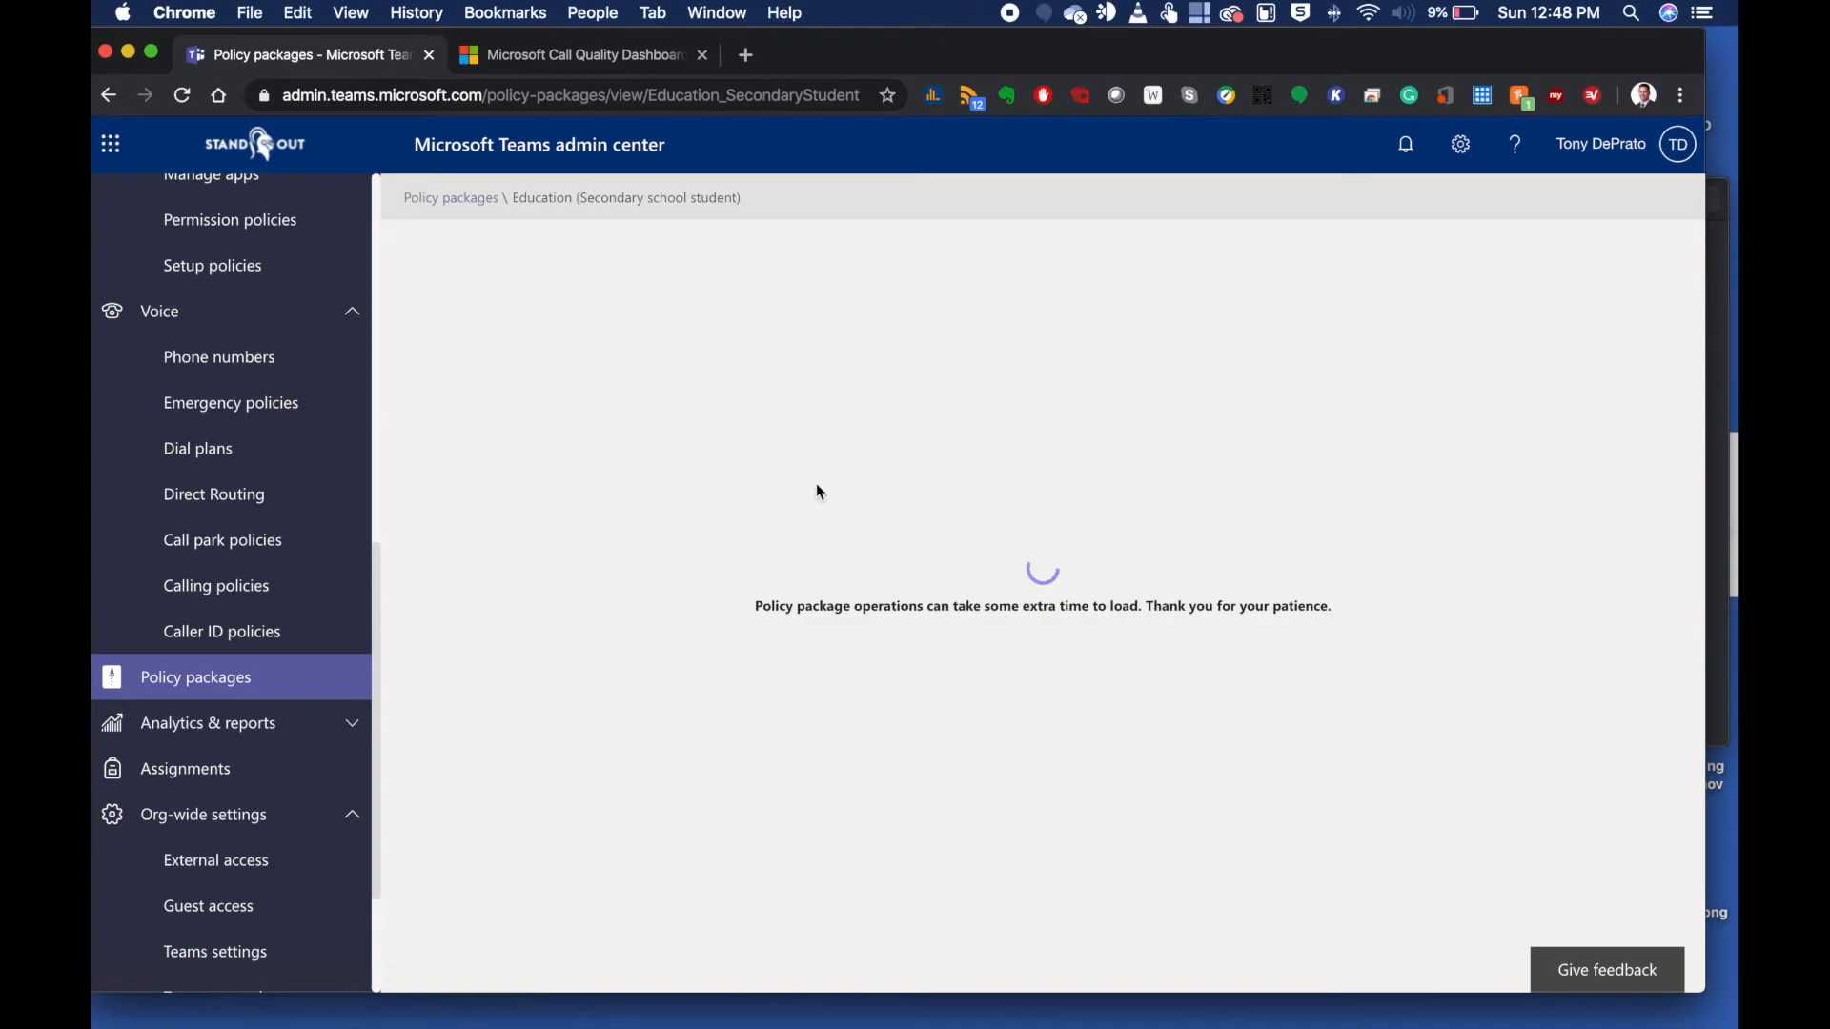
mouse_move(902, 523)
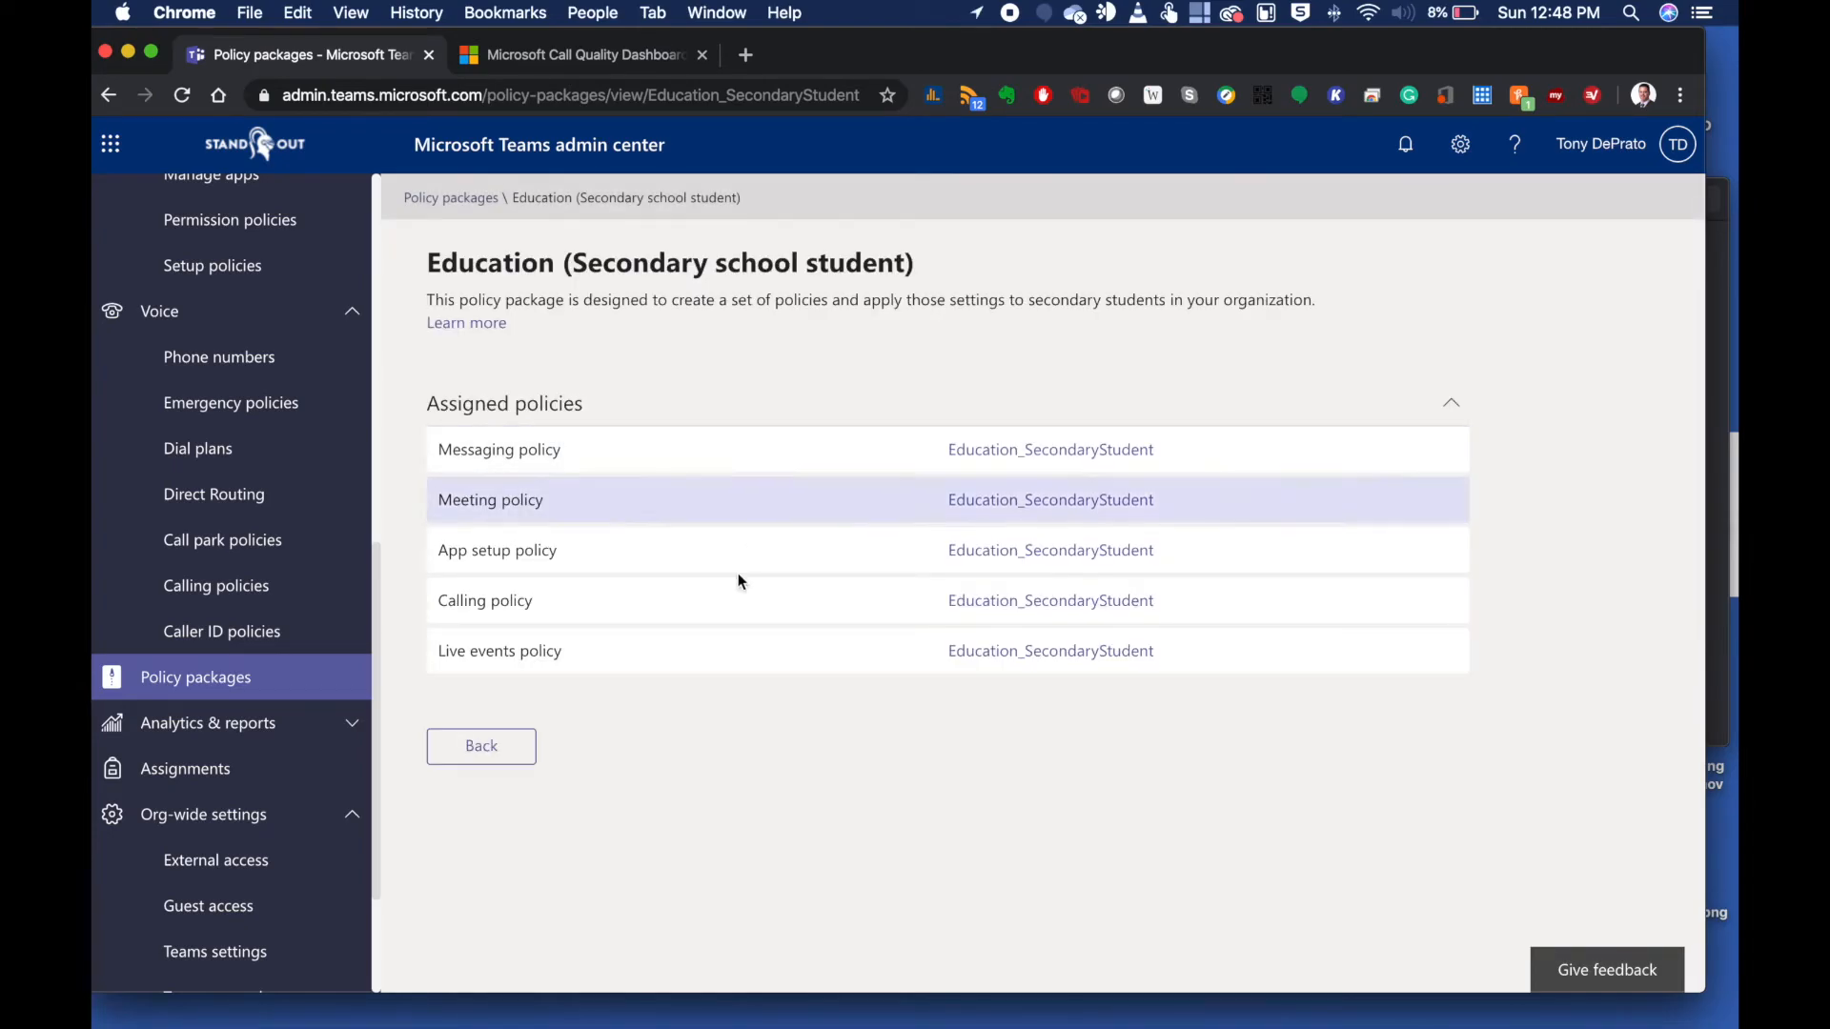
mouse_move(852, 793)
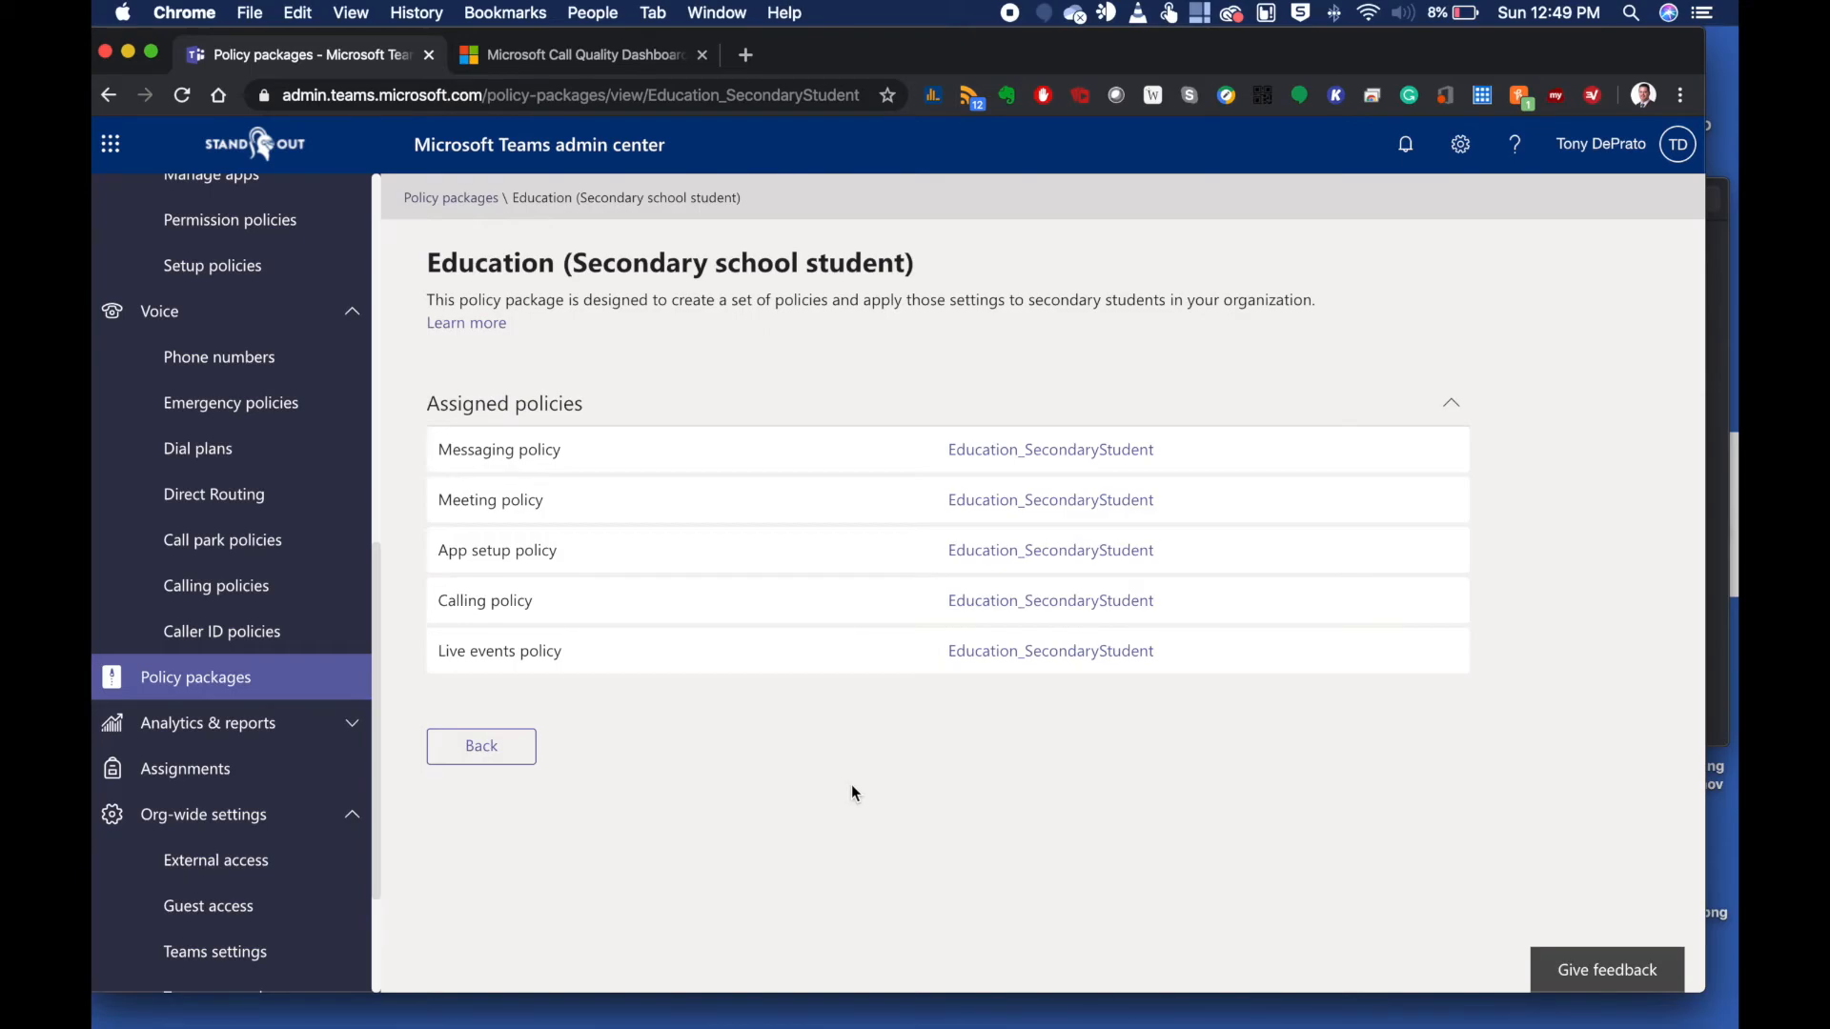
mouse_move(343, 553)
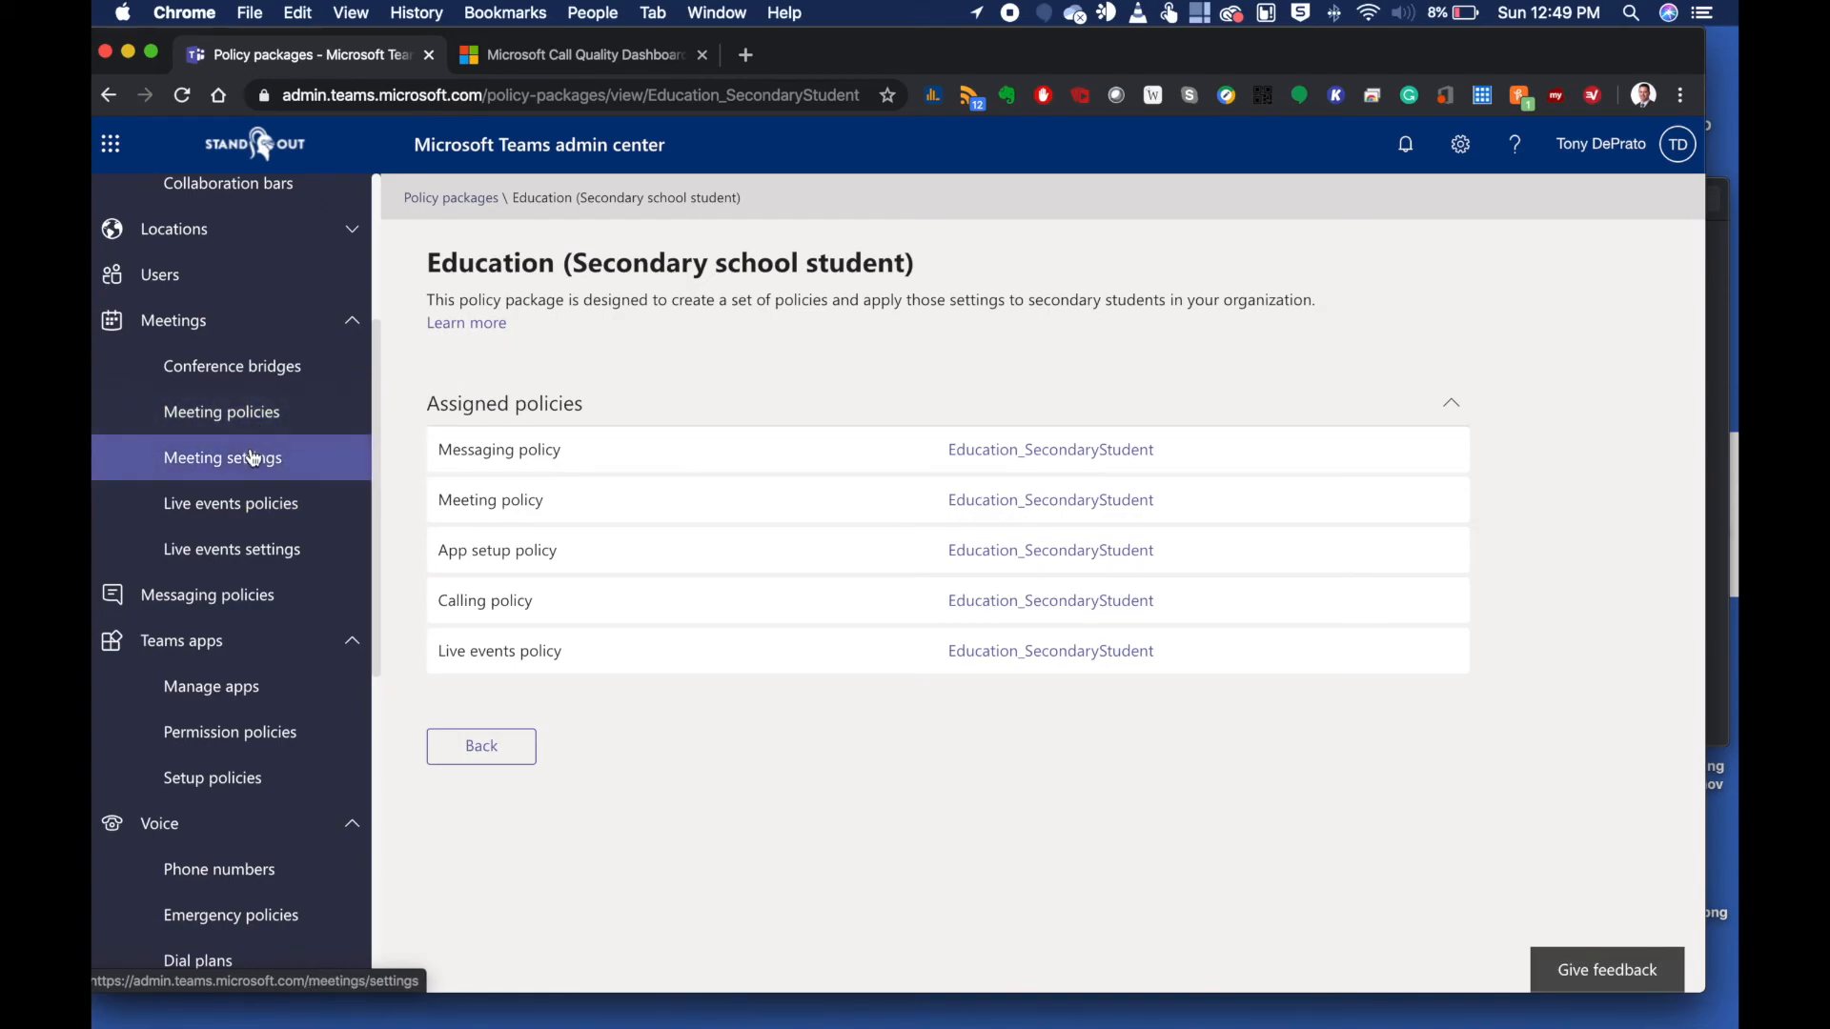
Review Meeting settings for anonymous joining and email invitation fields
left_click(221, 455)
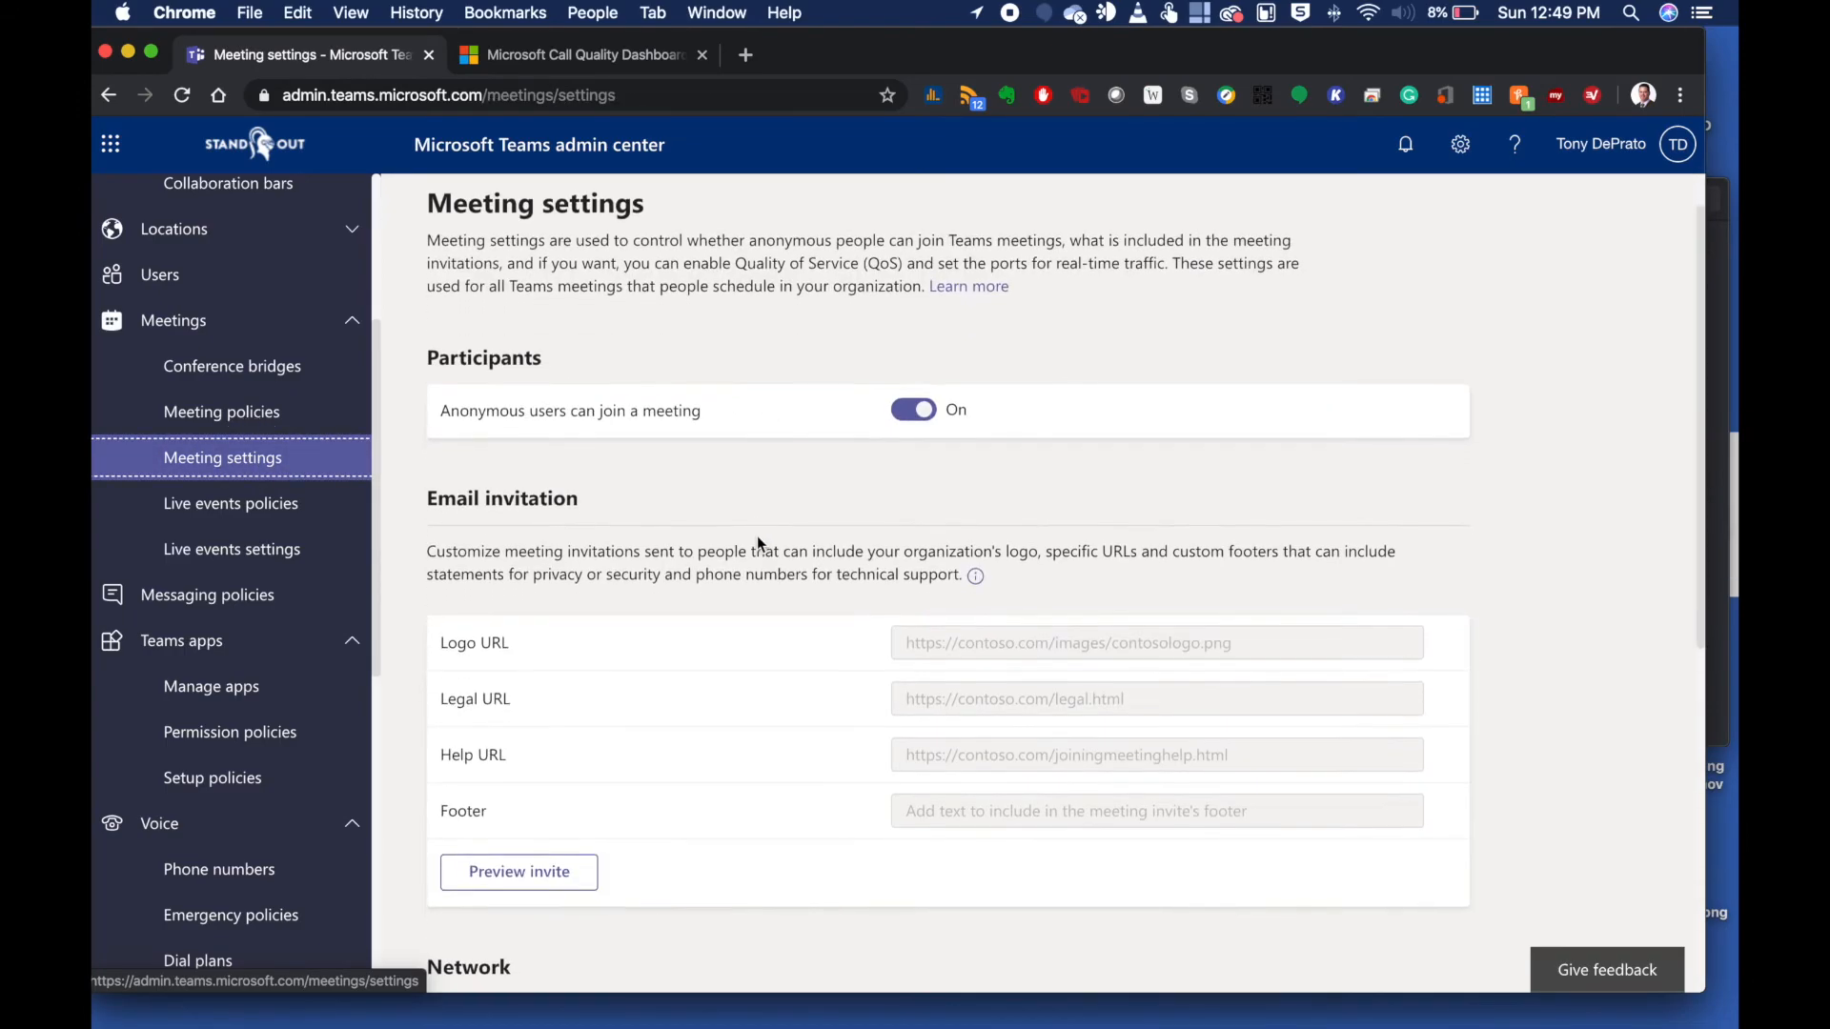
scroll("down", 3)
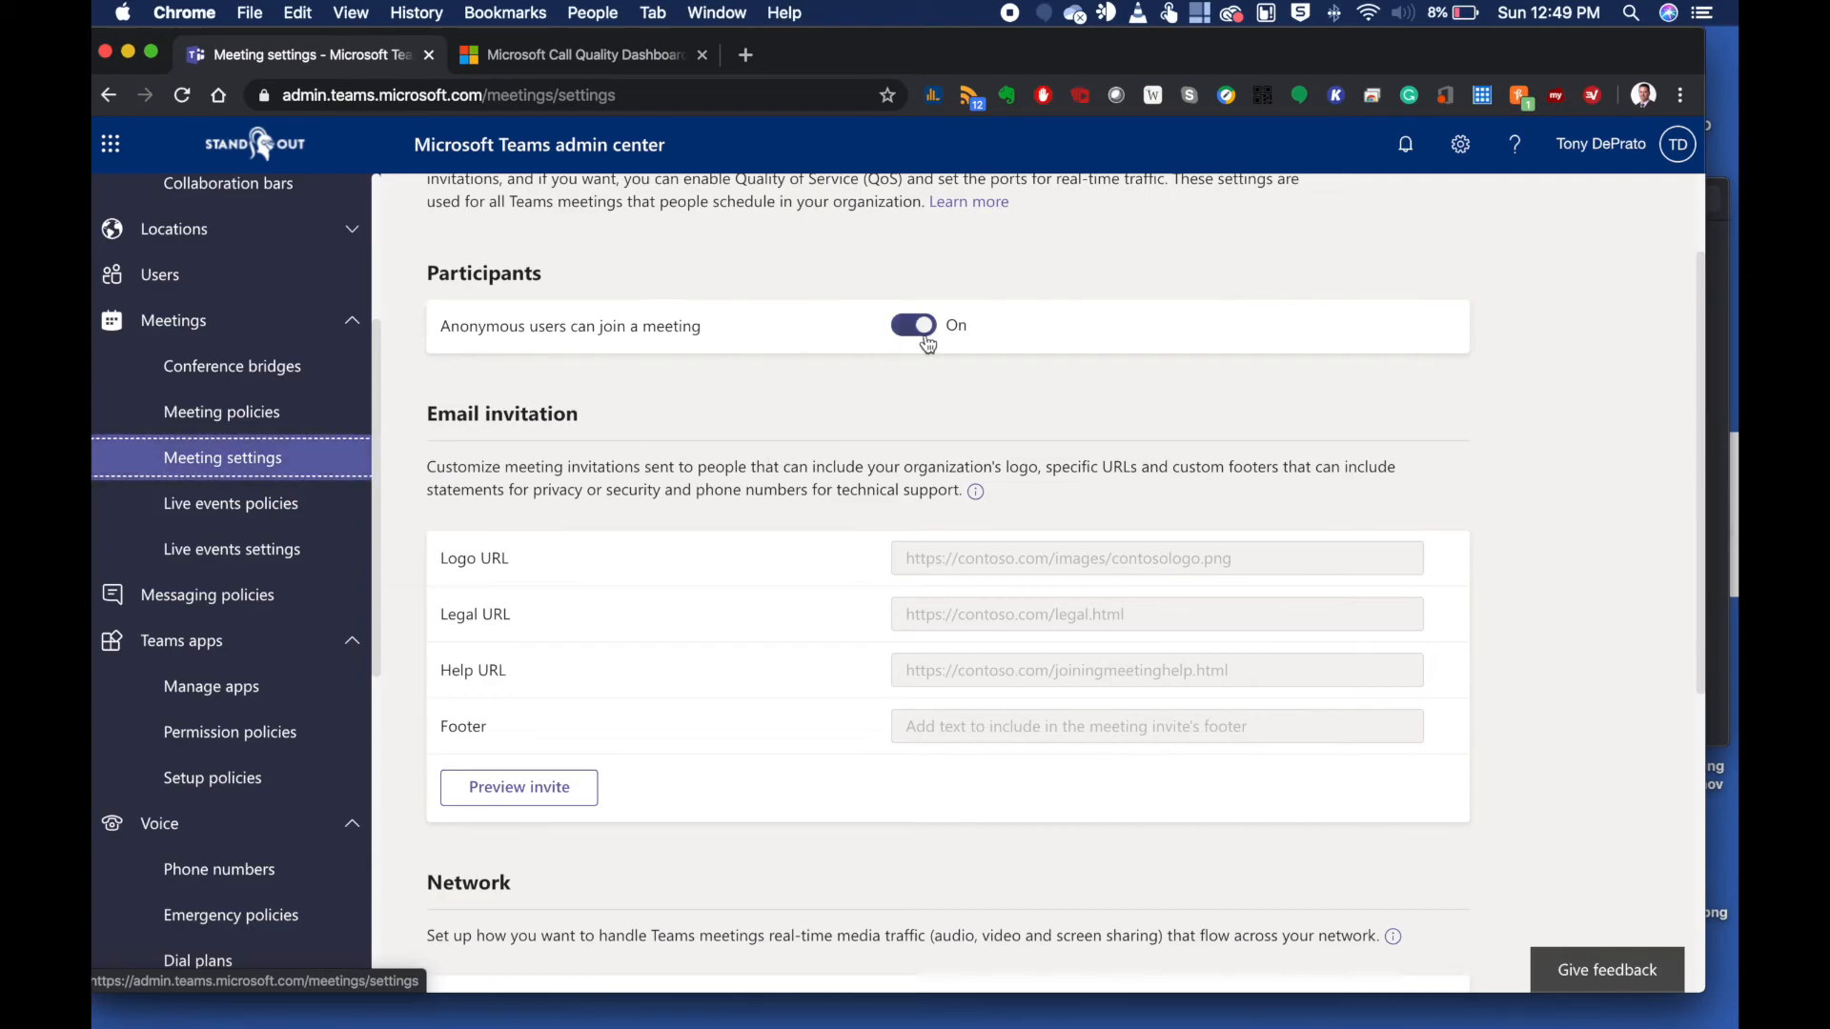
mouse_move(855, 395)
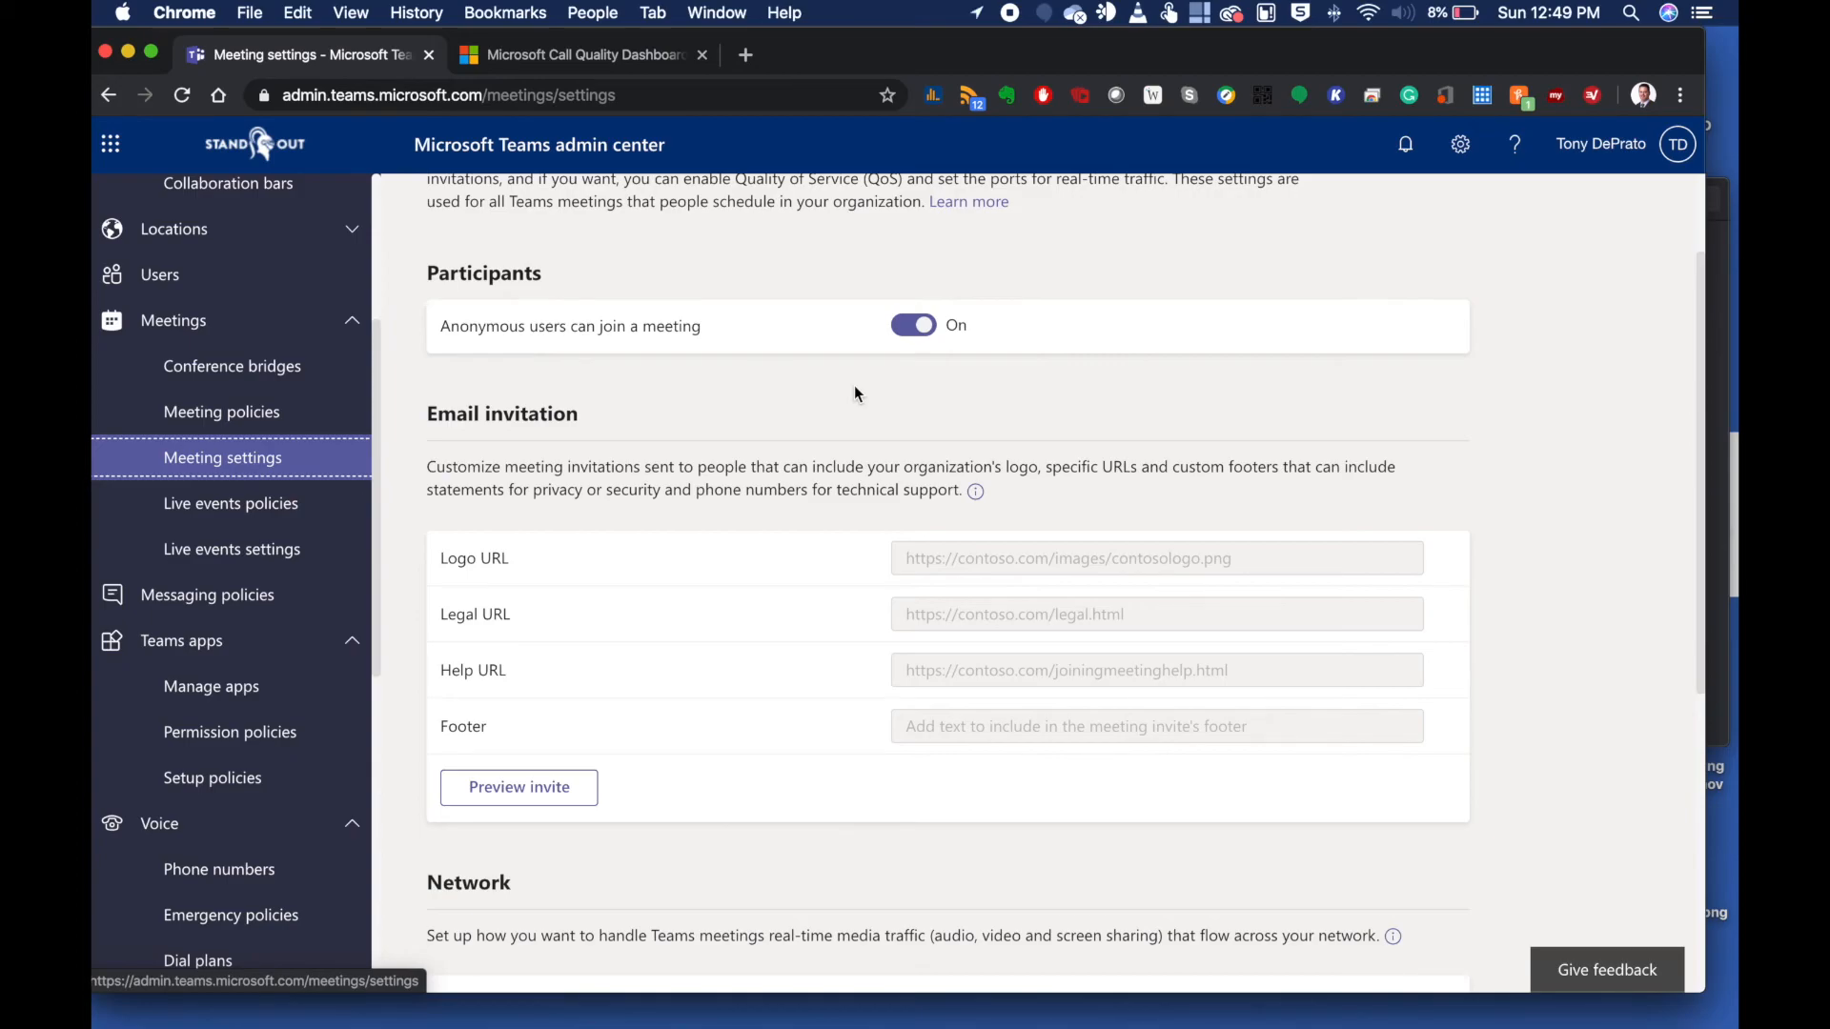
mouse_move(869, 406)
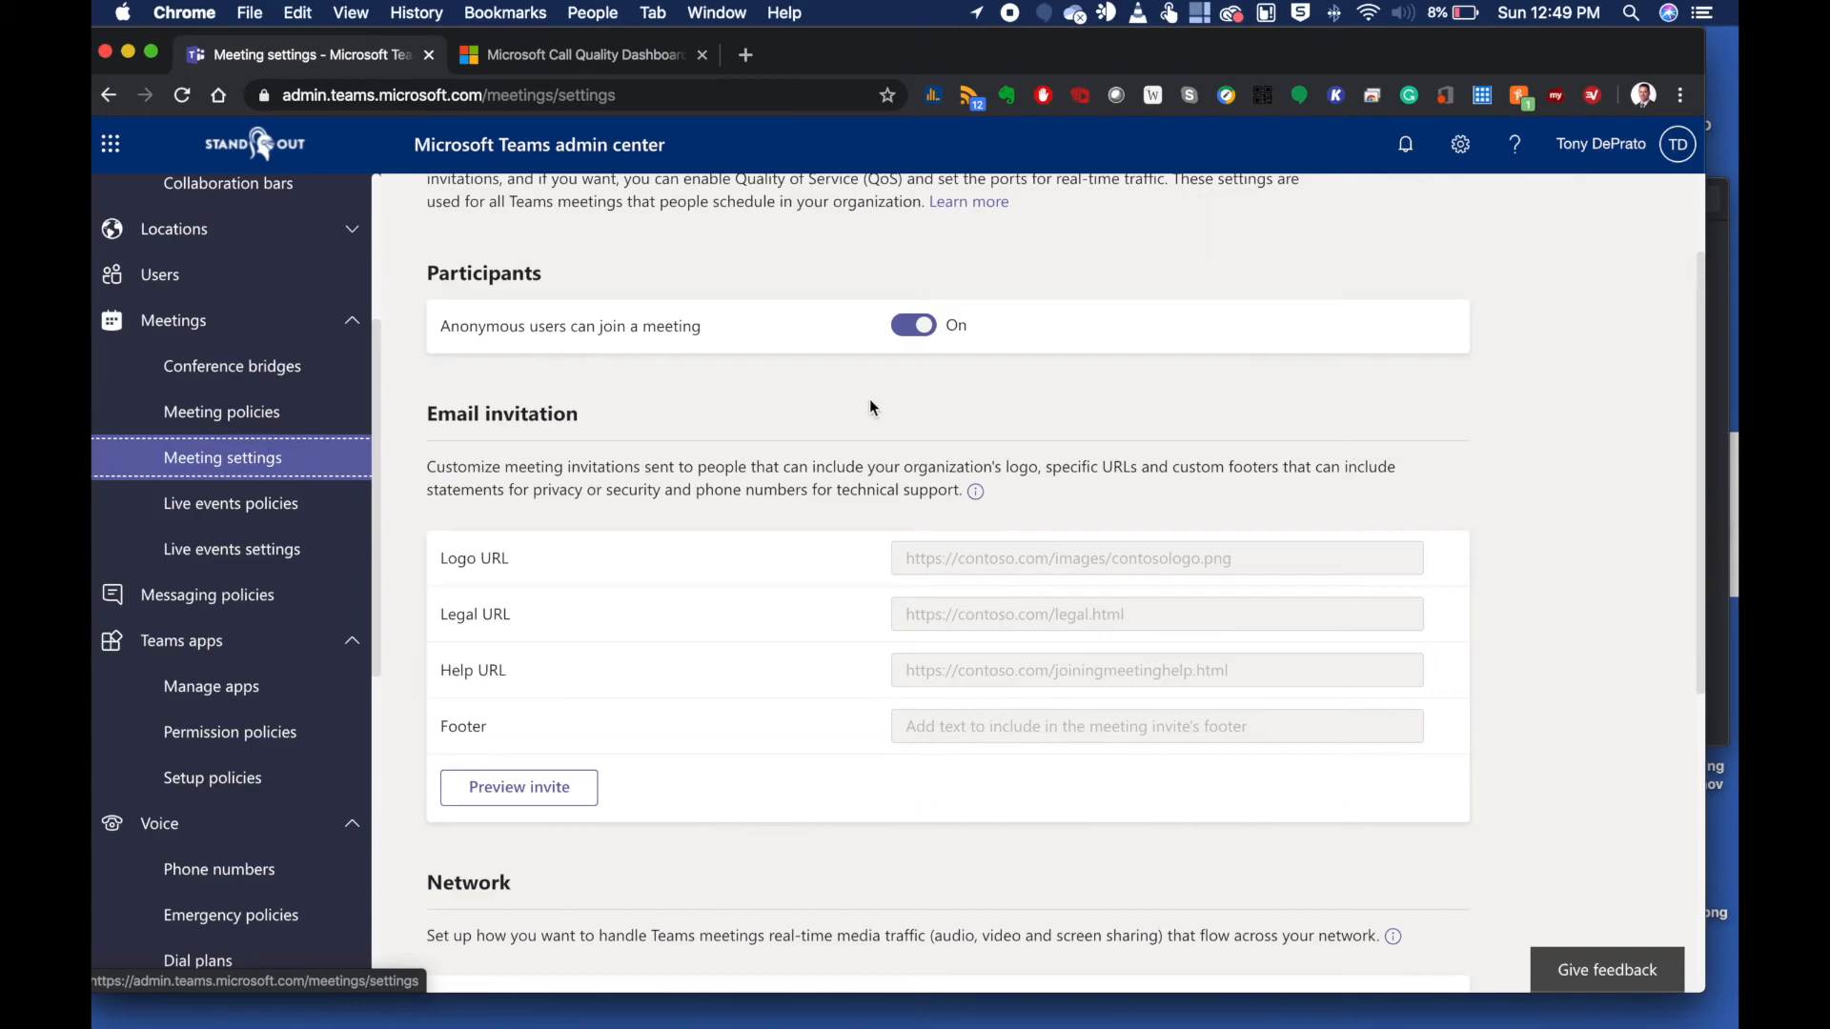
mouse_move(869, 408)
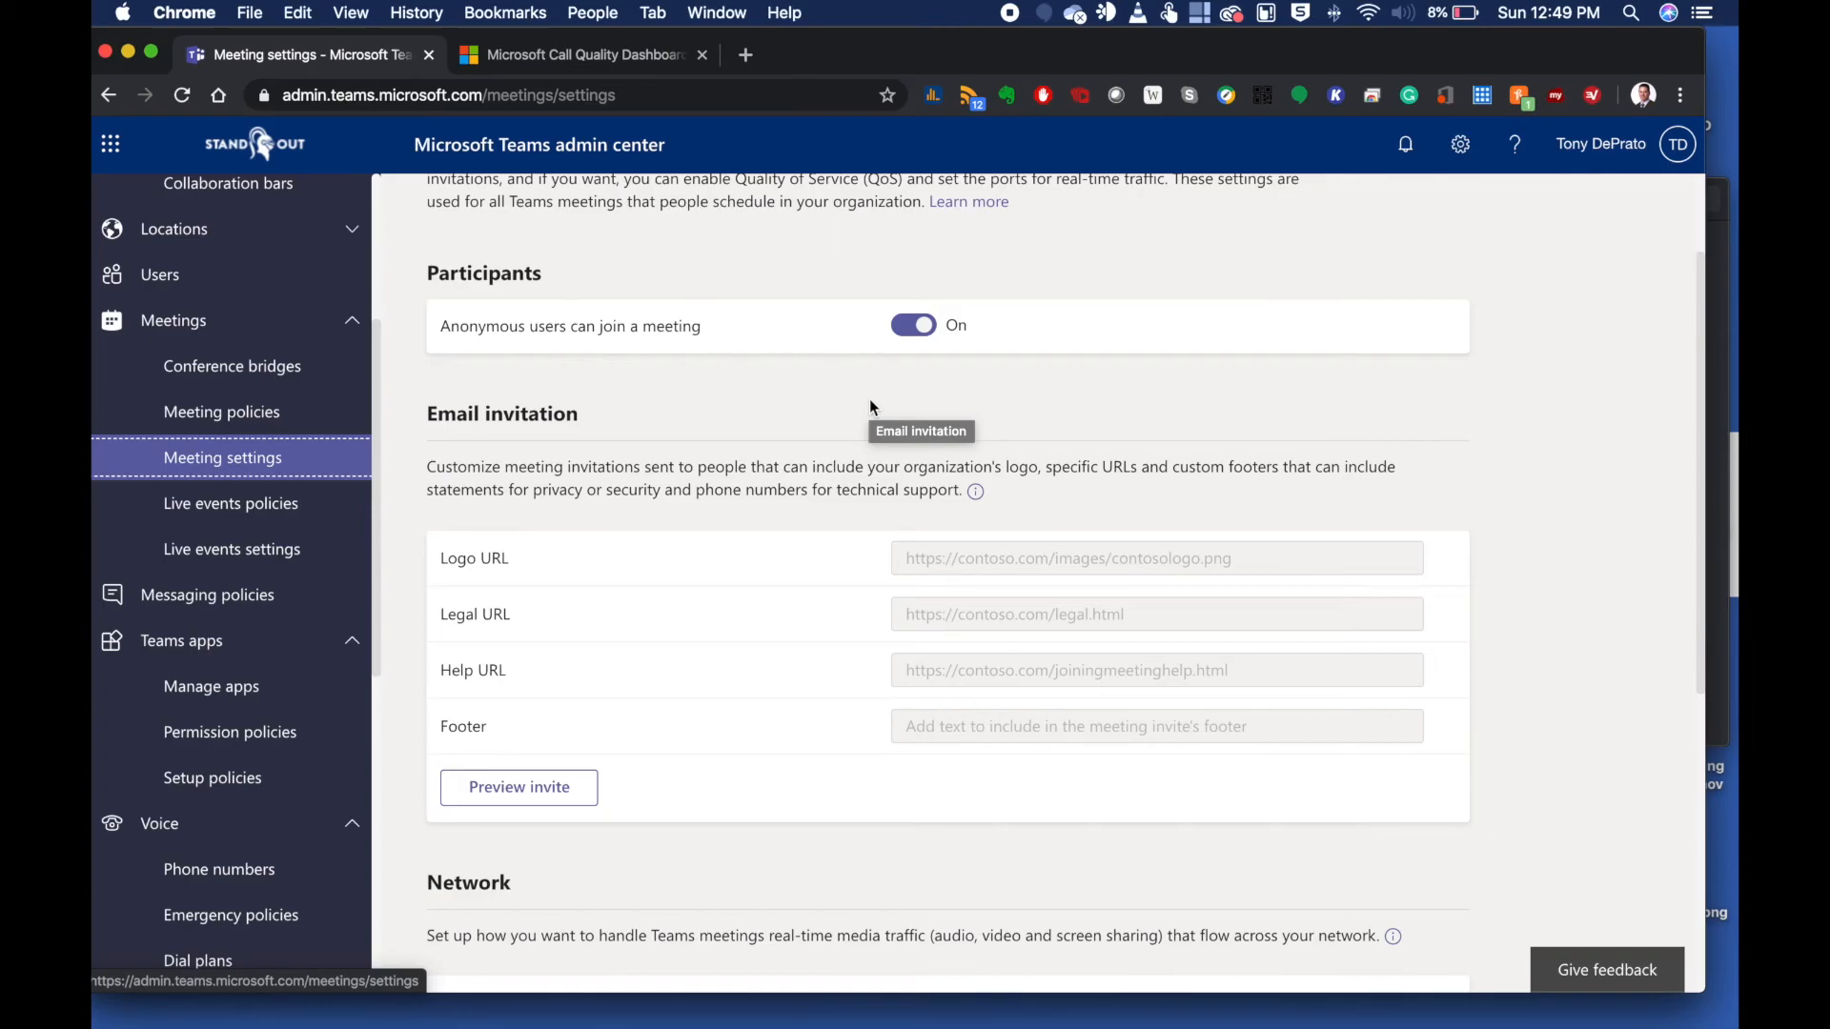
mouse_move(709, 351)
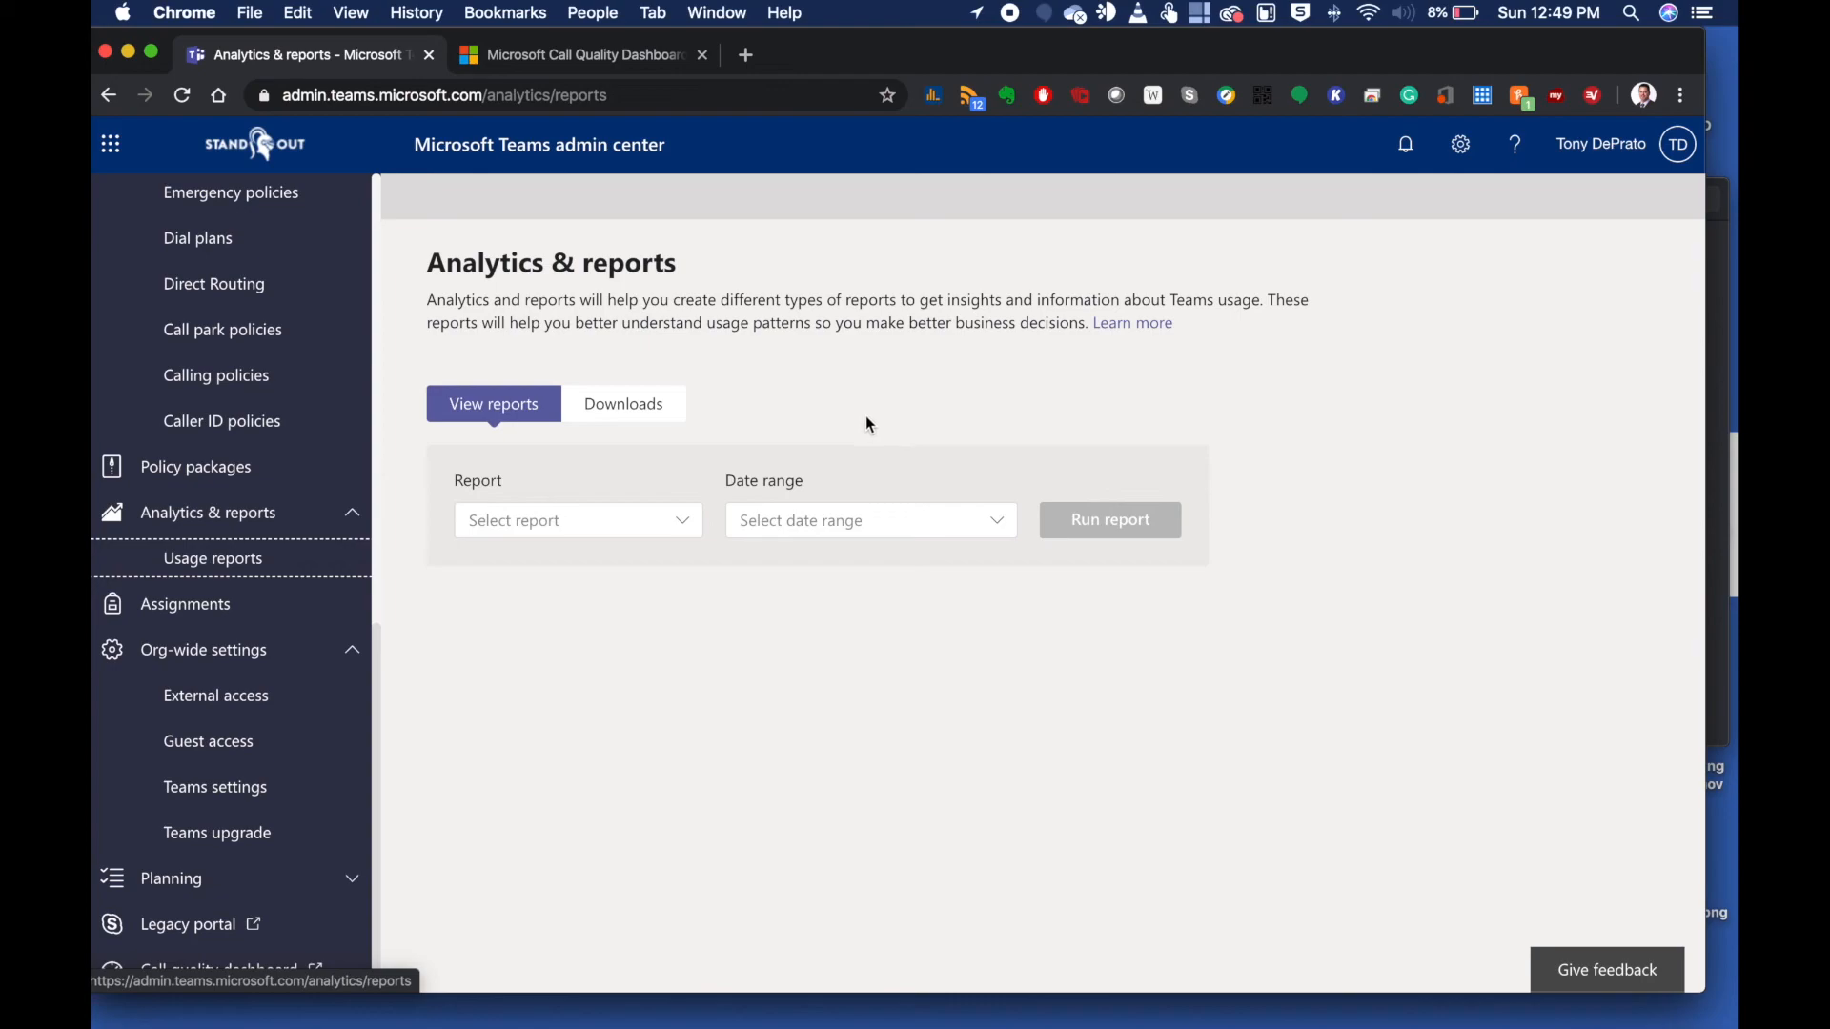
Run the Teams user activity usage report for the last 7 days
left_click(576, 518)
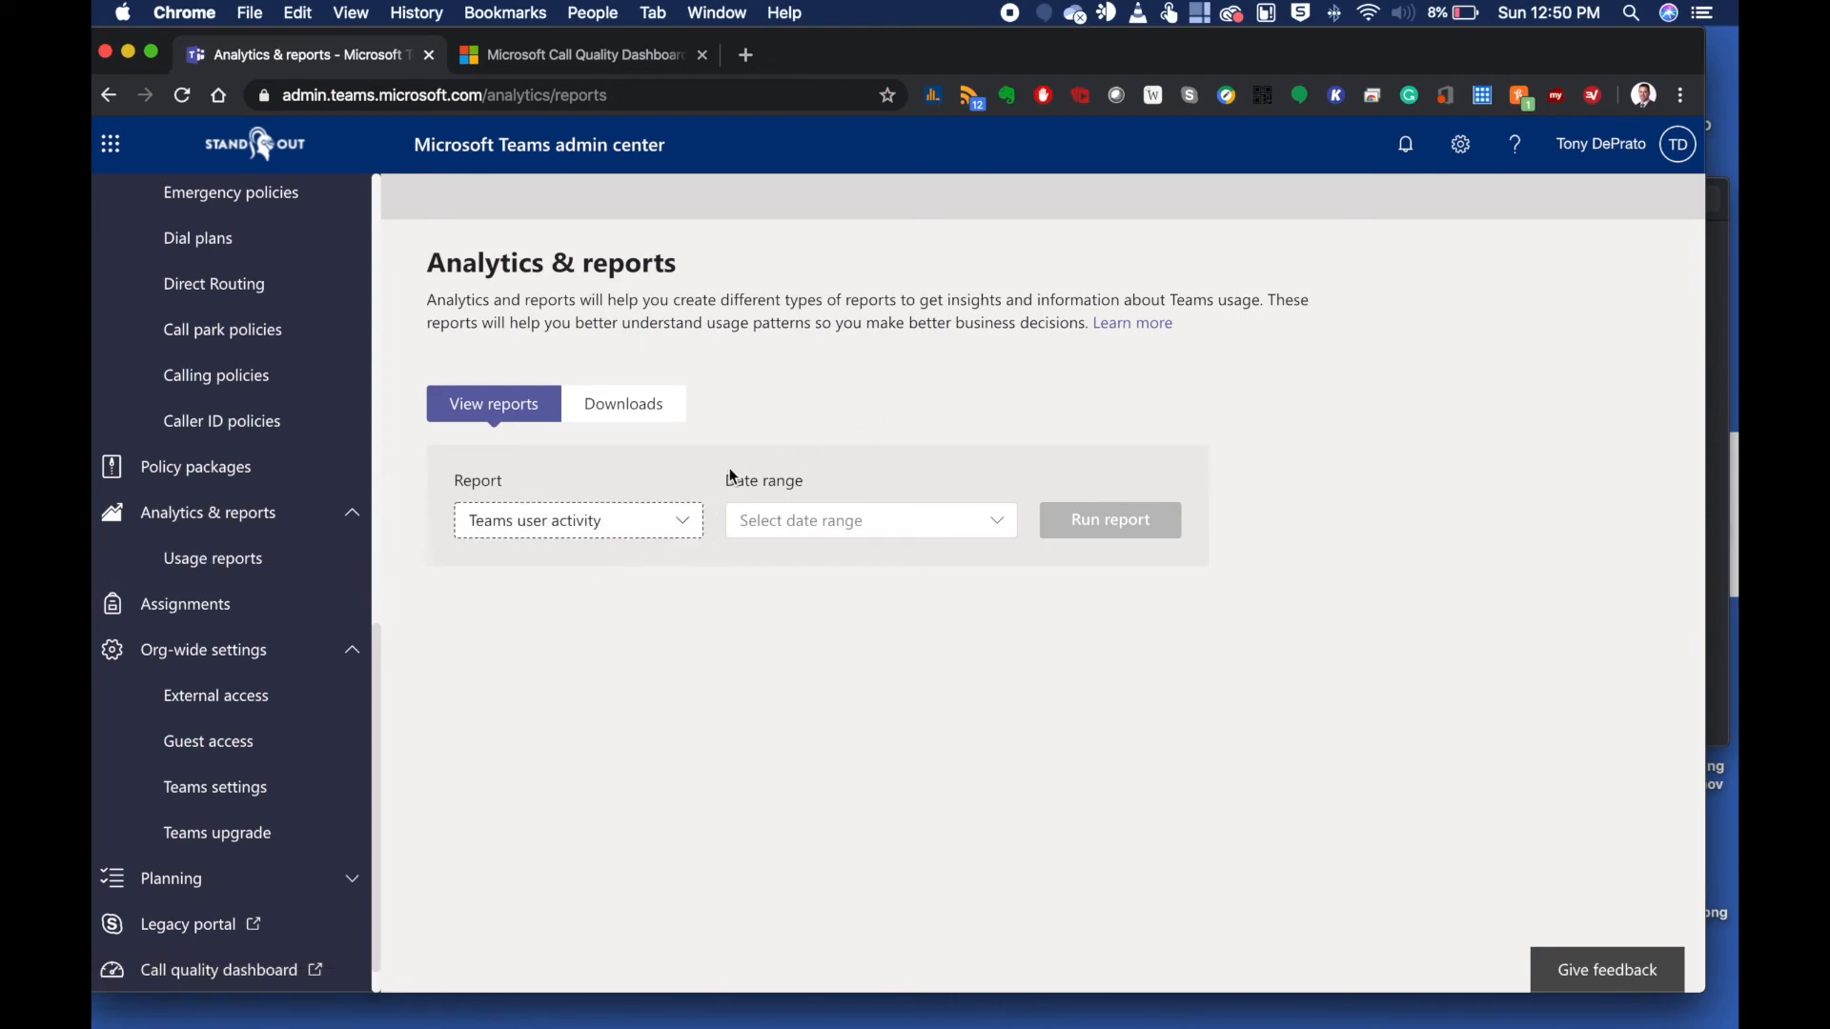
left_click(869, 519)
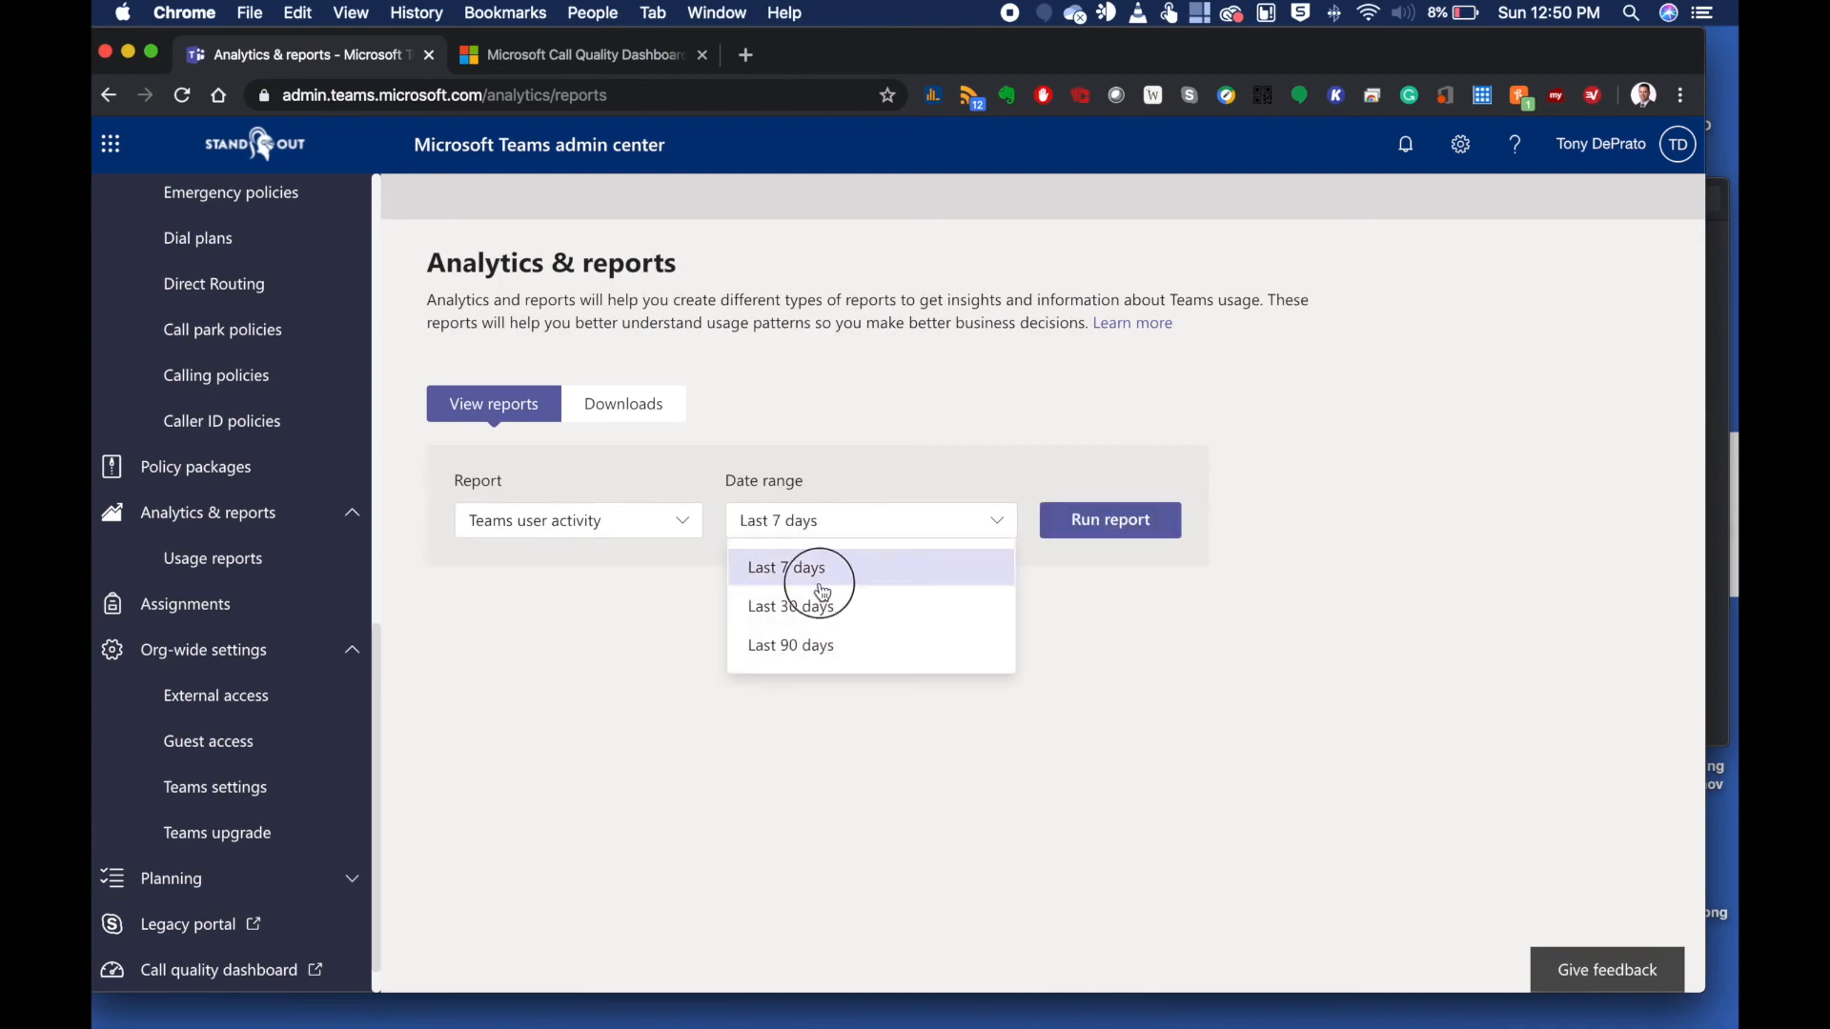
left_click(786, 568)
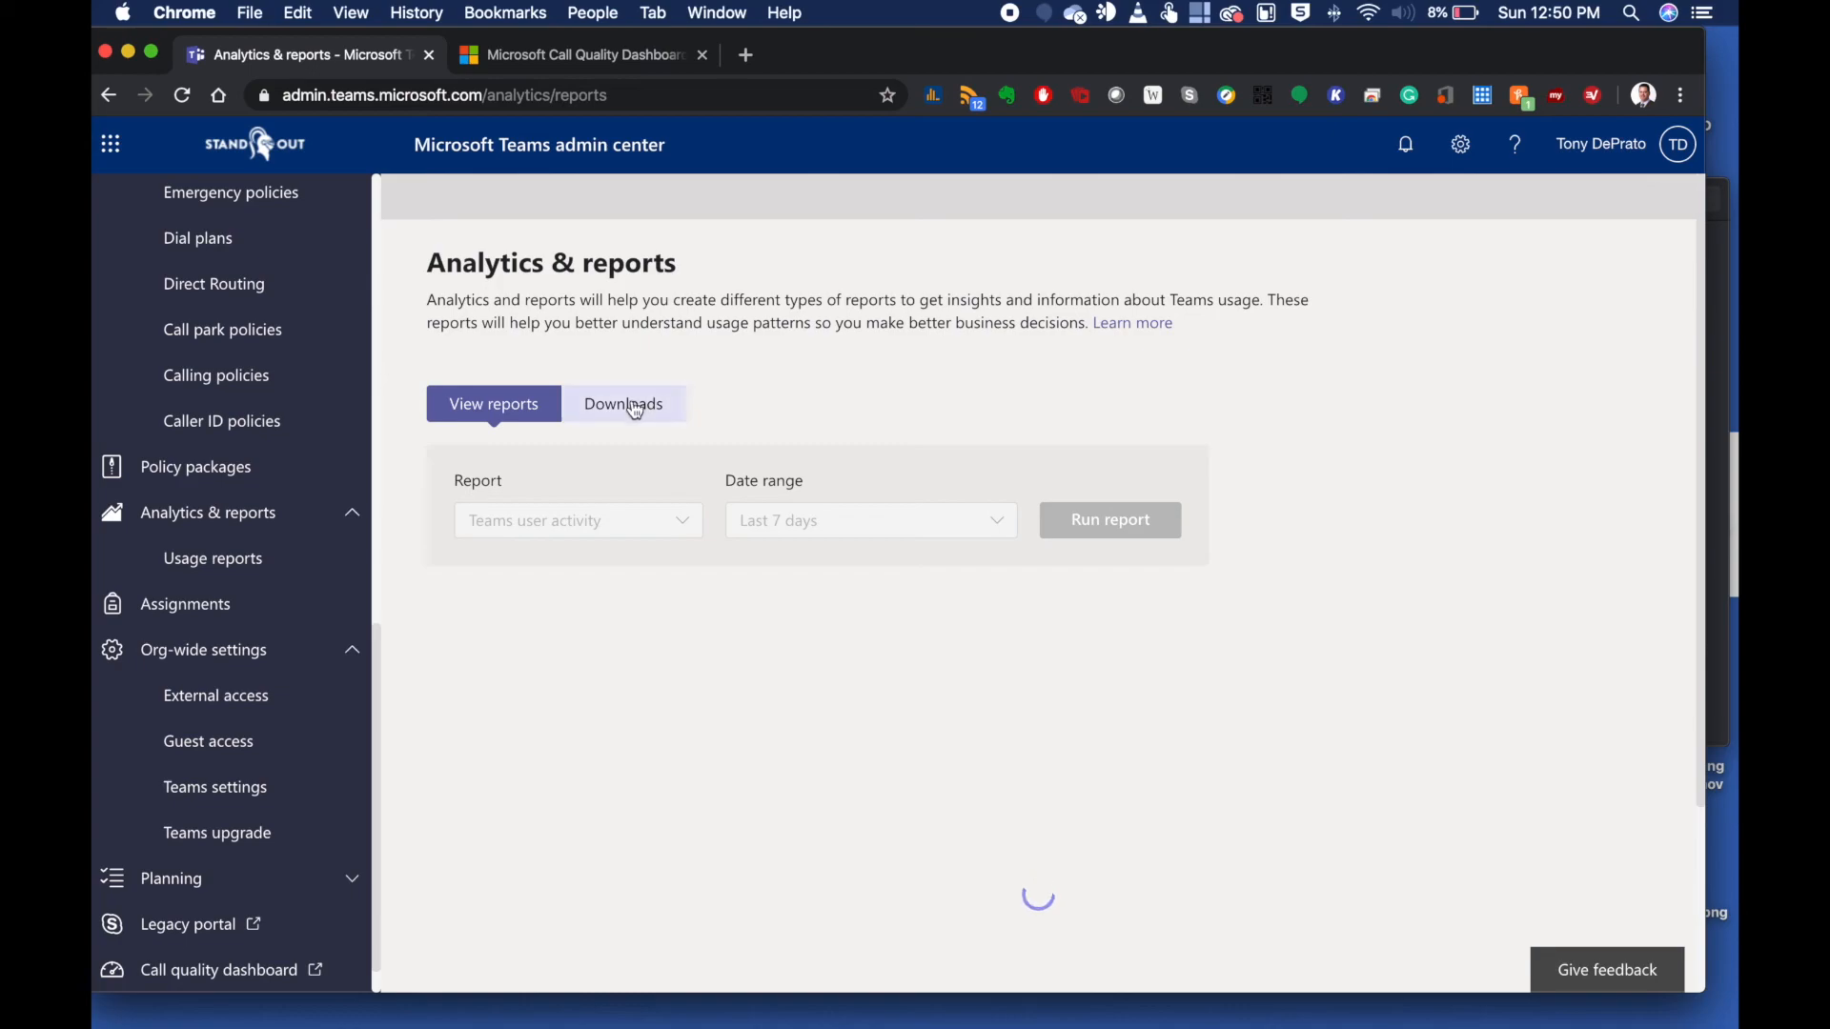
left_click(1107, 519)
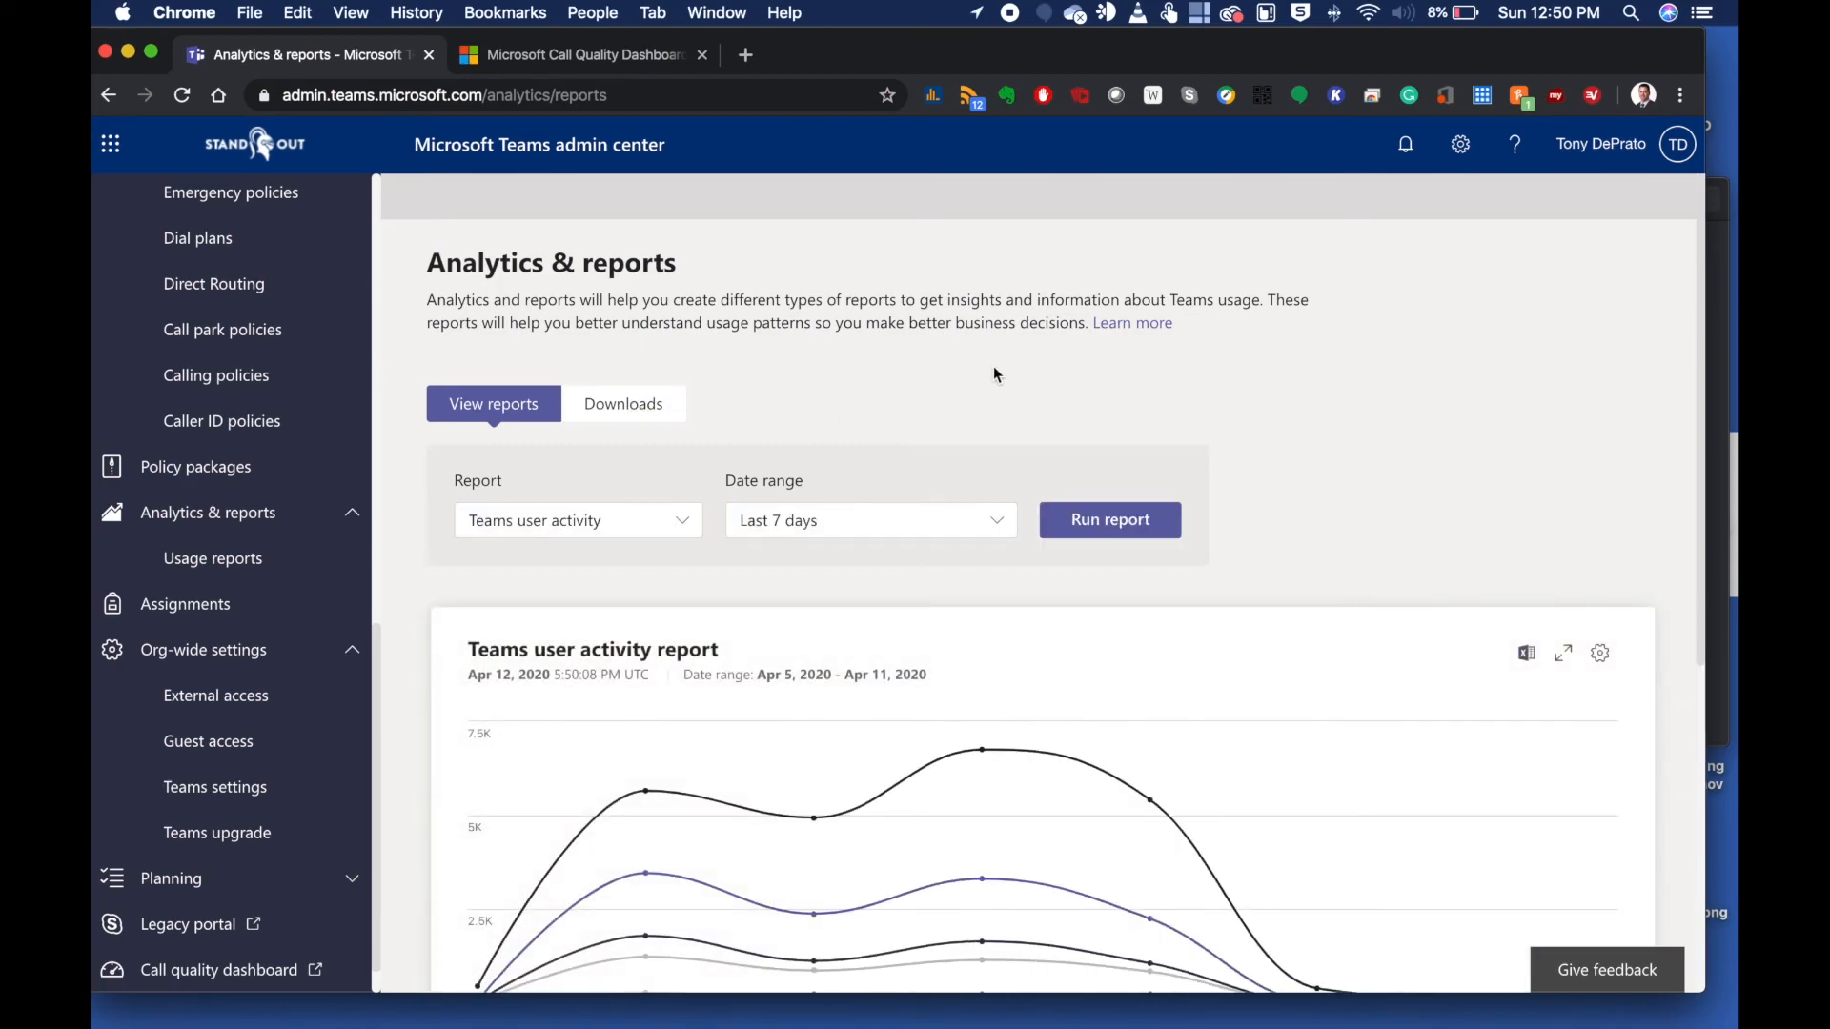
scroll("down", 3)
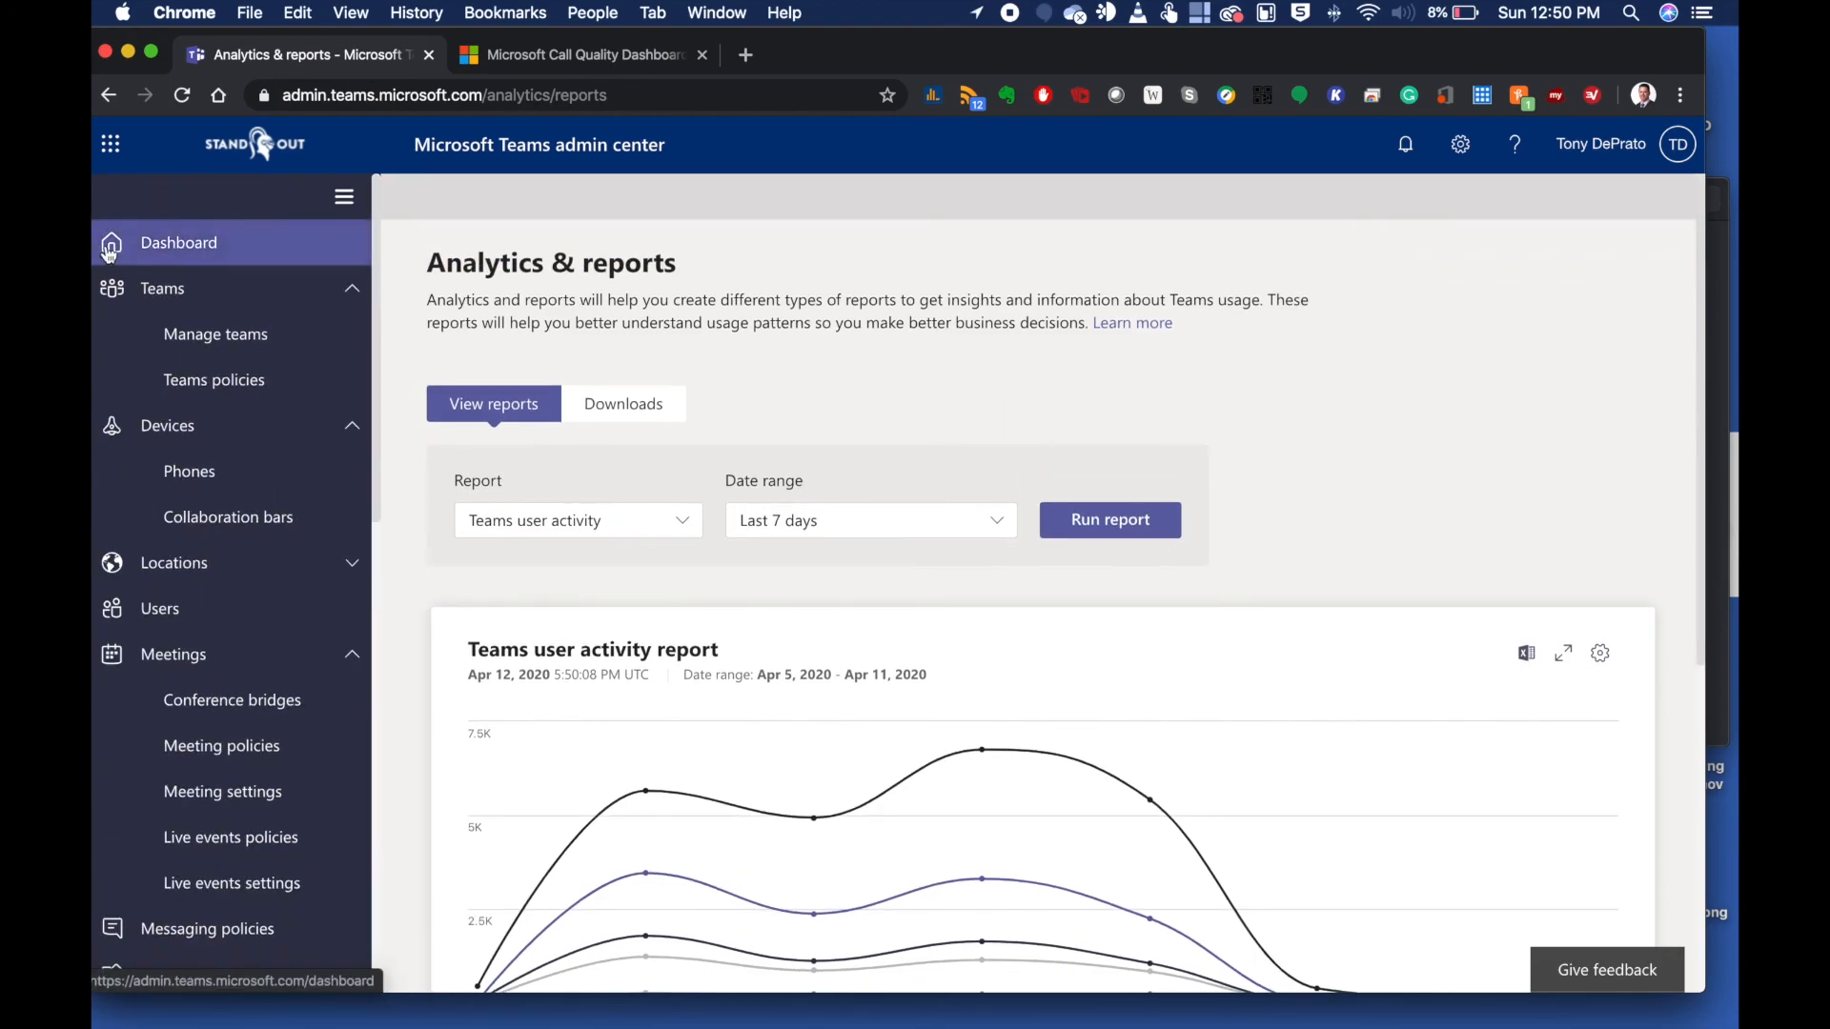
Return to the admin center dashboard
left_click(180, 242)
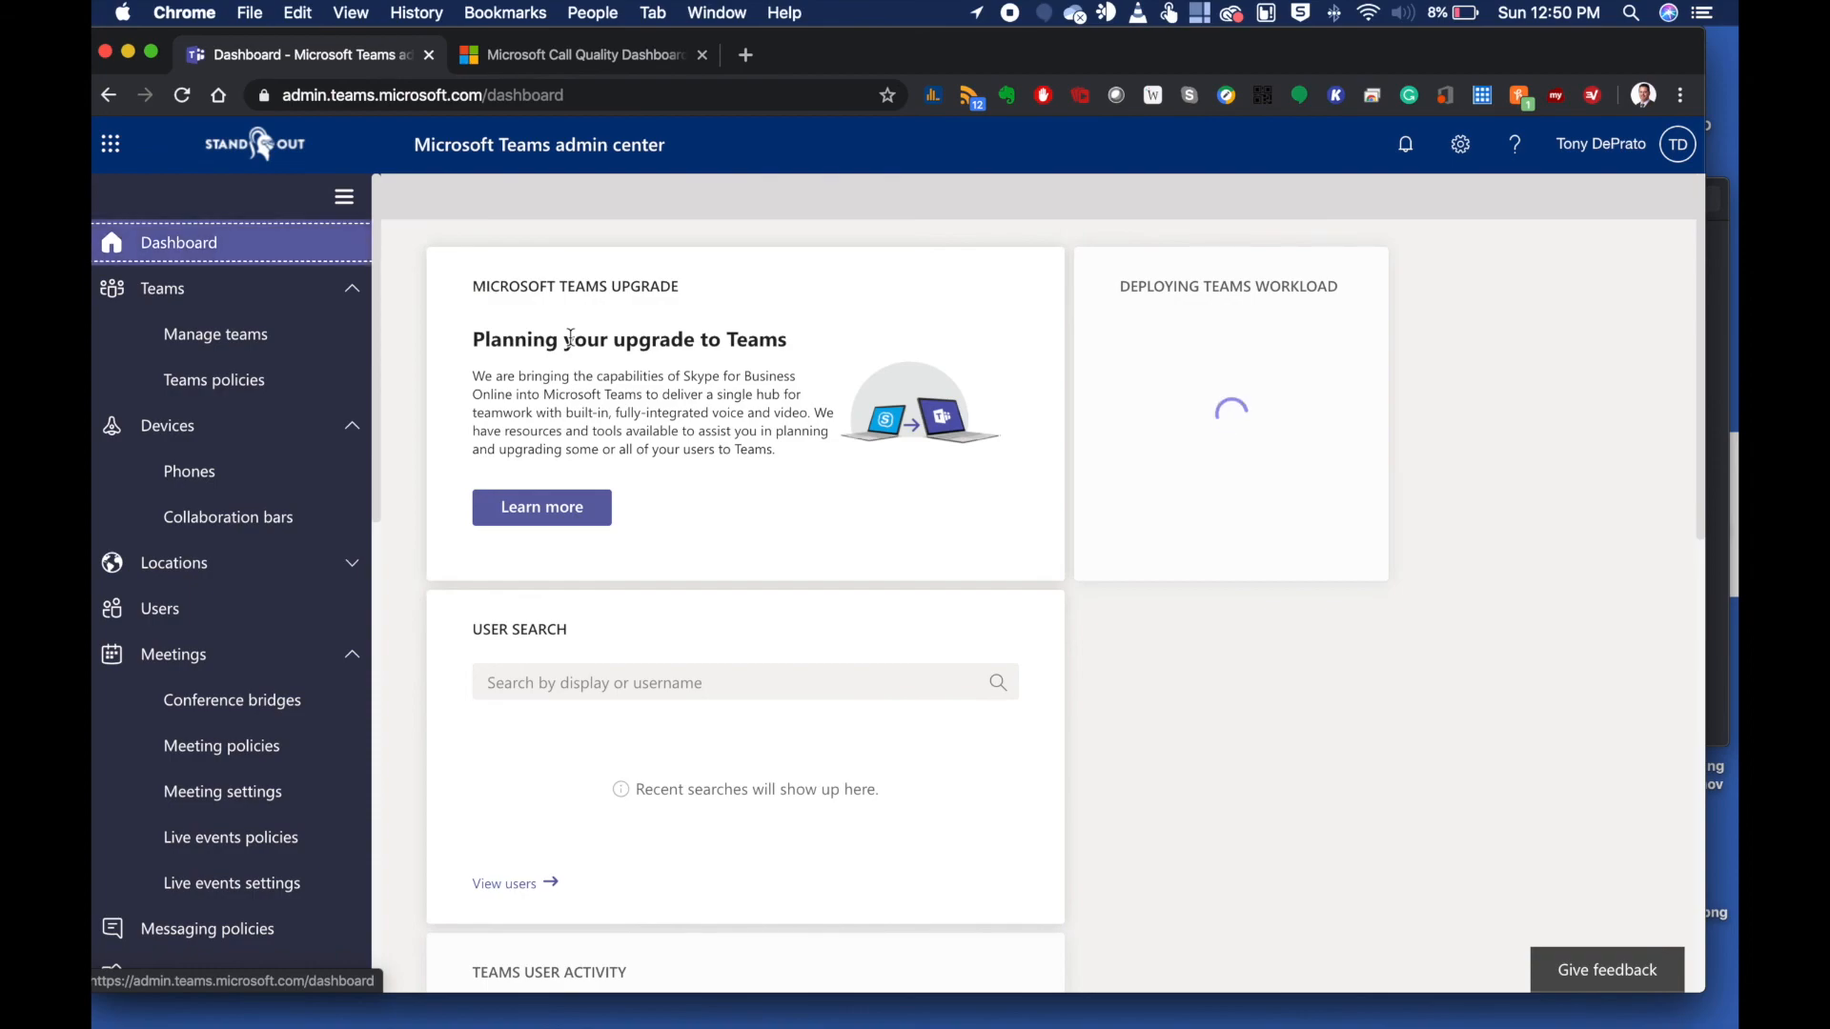